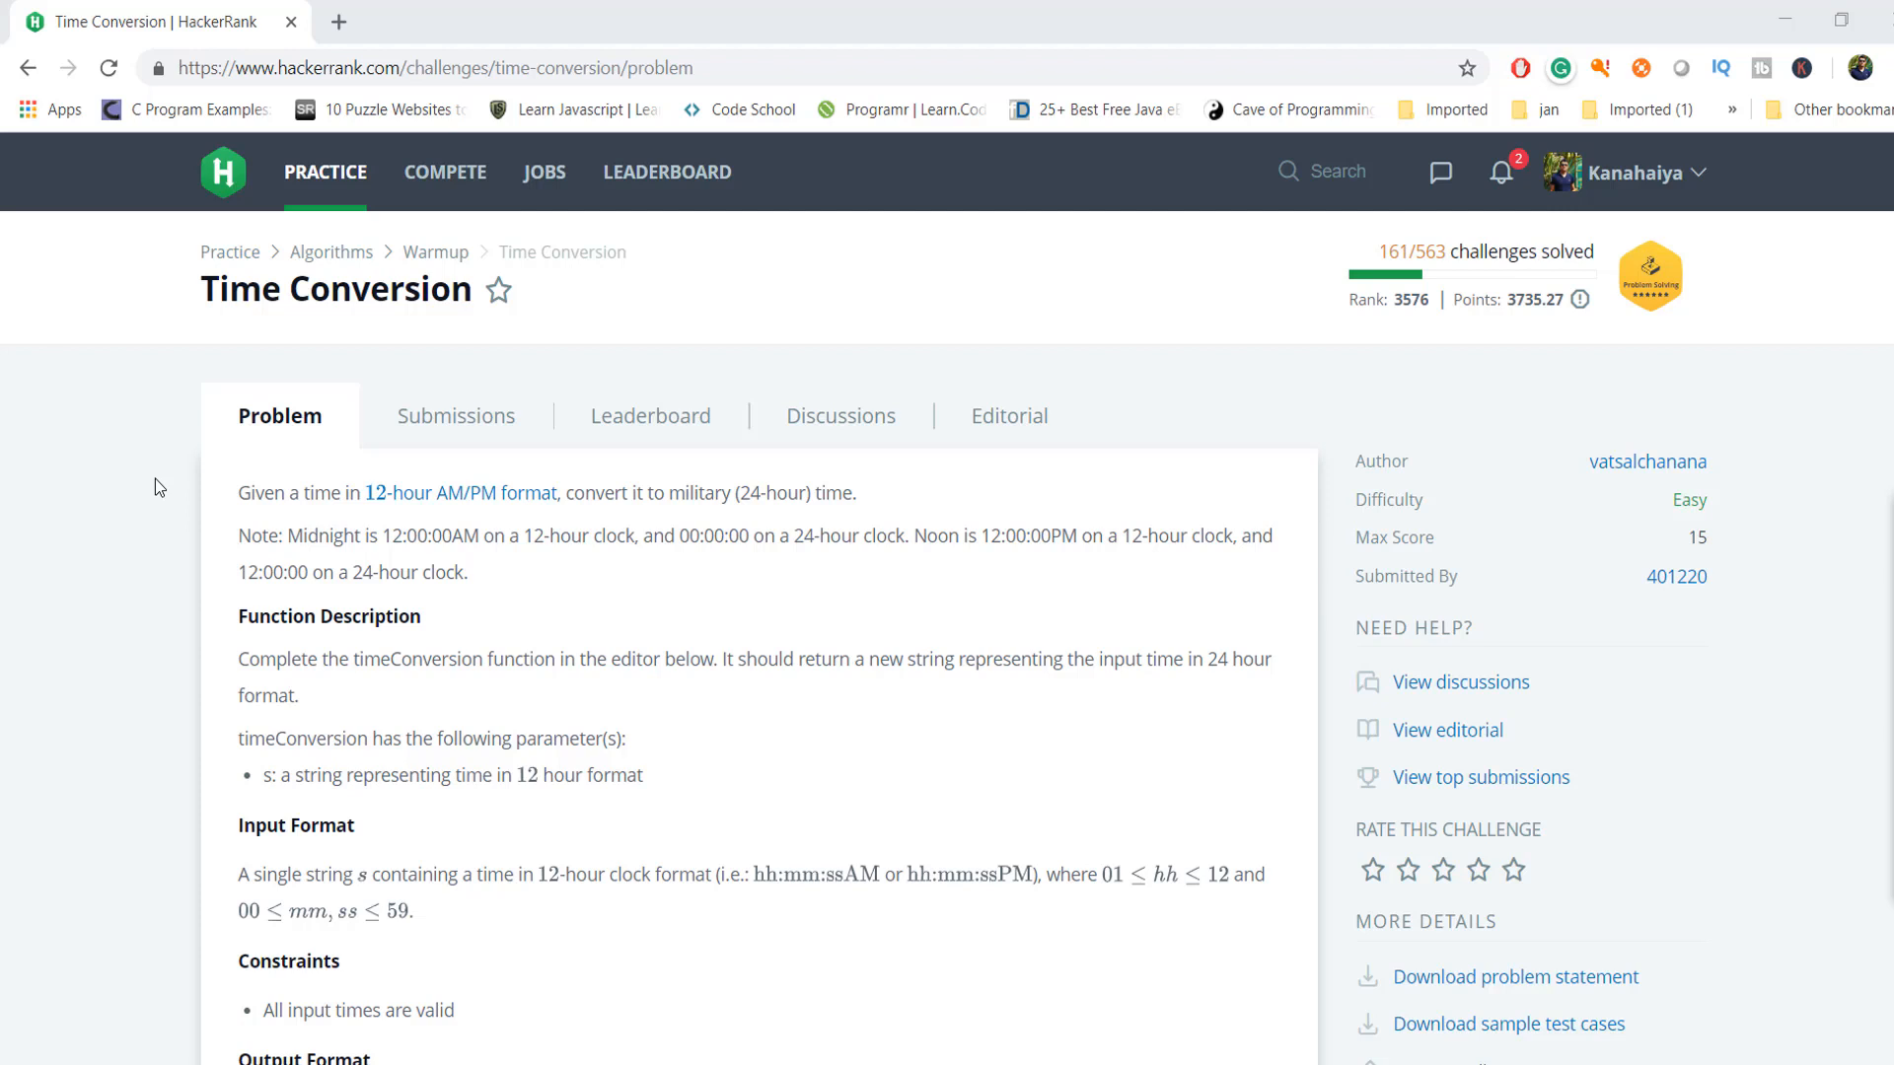
pyautogui.moveTo(165, 528)
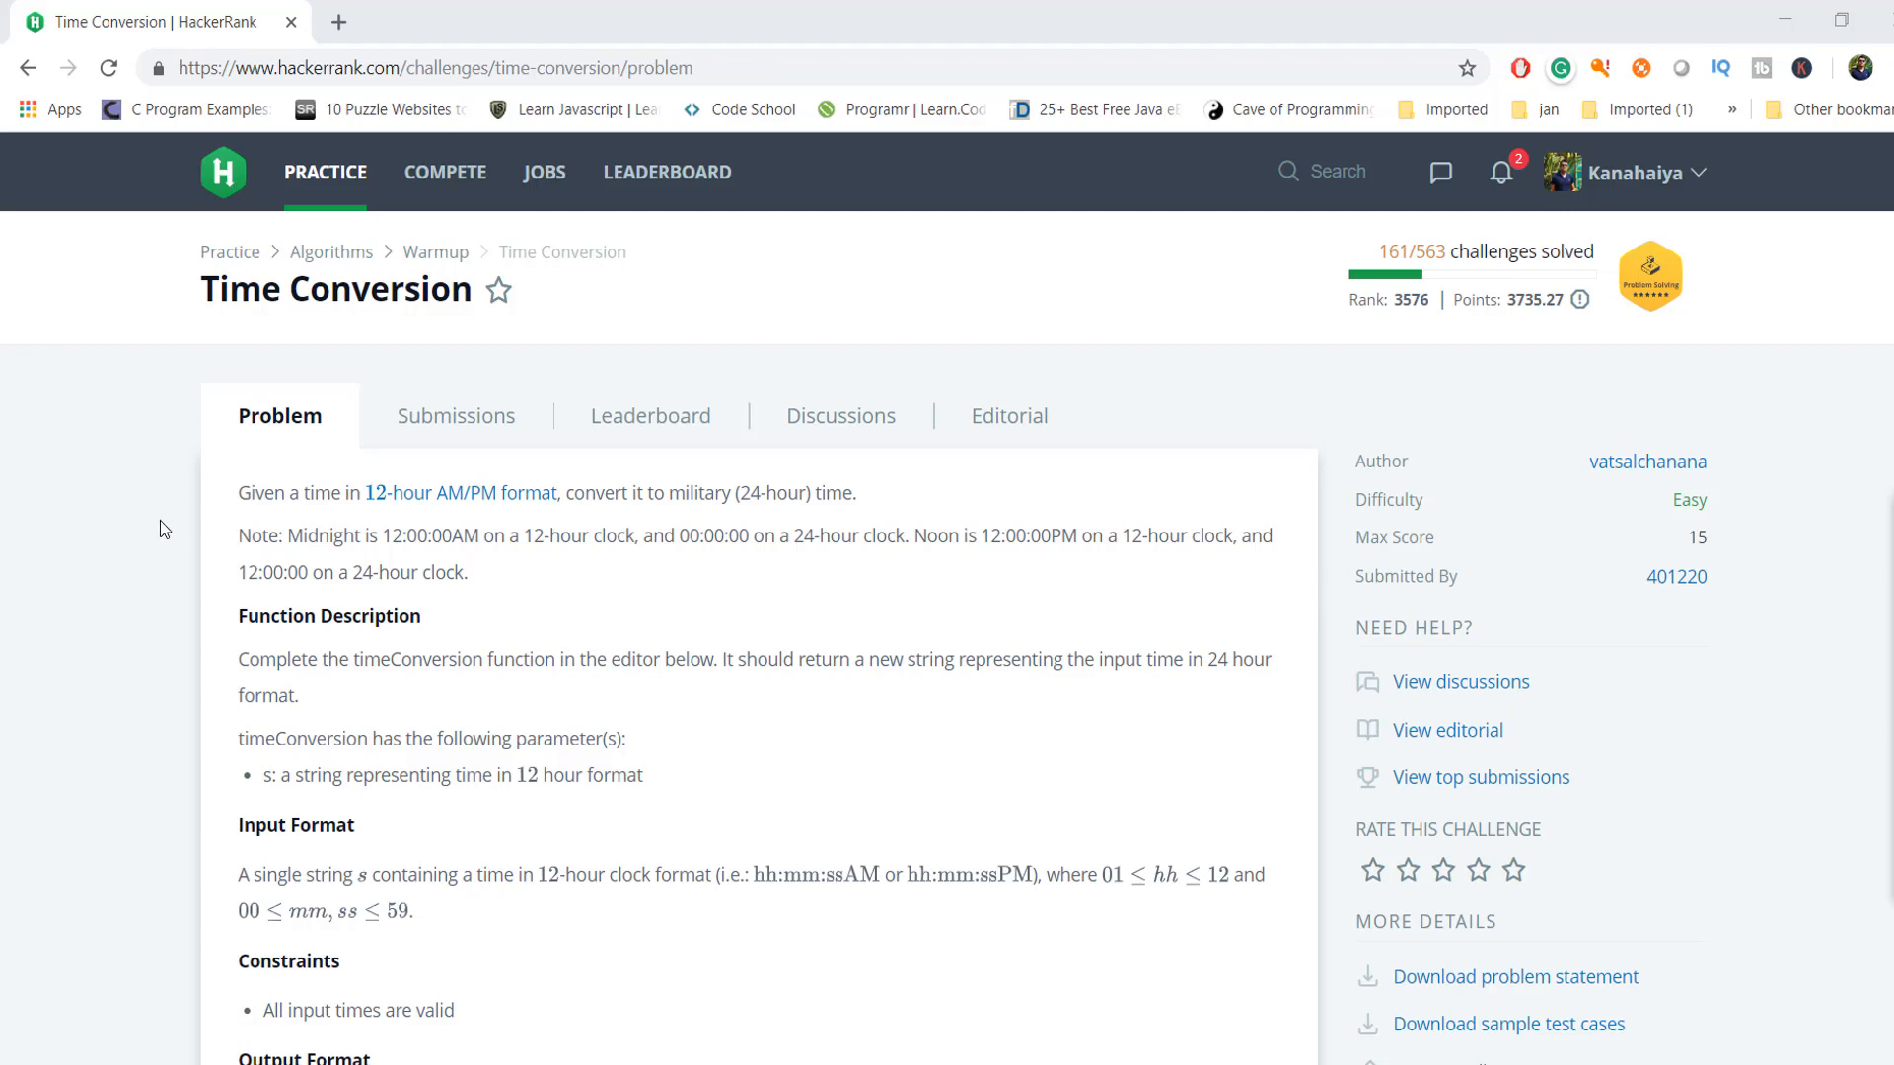
pyautogui.moveTo(245, 515)
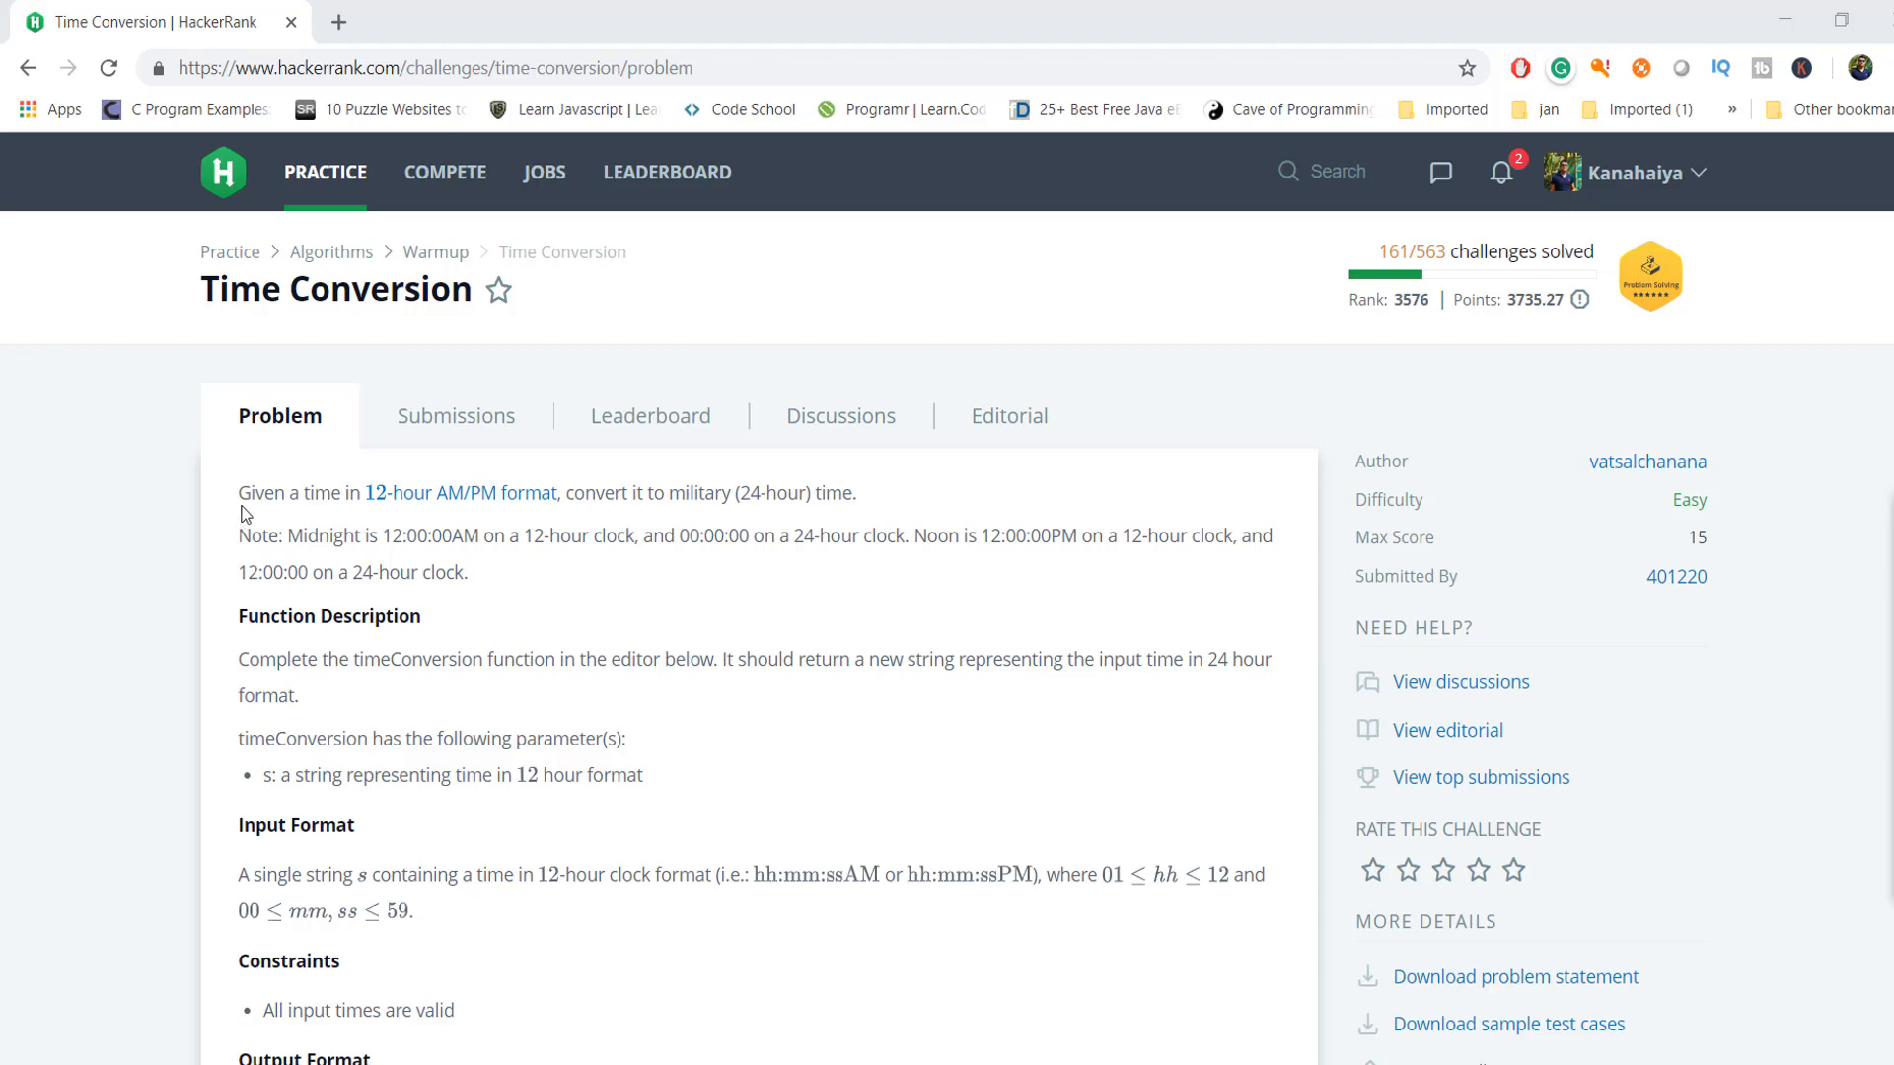
# - Read the Time Conversion statement and highlight the 'convert it to military time' requirement sentence
pyautogui.doubleClick(336, 288)
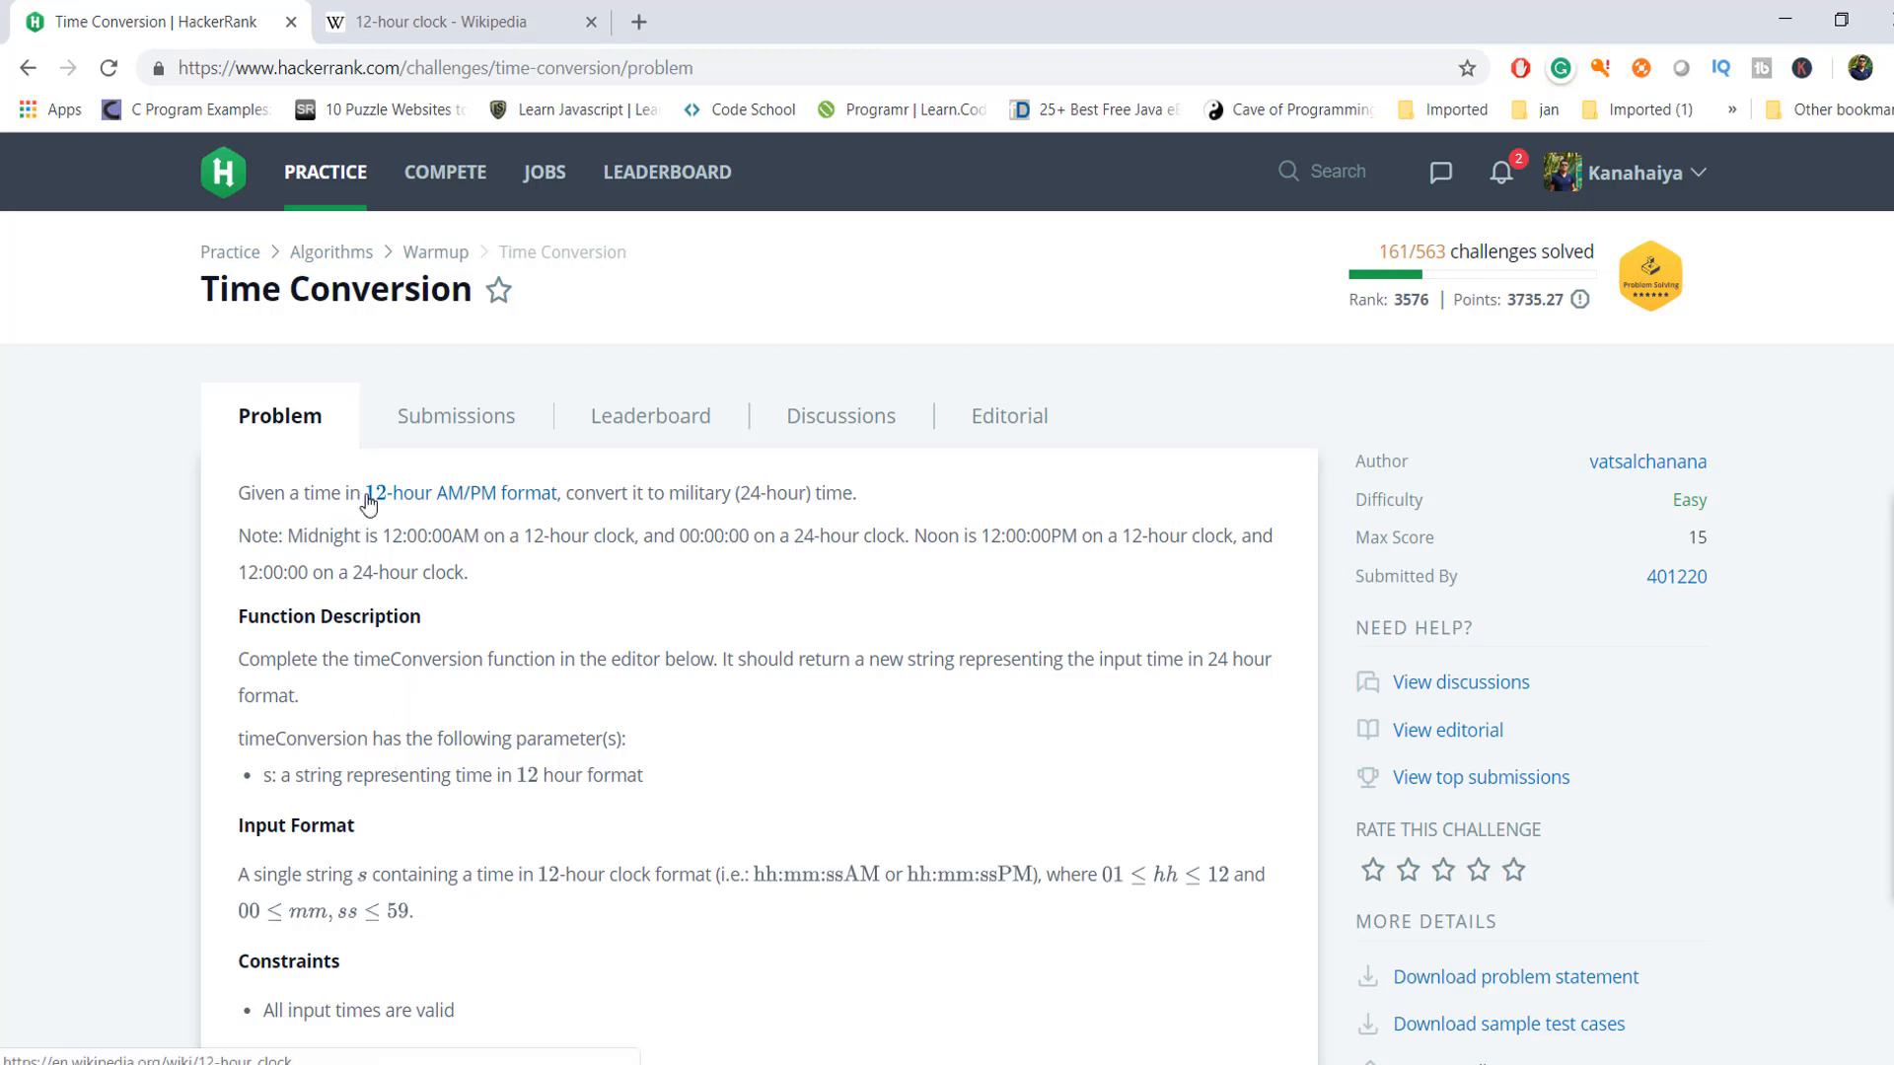
pyautogui.moveTo(369, 493); pyautogui.dragTo(559, 493)
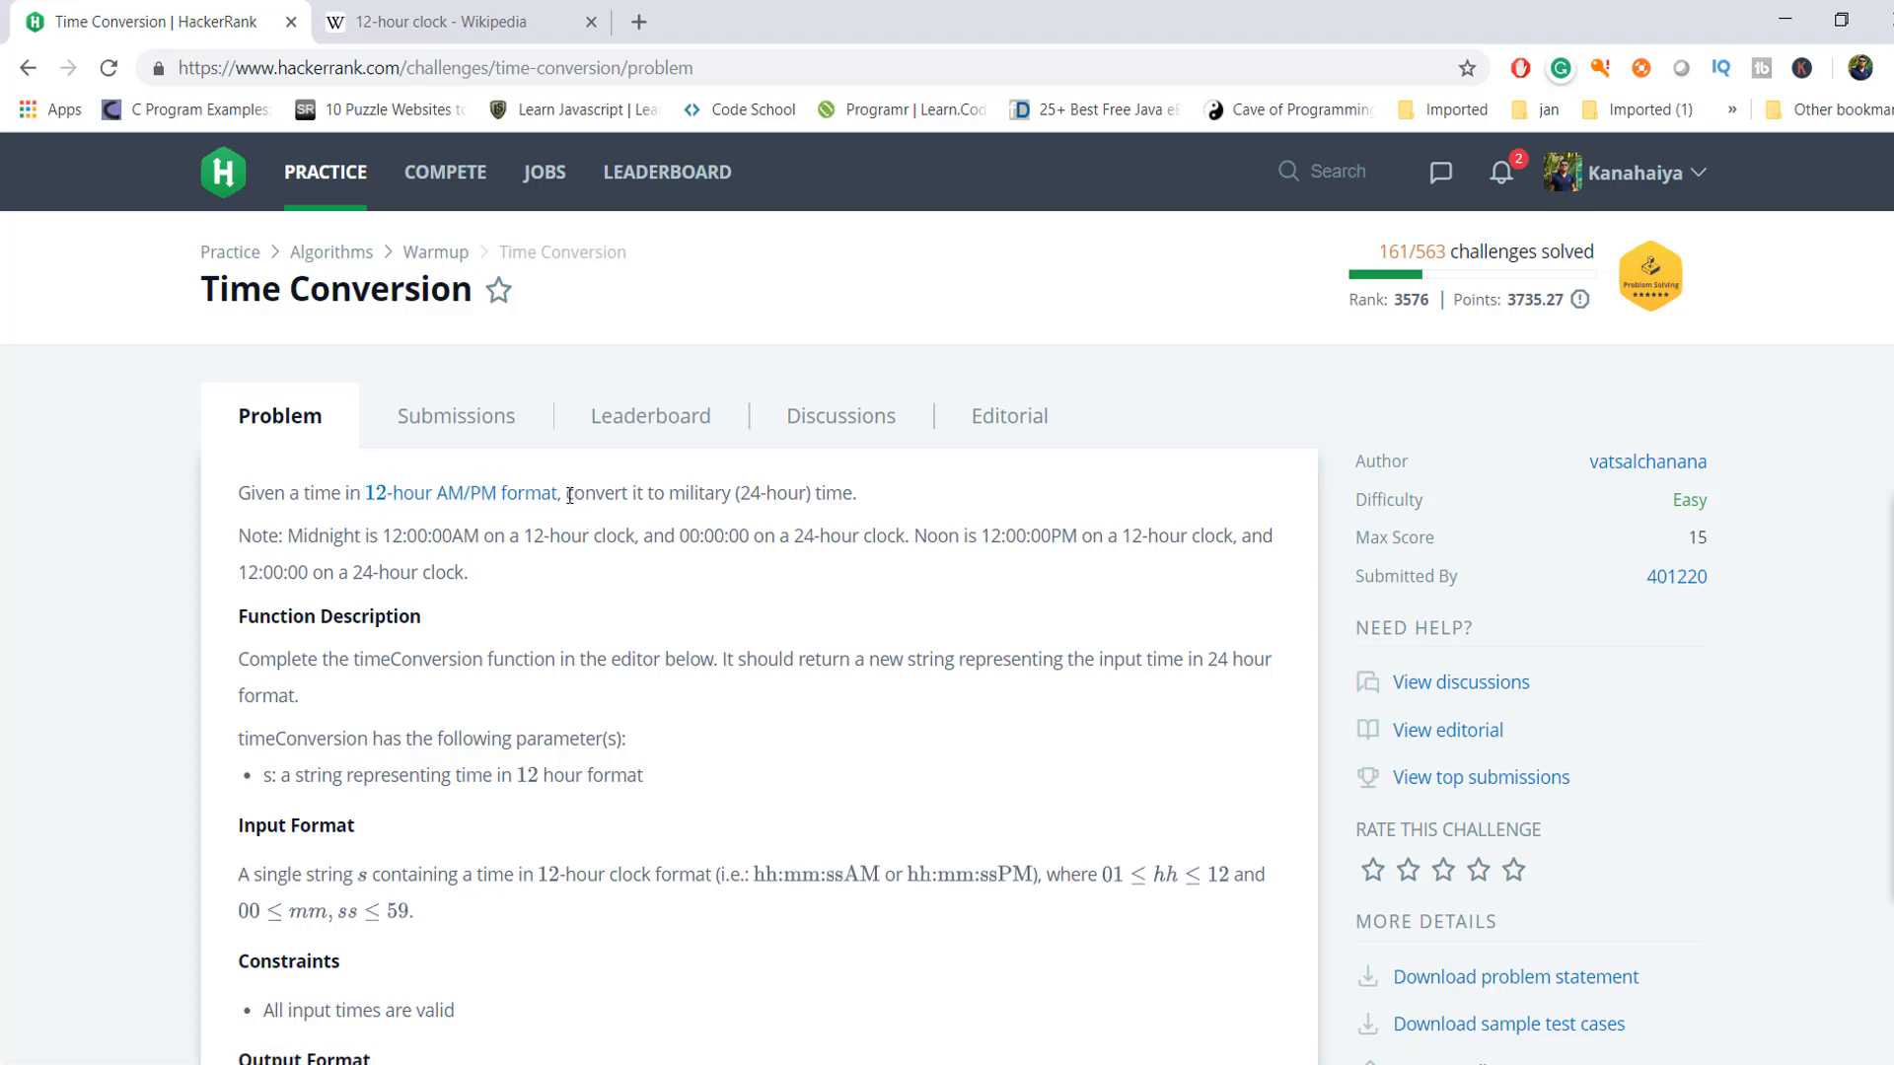
pyautogui.moveTo(566, 493); pyautogui.dragTo(856, 493)
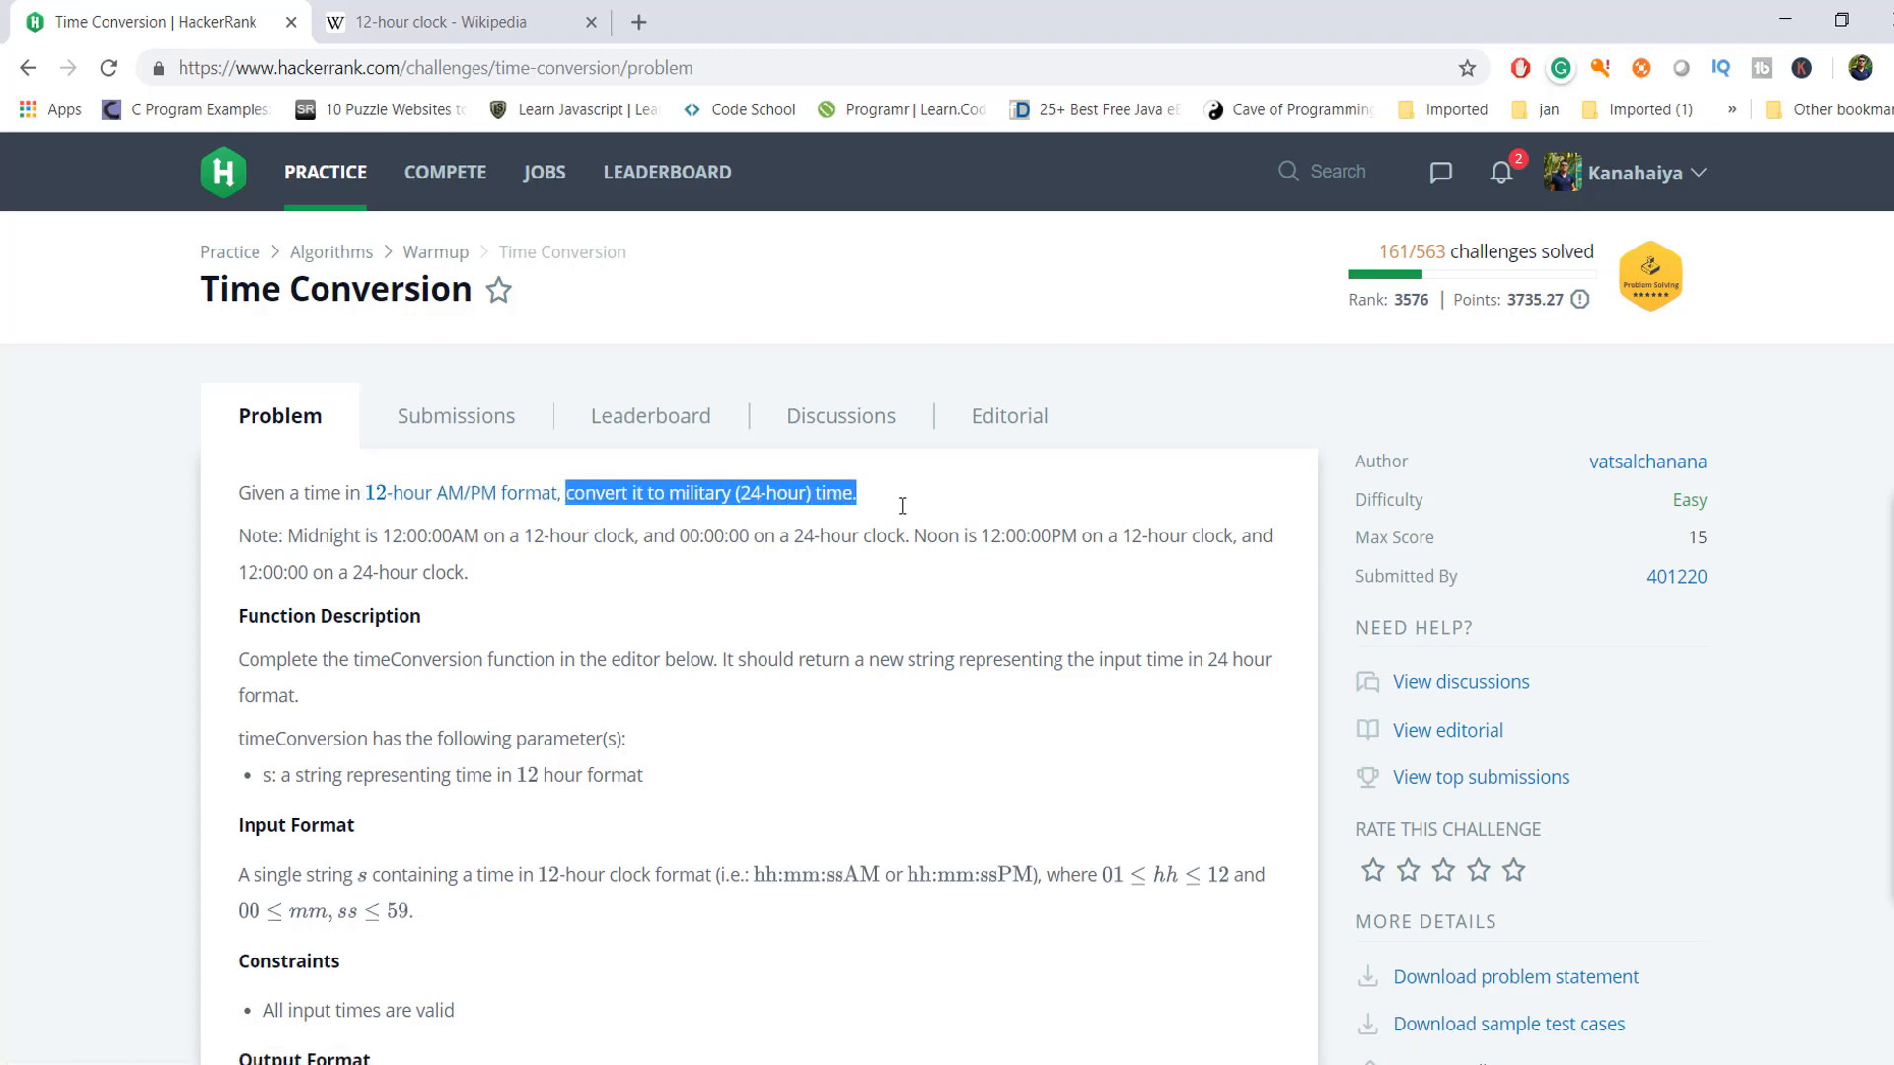
pyautogui.moveTo(892, 515)
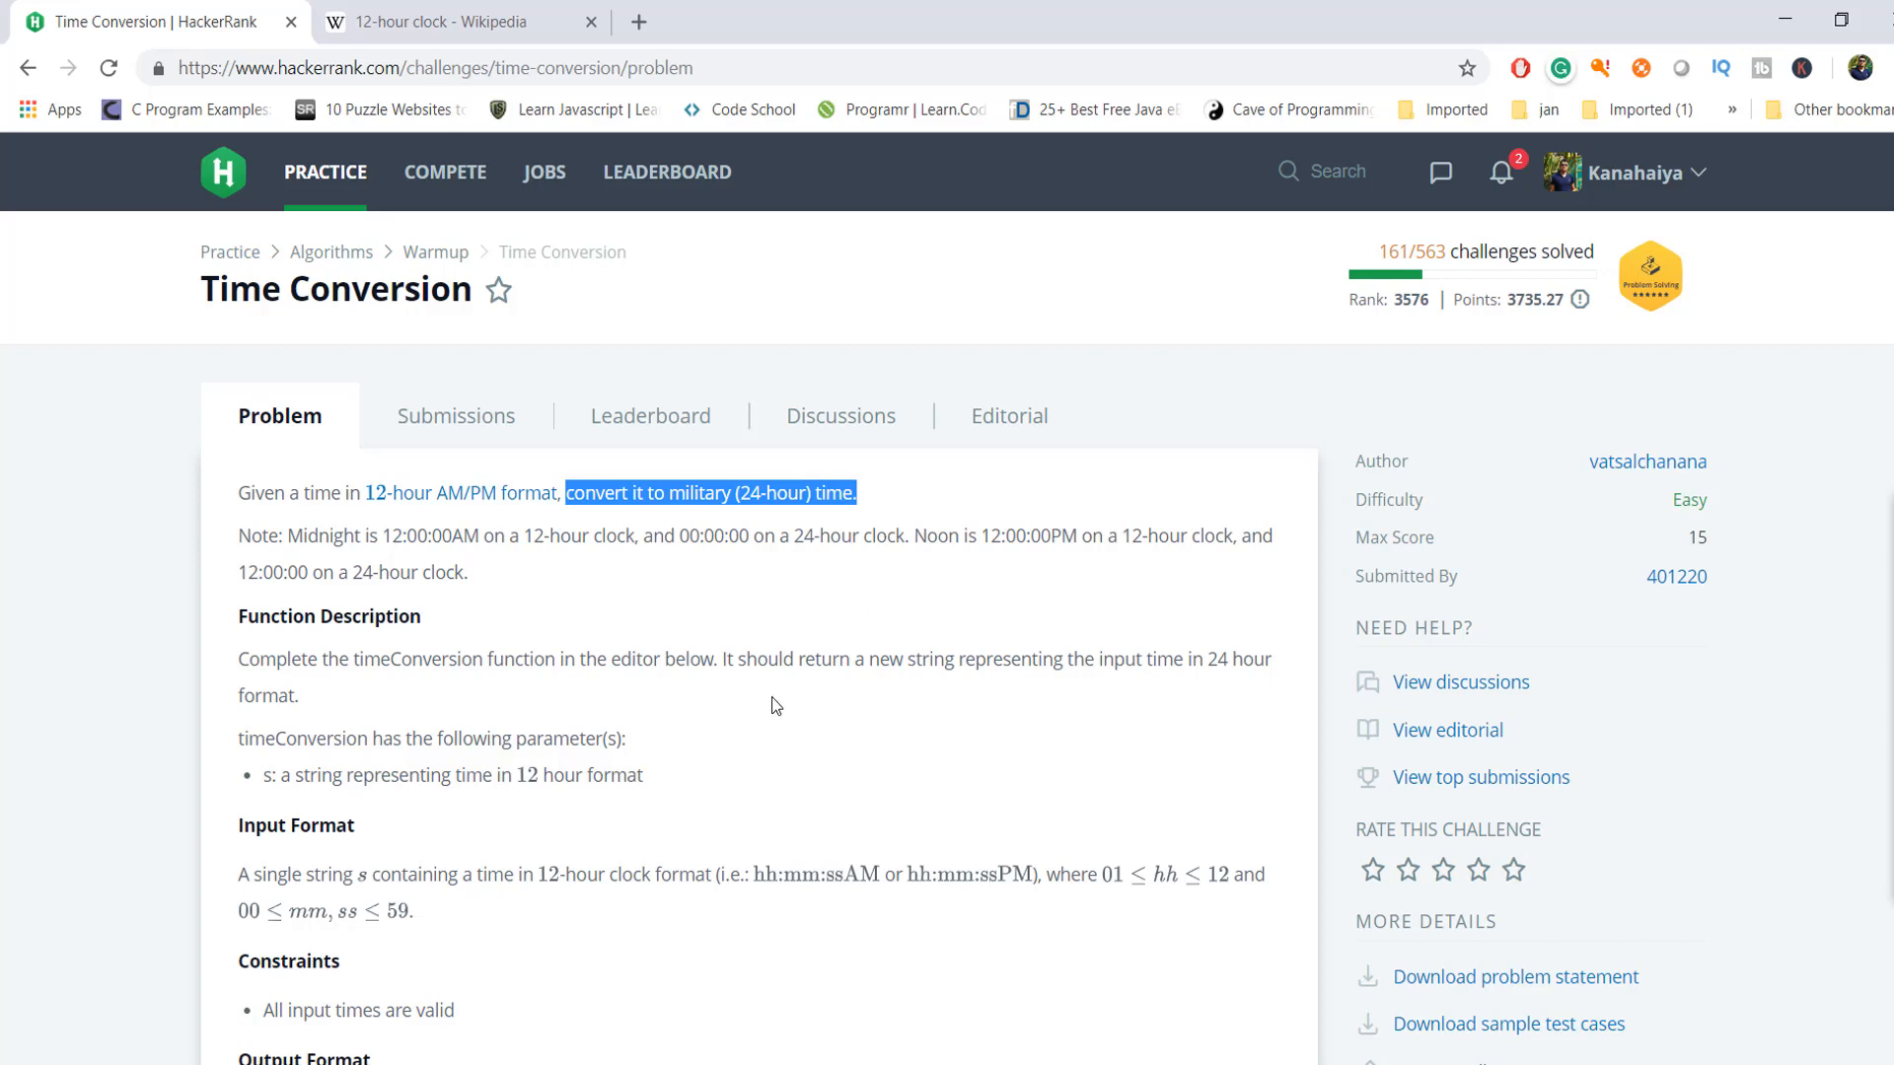
# - Scroll to Sample Input 0 and highlight the time 07:05:45PM with its expected output 19:05:45
pyautogui.scroll(-3)
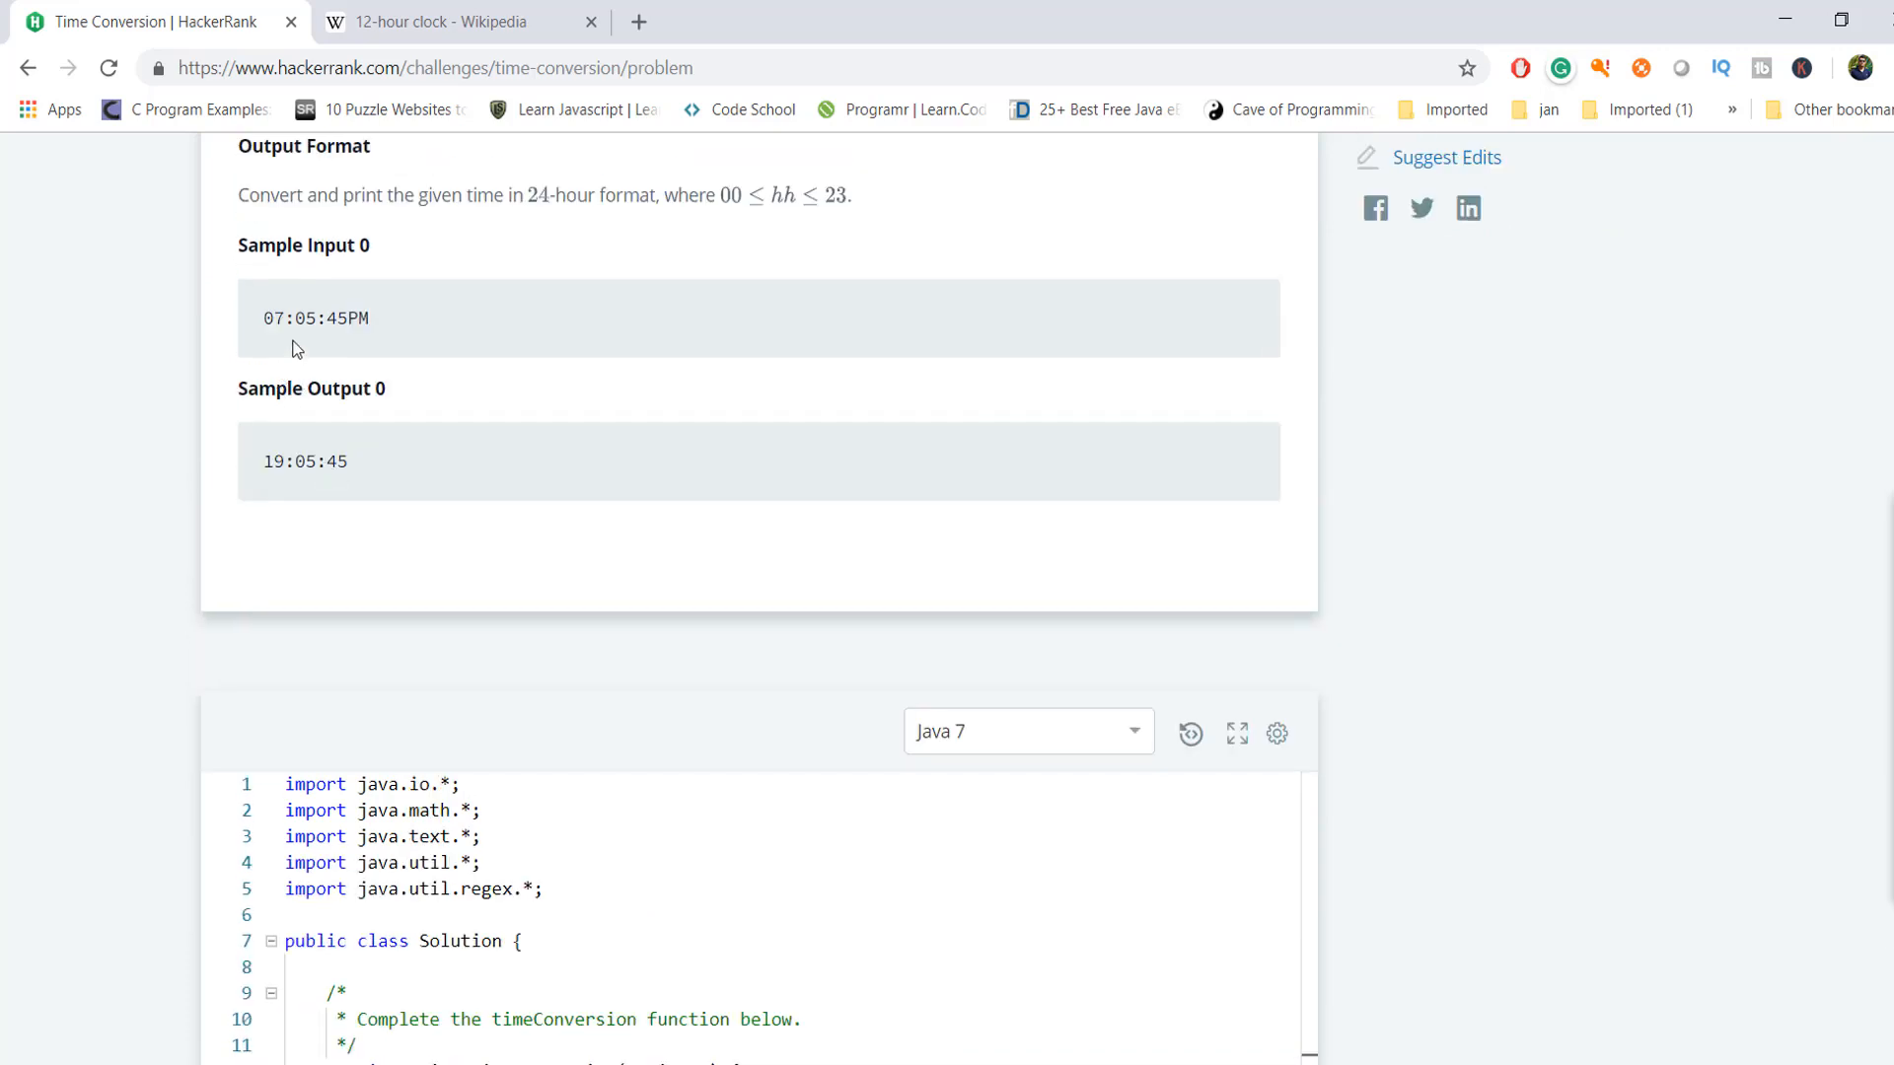
pyautogui.doubleClick(313, 318)
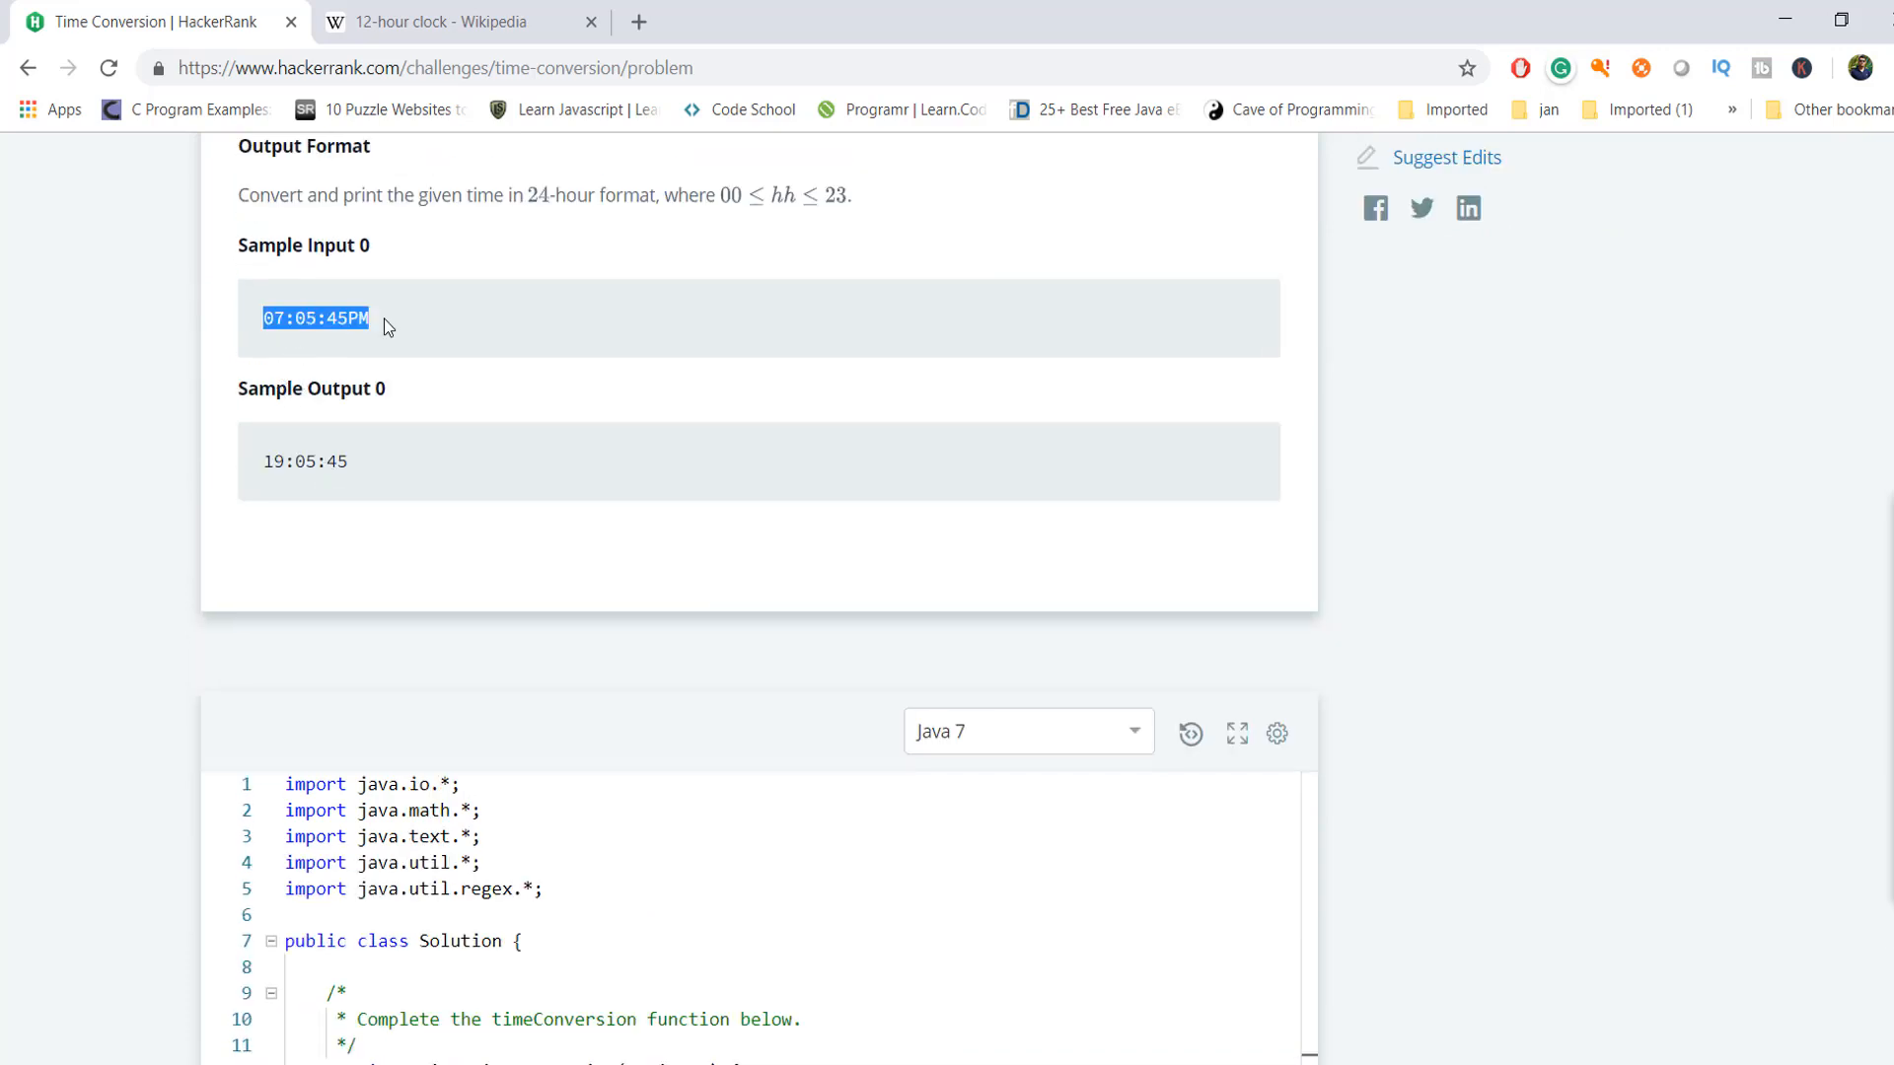
pyautogui.click(321, 554)
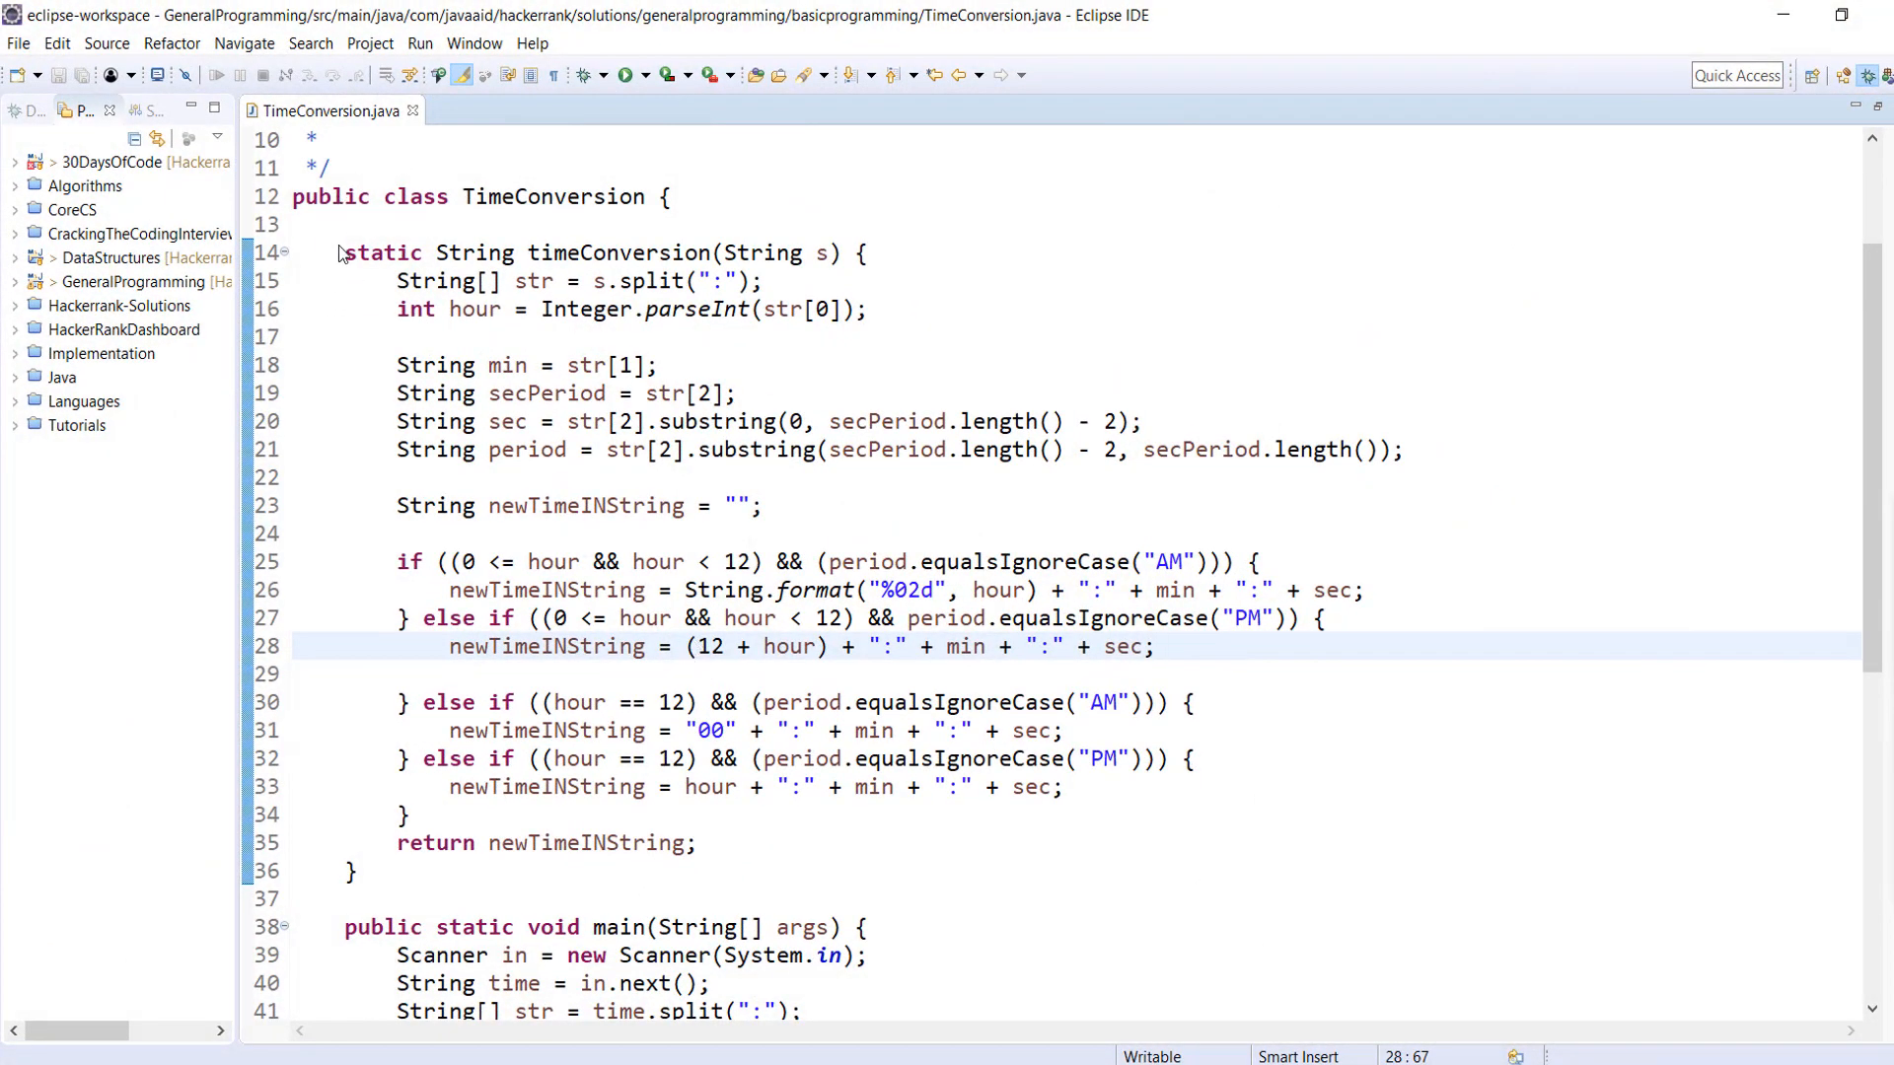
pyautogui.moveTo(346, 252); pyautogui.dragTo(359, 870)
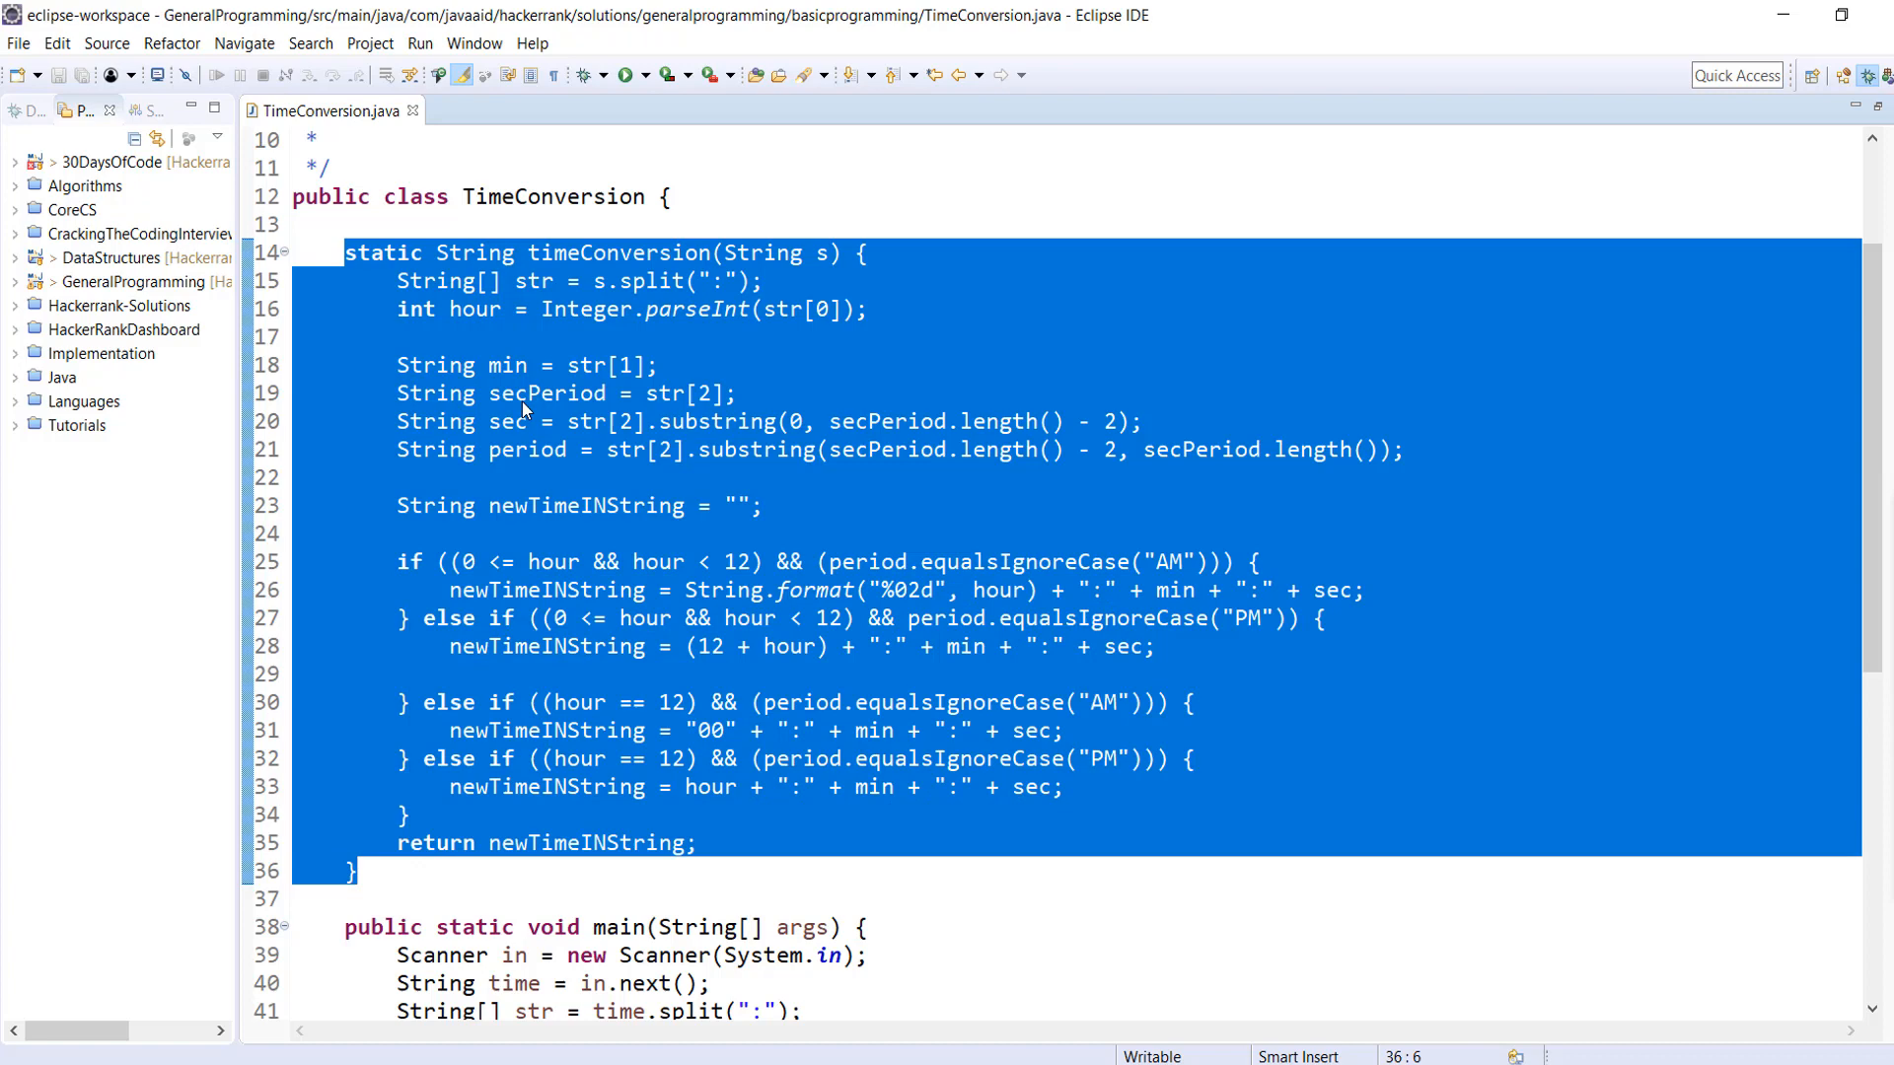
pyautogui.doubleClick(617, 252)
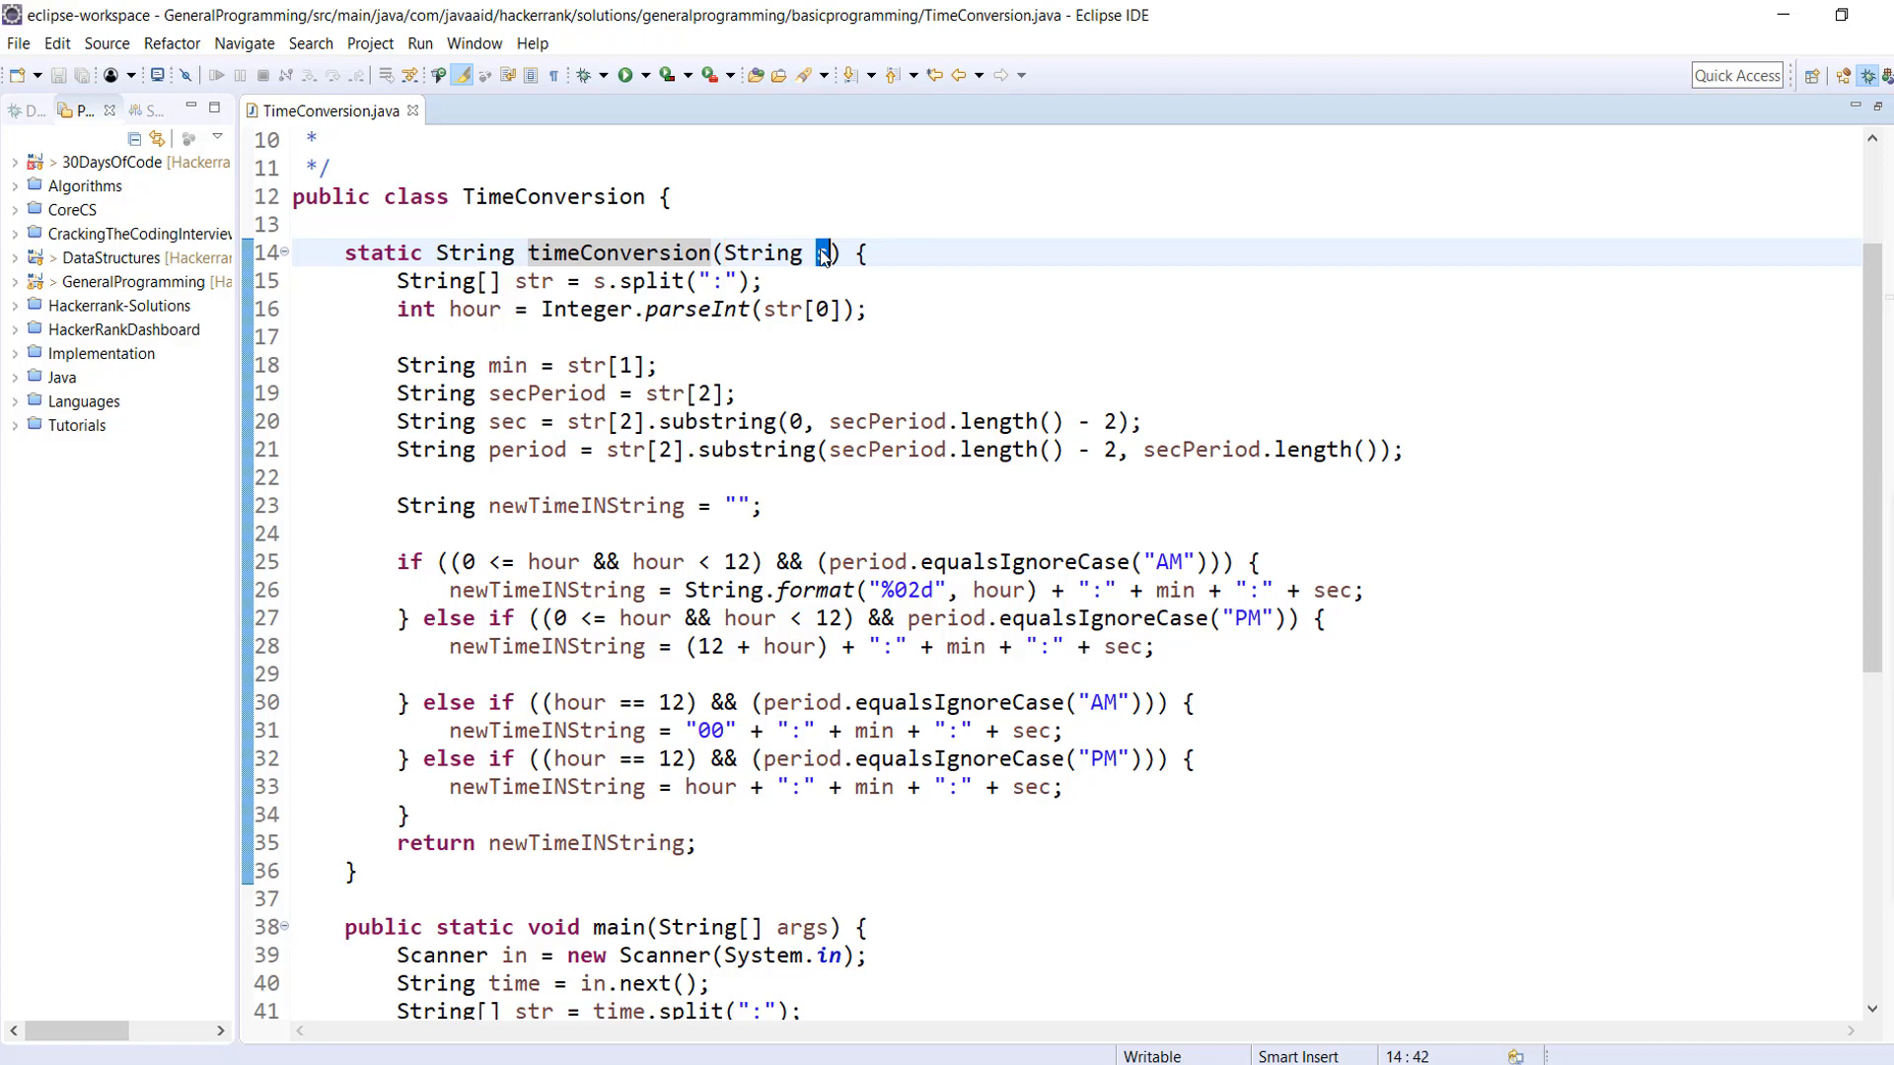
pyautogui.moveTo(823, 253)
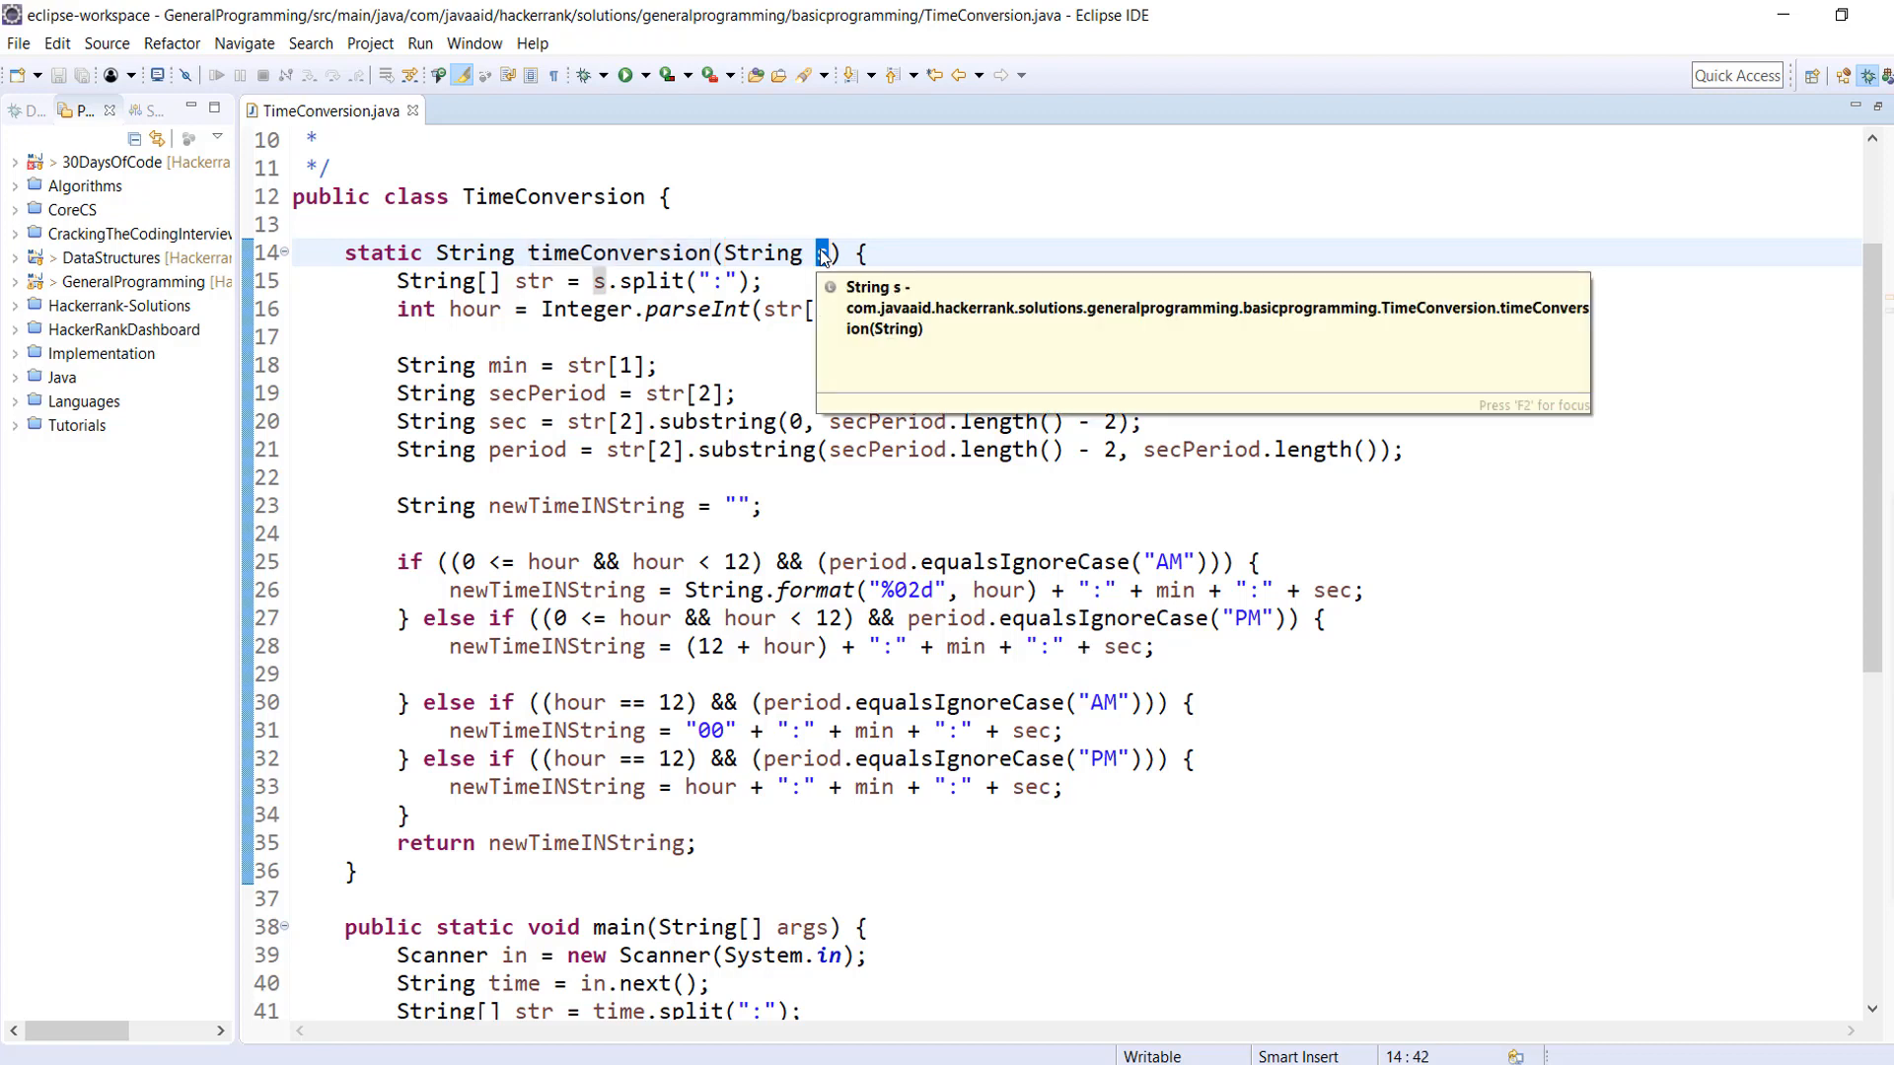
pyautogui.moveTo(394, 280)
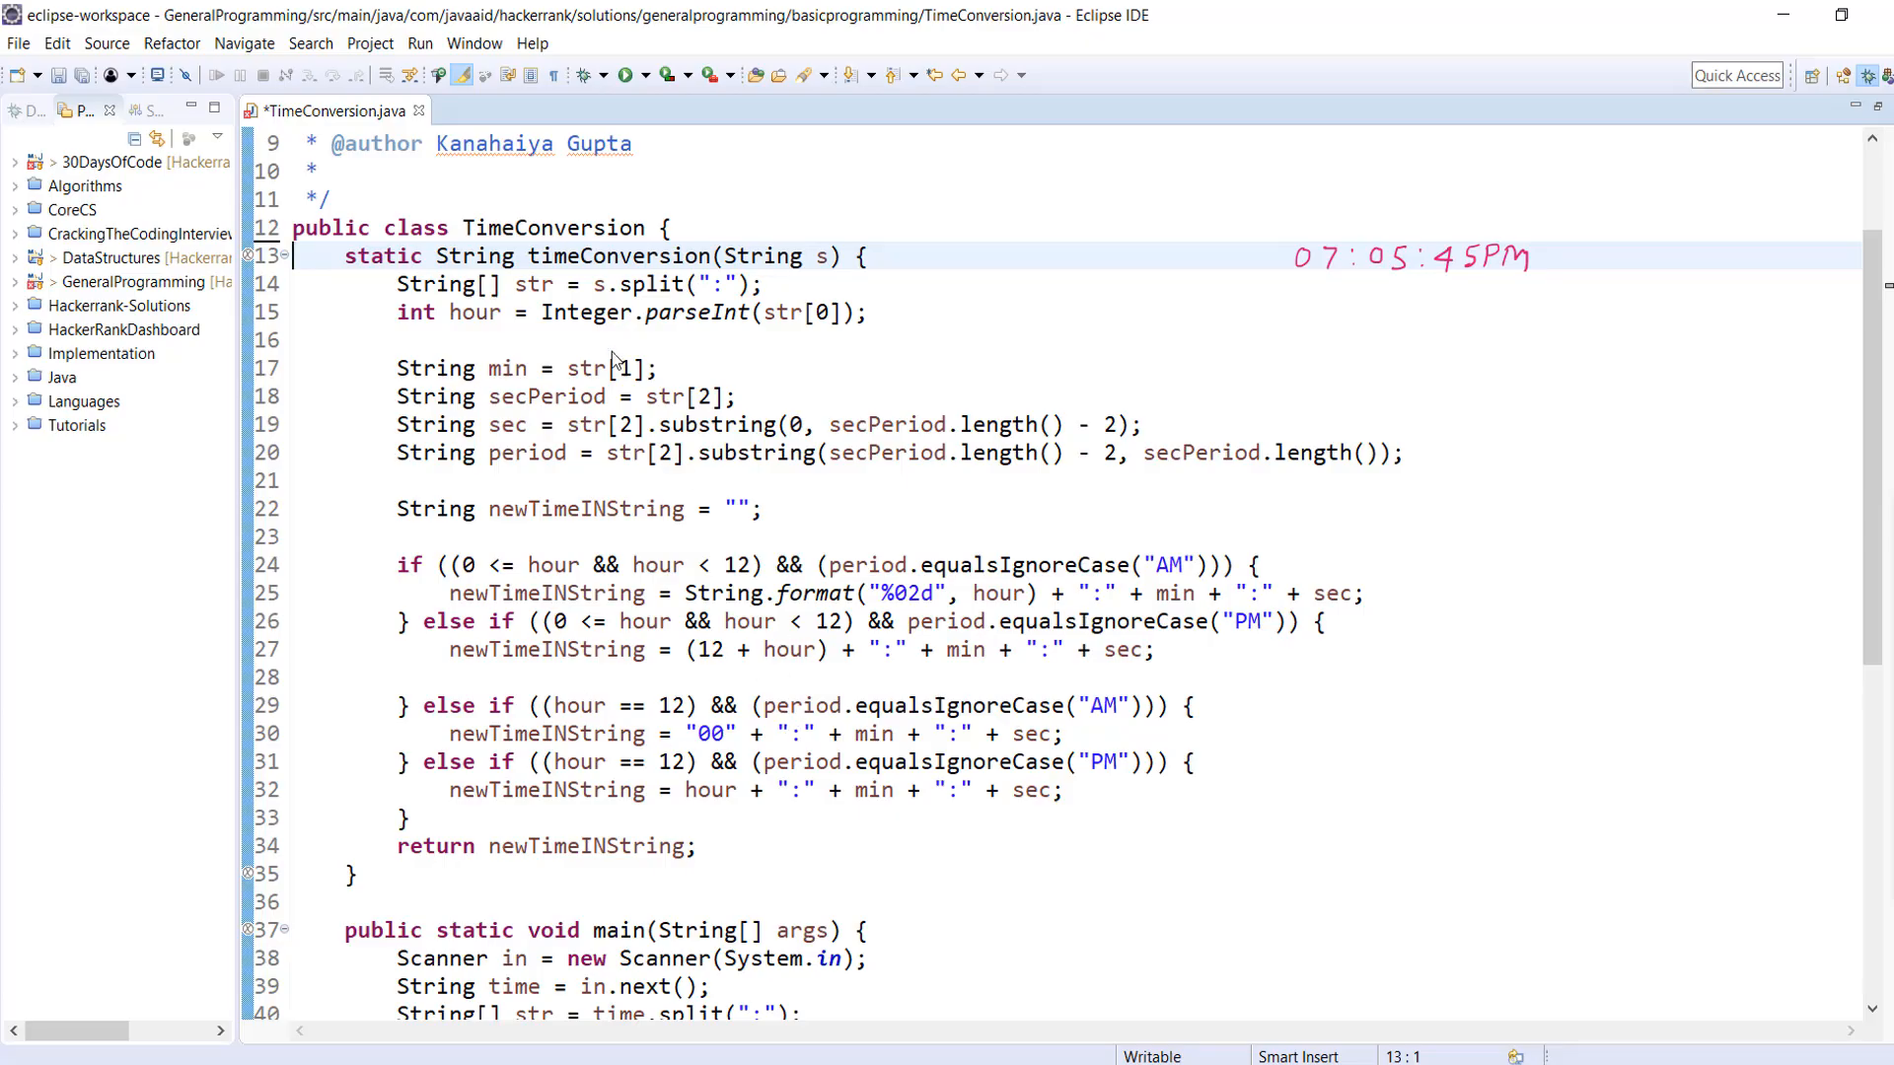
pyautogui.moveTo(1156, 369)
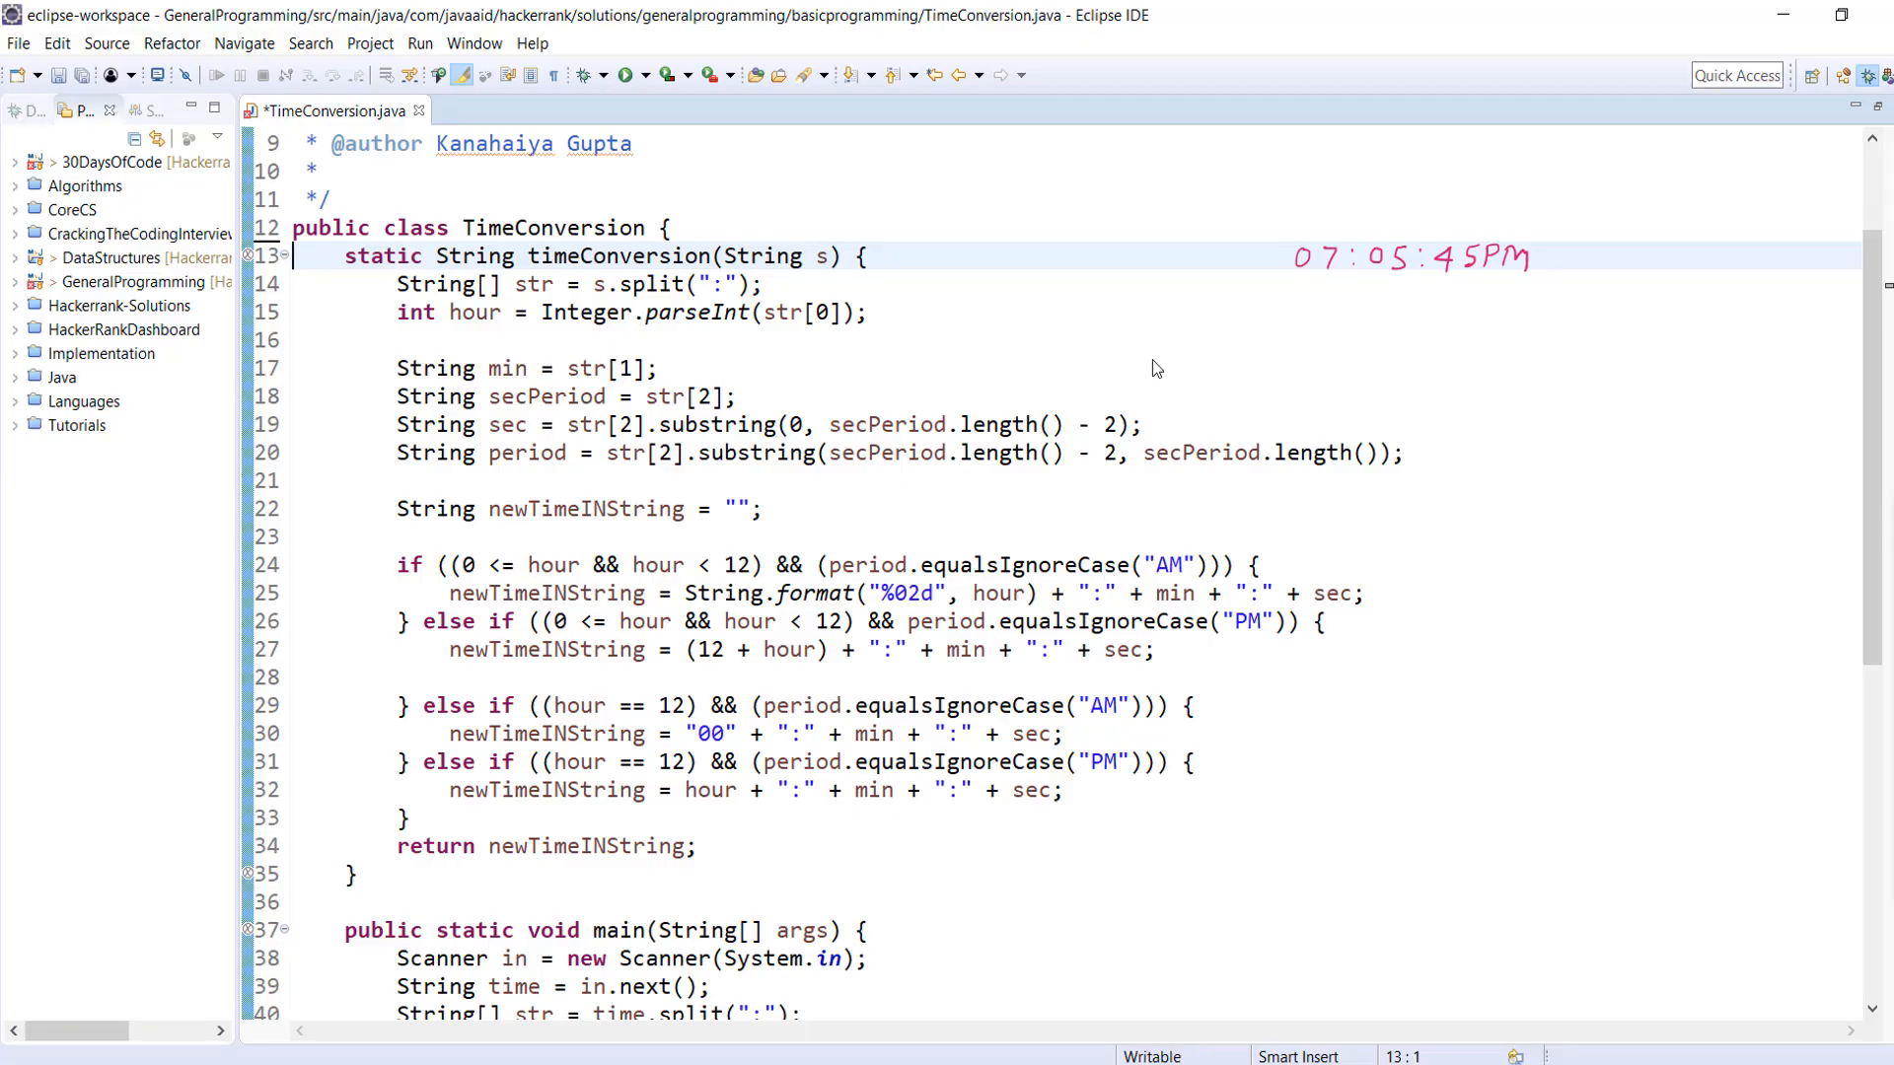
pyautogui.moveTo(1424, 284)
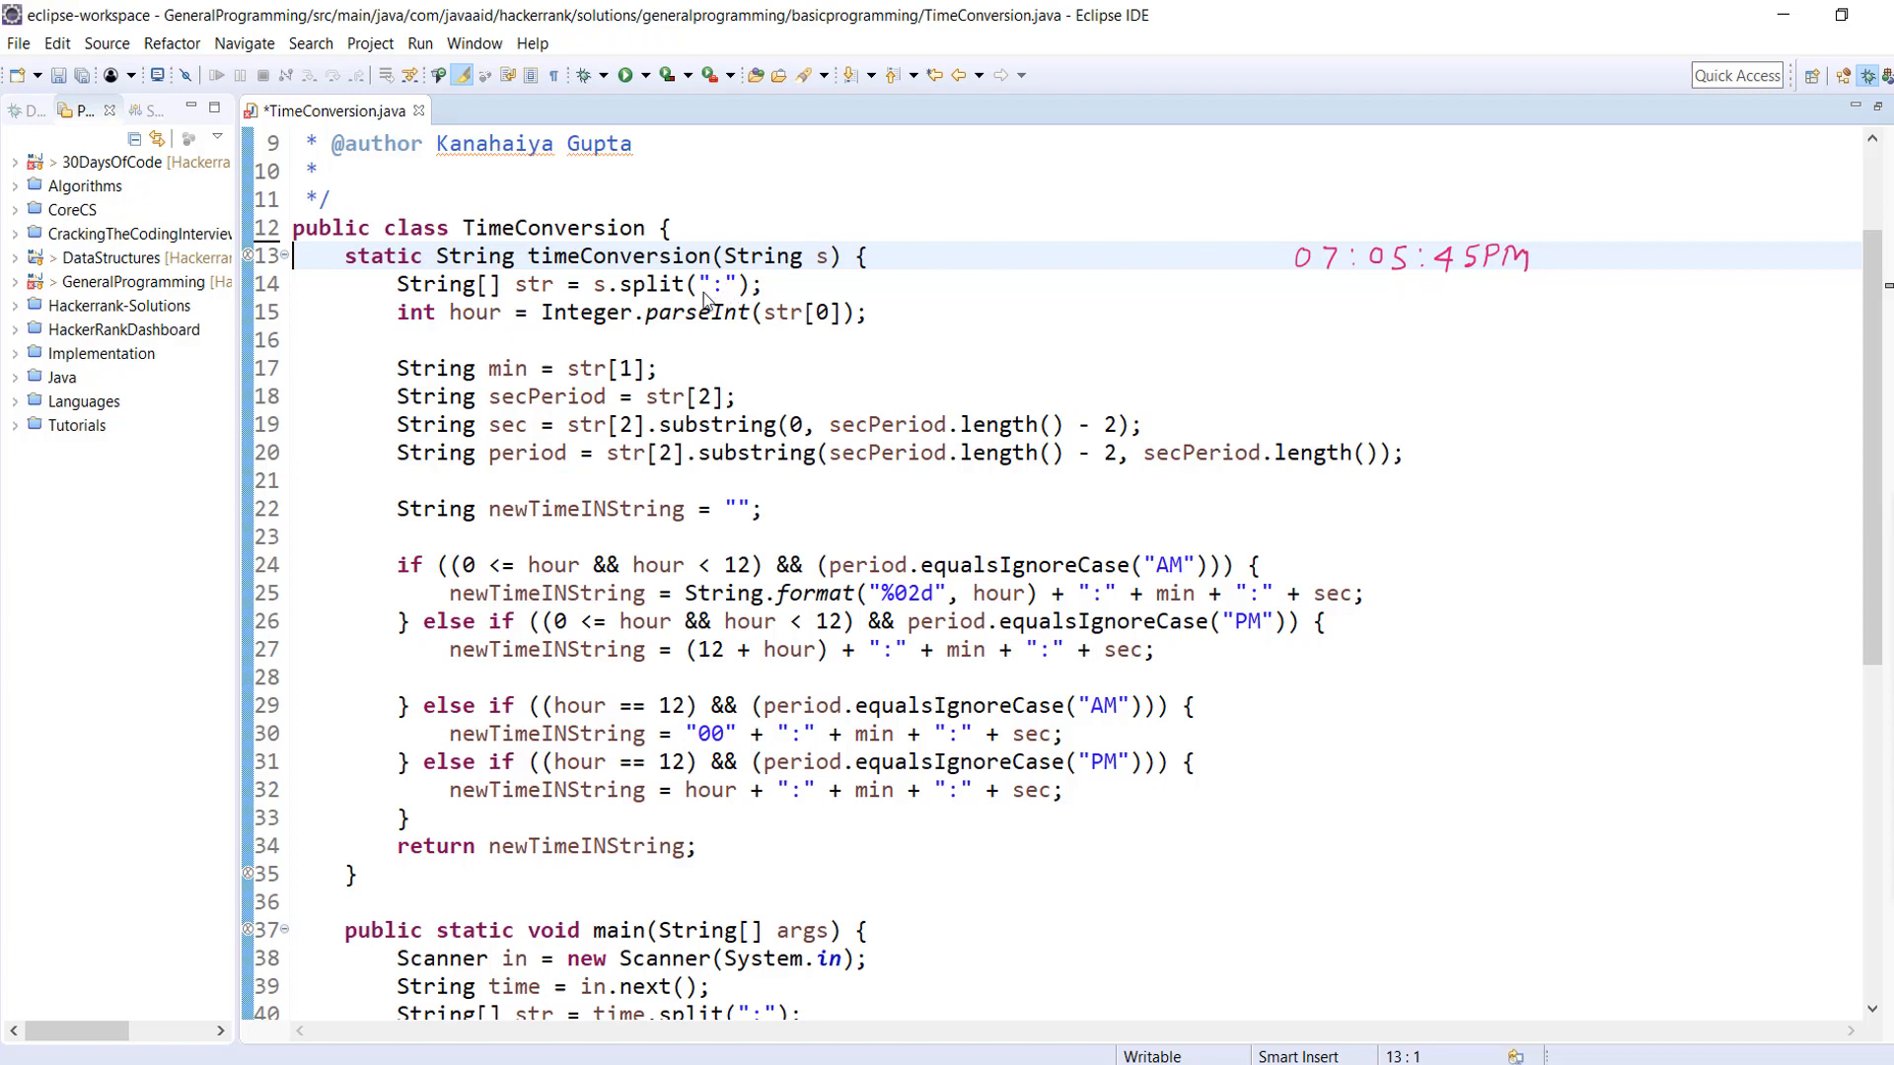
pyautogui.moveTo(1318, 316)
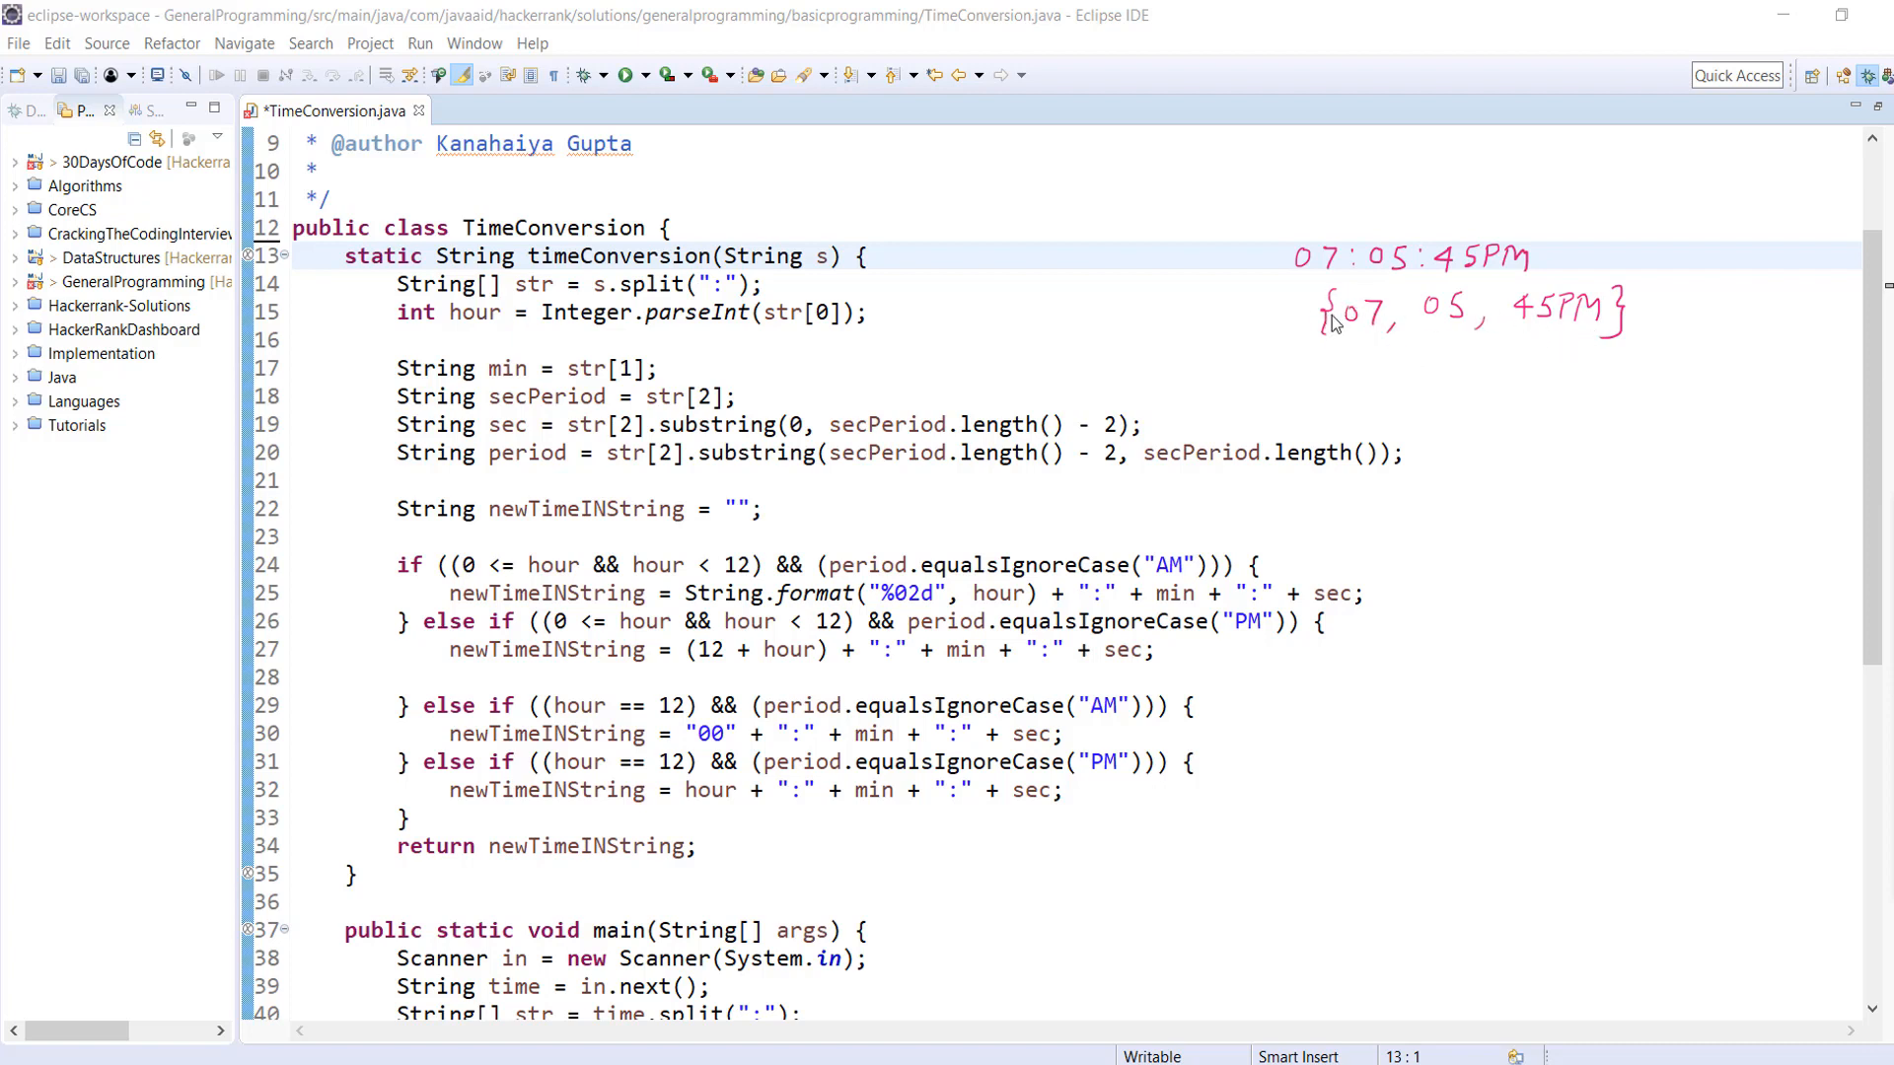
pyautogui.moveTo(1369, 367)
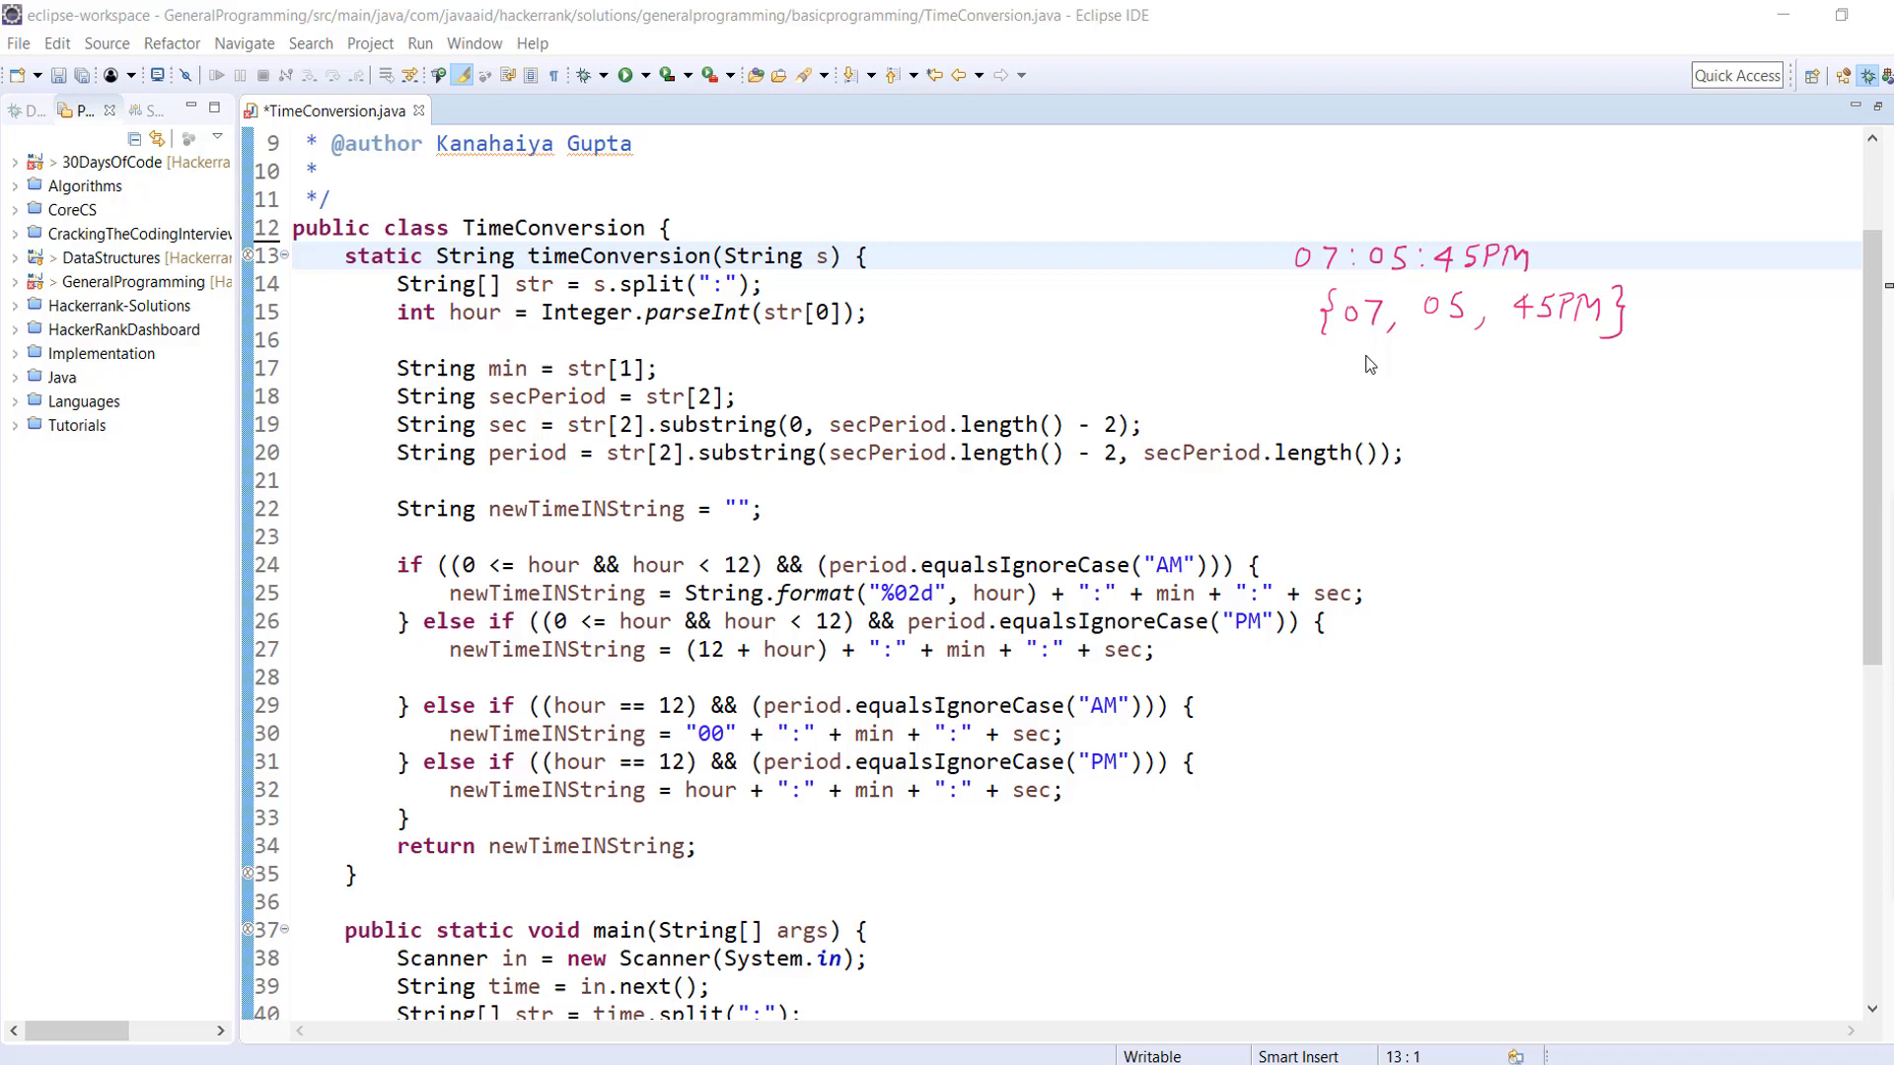
pyautogui.moveTo(1355, 353)
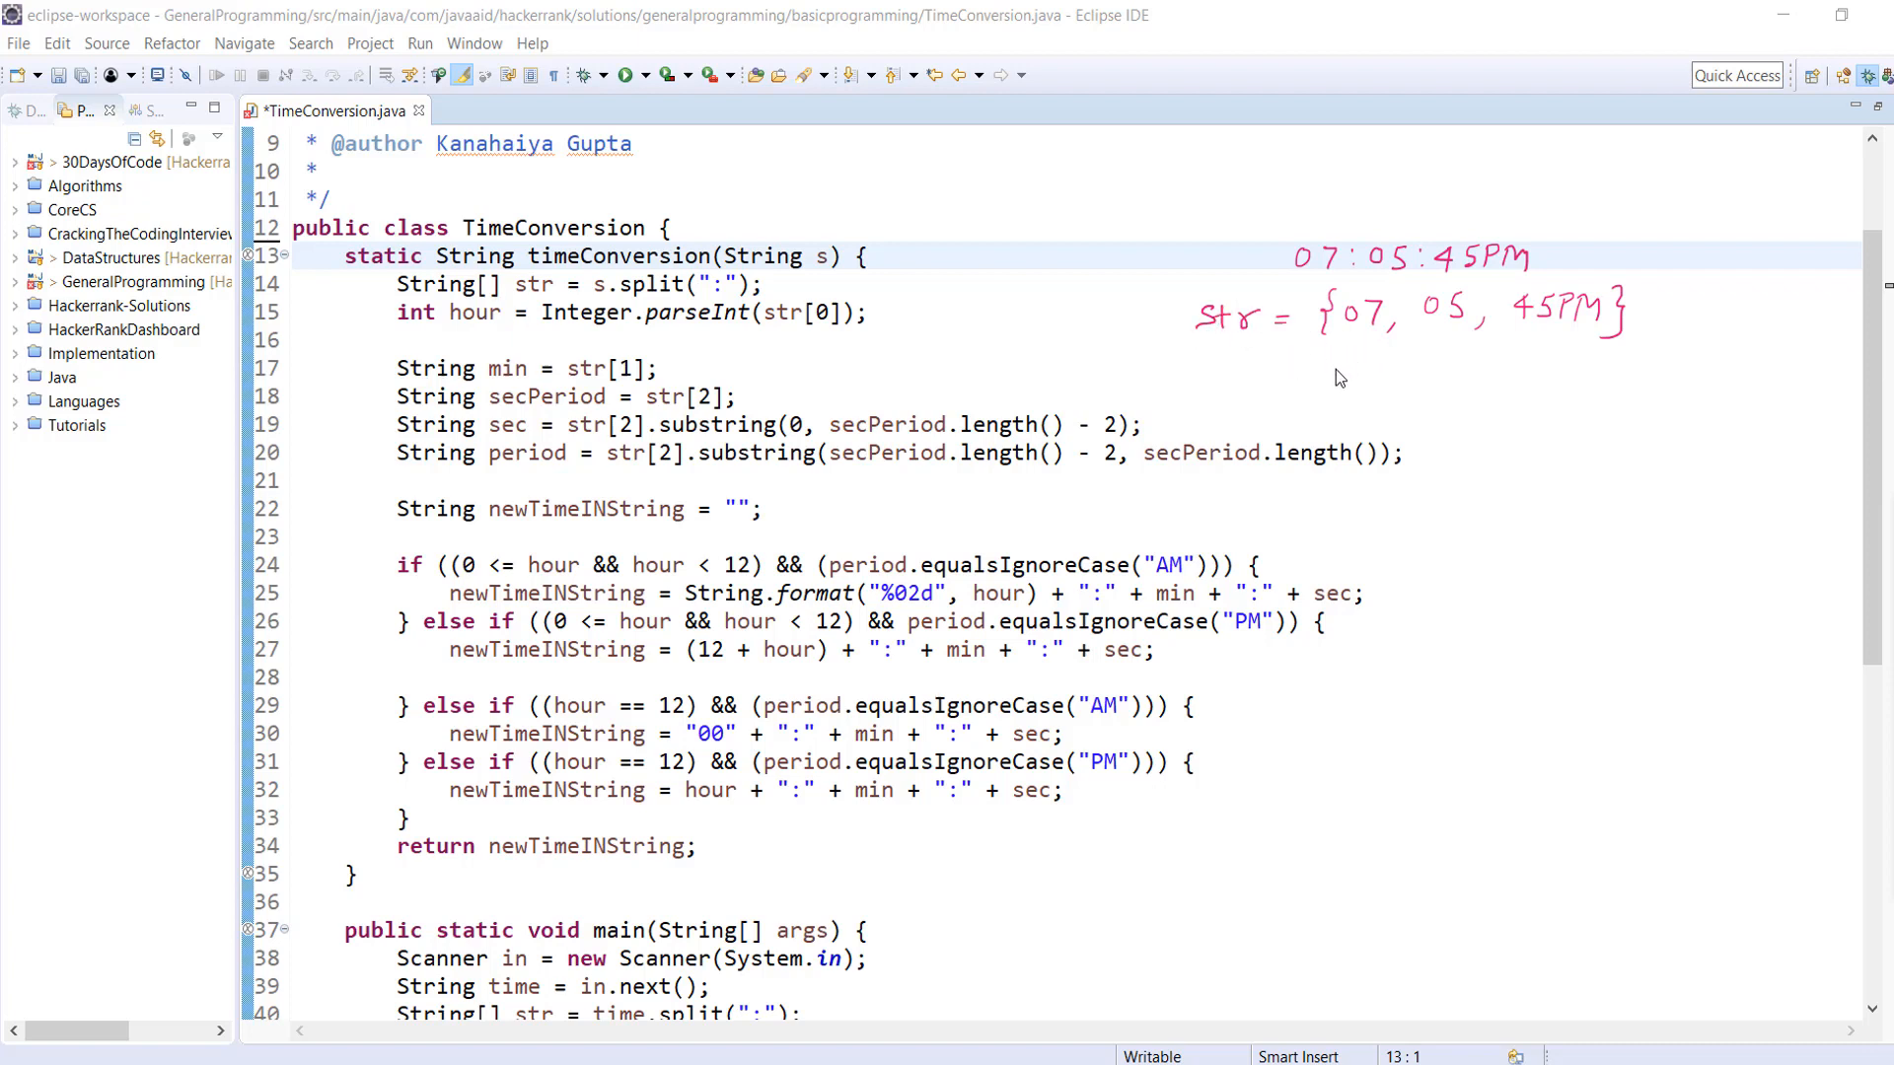
pyautogui.moveTo(1353, 363); pyautogui.dragTo(1341, 338)
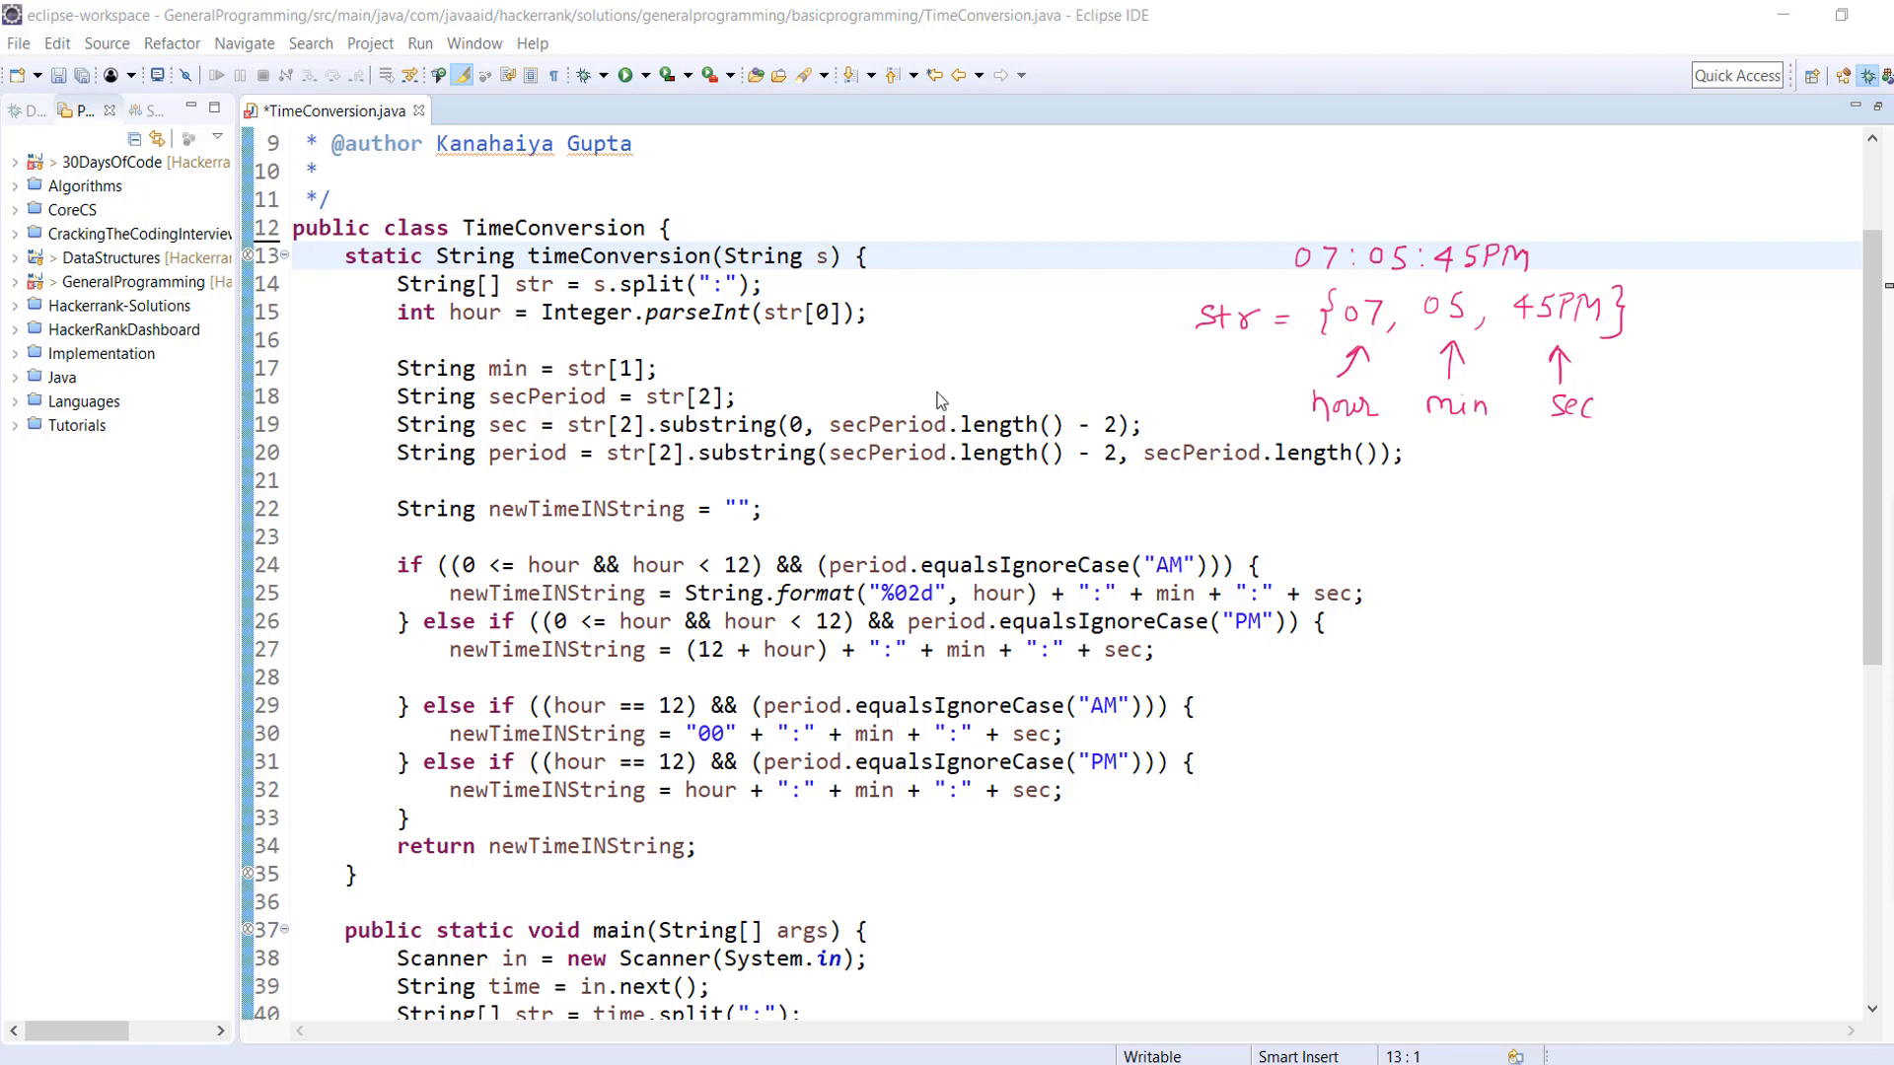
pyautogui.moveTo(520, 448)
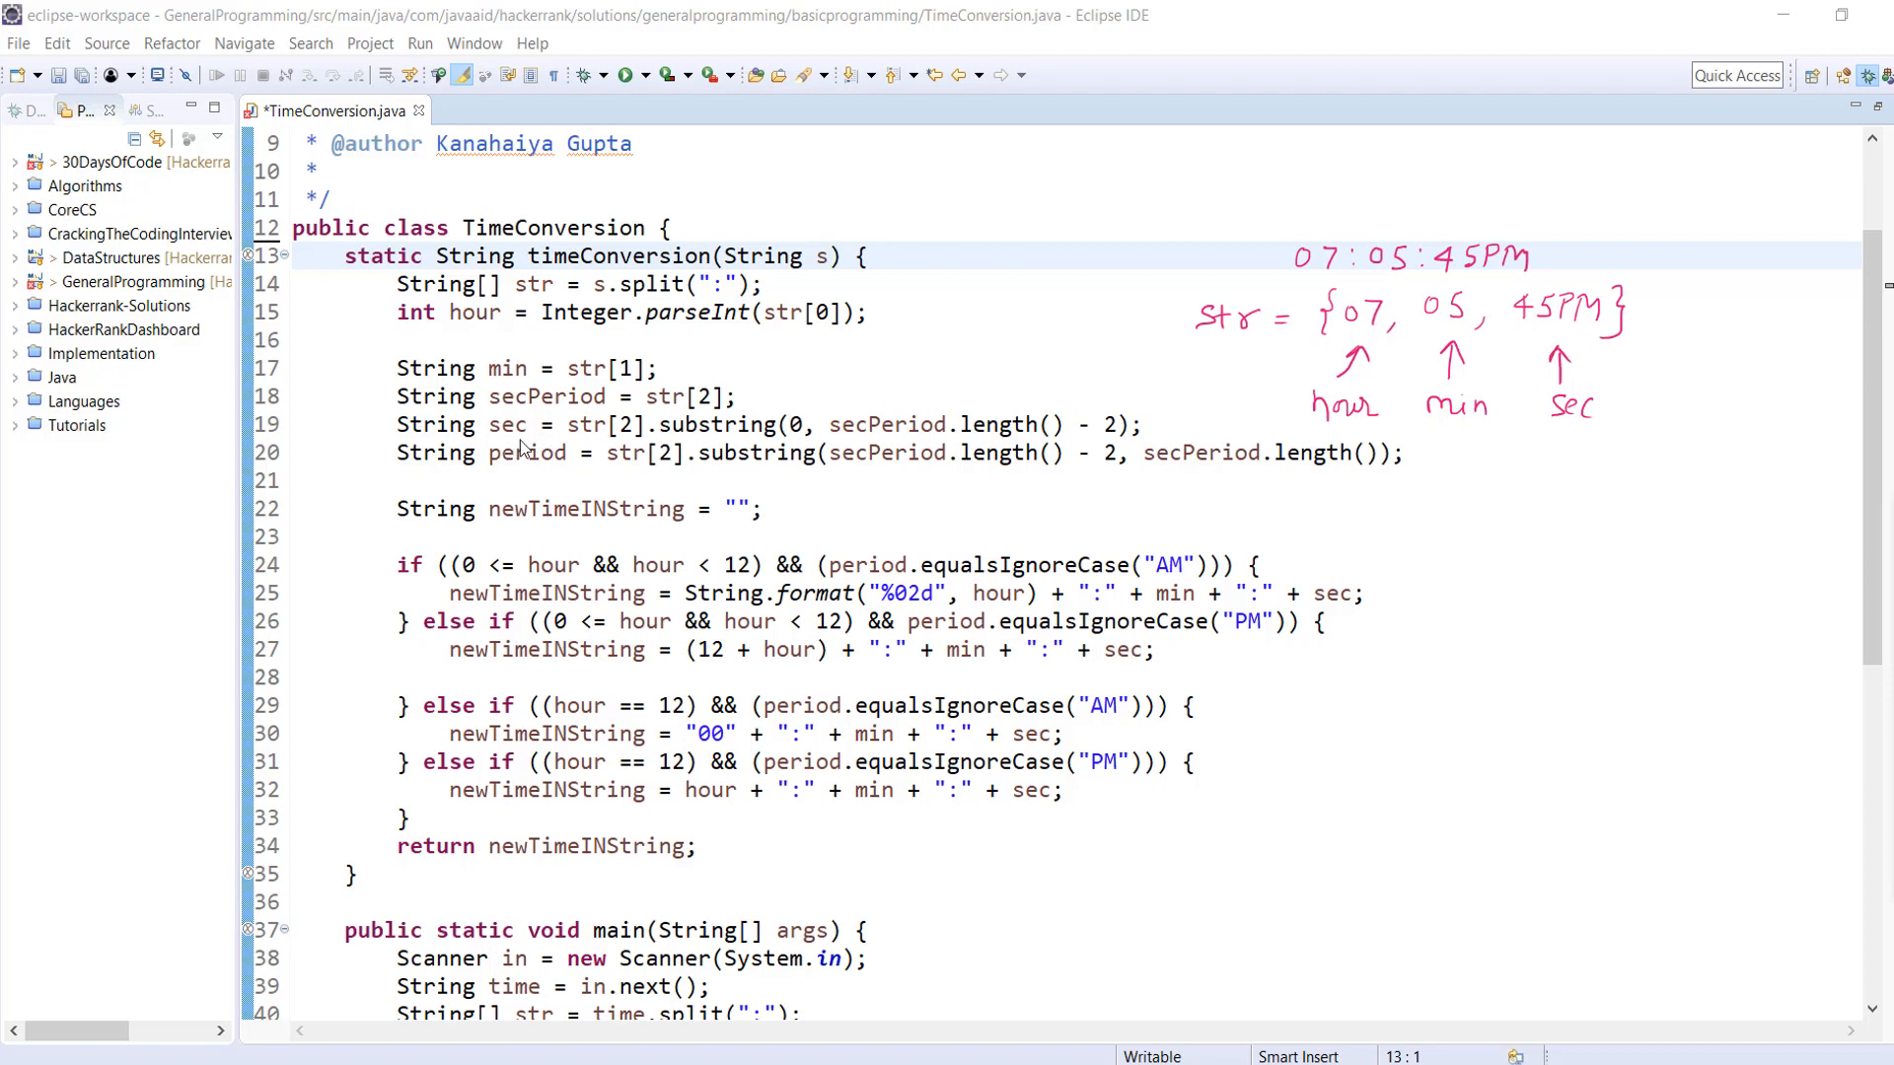
pyautogui.moveTo(592, 450)
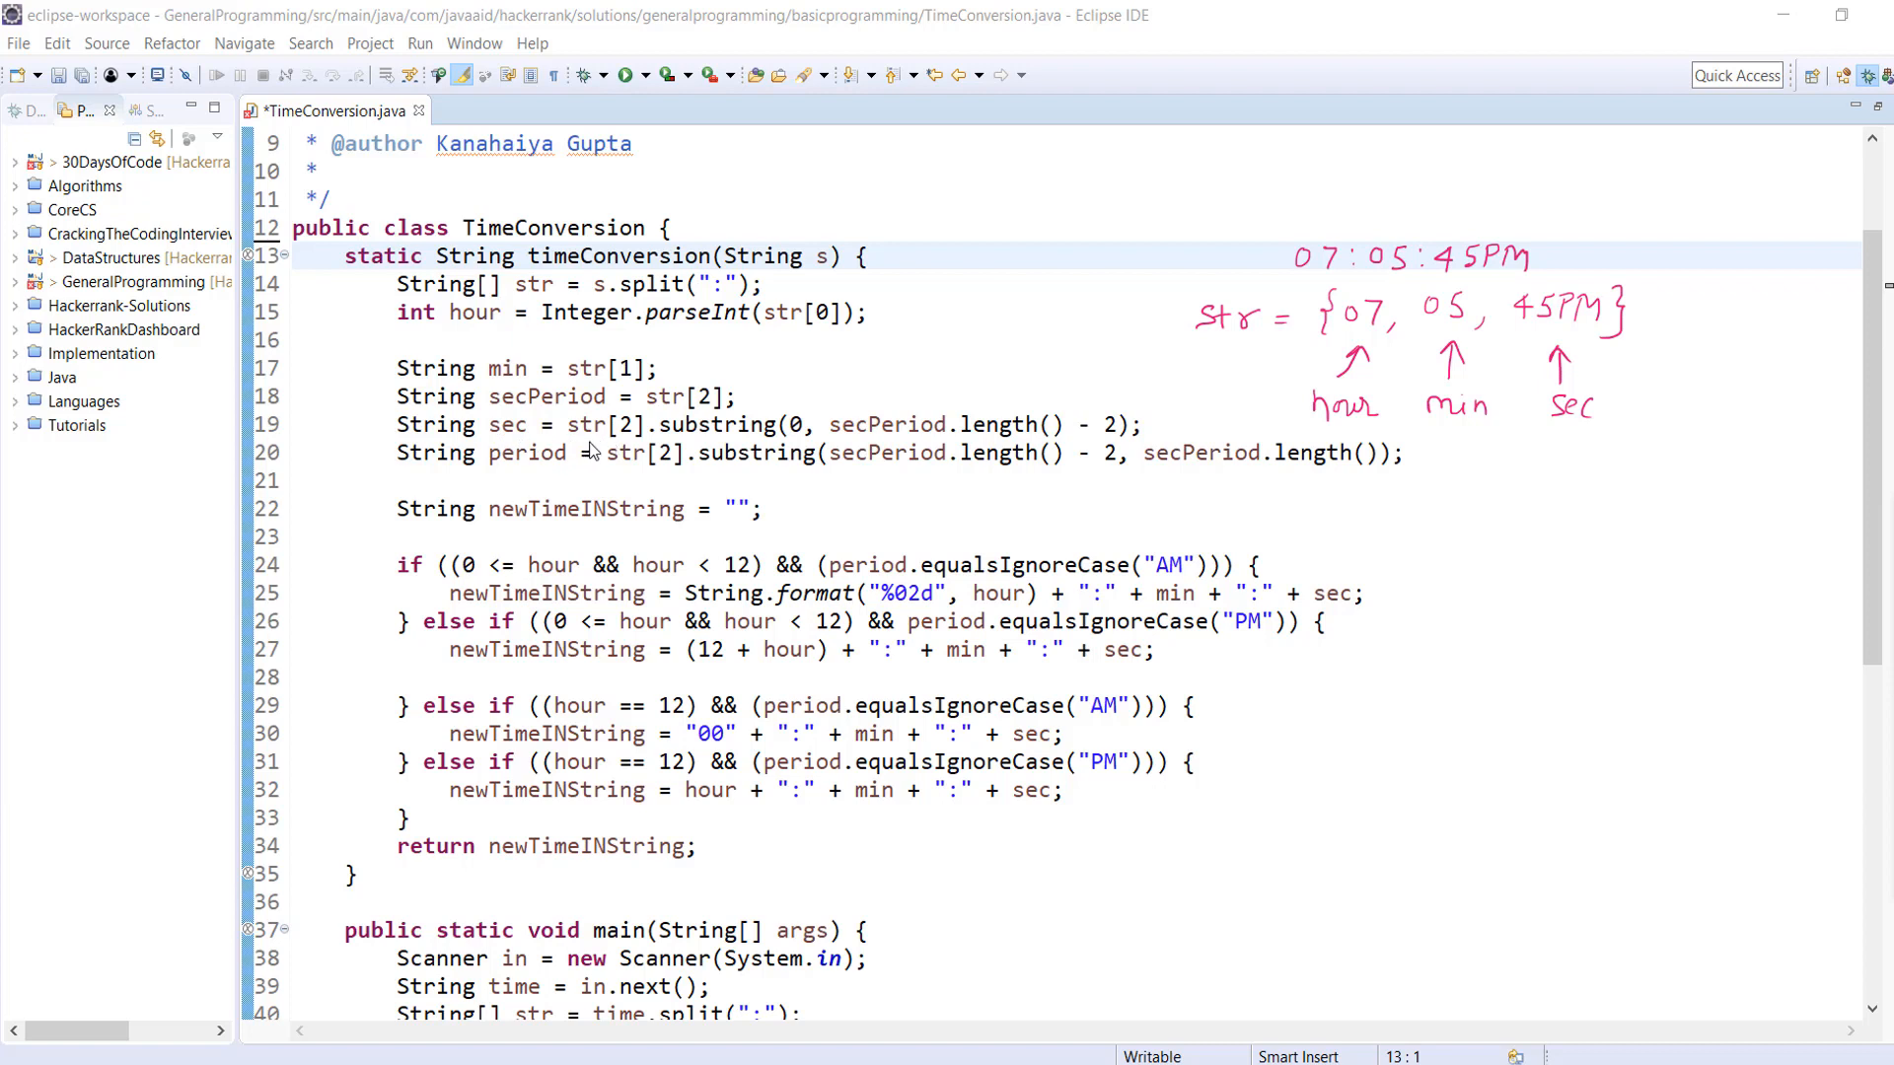
pyautogui.moveTo(1154, 440)
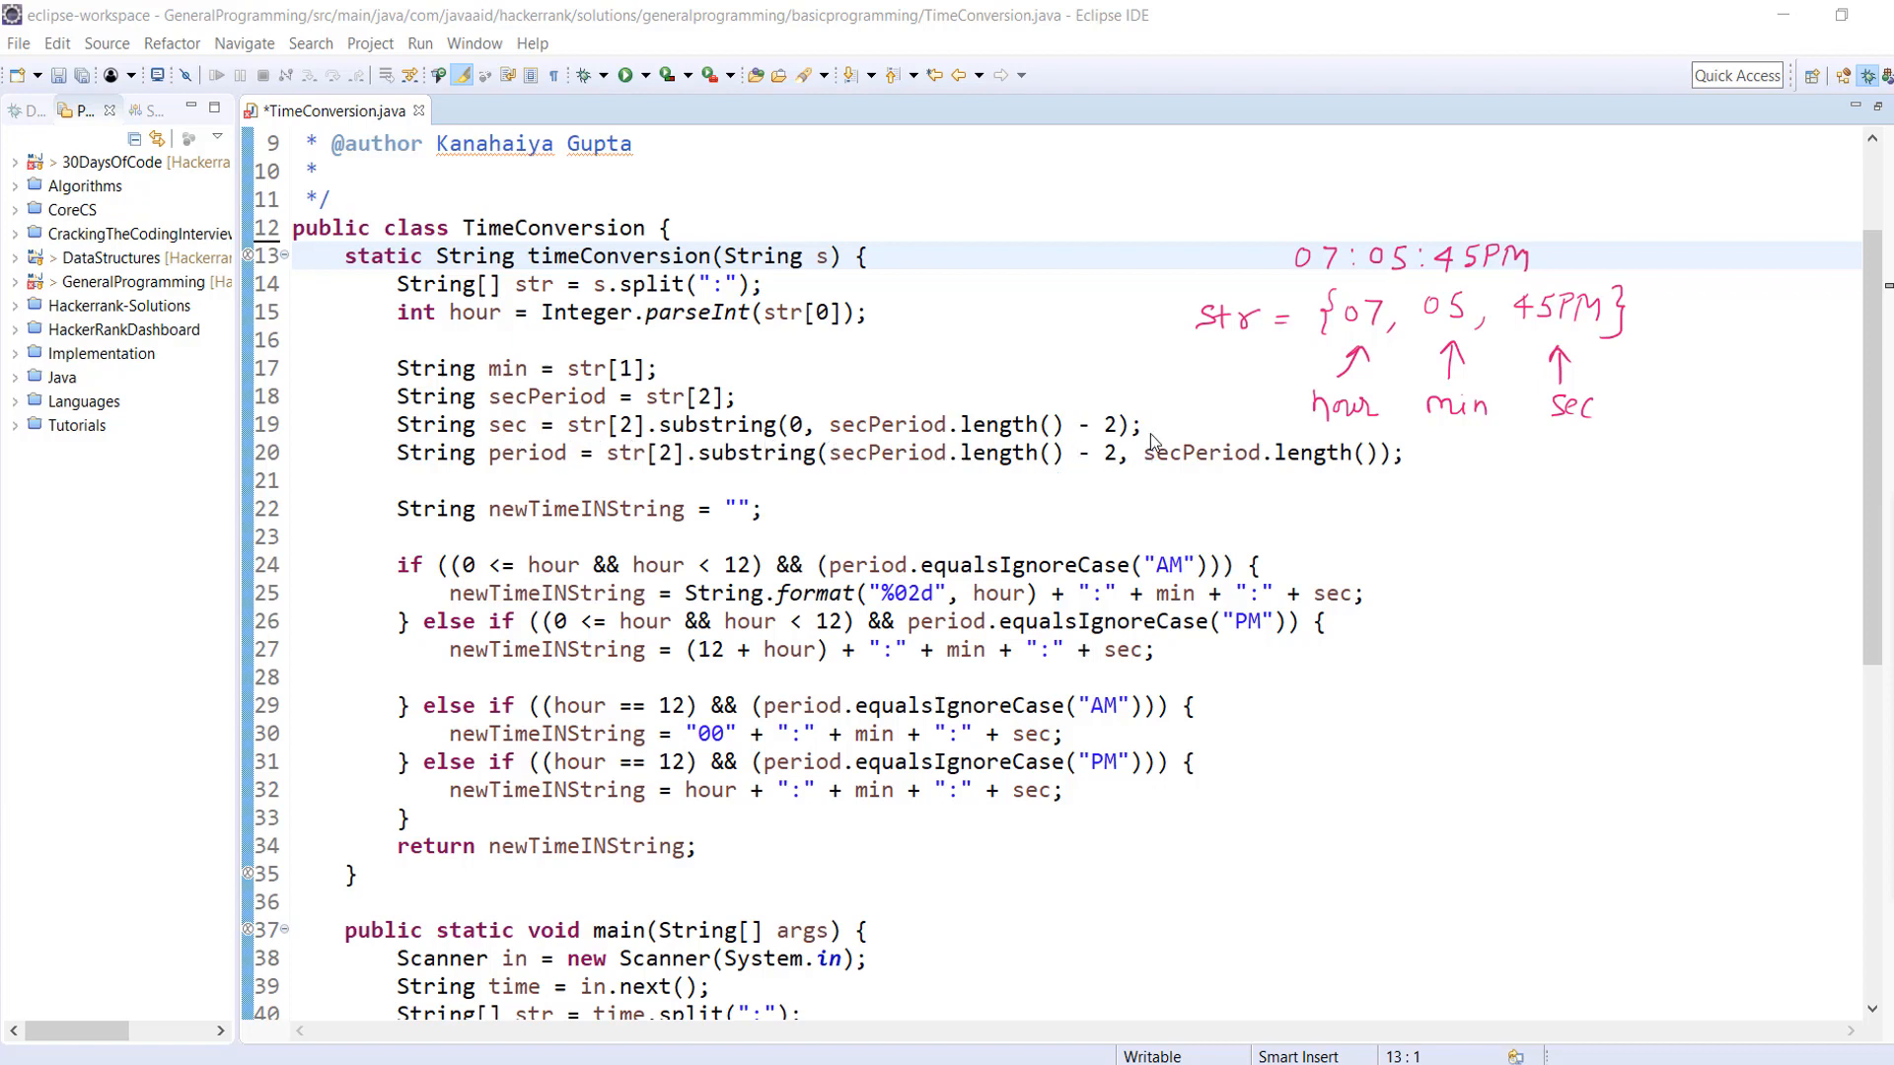
pyautogui.moveTo(750, 444)
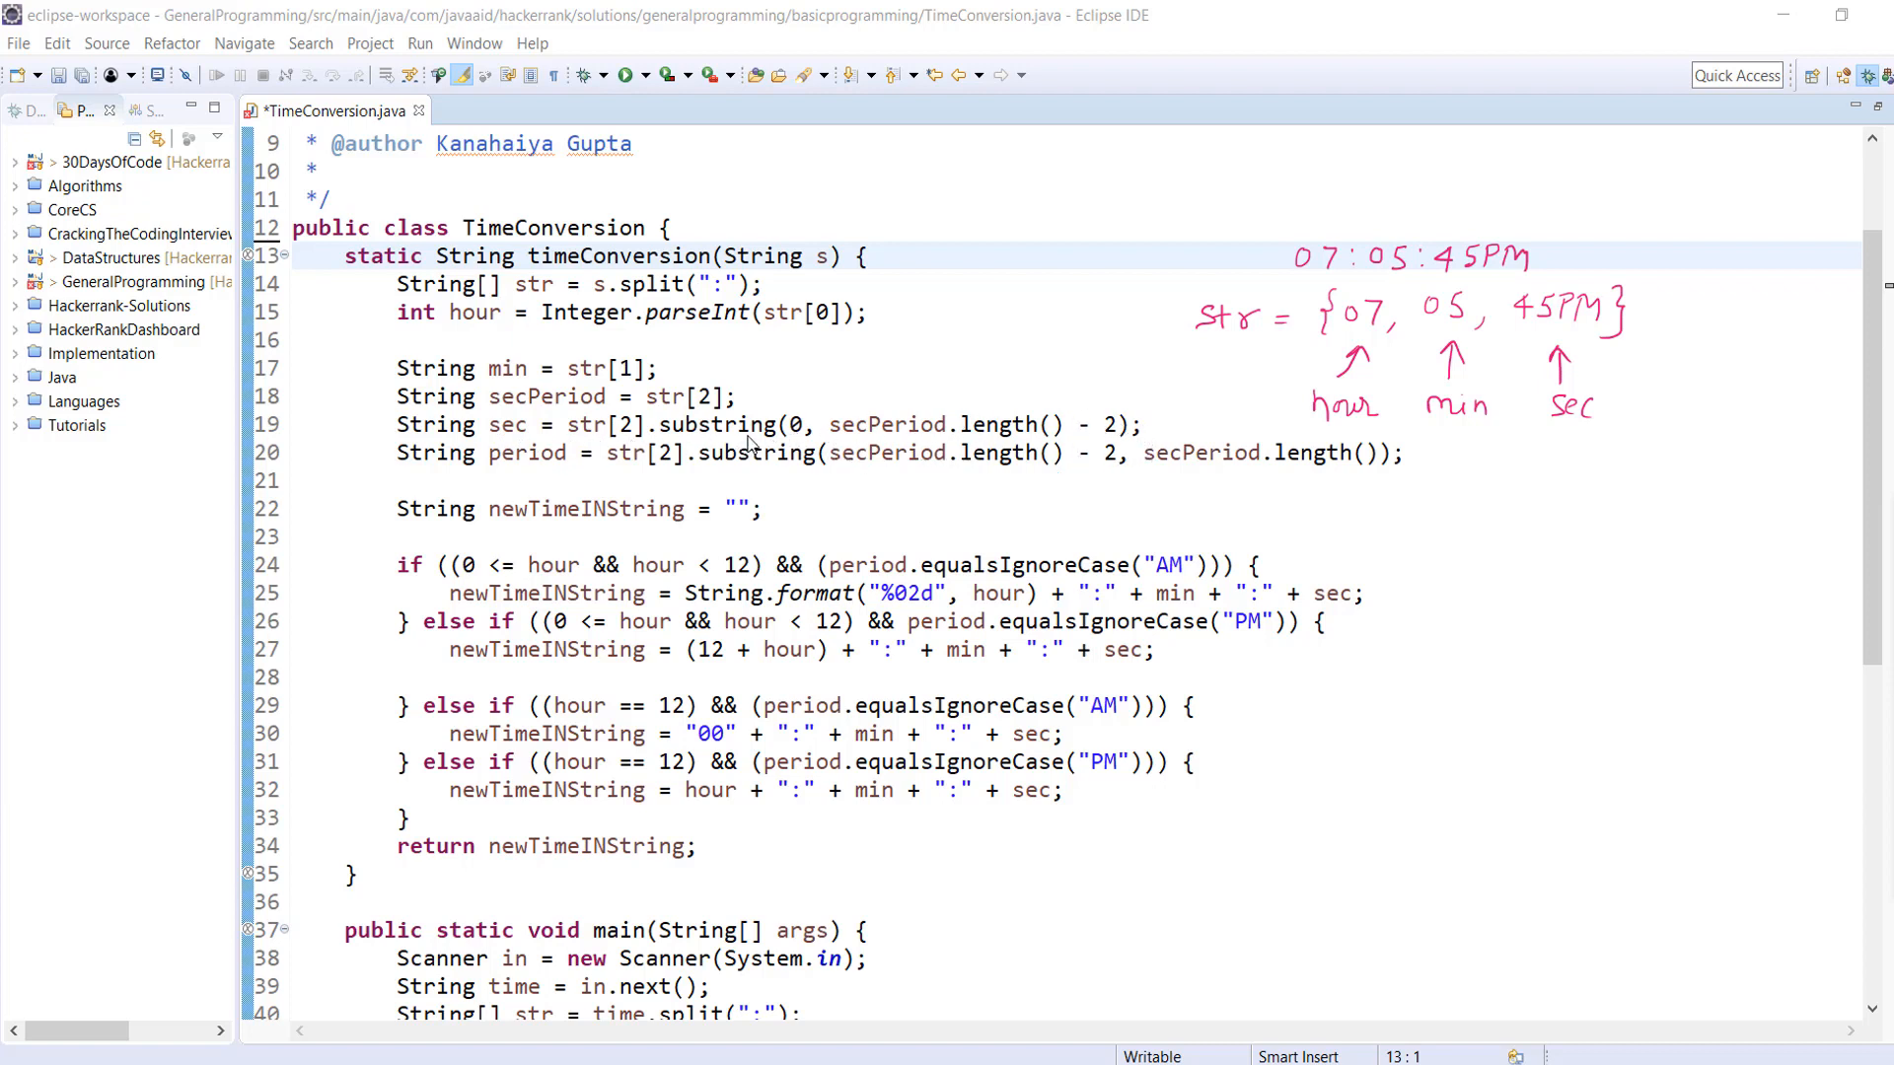
pyautogui.moveTo(807, 444)
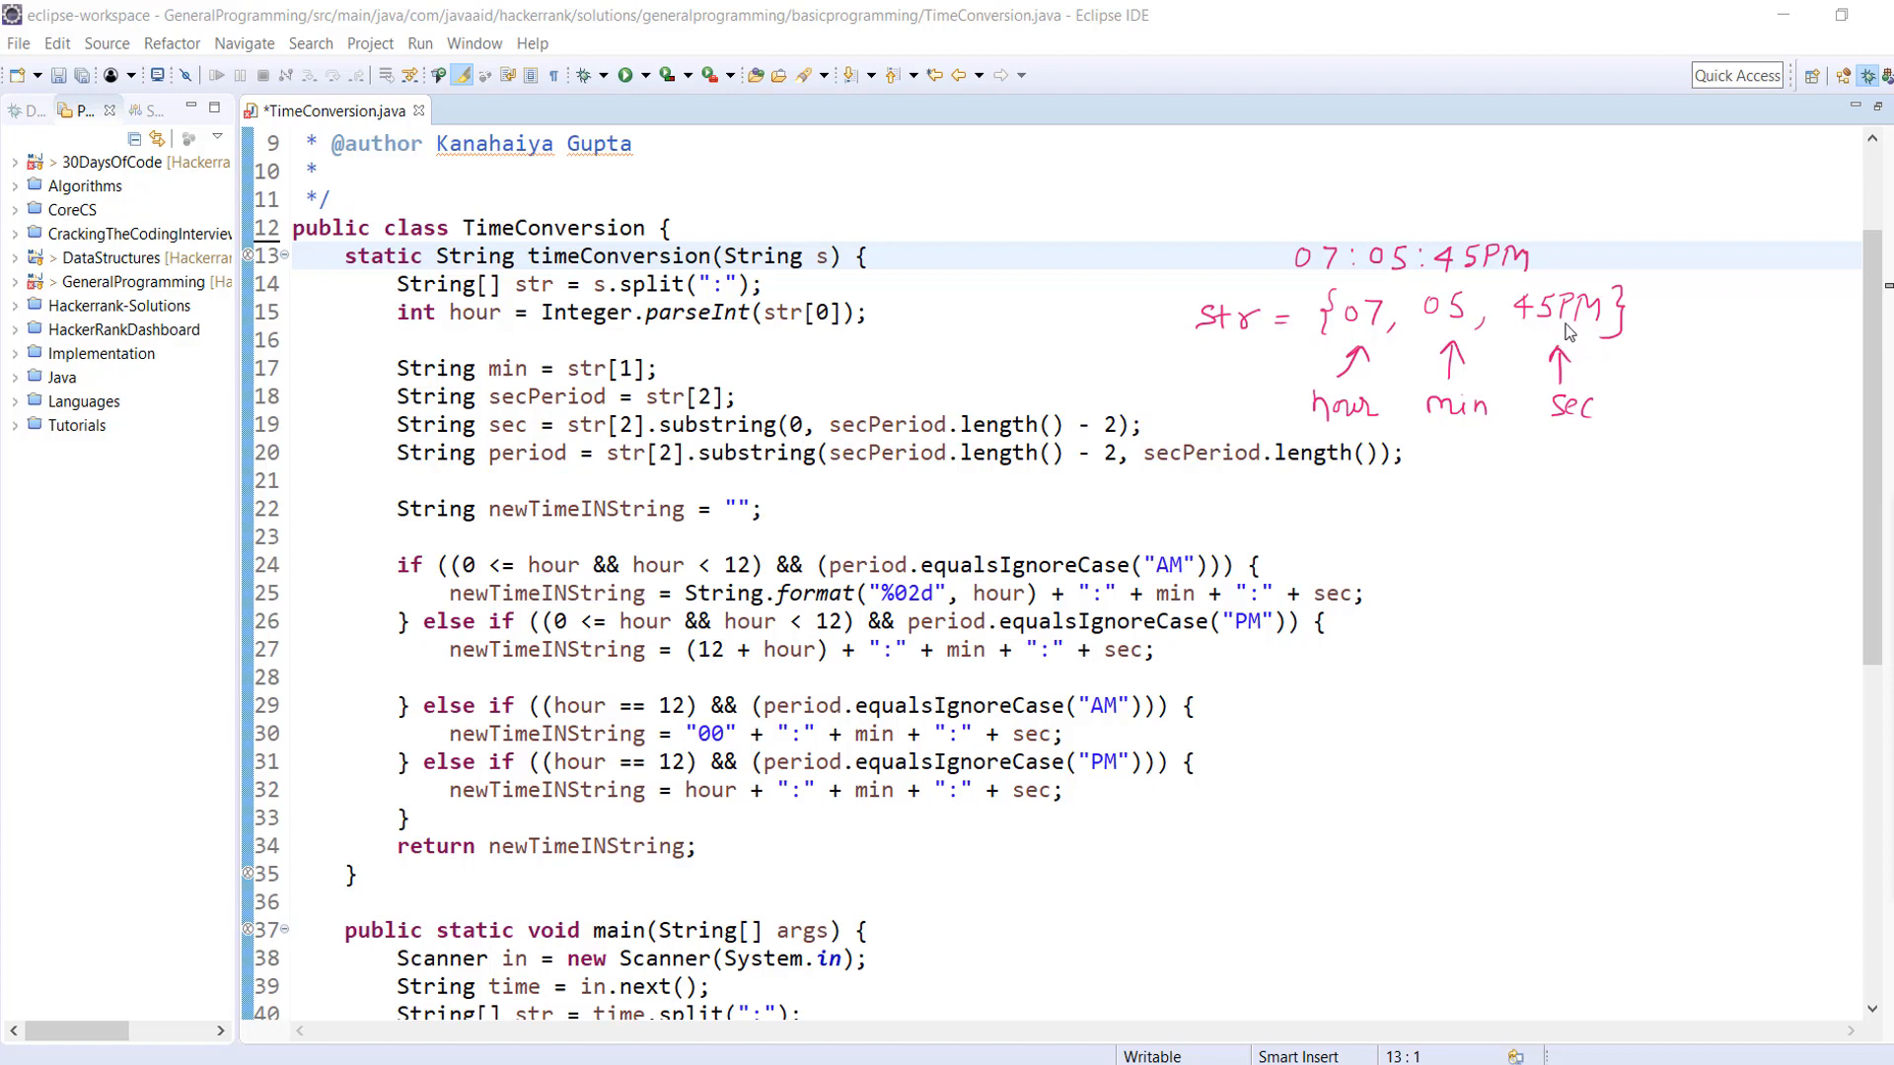
pyautogui.moveTo(1576, 329)
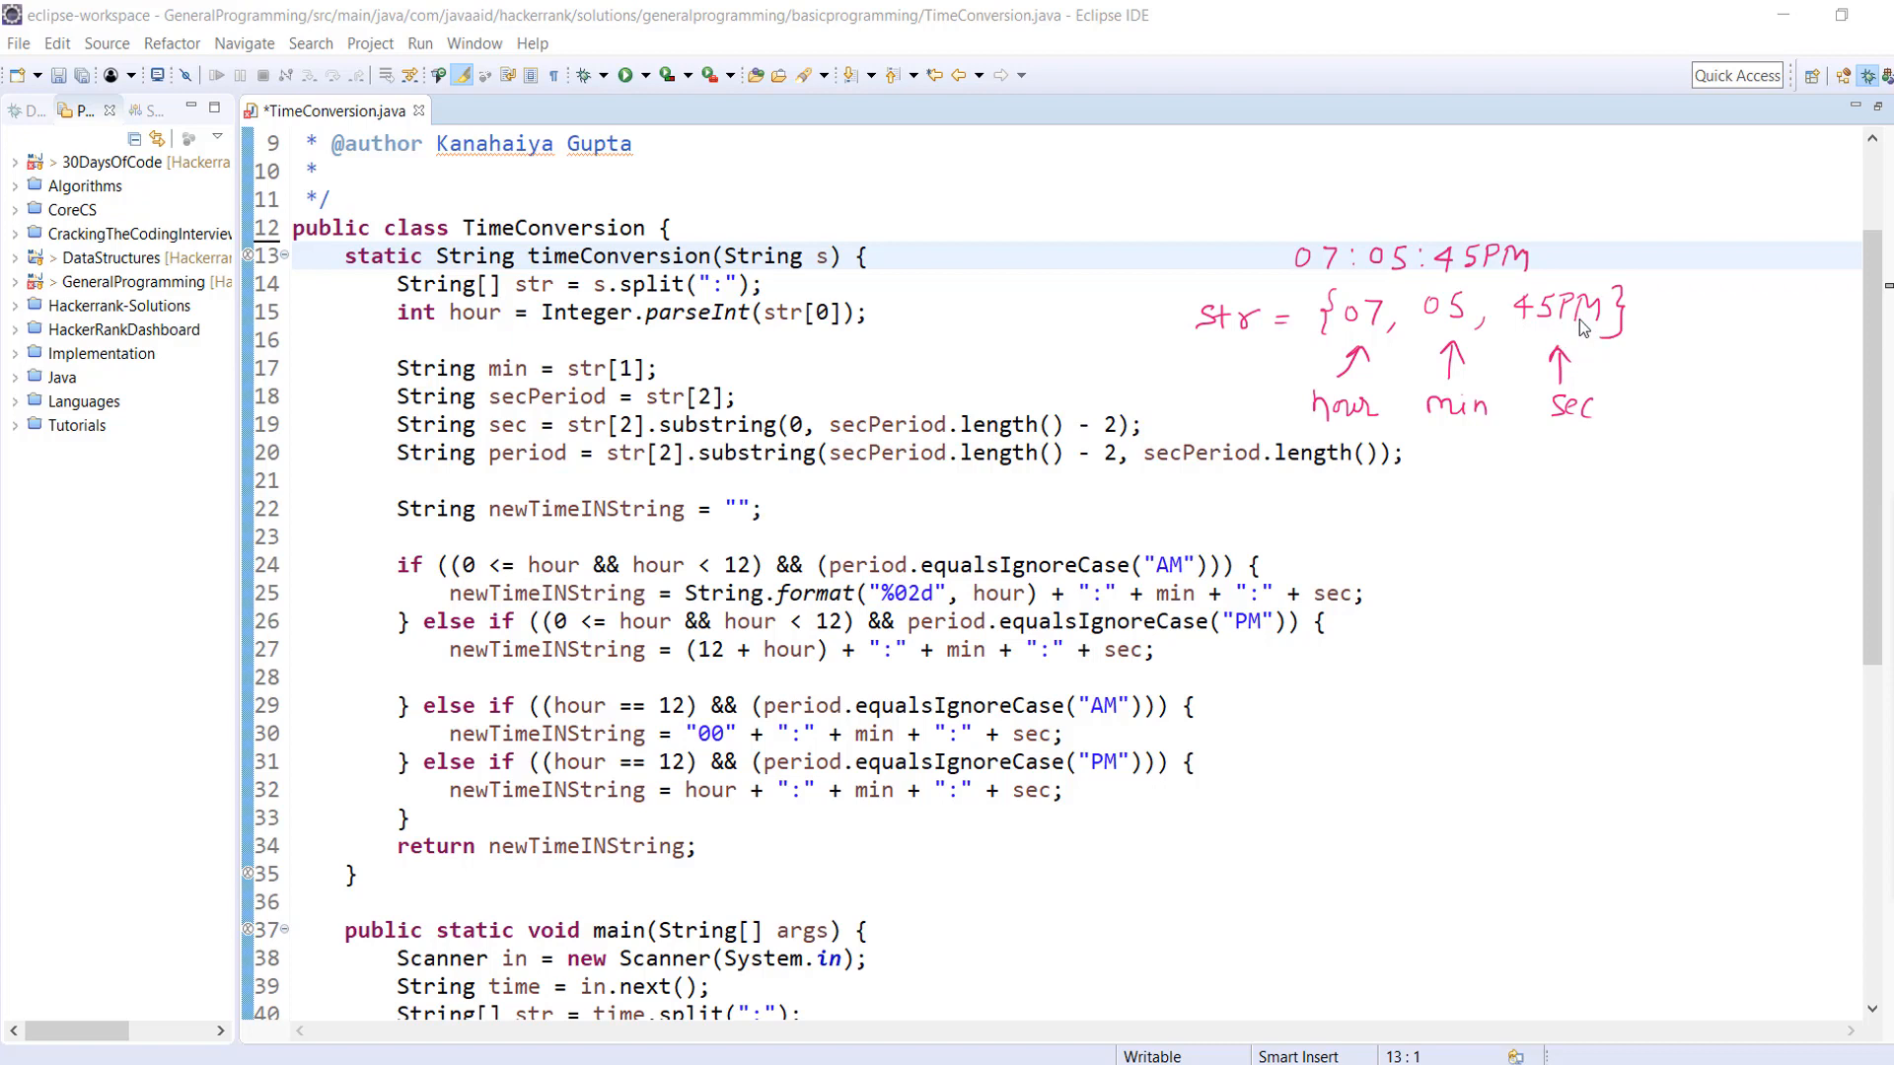
pyautogui.moveTo(1584, 337)
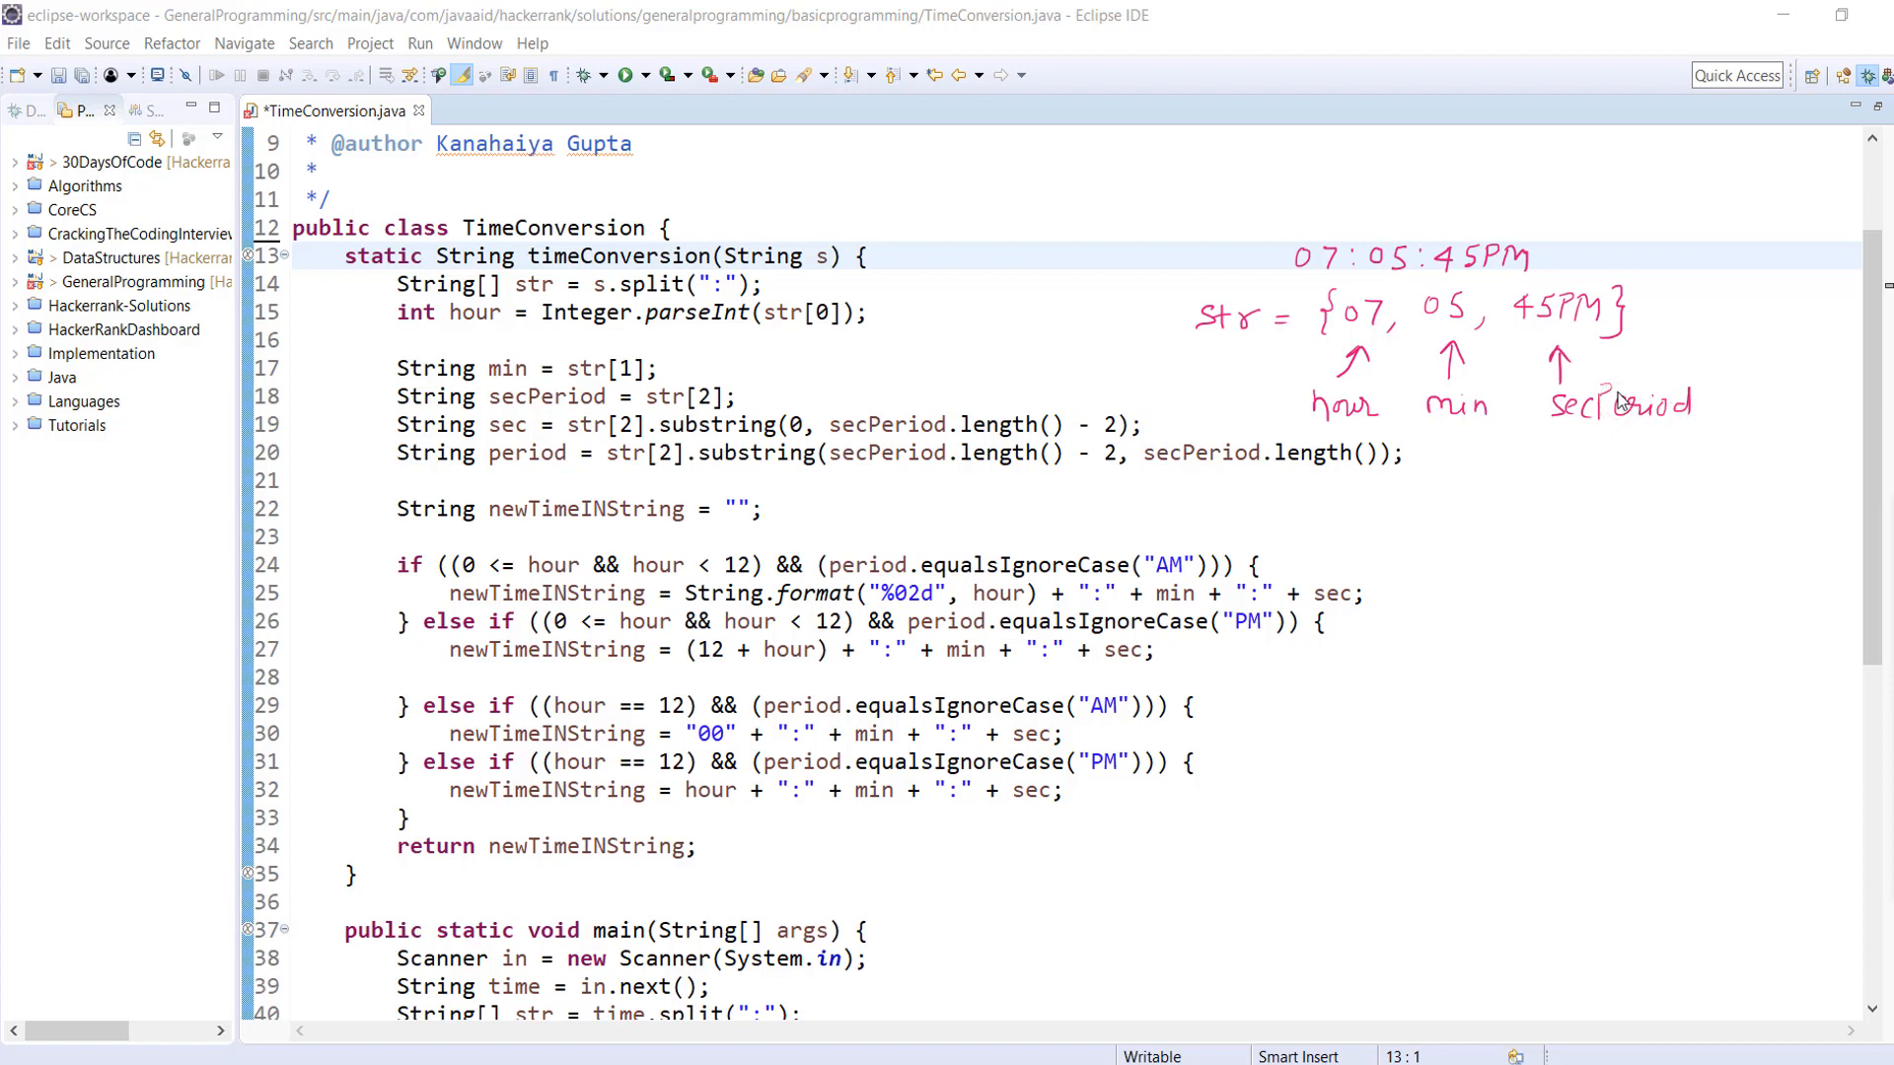
# - Sketch secPeriod splitting into 45 as sec and PM as Period with the on-screen pen
pyautogui.moveTo(1588, 495); pyautogui.dragTo(1650, 477)
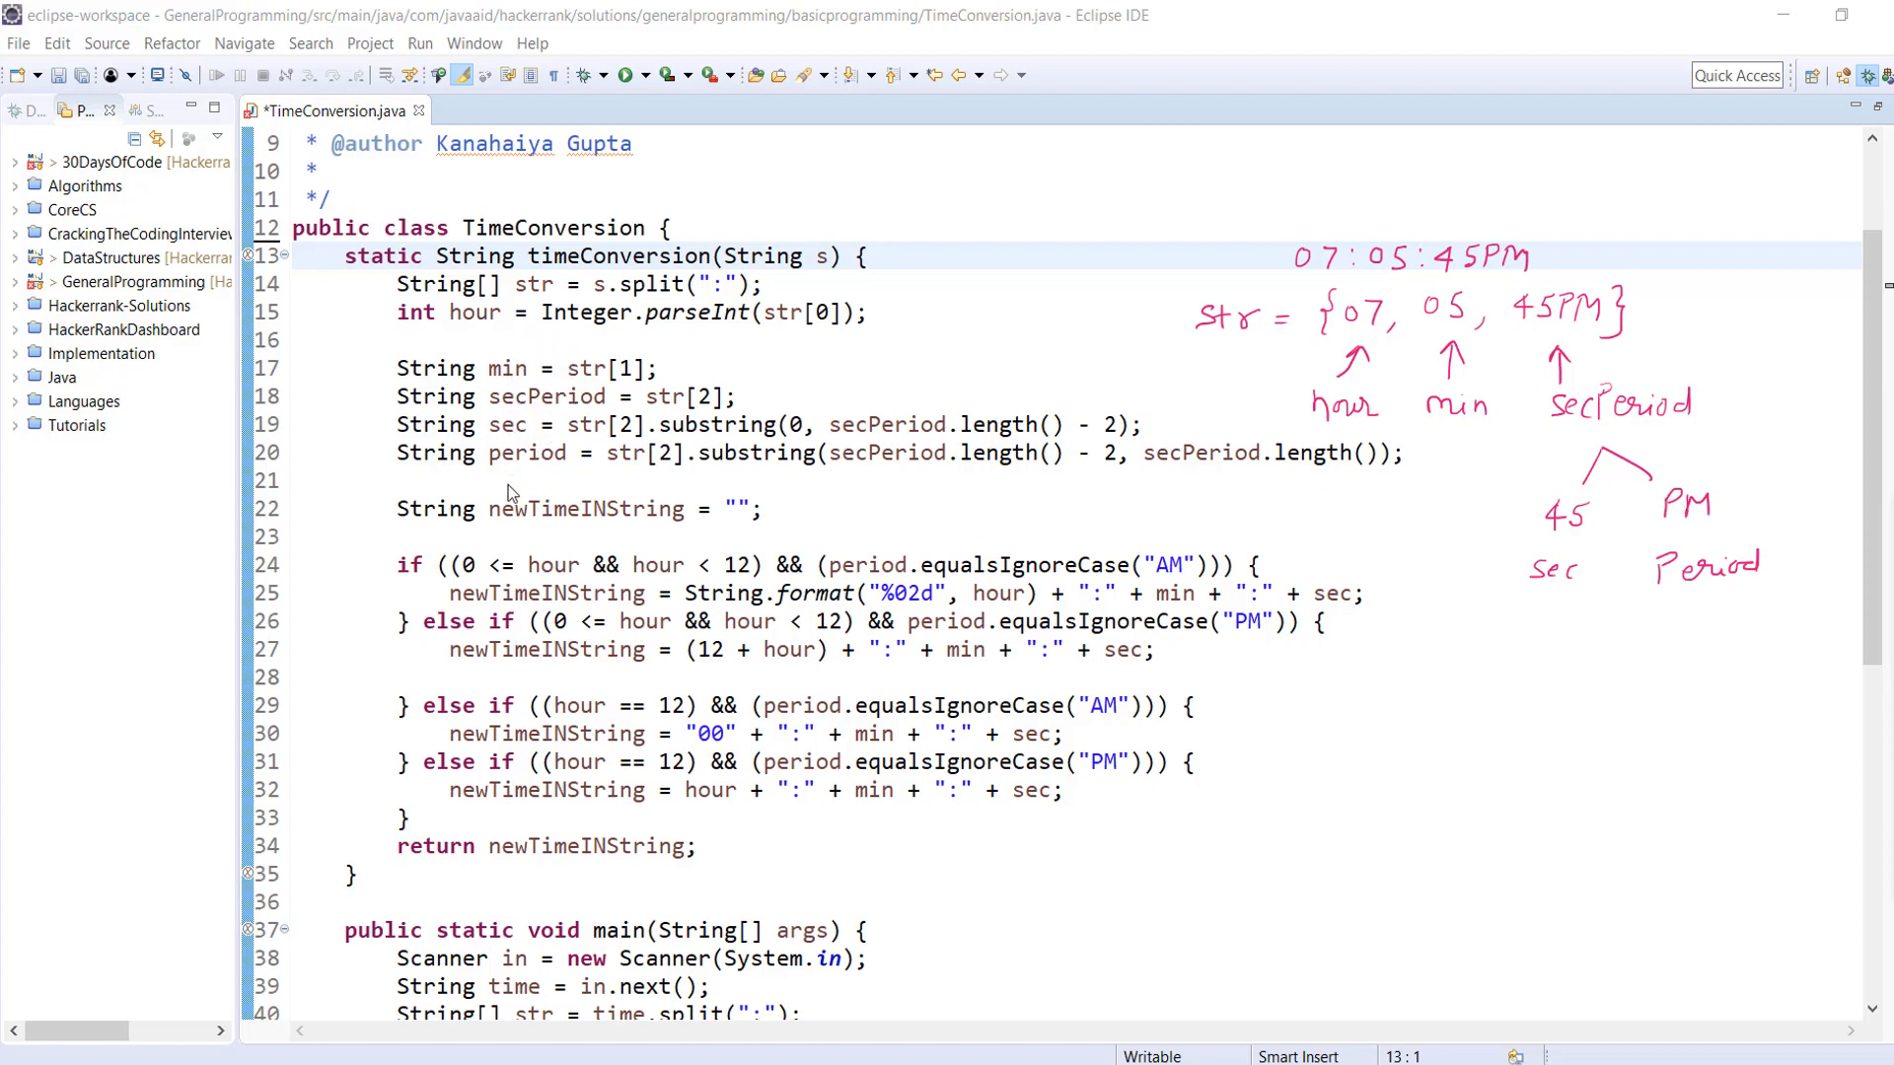
pyautogui.moveTo(443, 590)
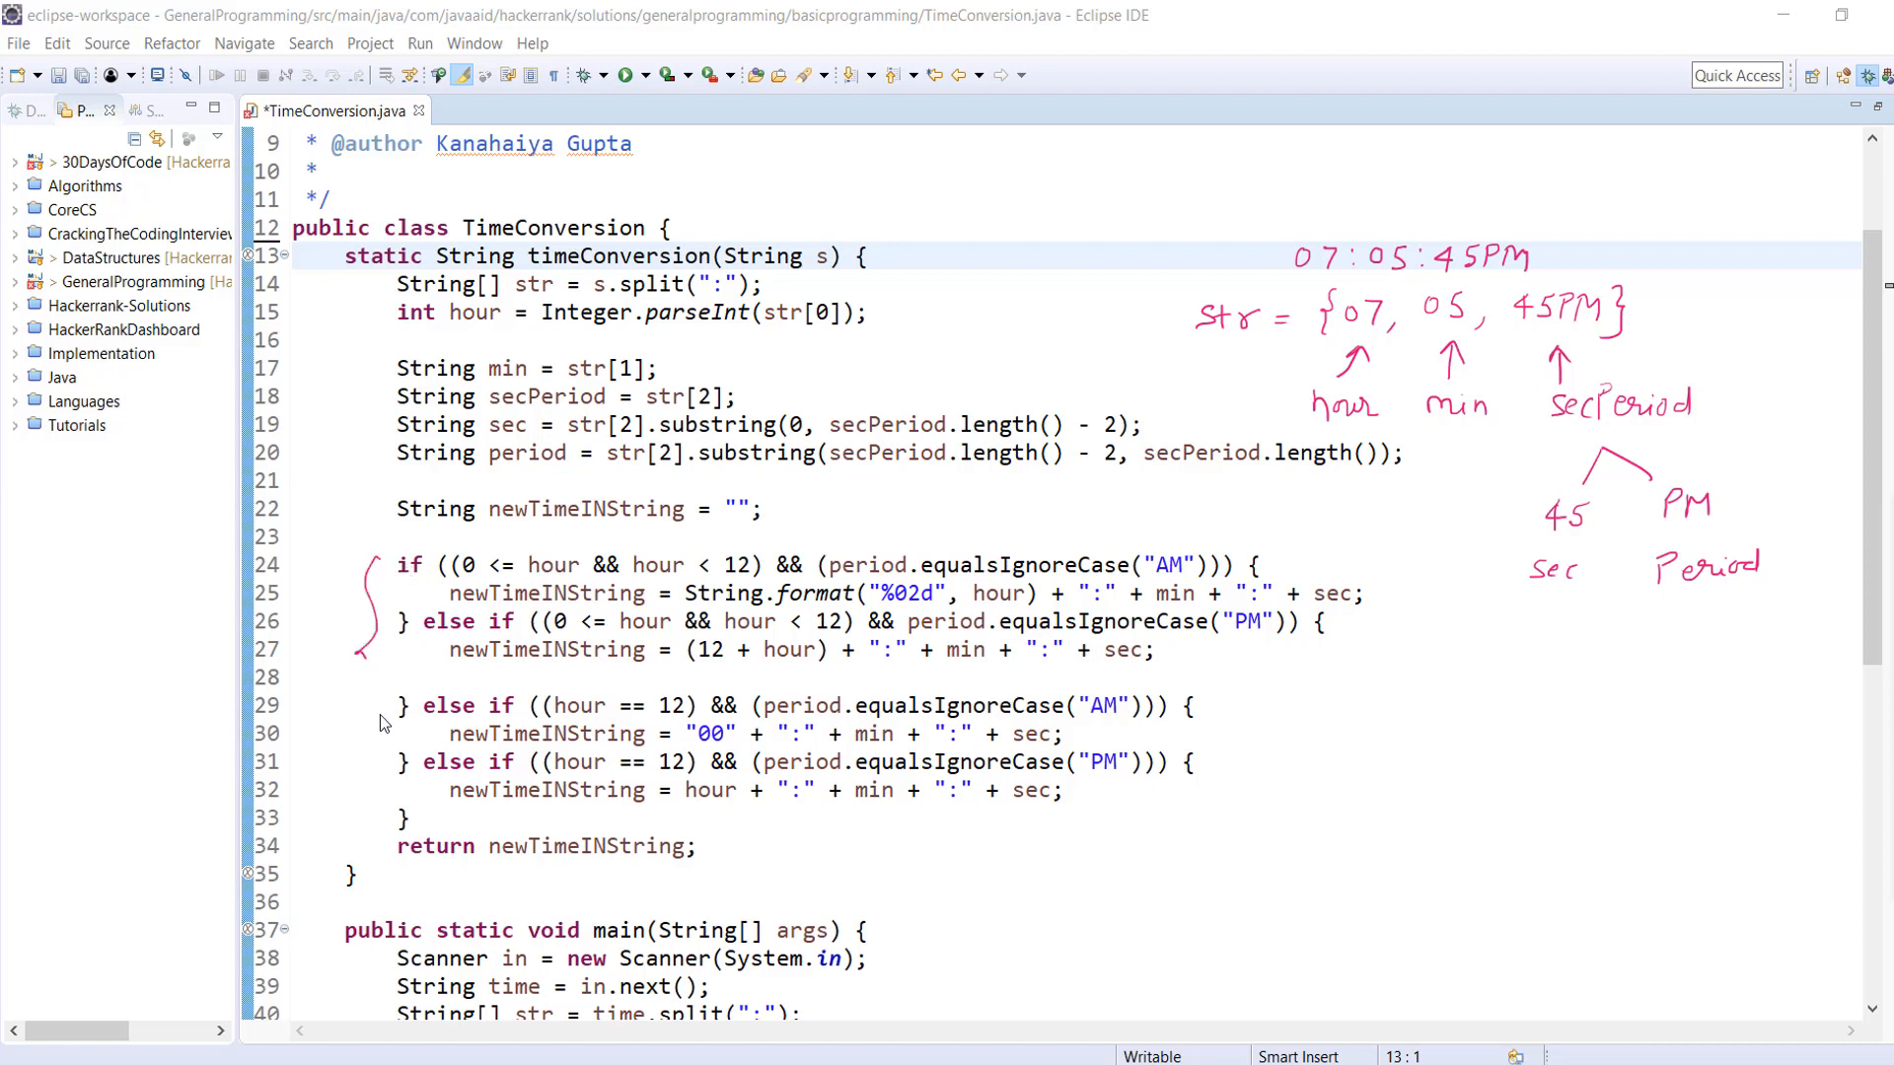
pyautogui.moveTo(444, 756)
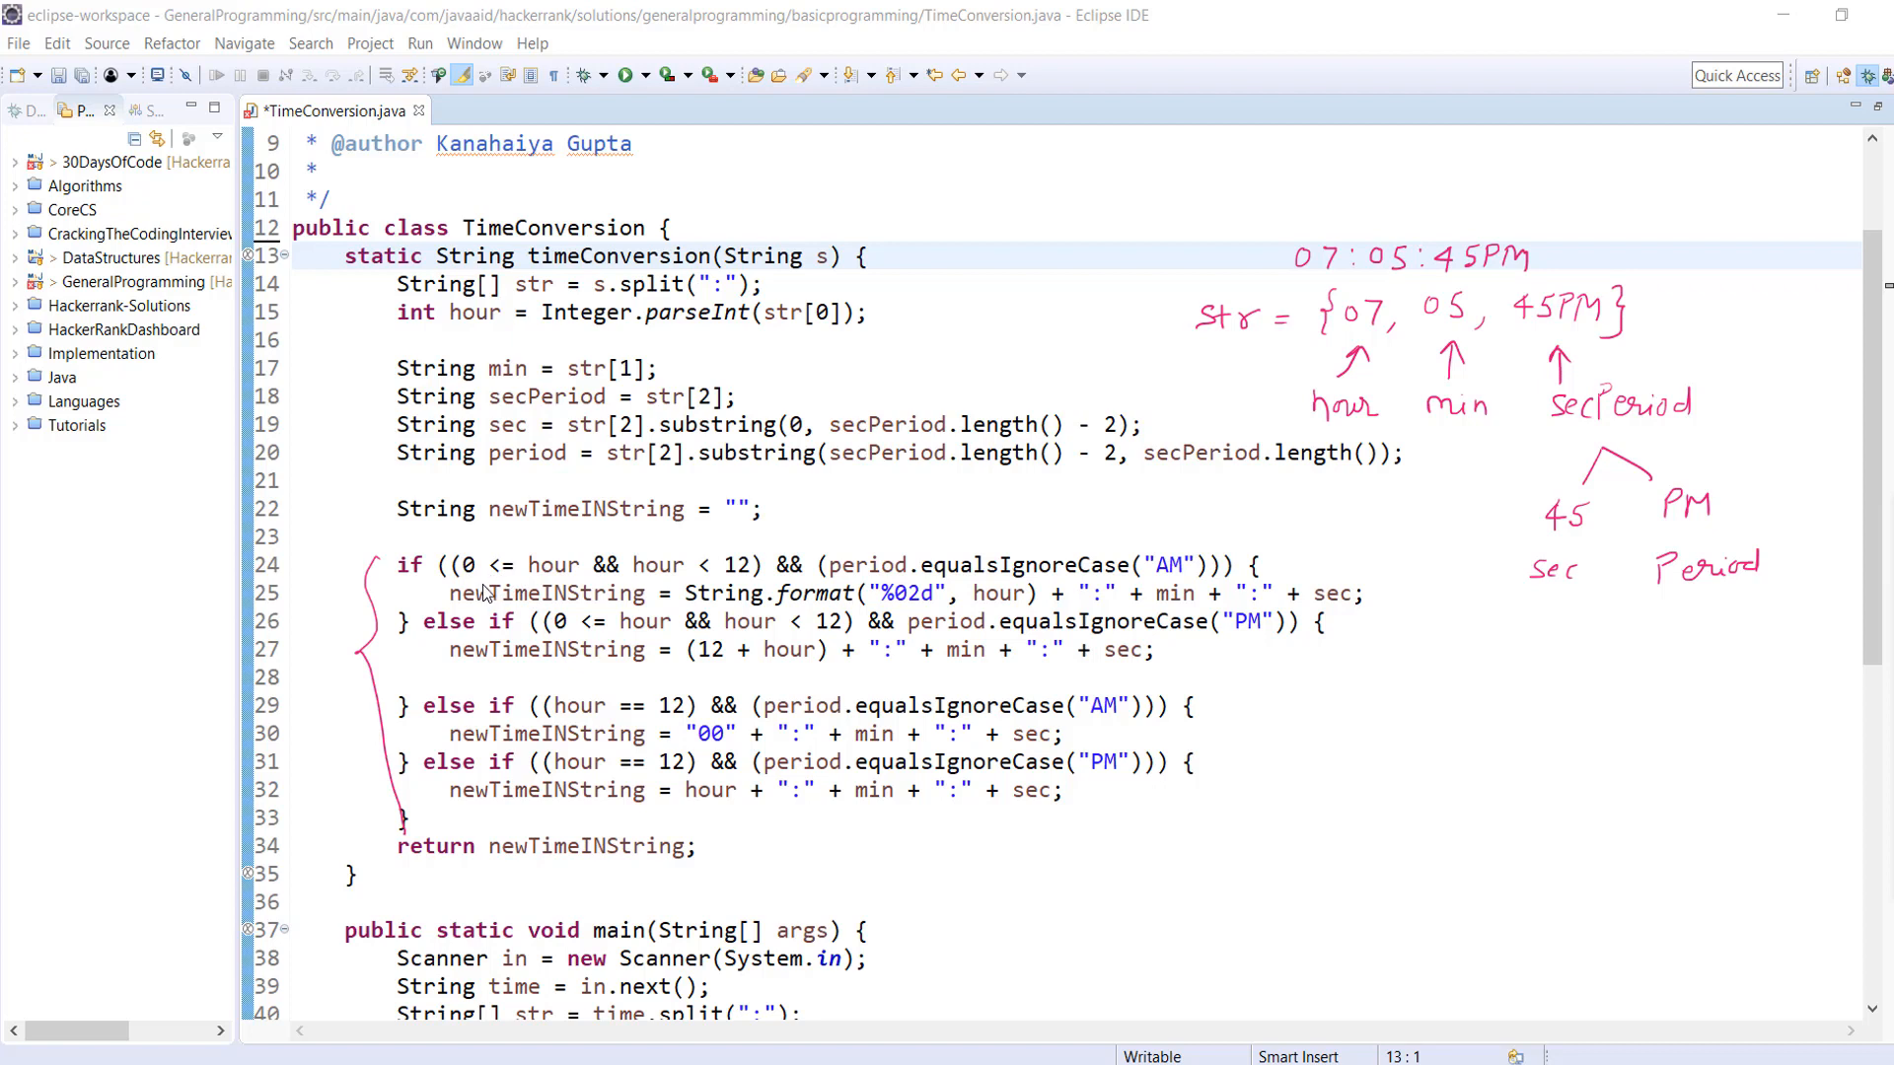
pyautogui.moveTo(493, 588)
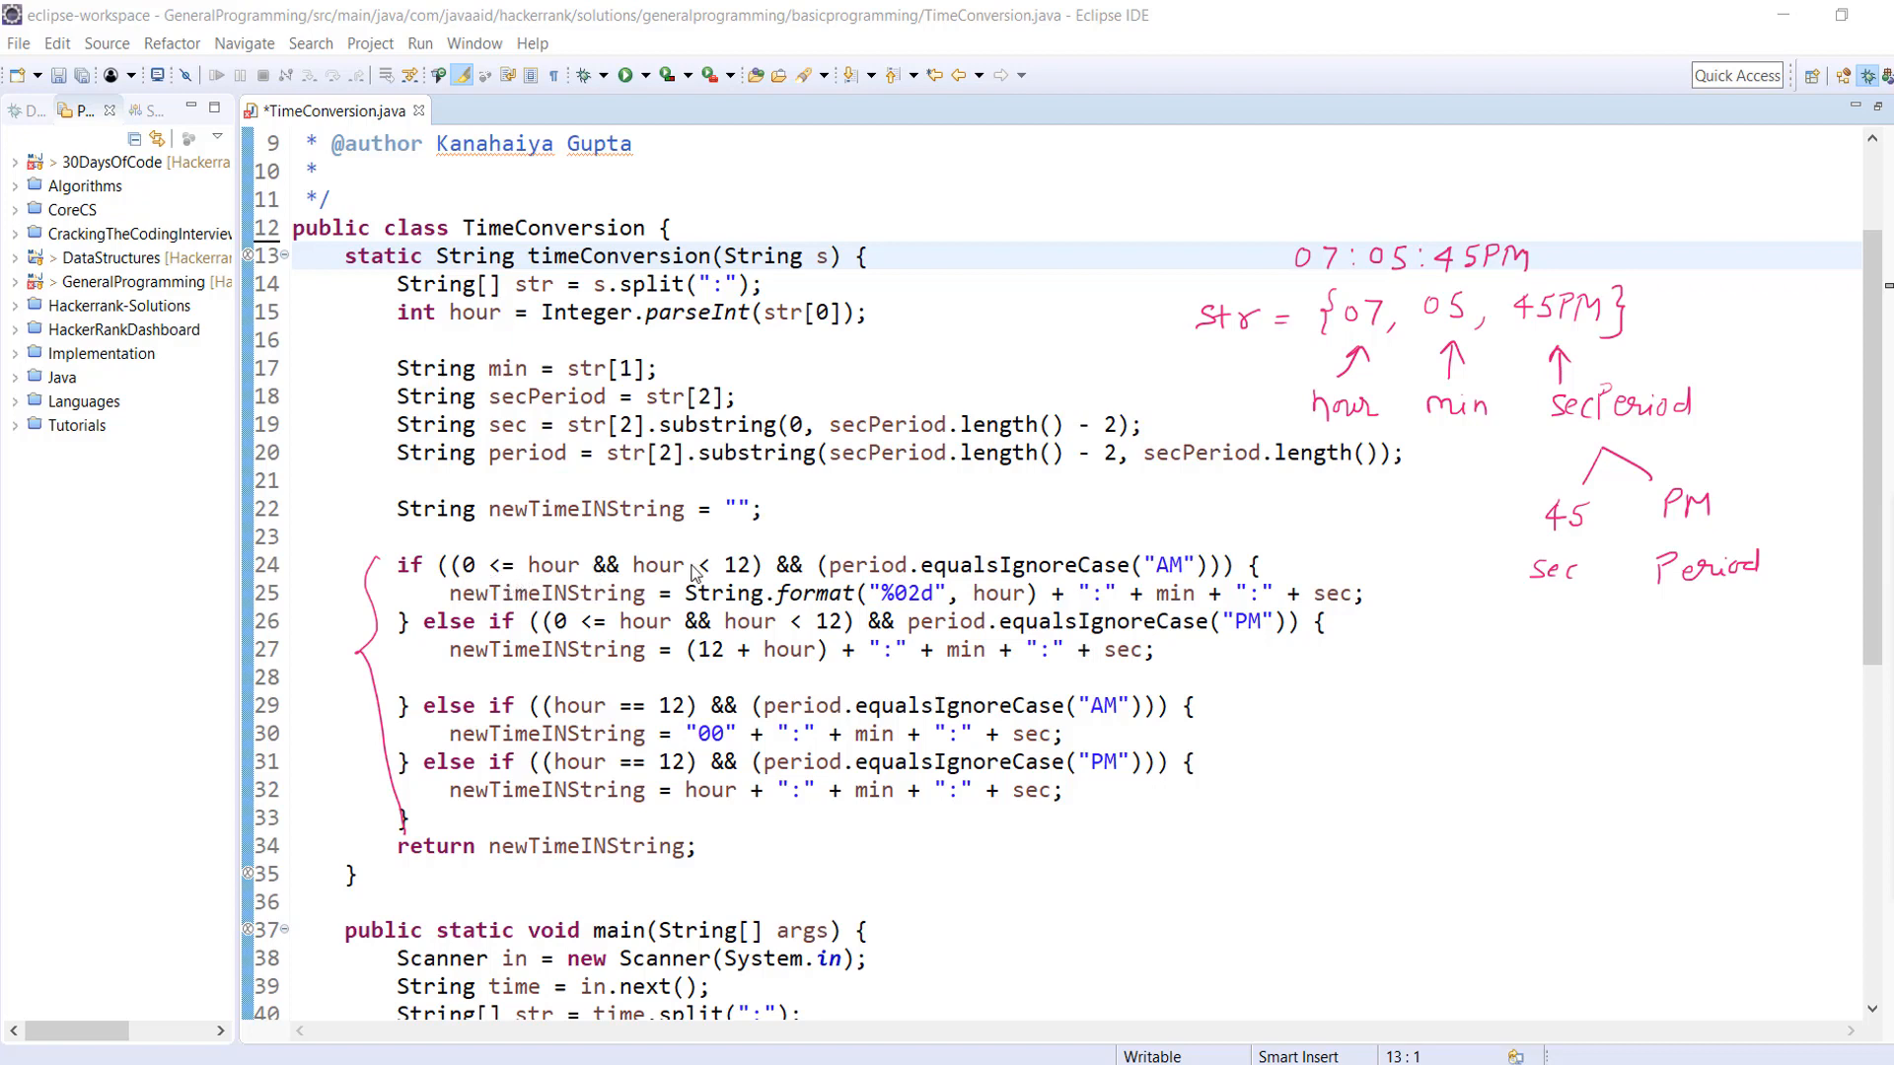
pyautogui.moveTo(503, 588)
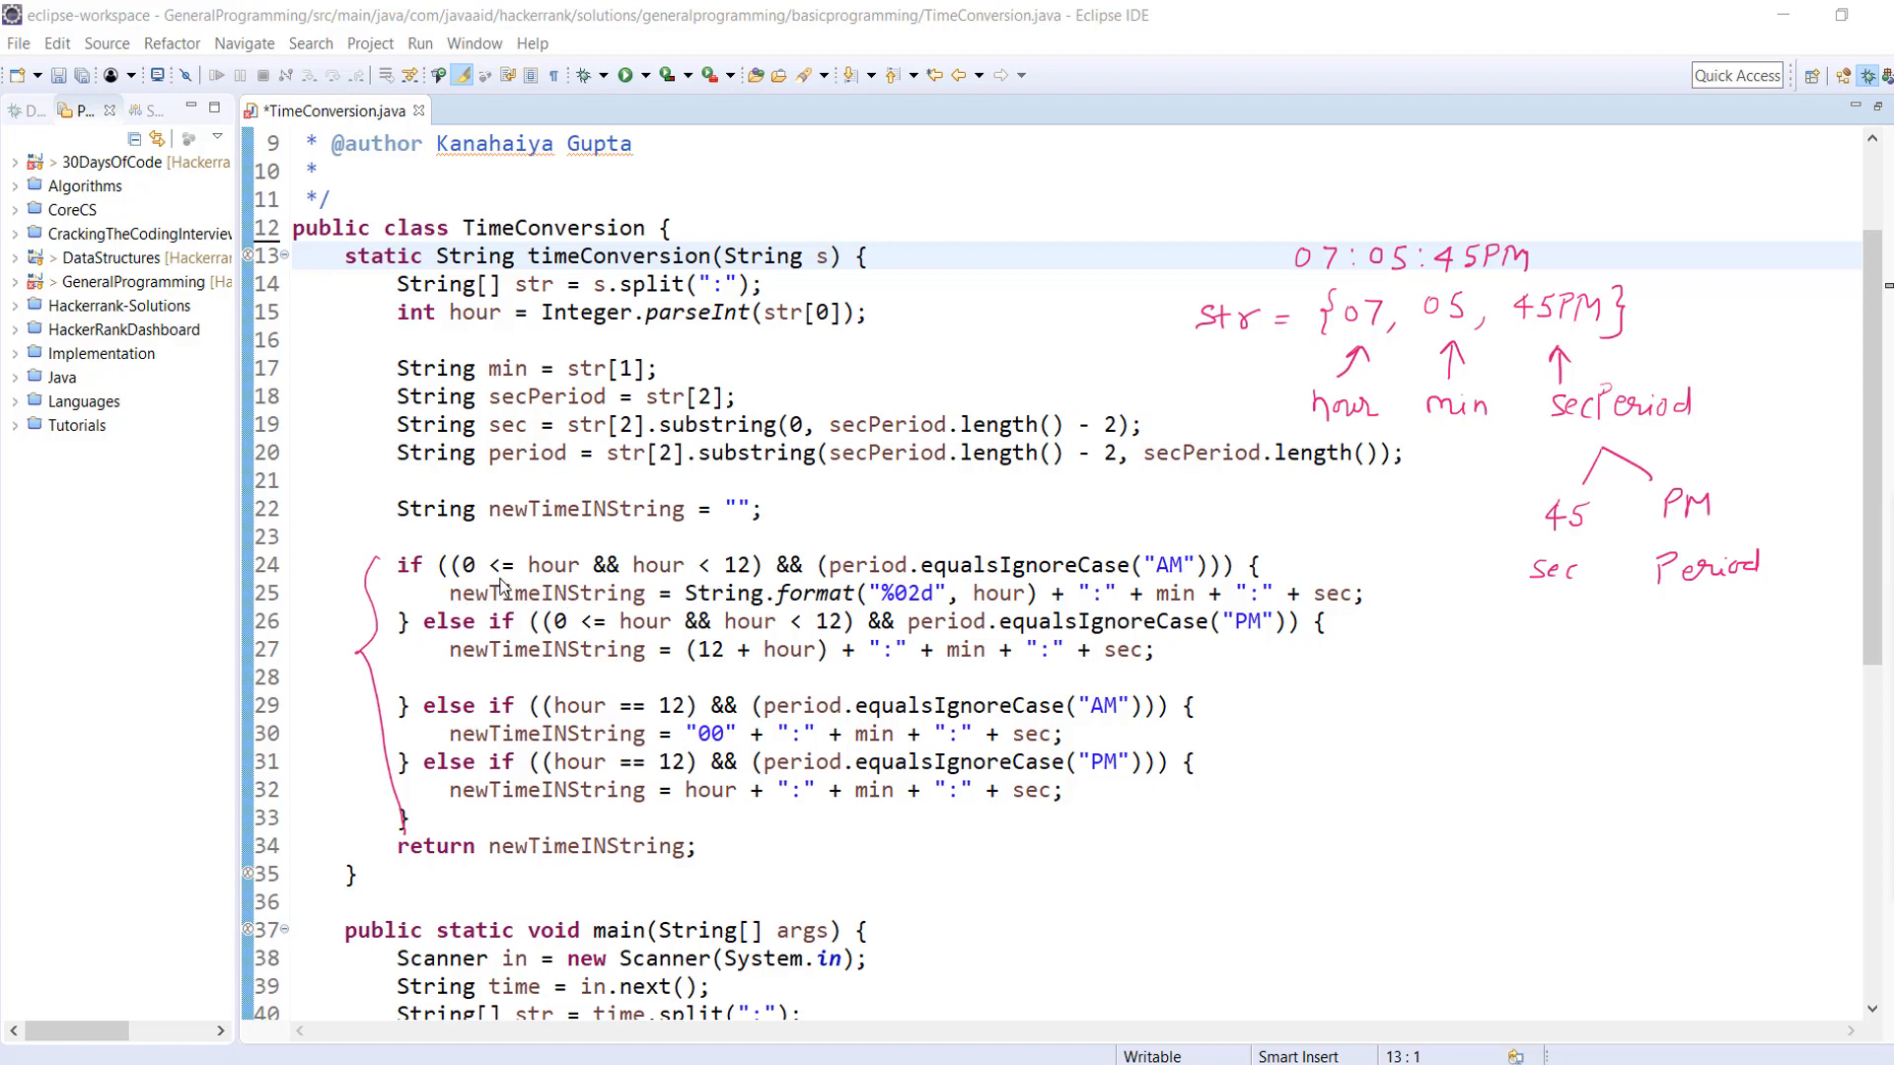
pyautogui.moveTo(515, 580)
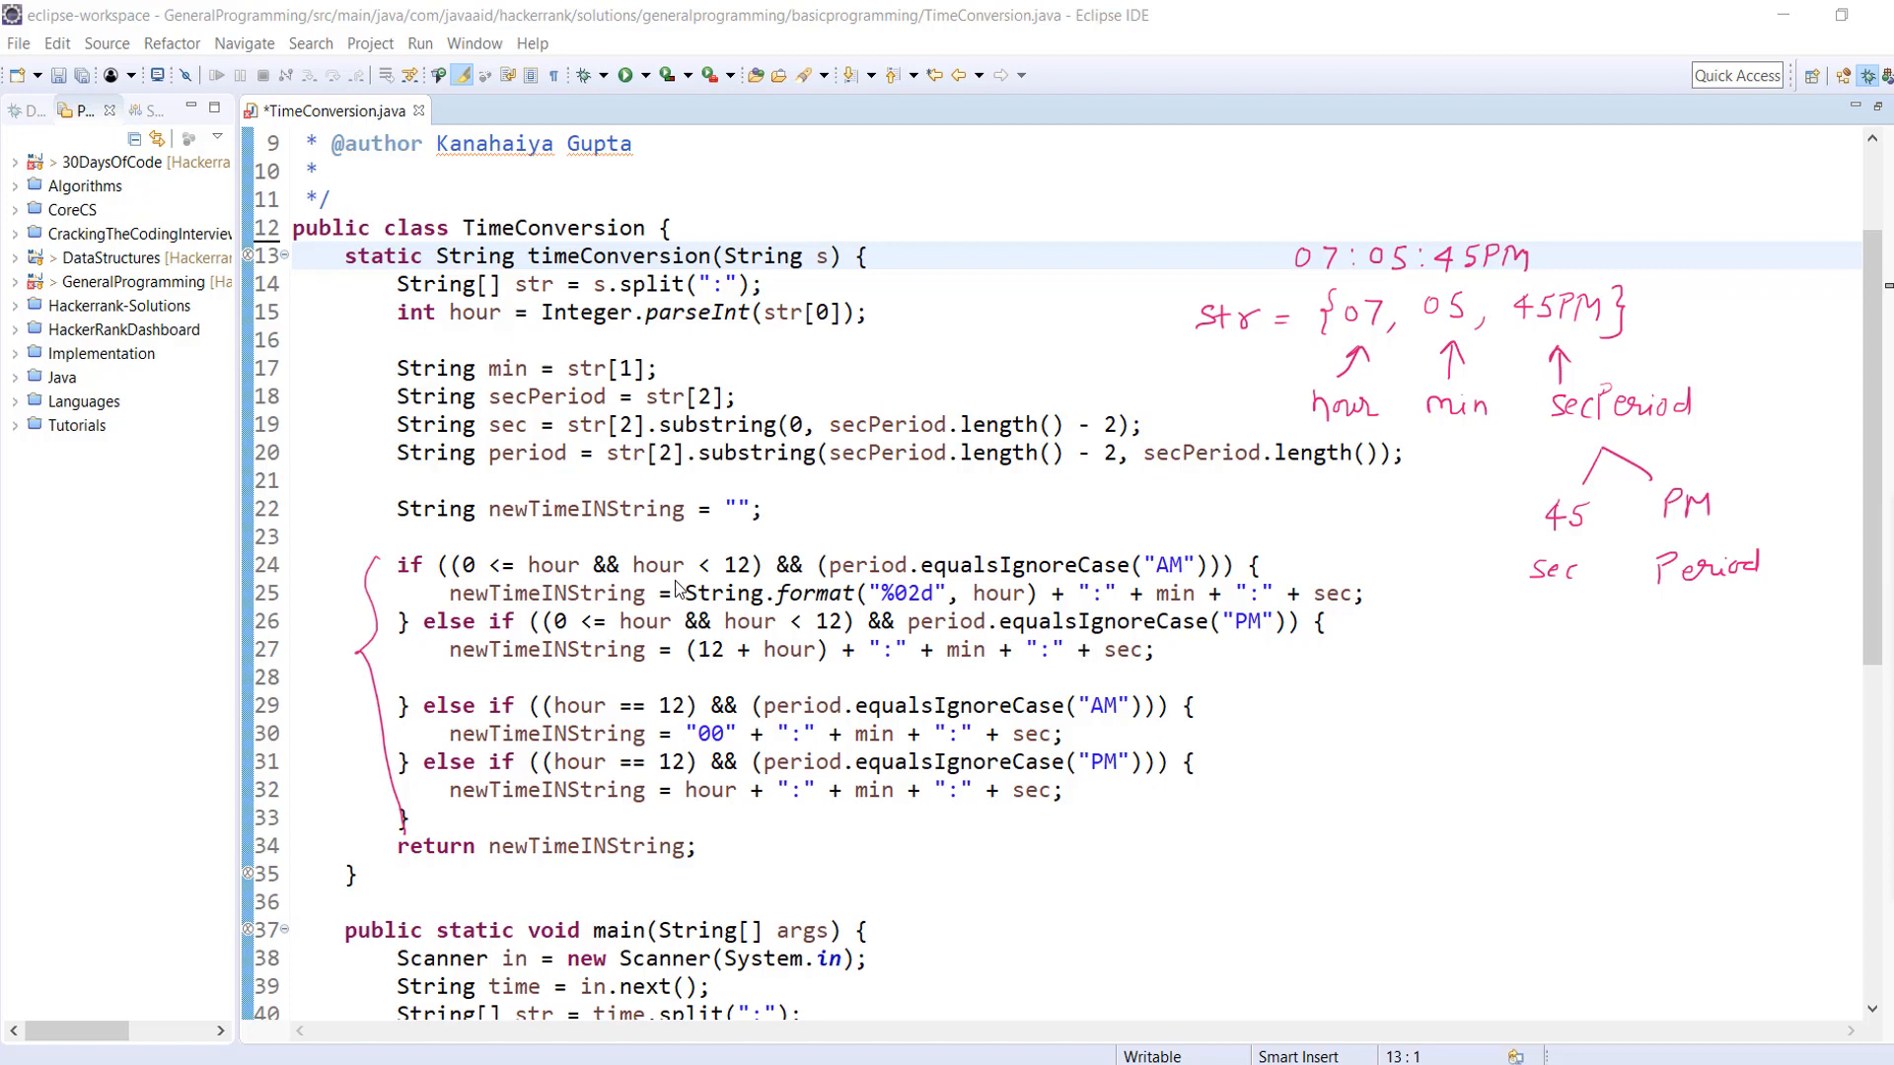
pyautogui.moveTo(1481, 586)
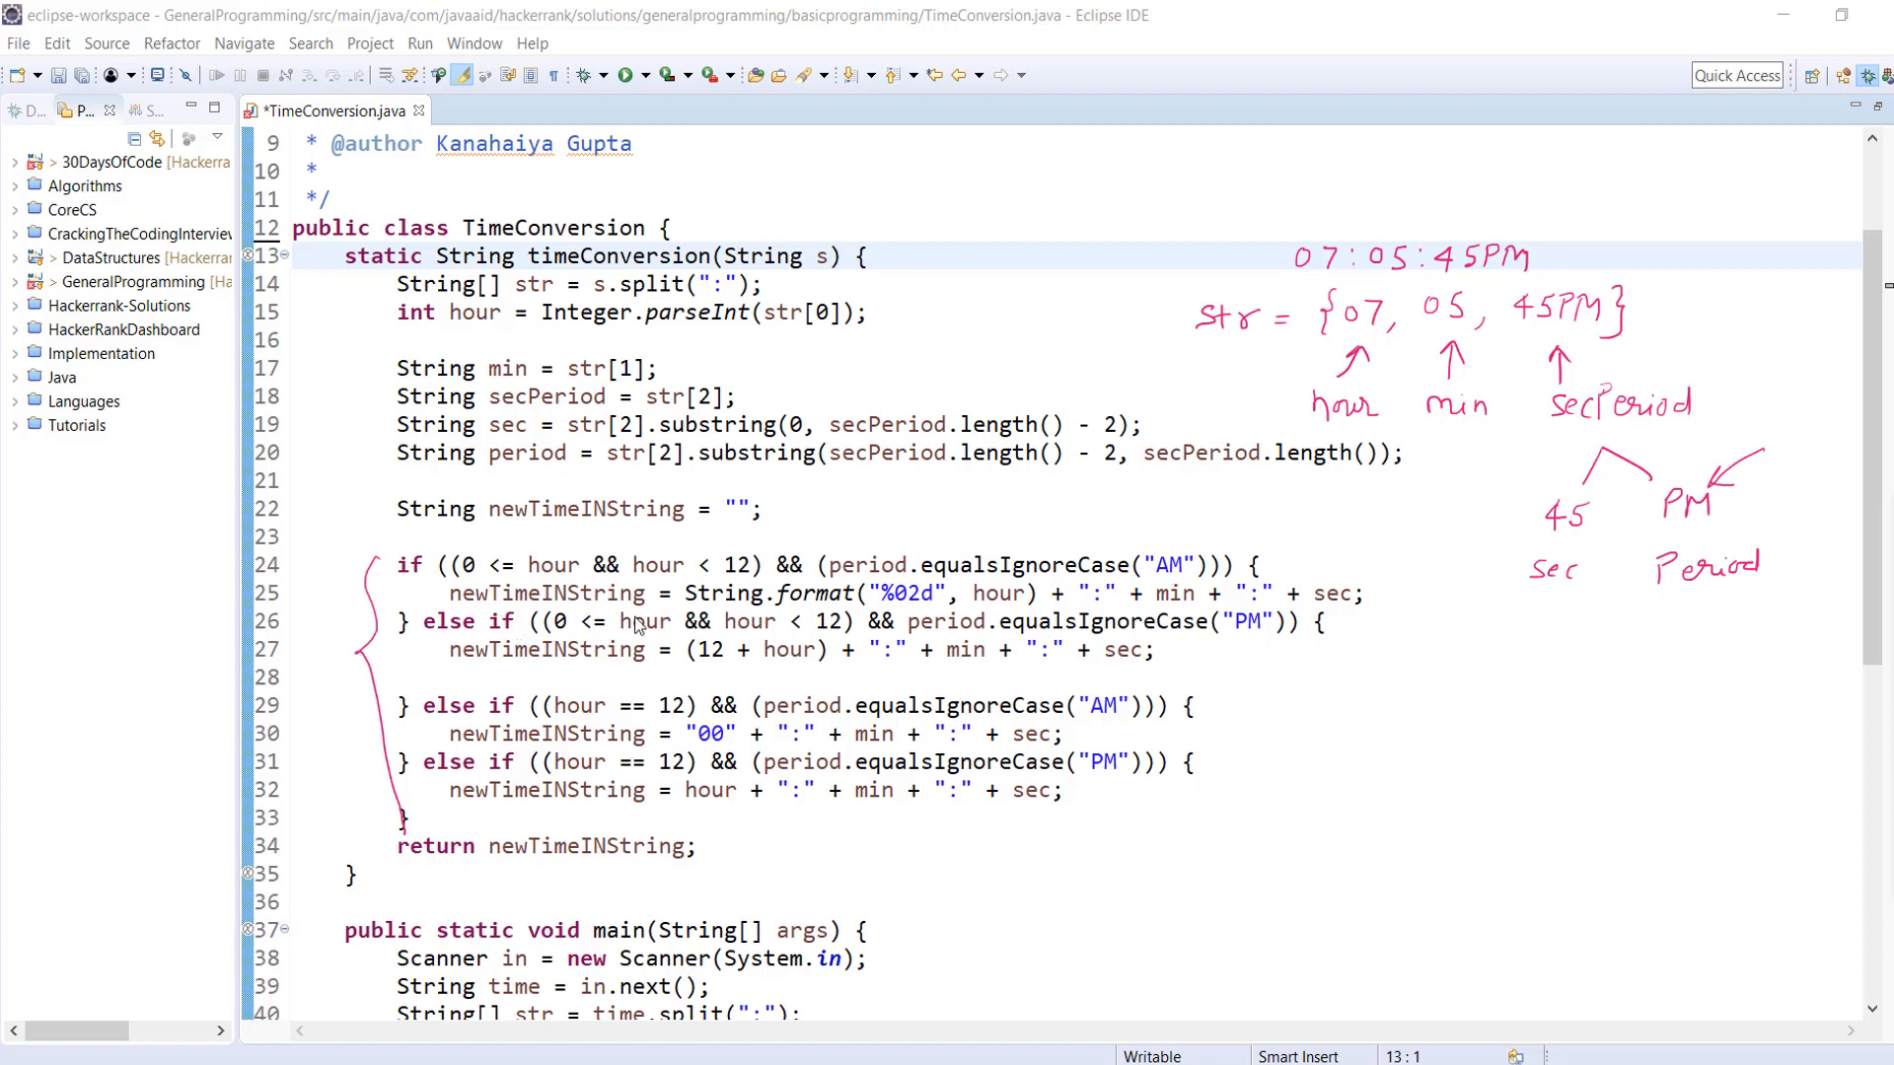
pyautogui.moveTo(637, 626)
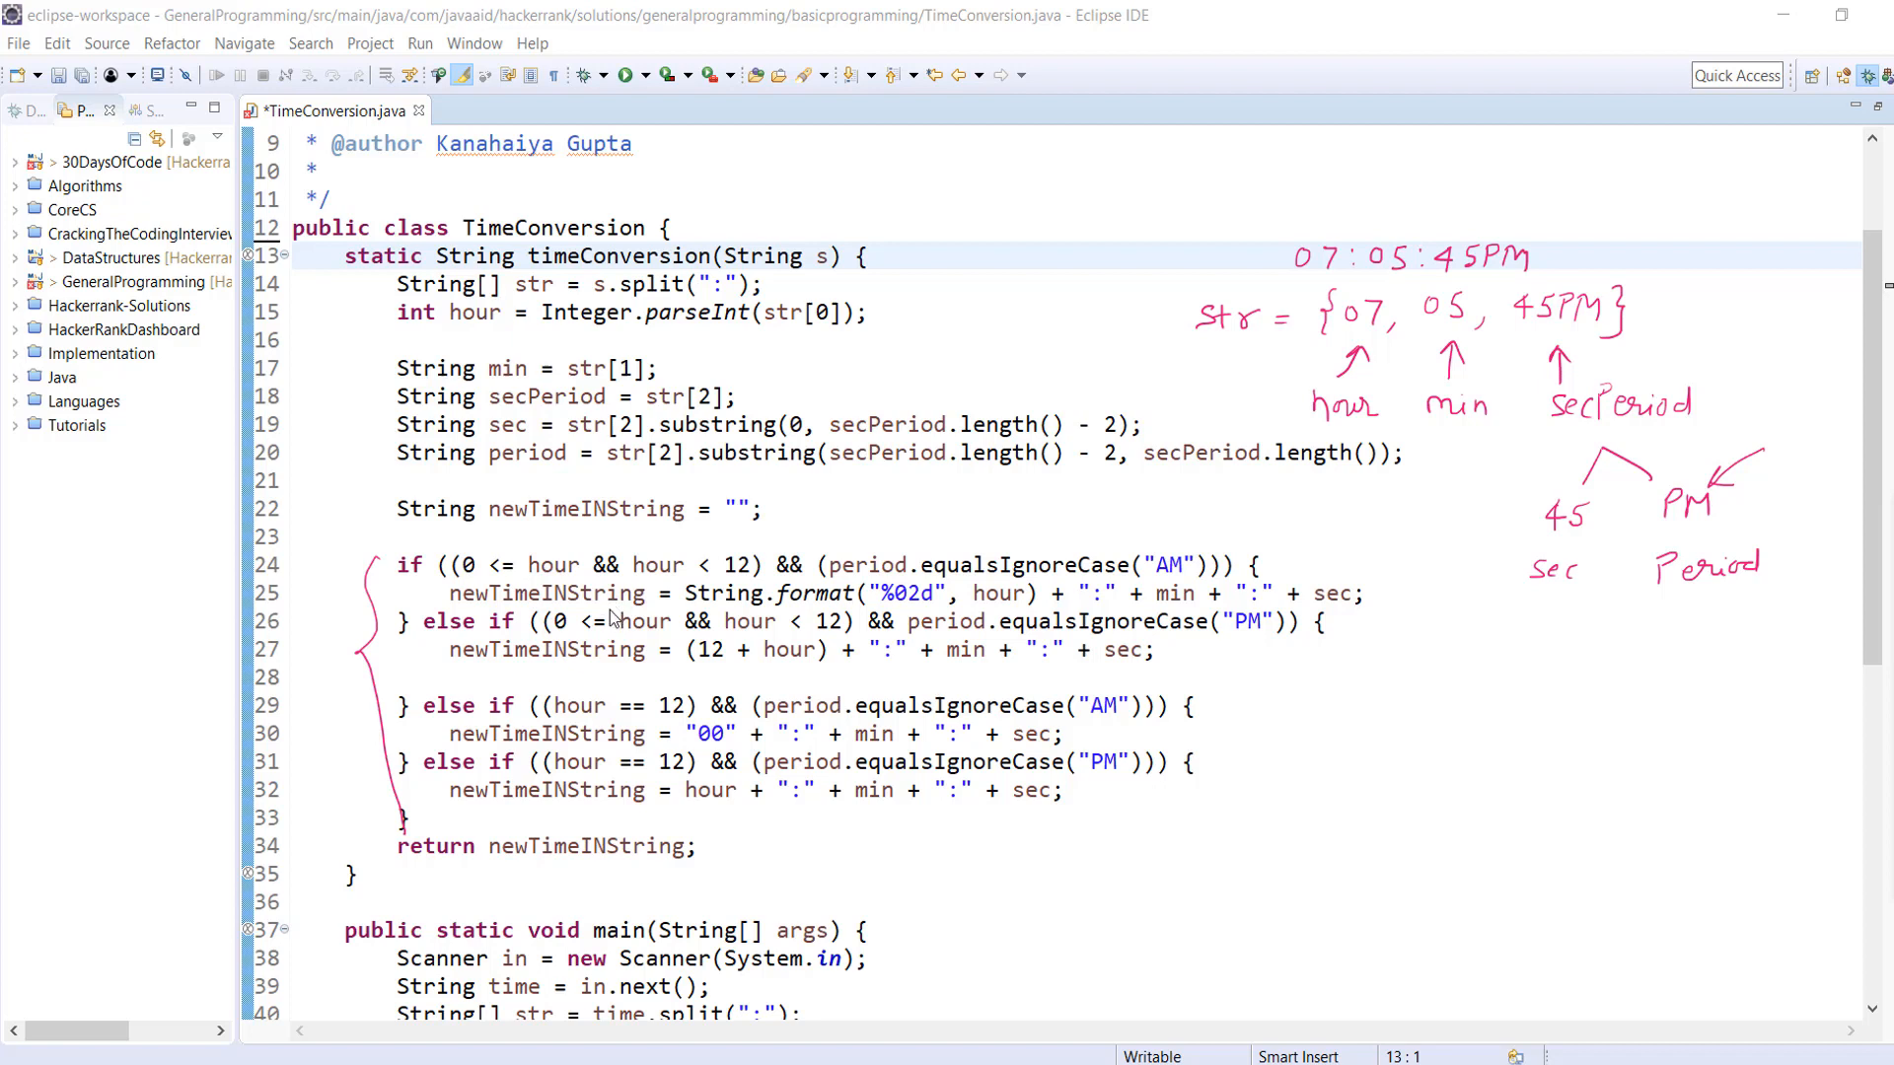
pyautogui.moveTo(699, 610)
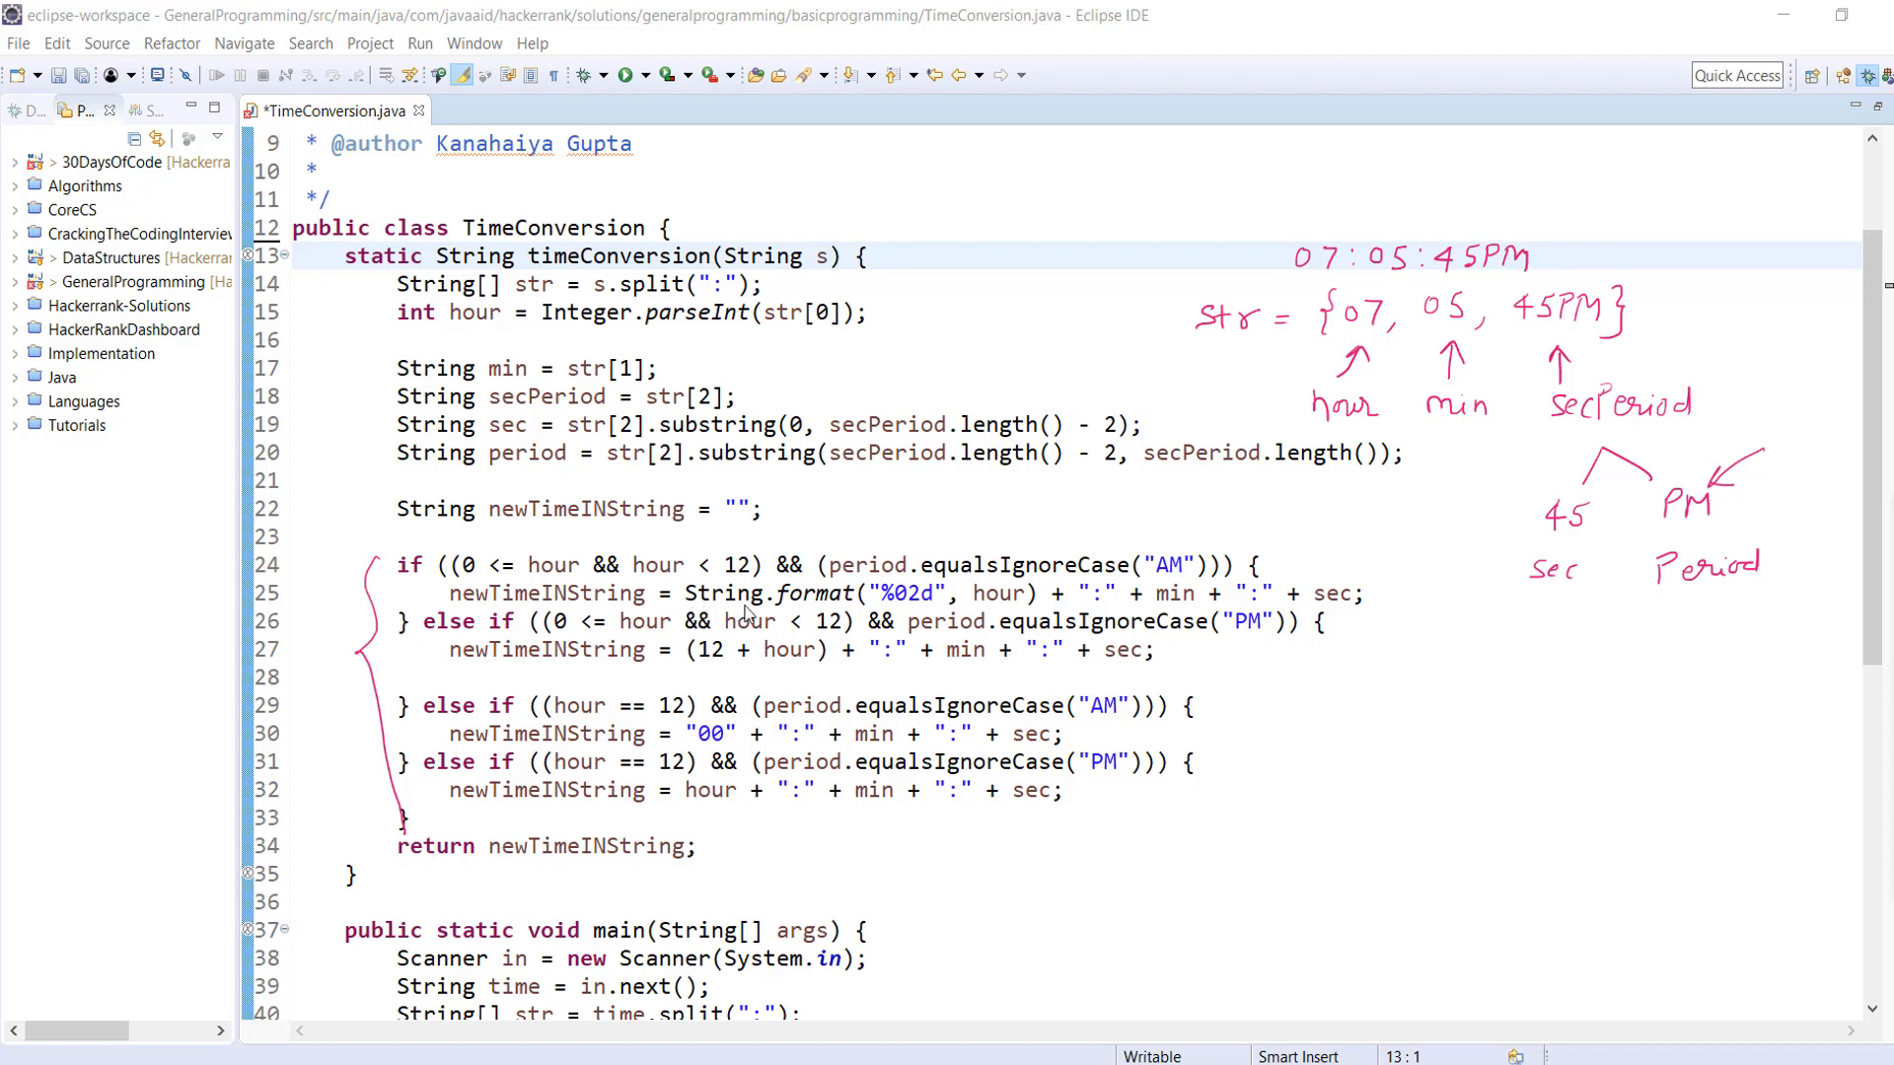
pyautogui.moveTo(745, 622)
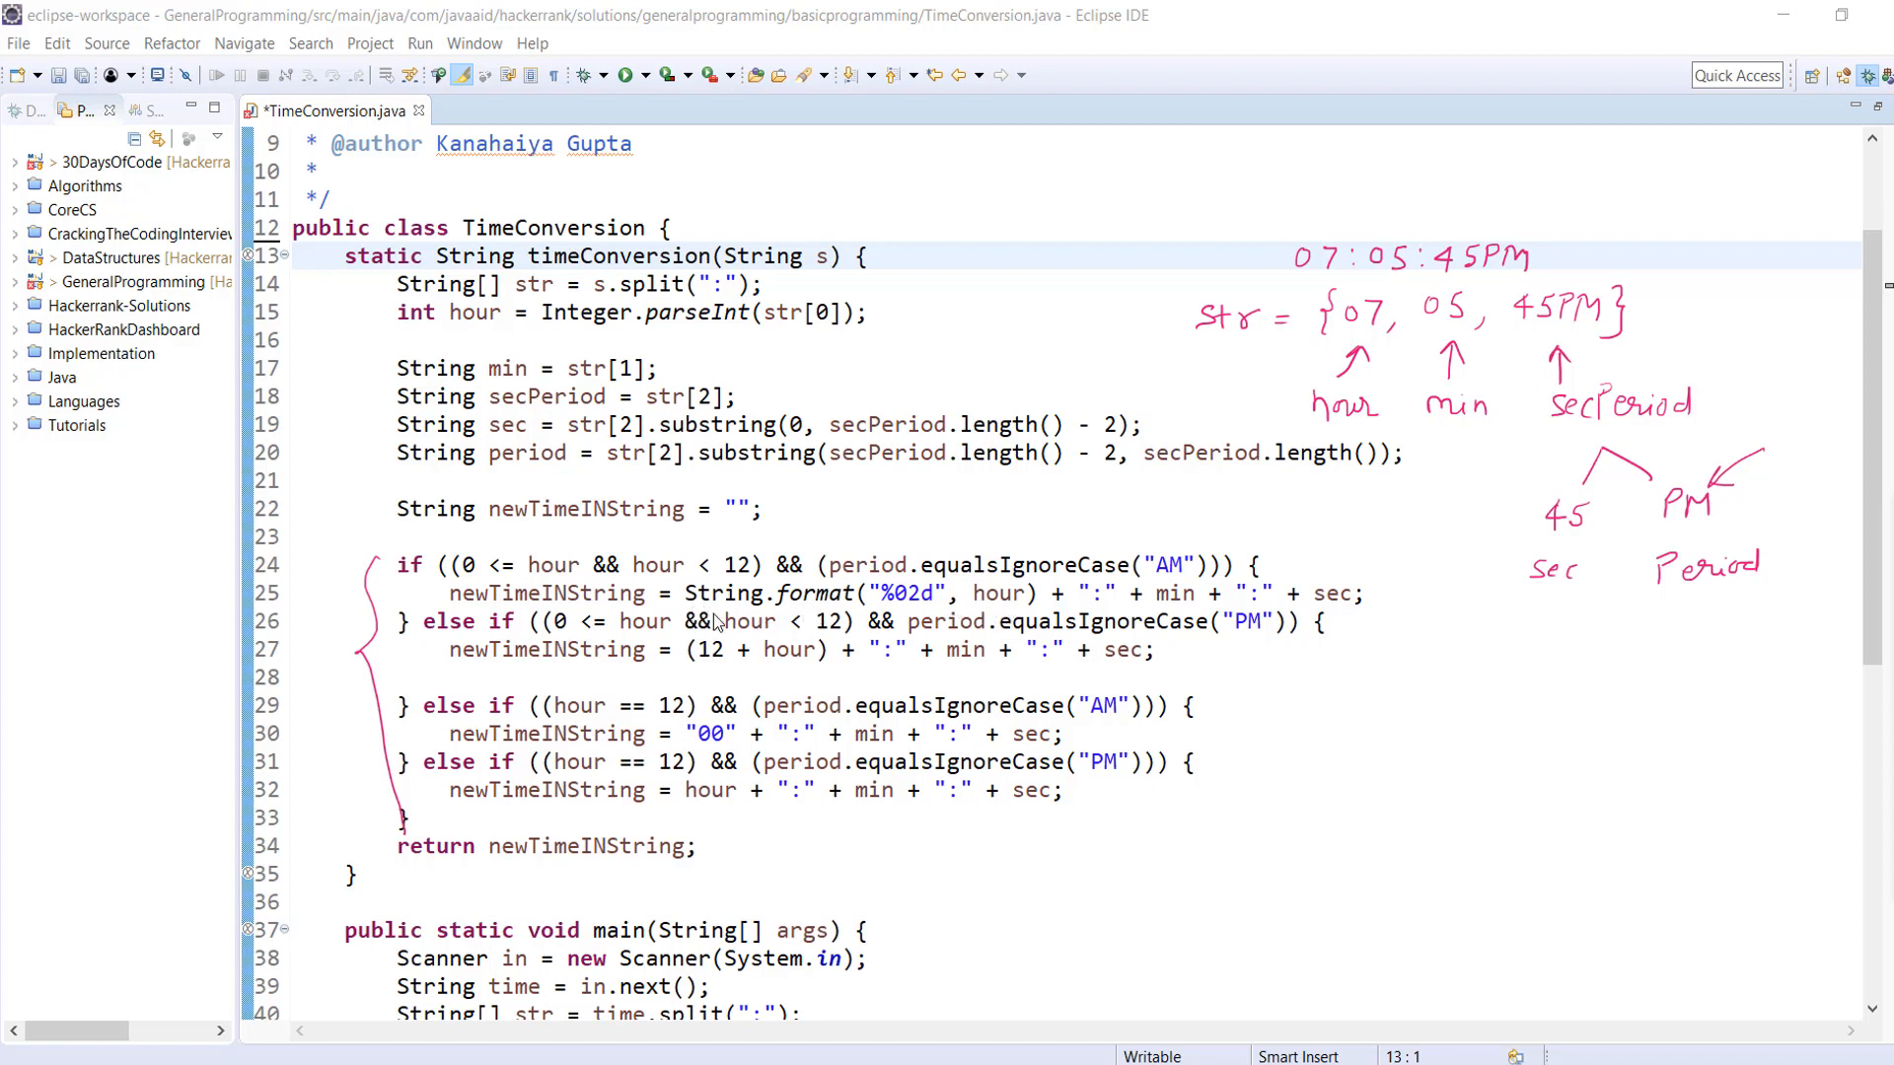
pyautogui.moveTo(991, 621)
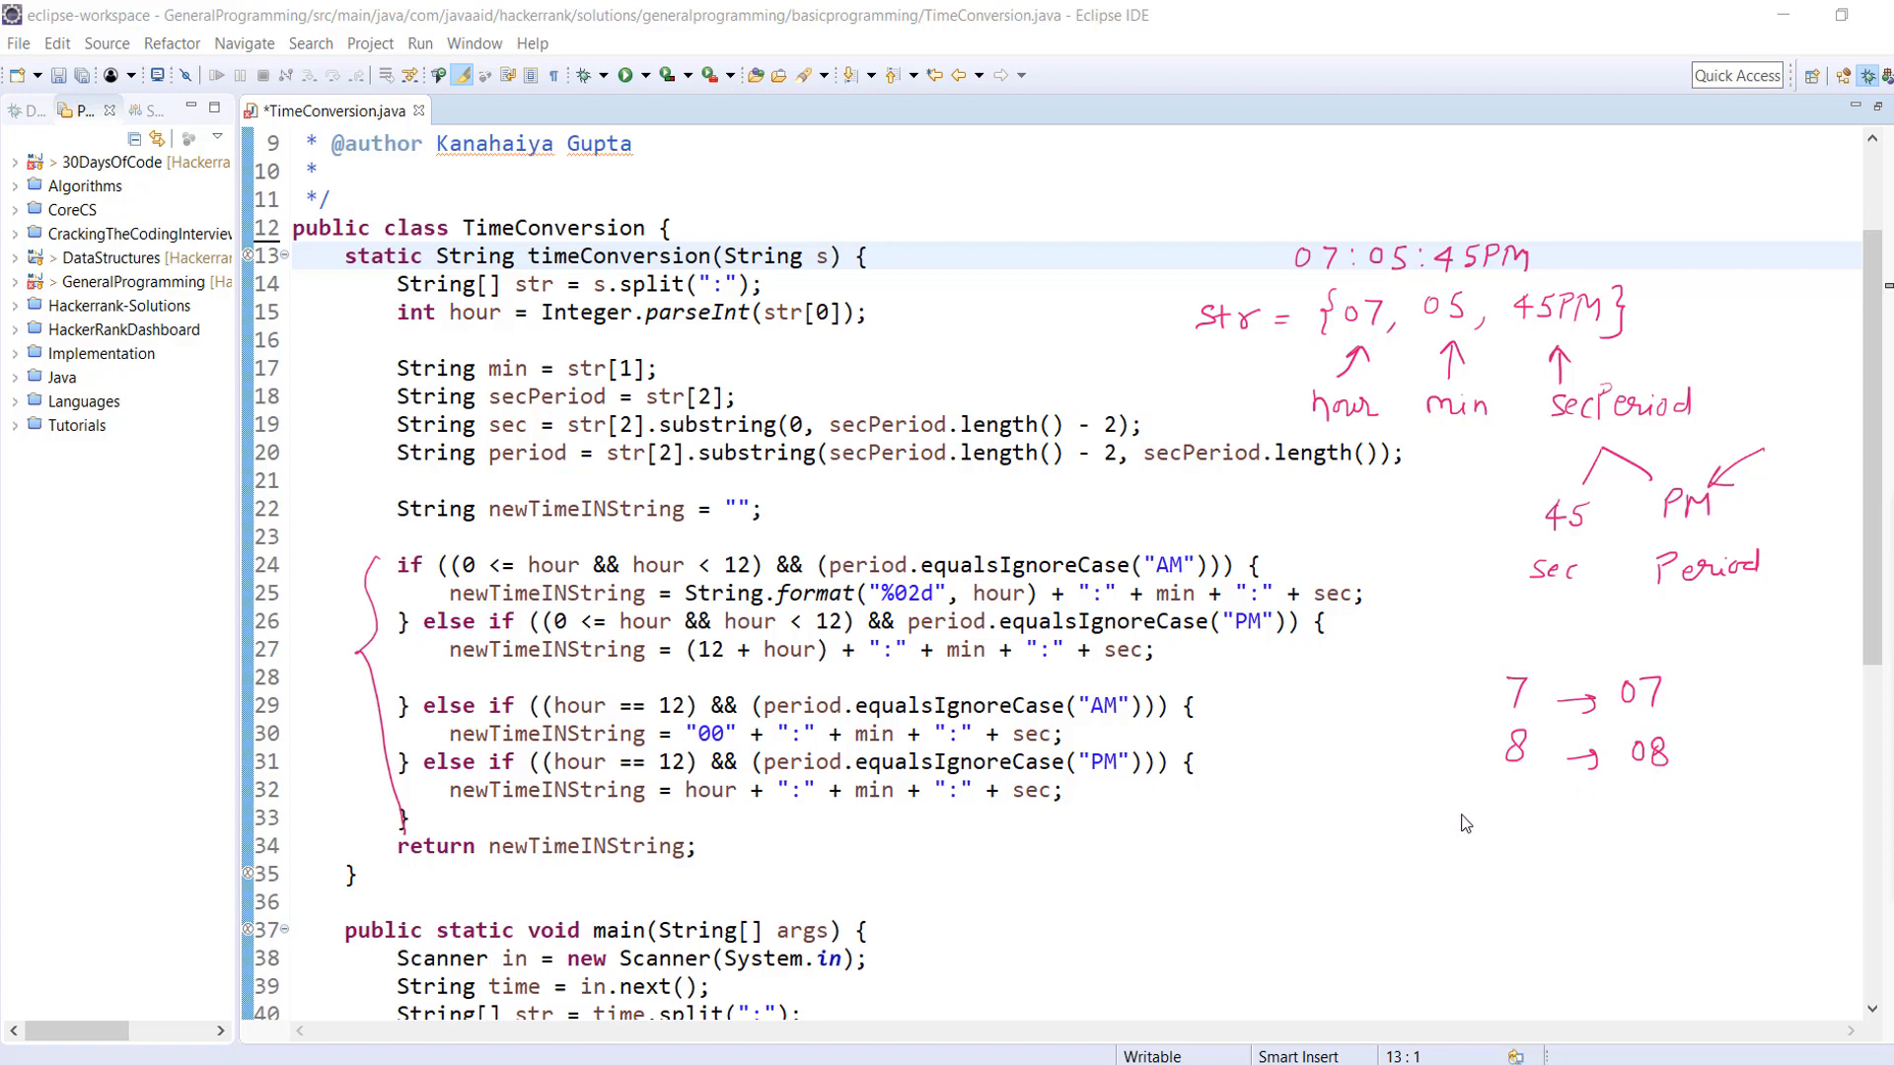
pyautogui.moveTo(1503, 809); pyautogui.dragTo(1588, 811)
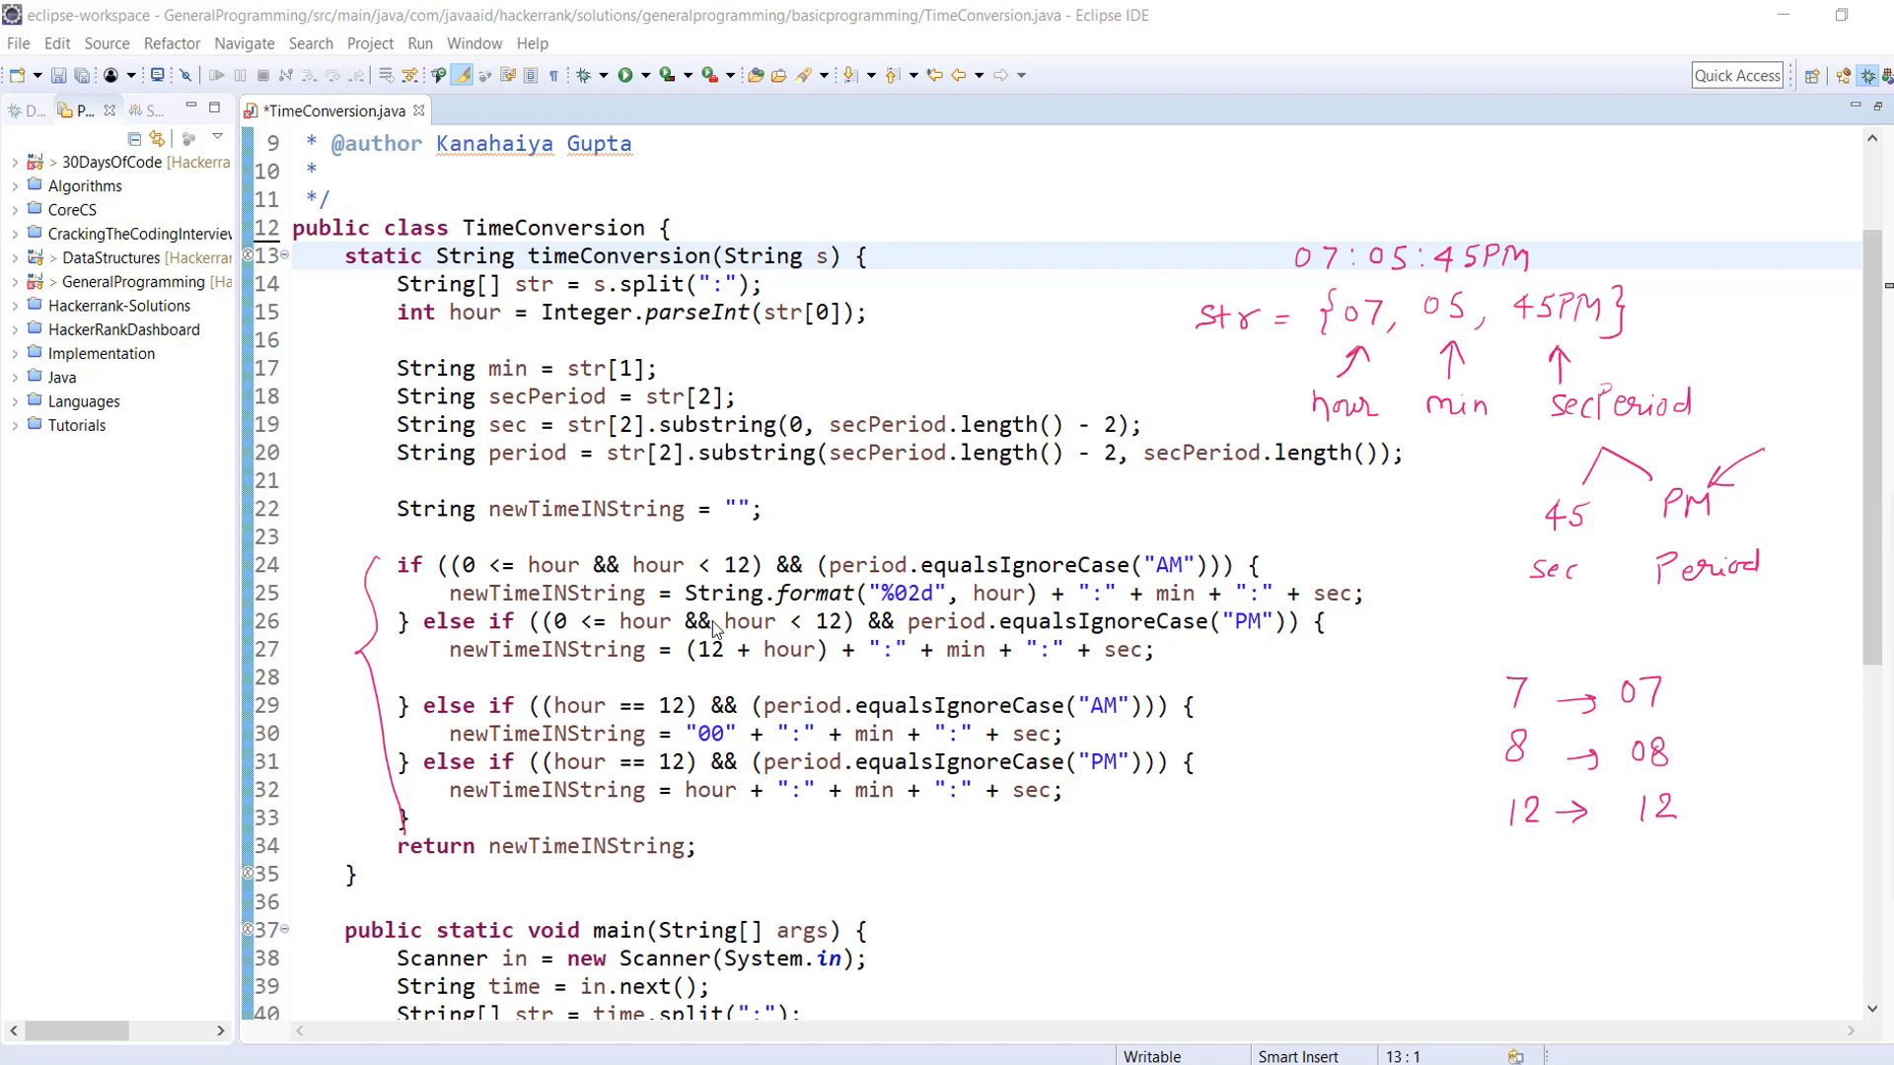
pyautogui.moveTo(899, 618)
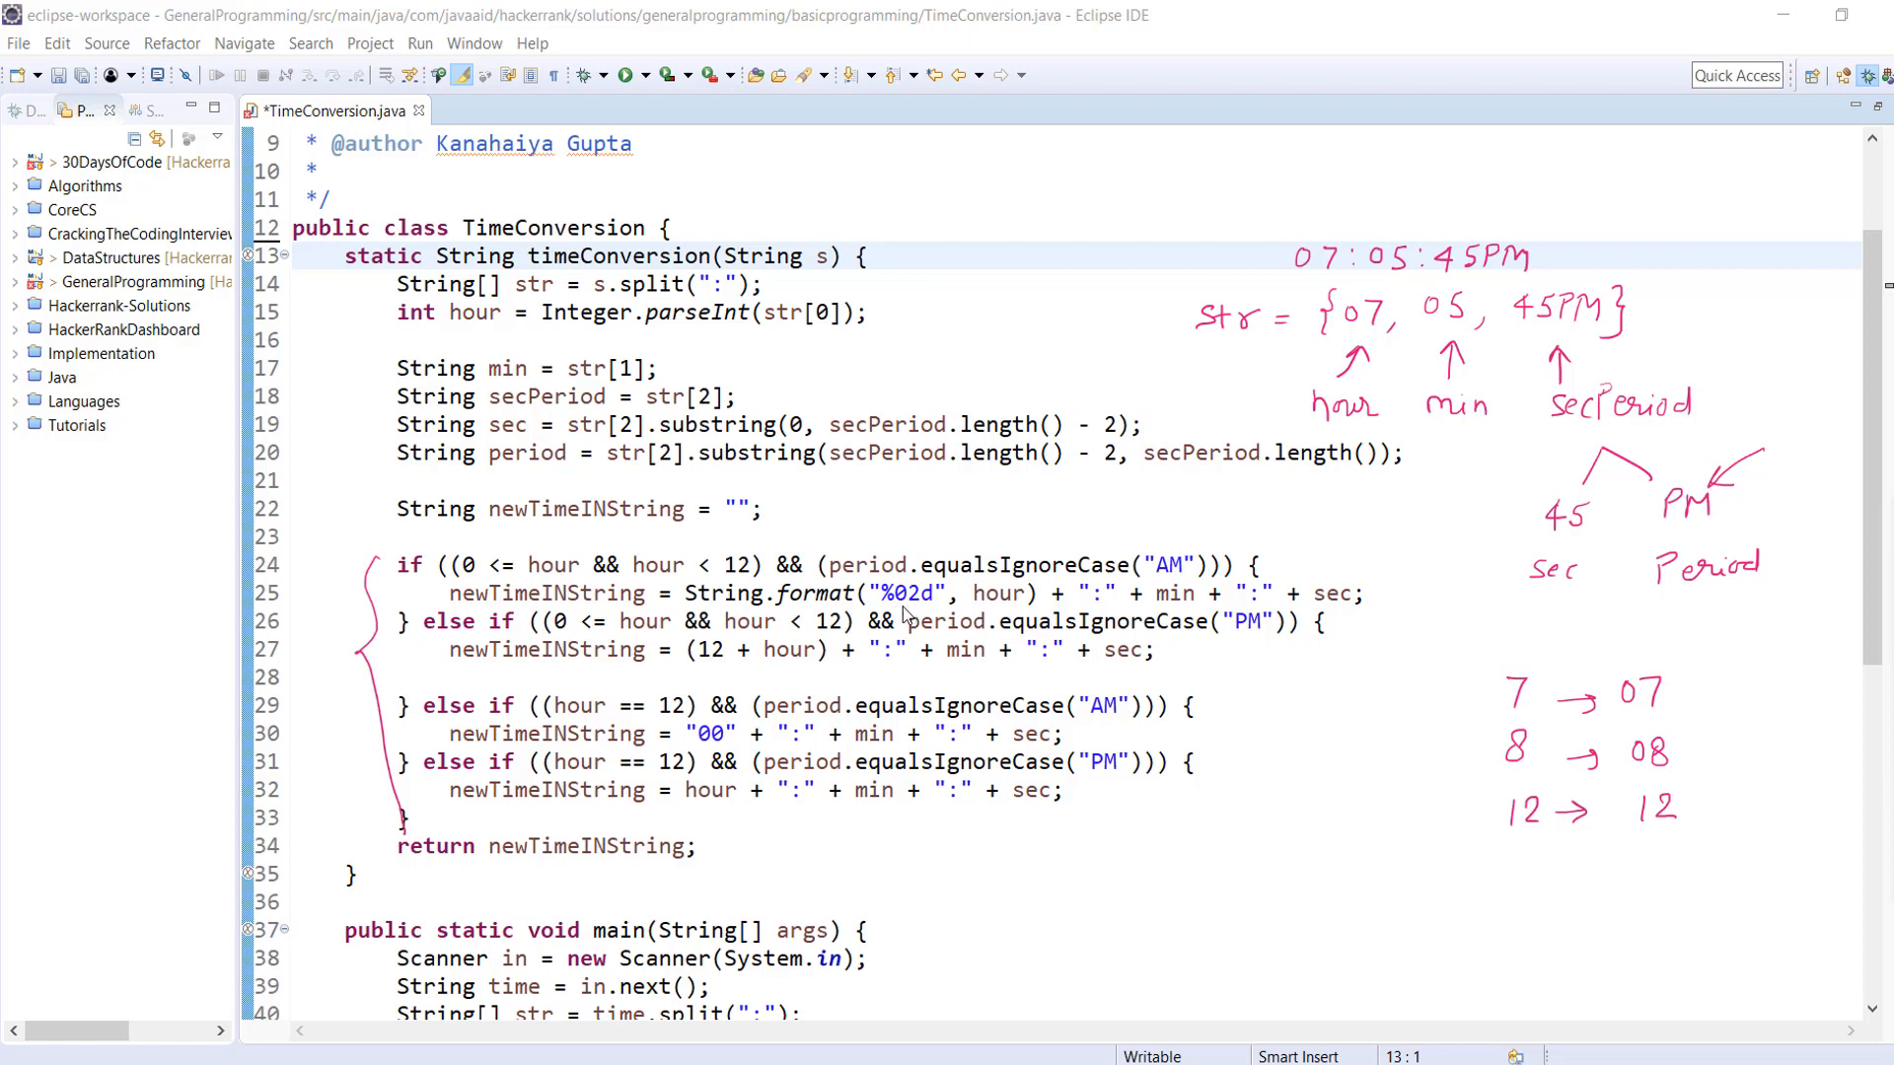
pyautogui.moveTo(908, 616)
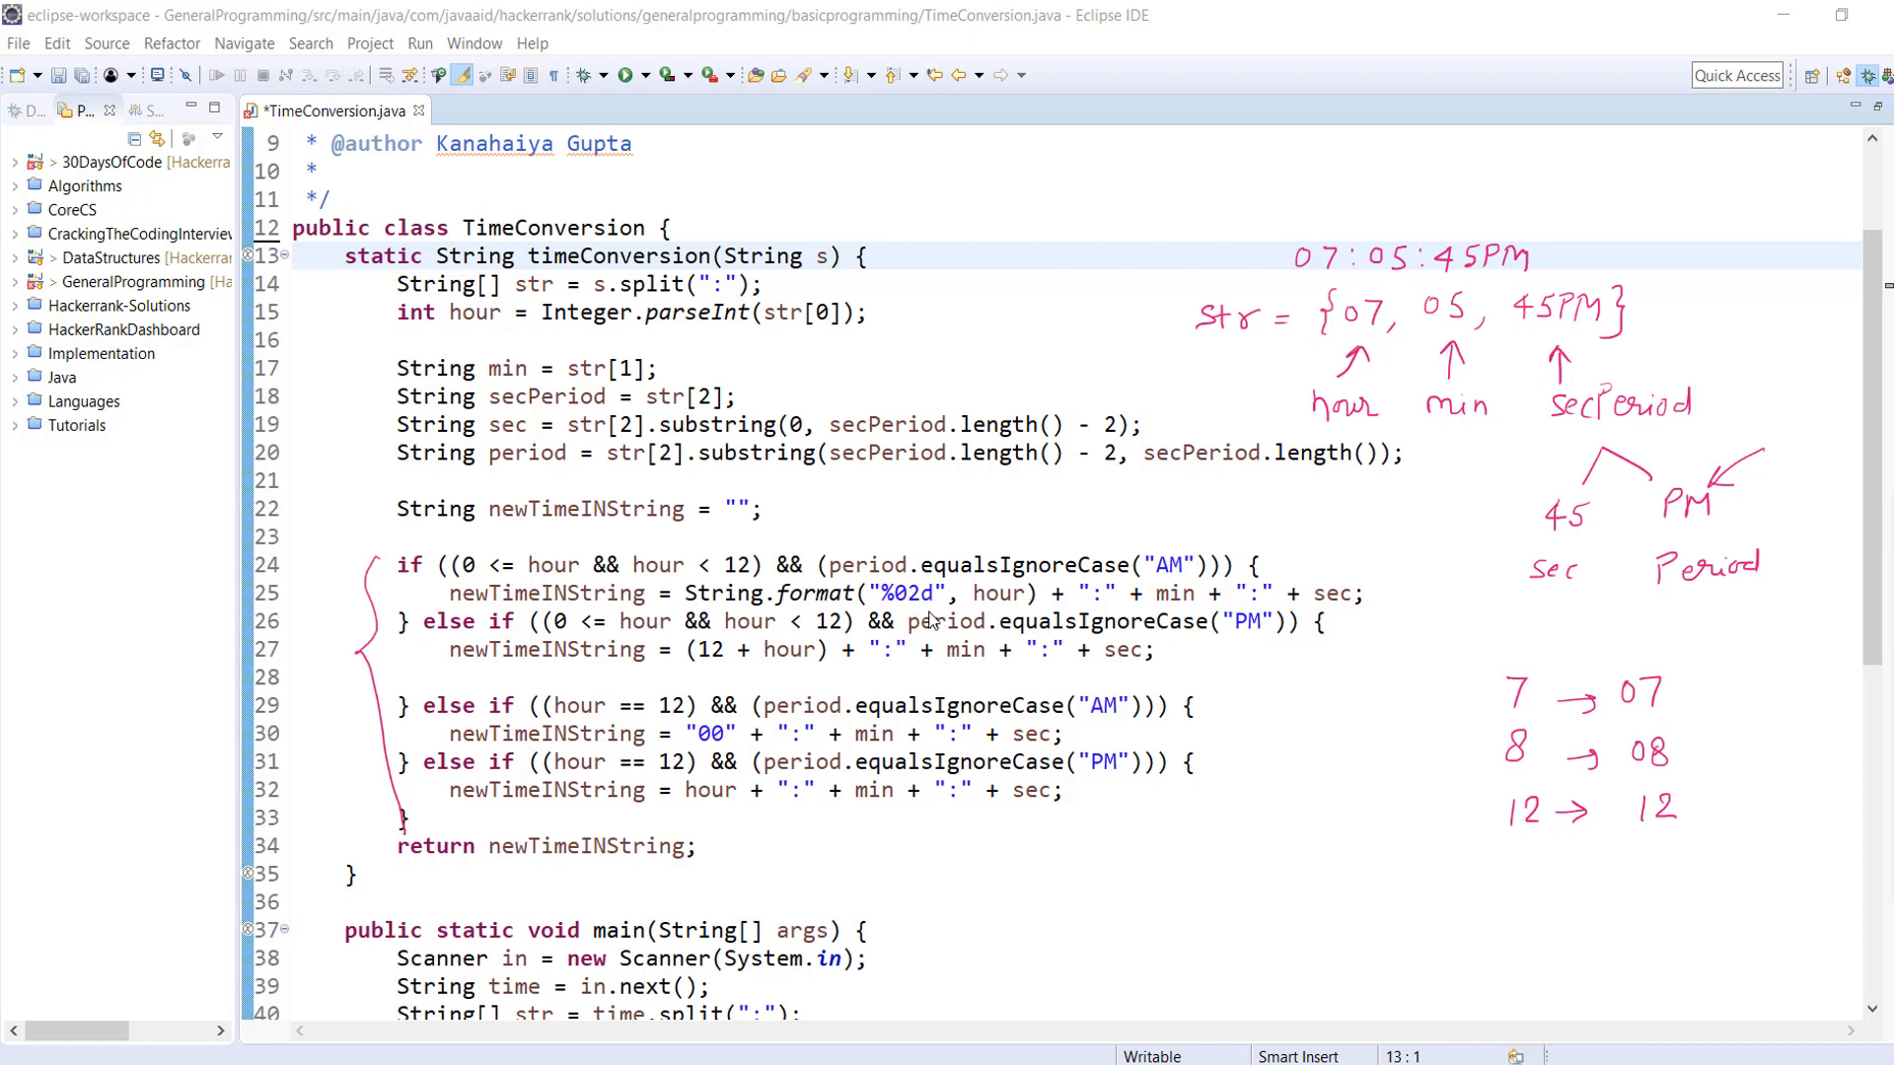
pyautogui.moveTo(923, 619)
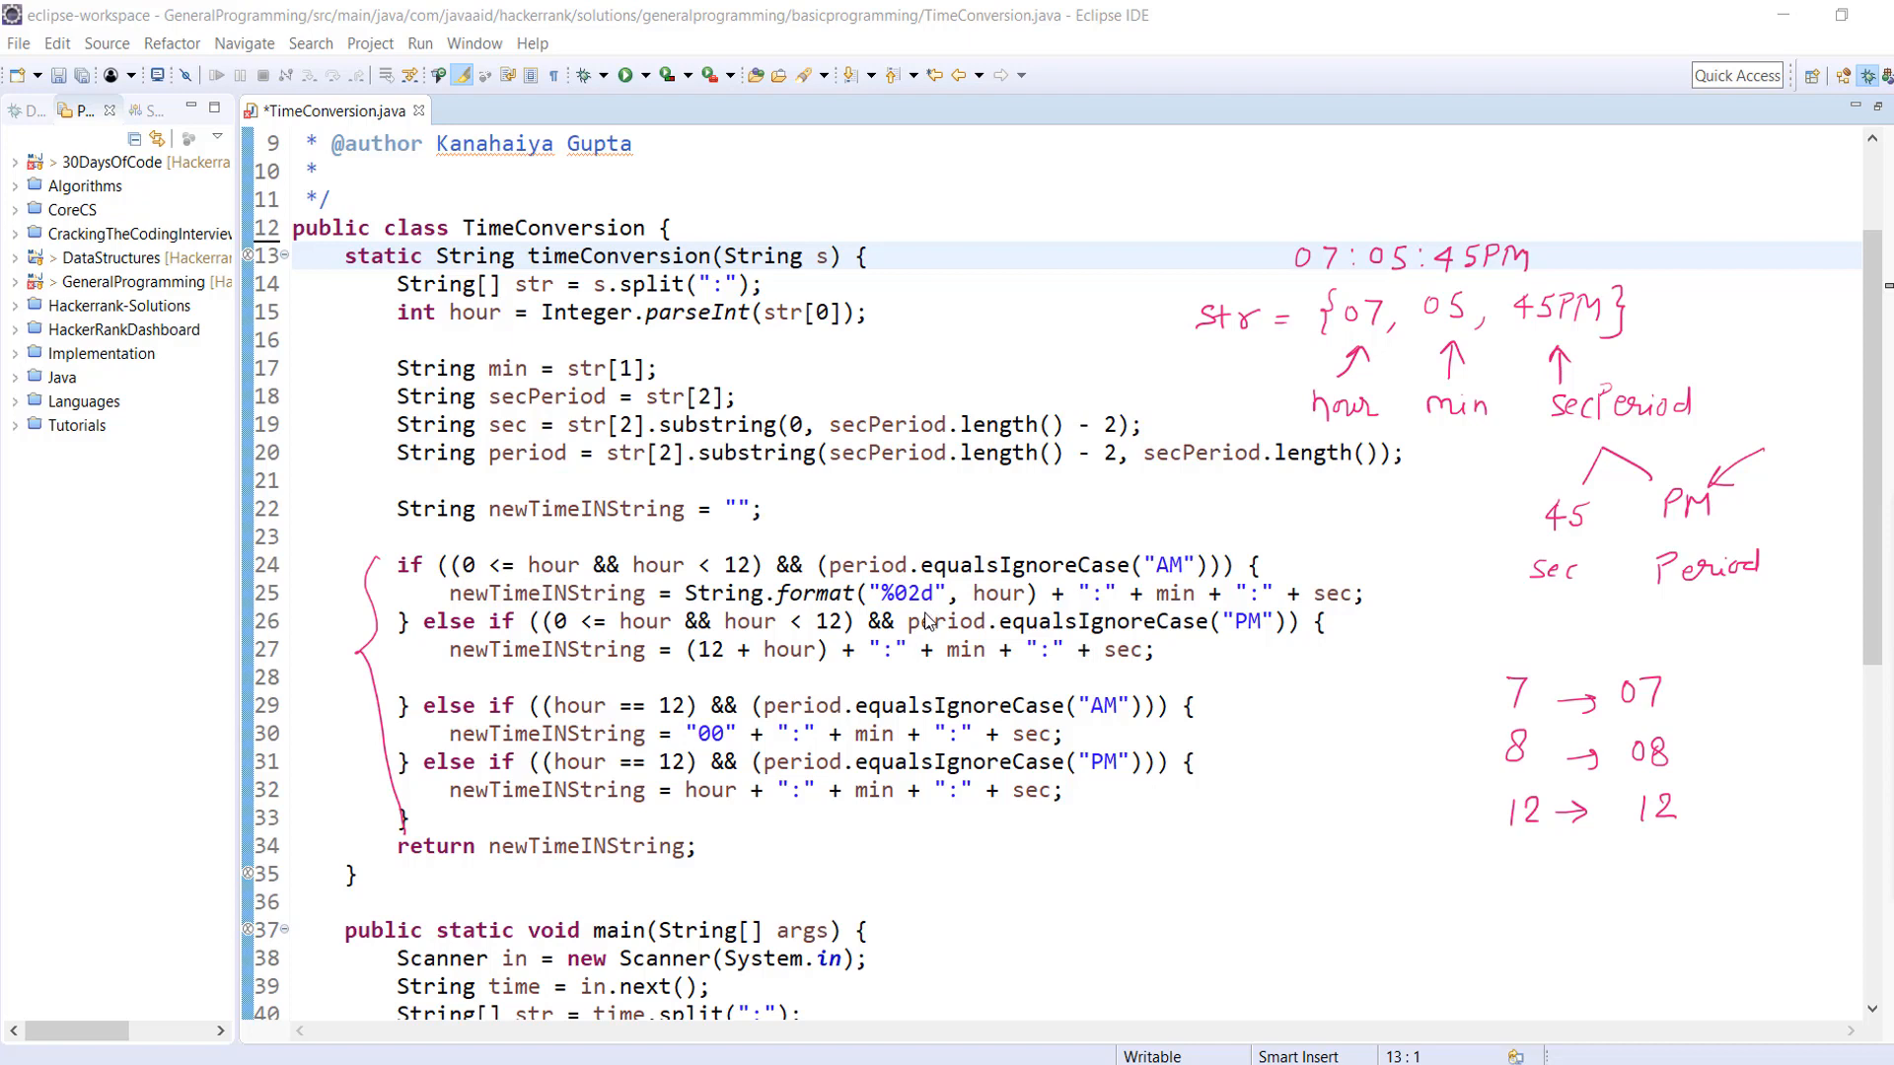
pyautogui.moveTo(930, 620)
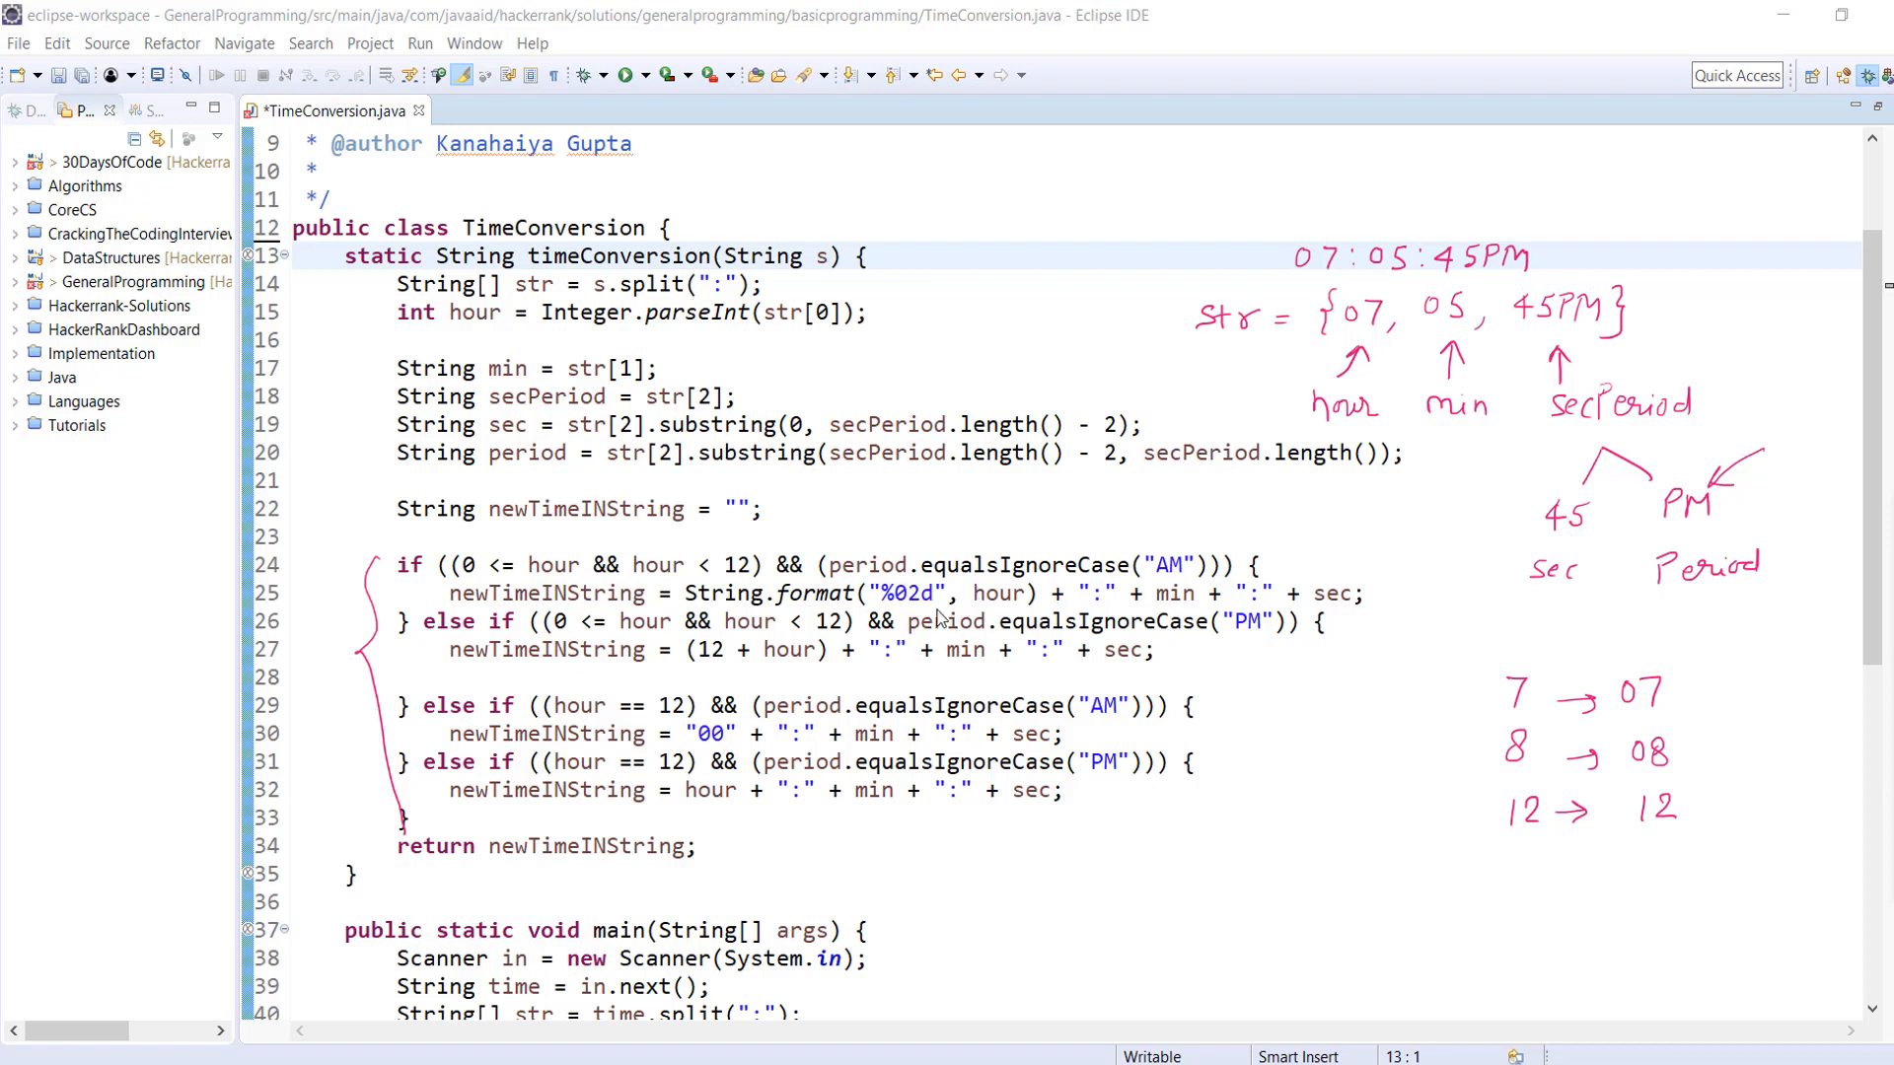
pyautogui.moveTo(945, 615)
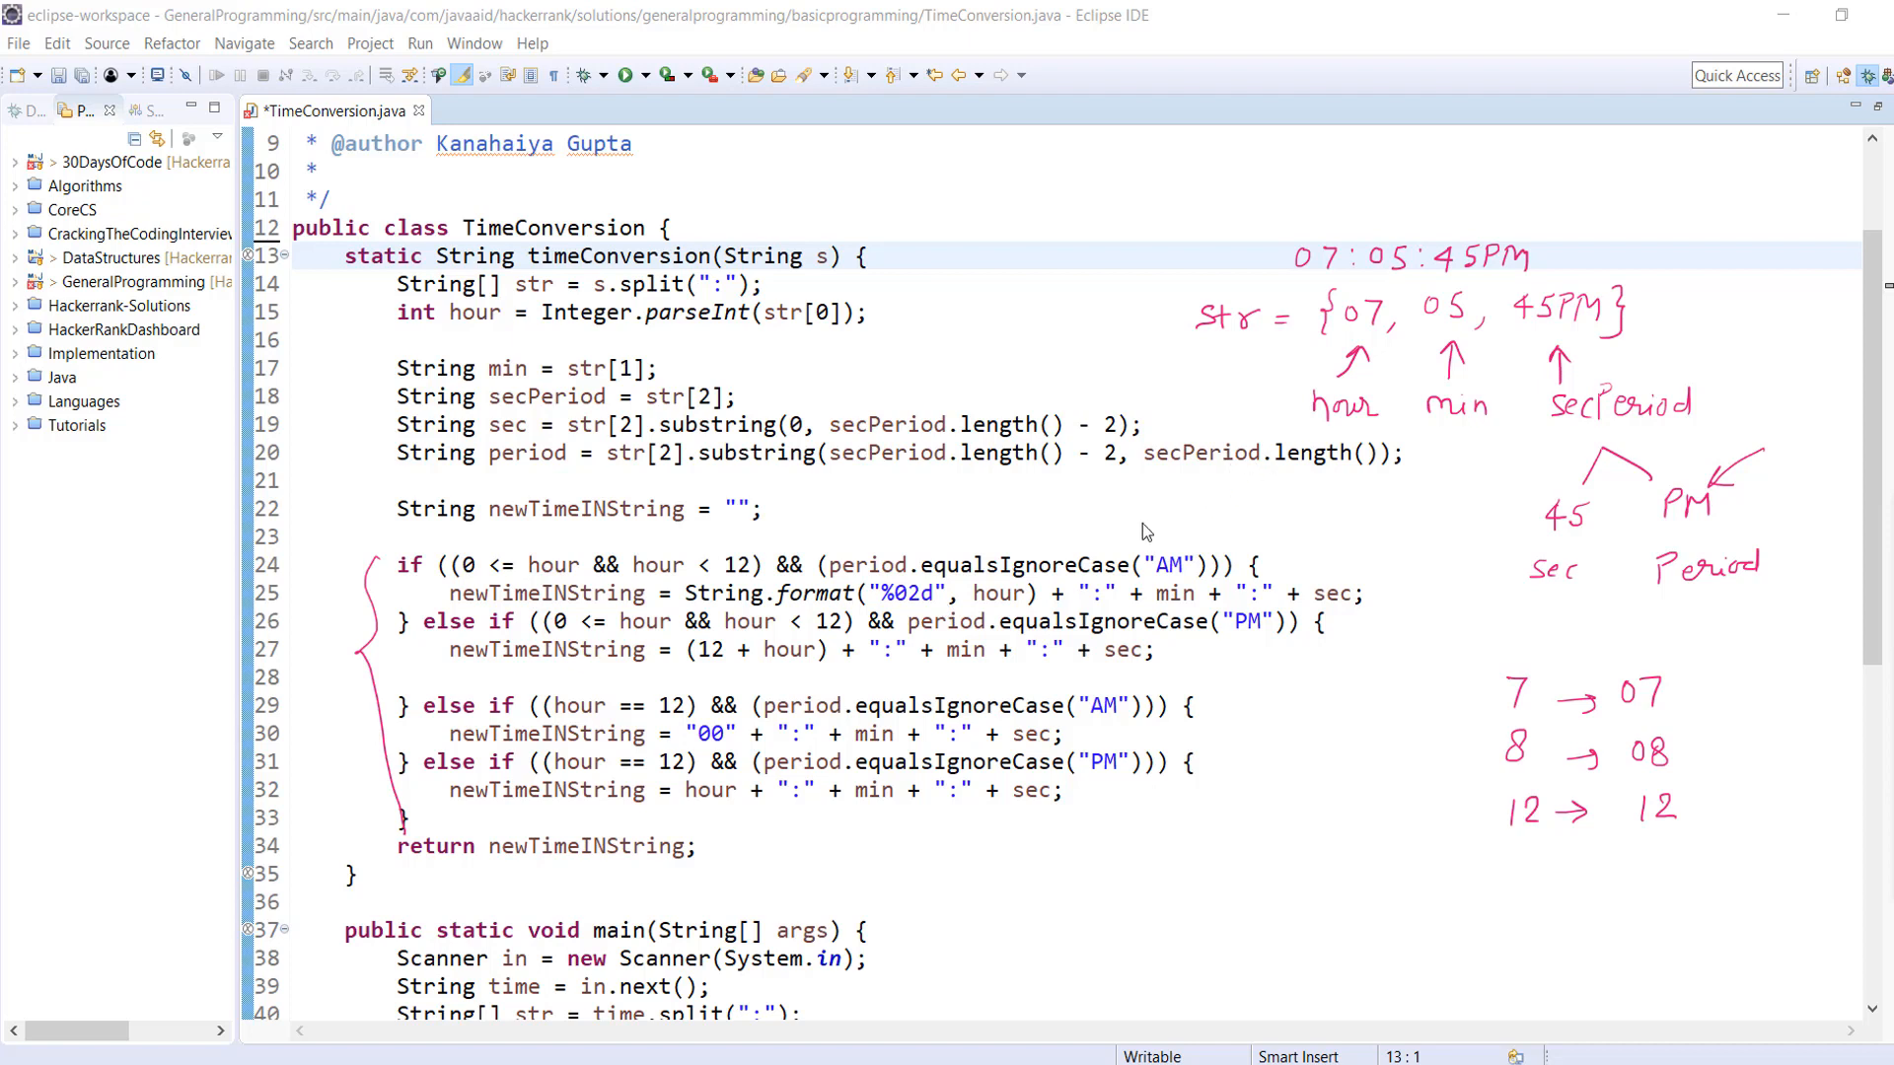
pyautogui.moveTo(941, 614)
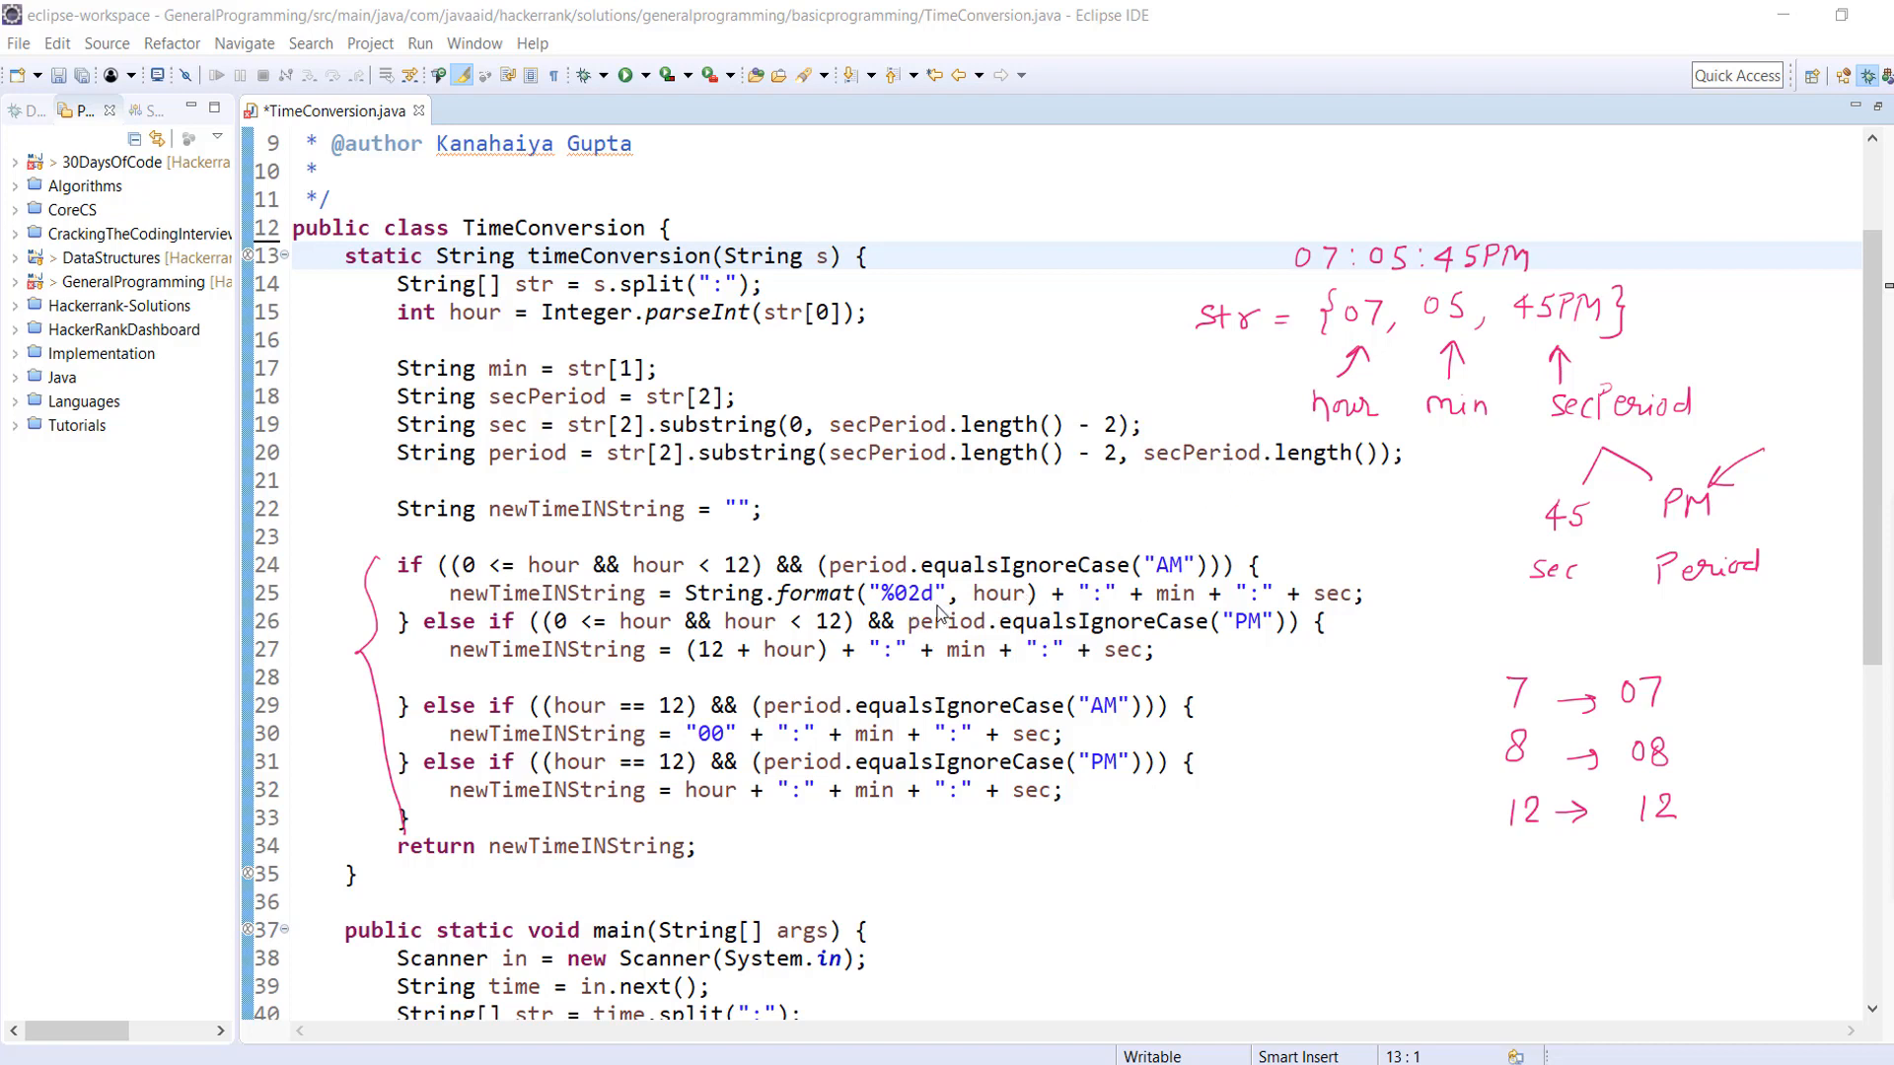
pyautogui.moveTo(1105, 612)
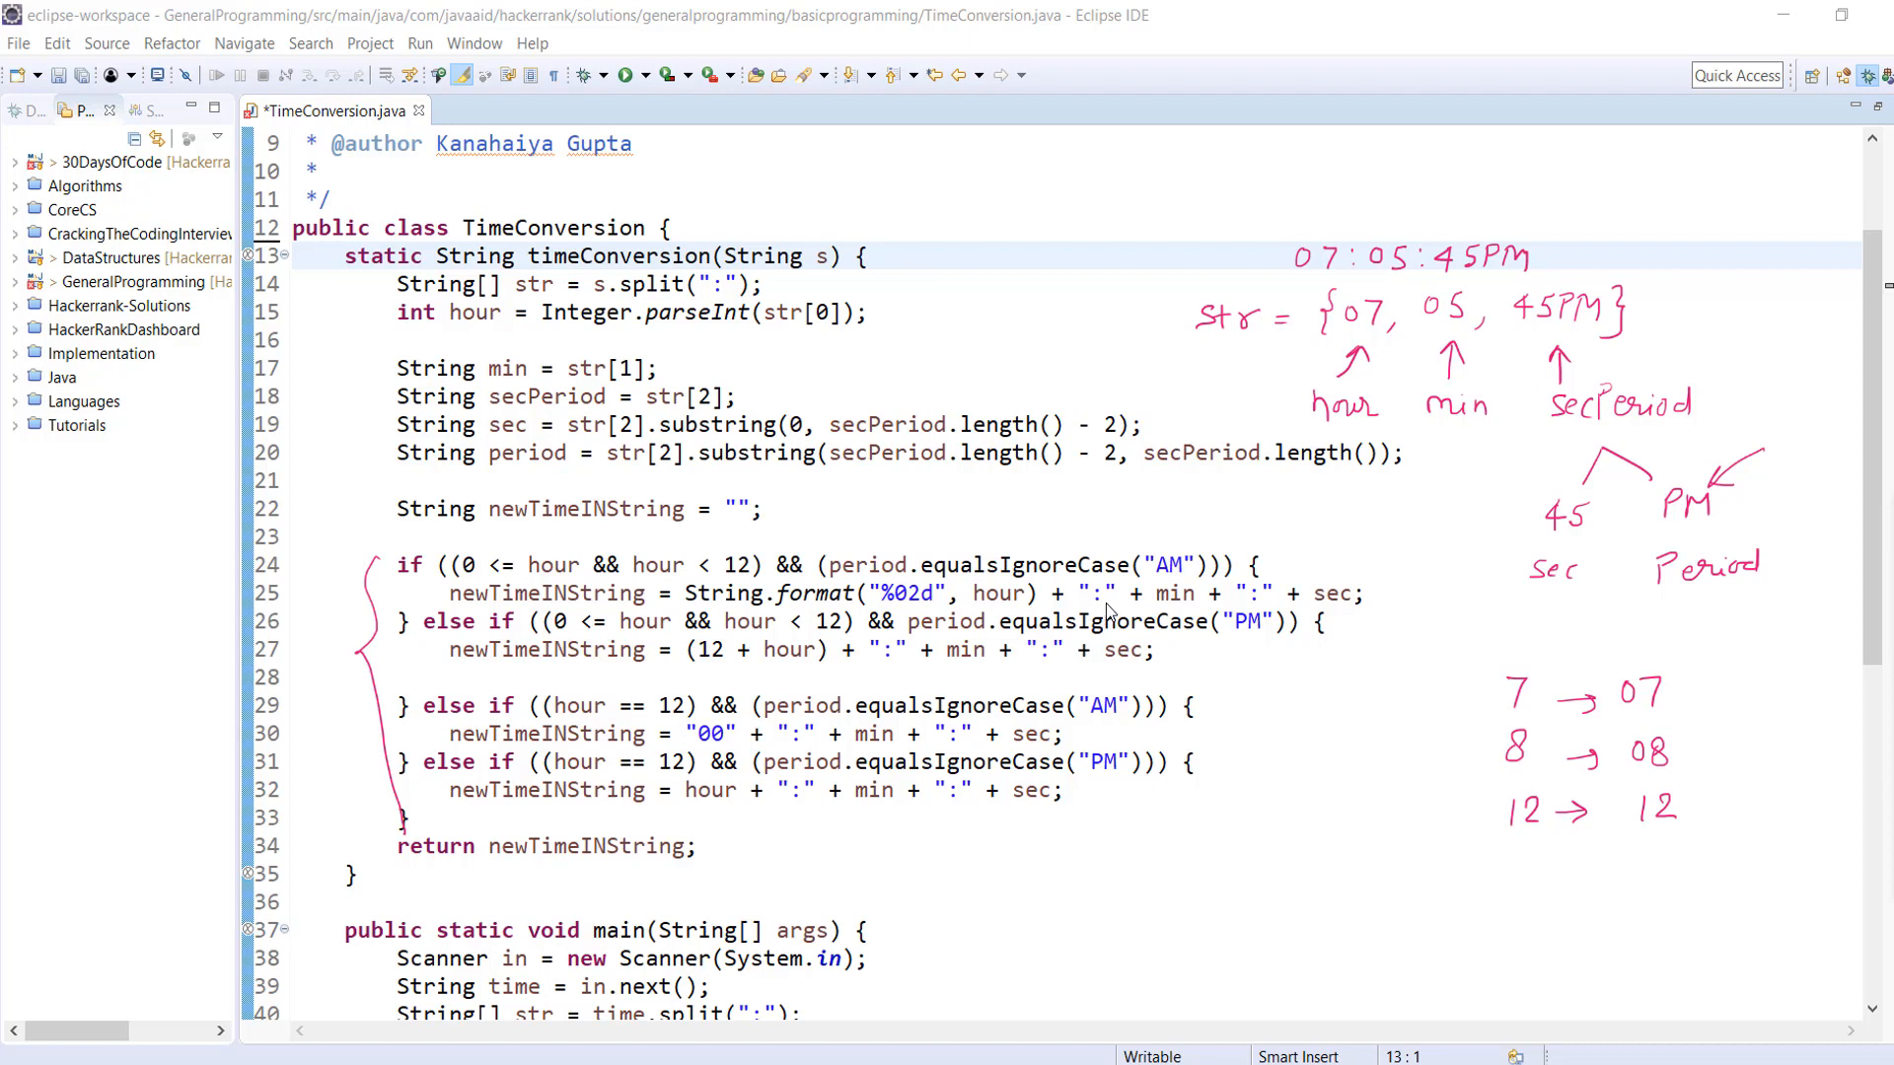
pyautogui.moveTo(1178, 615)
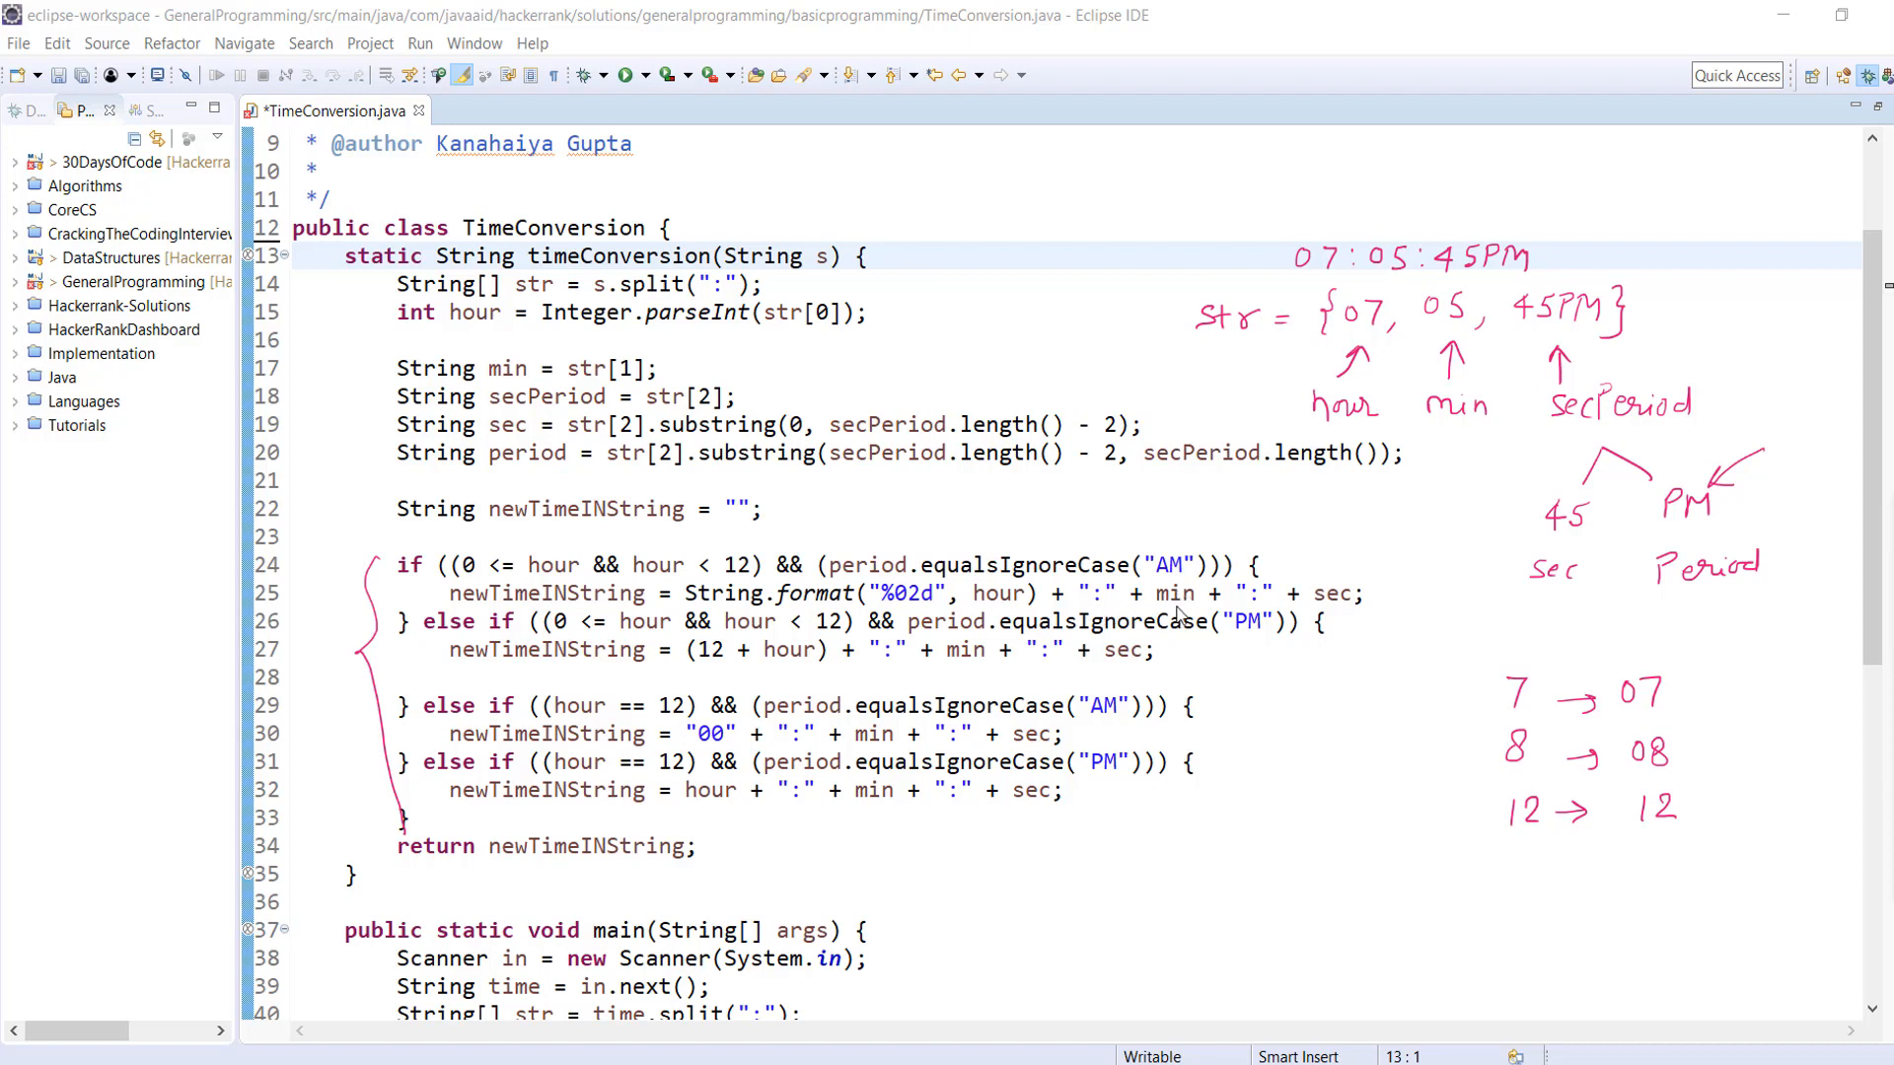
pyautogui.moveTo(1261, 603)
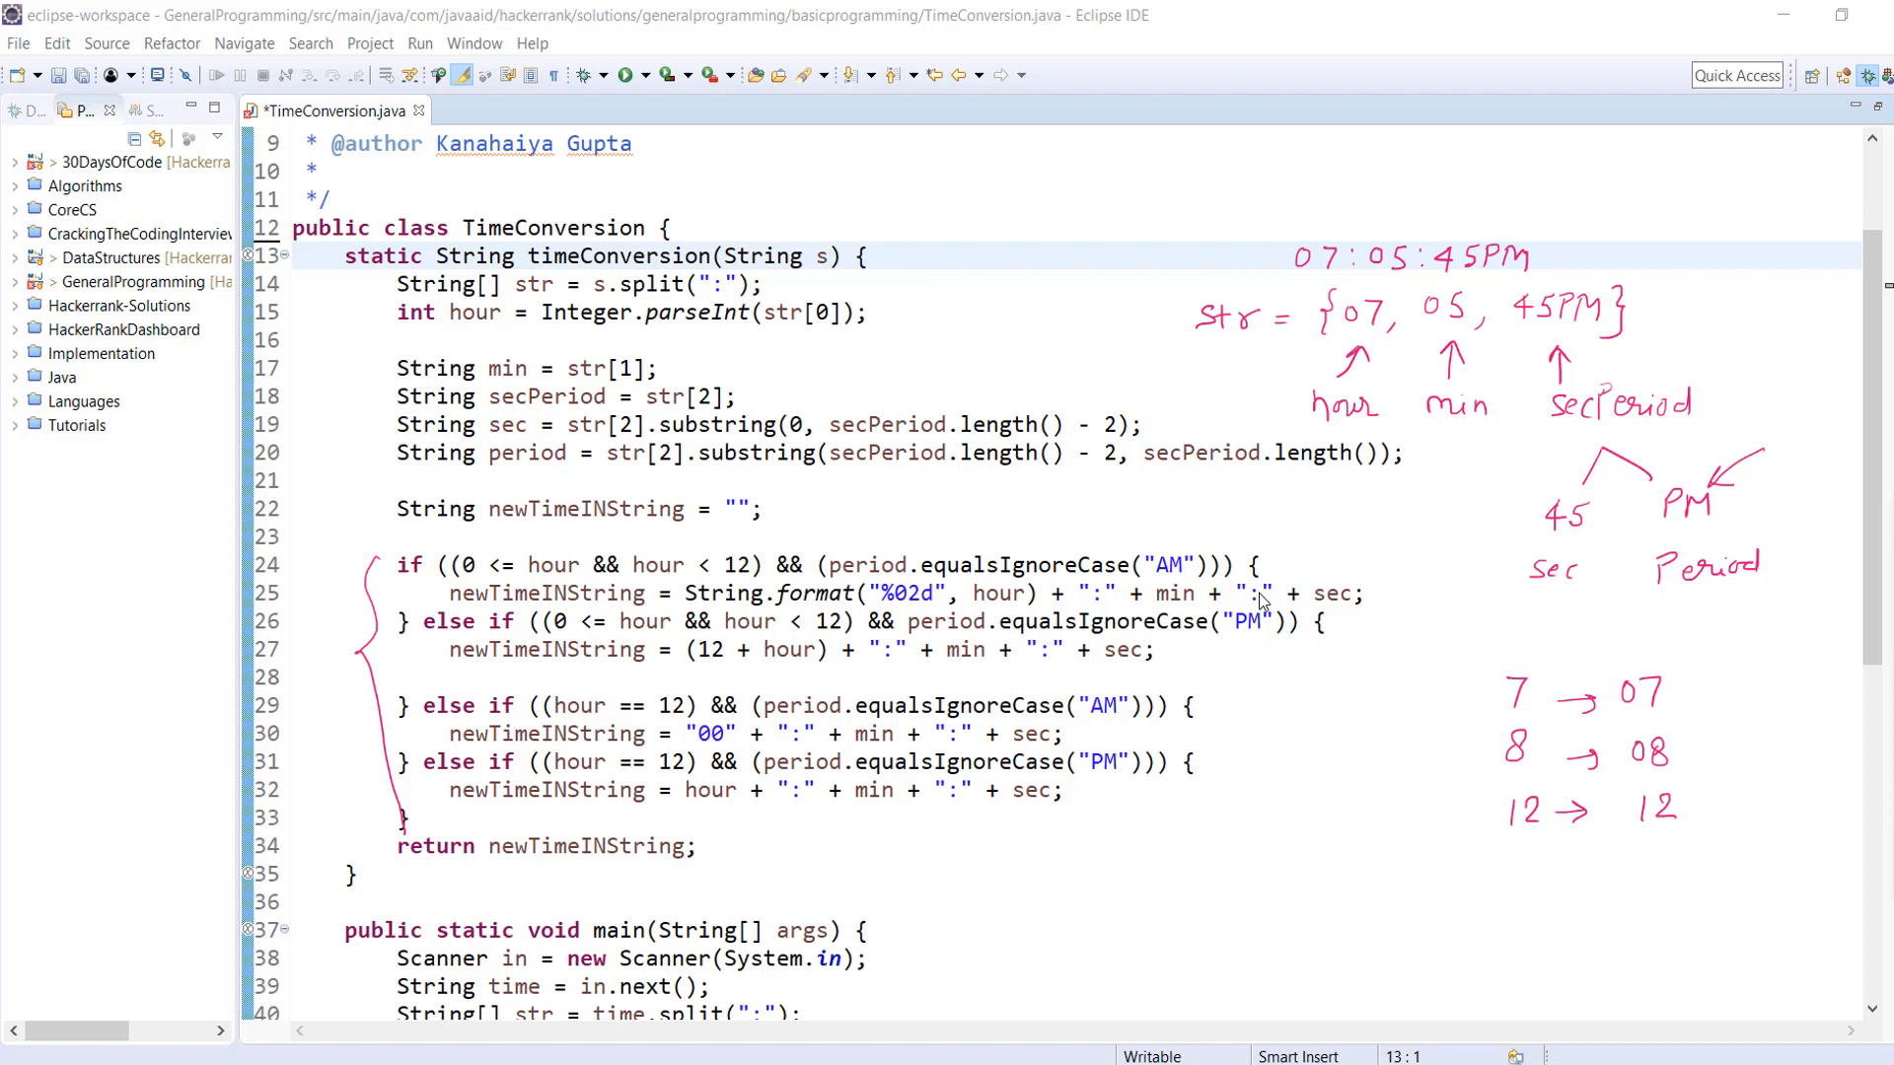
pyautogui.moveTo(1314, 602)
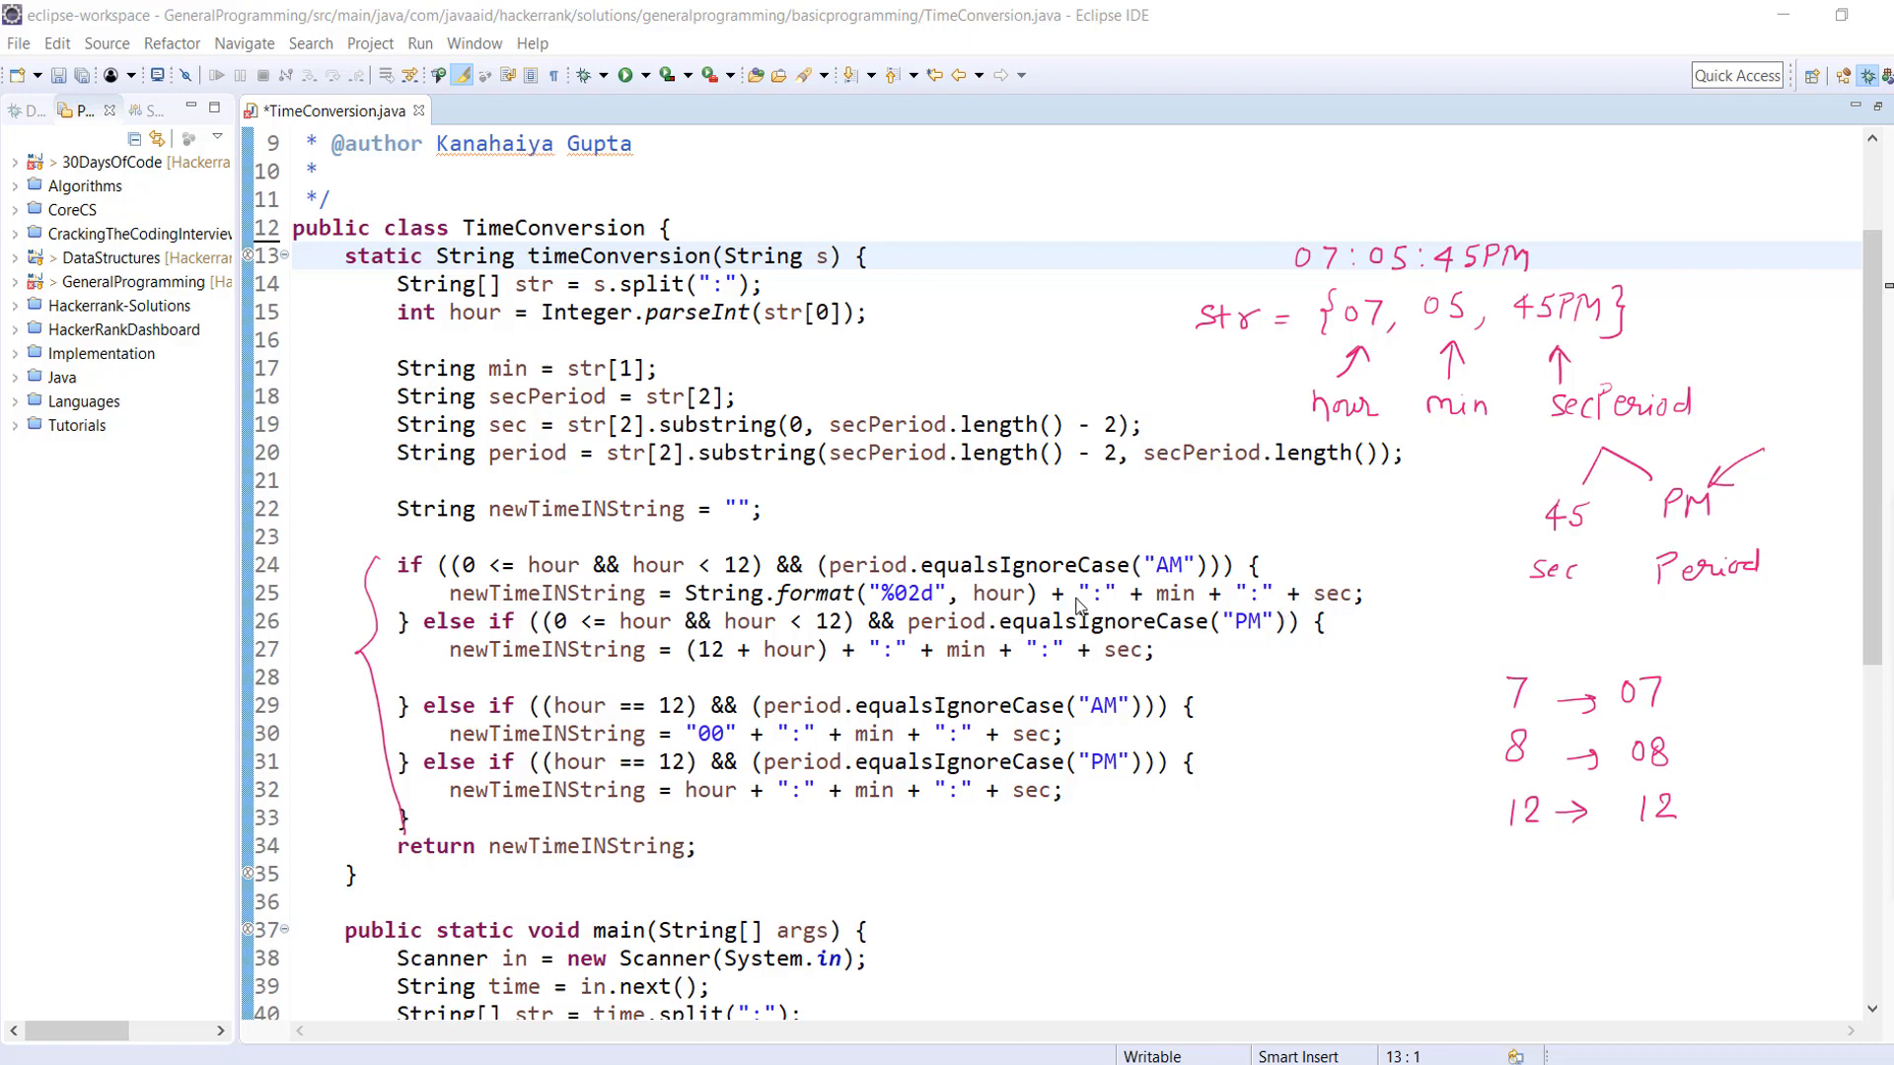
pyautogui.moveTo(1312, 604)
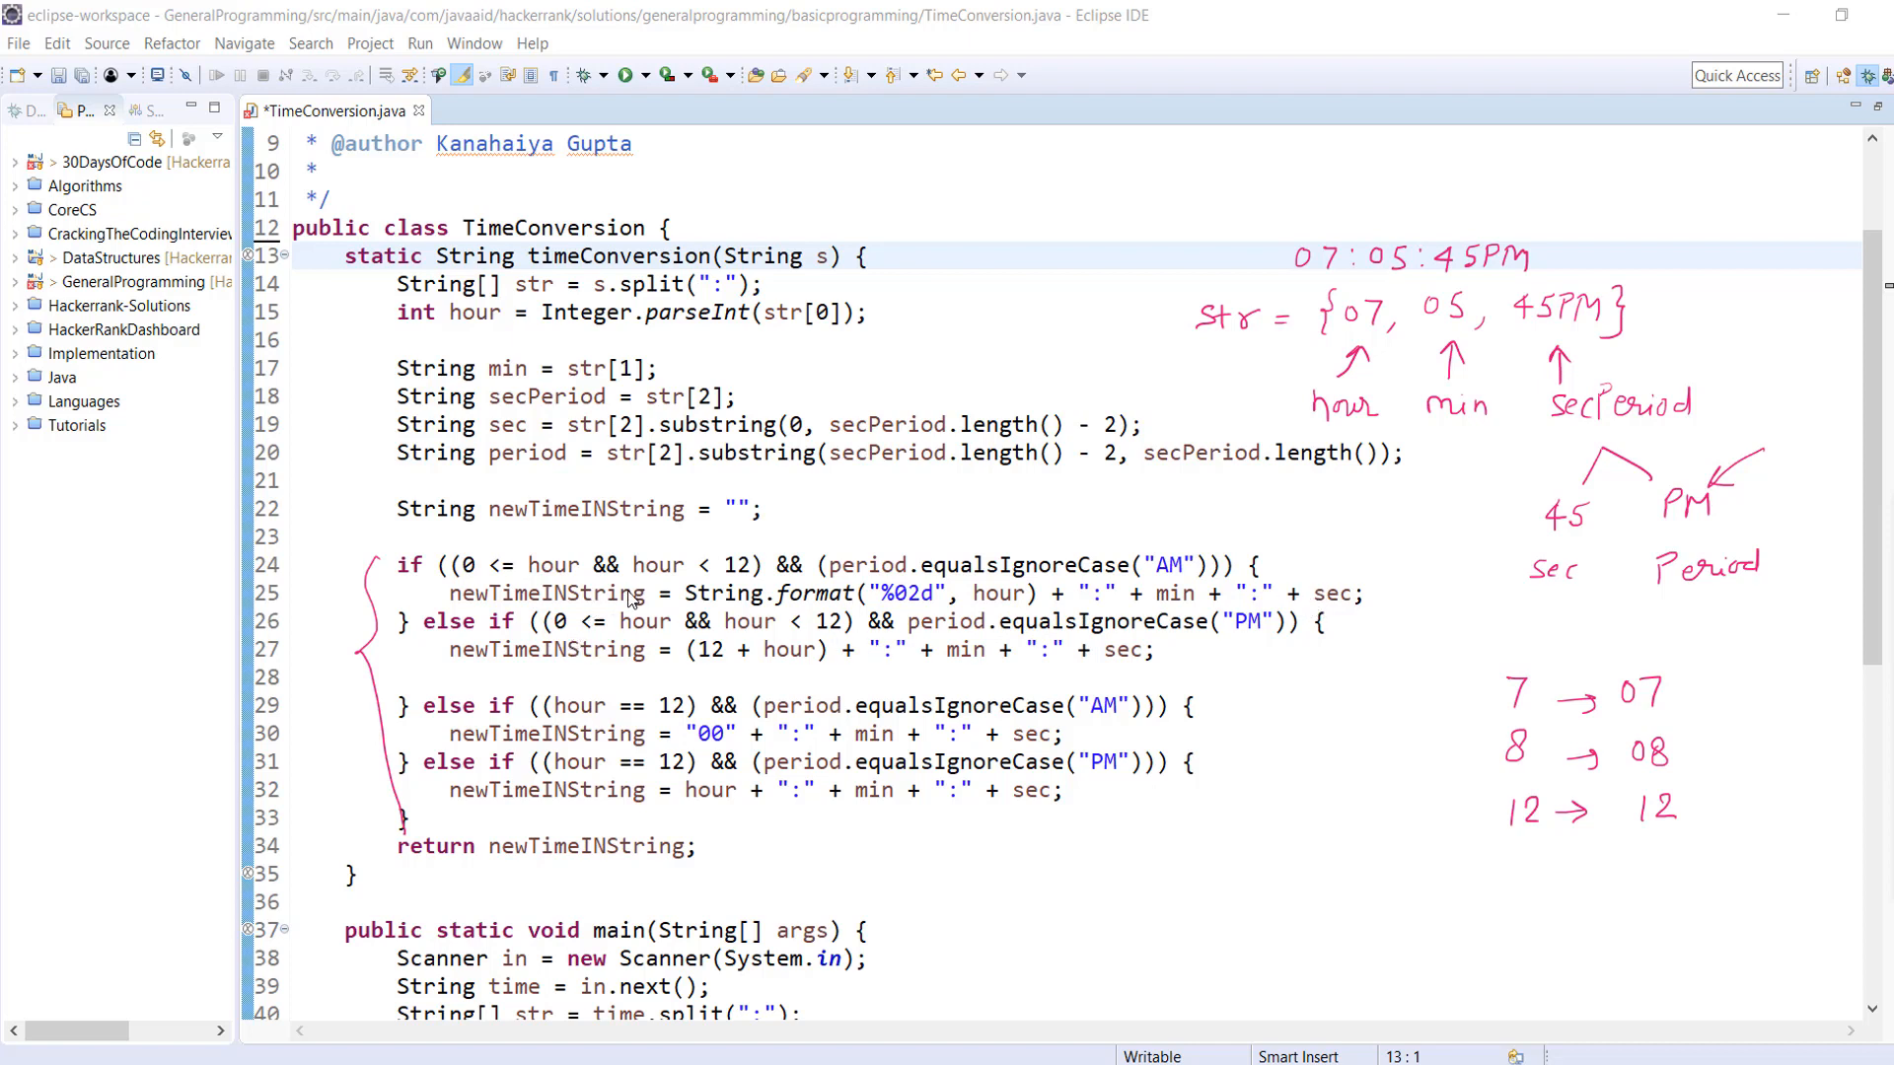
pyautogui.moveTo(649, 628)
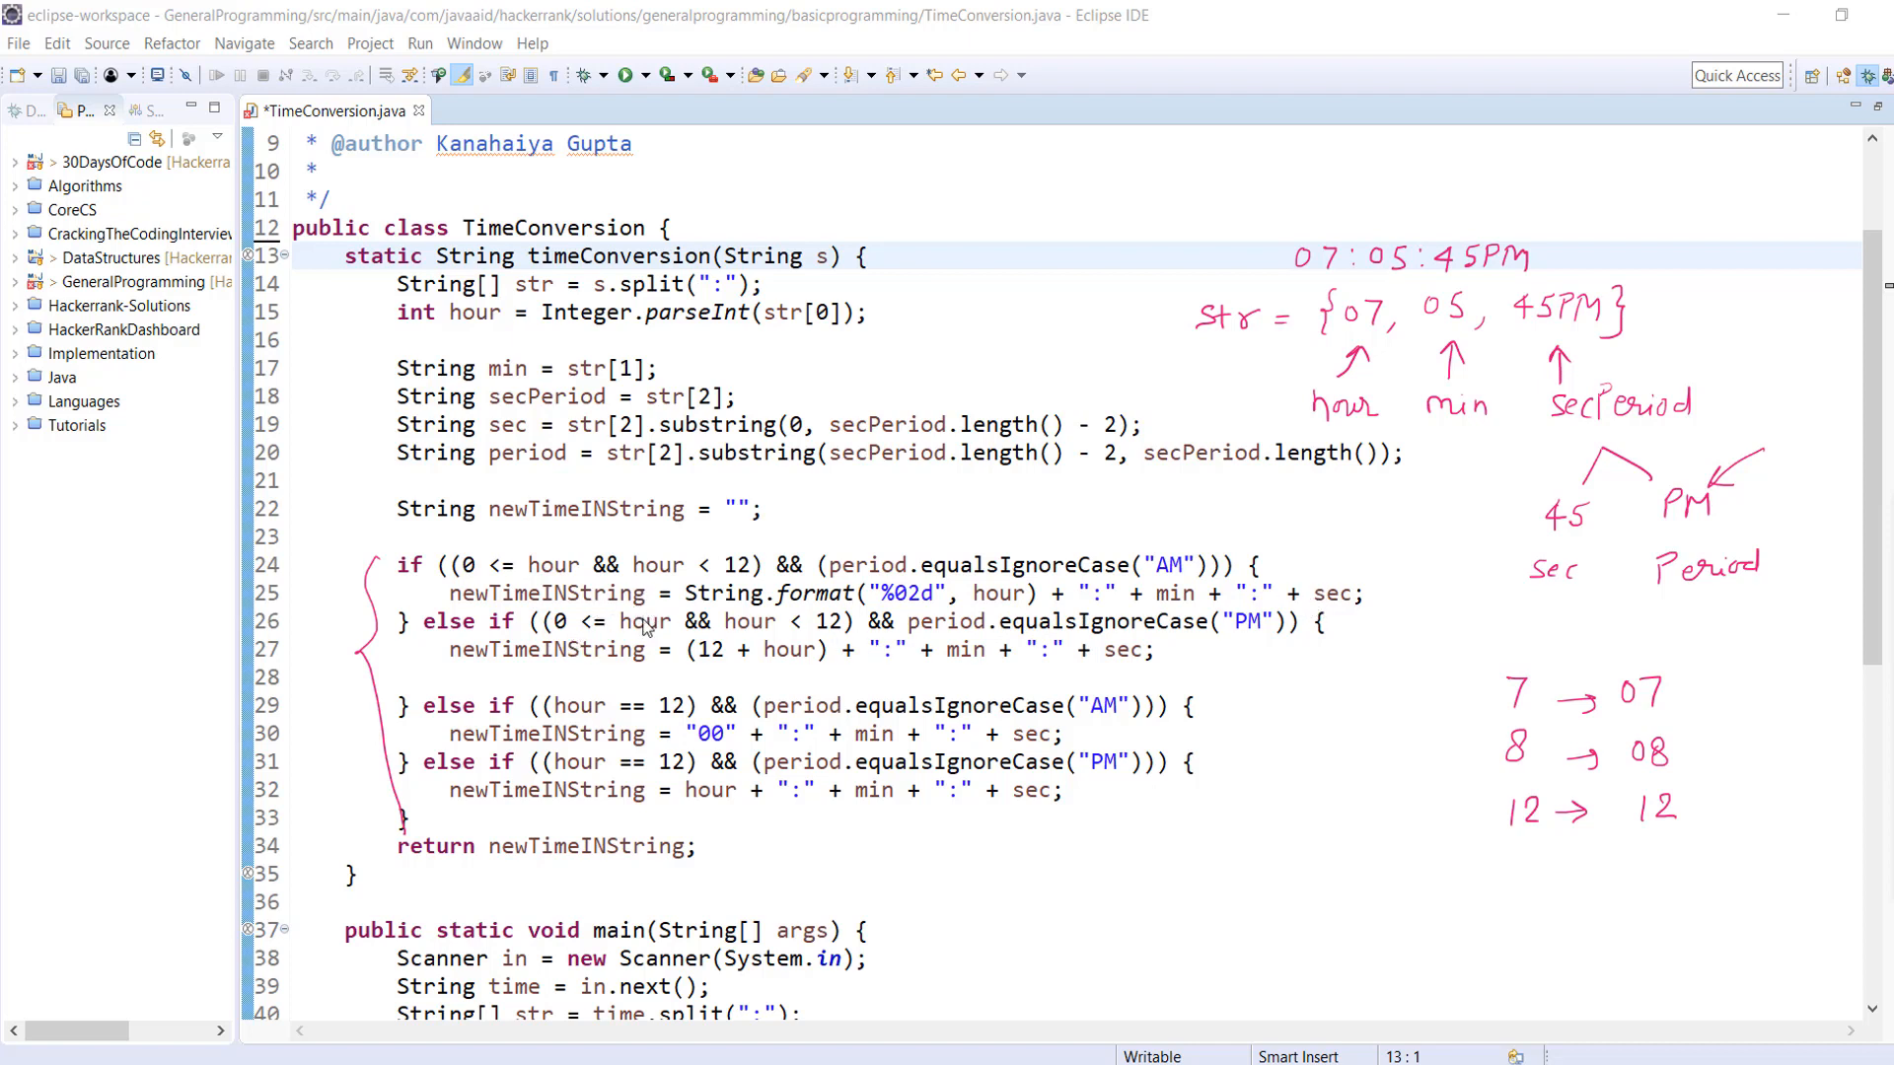
pyautogui.moveTo(874, 596)
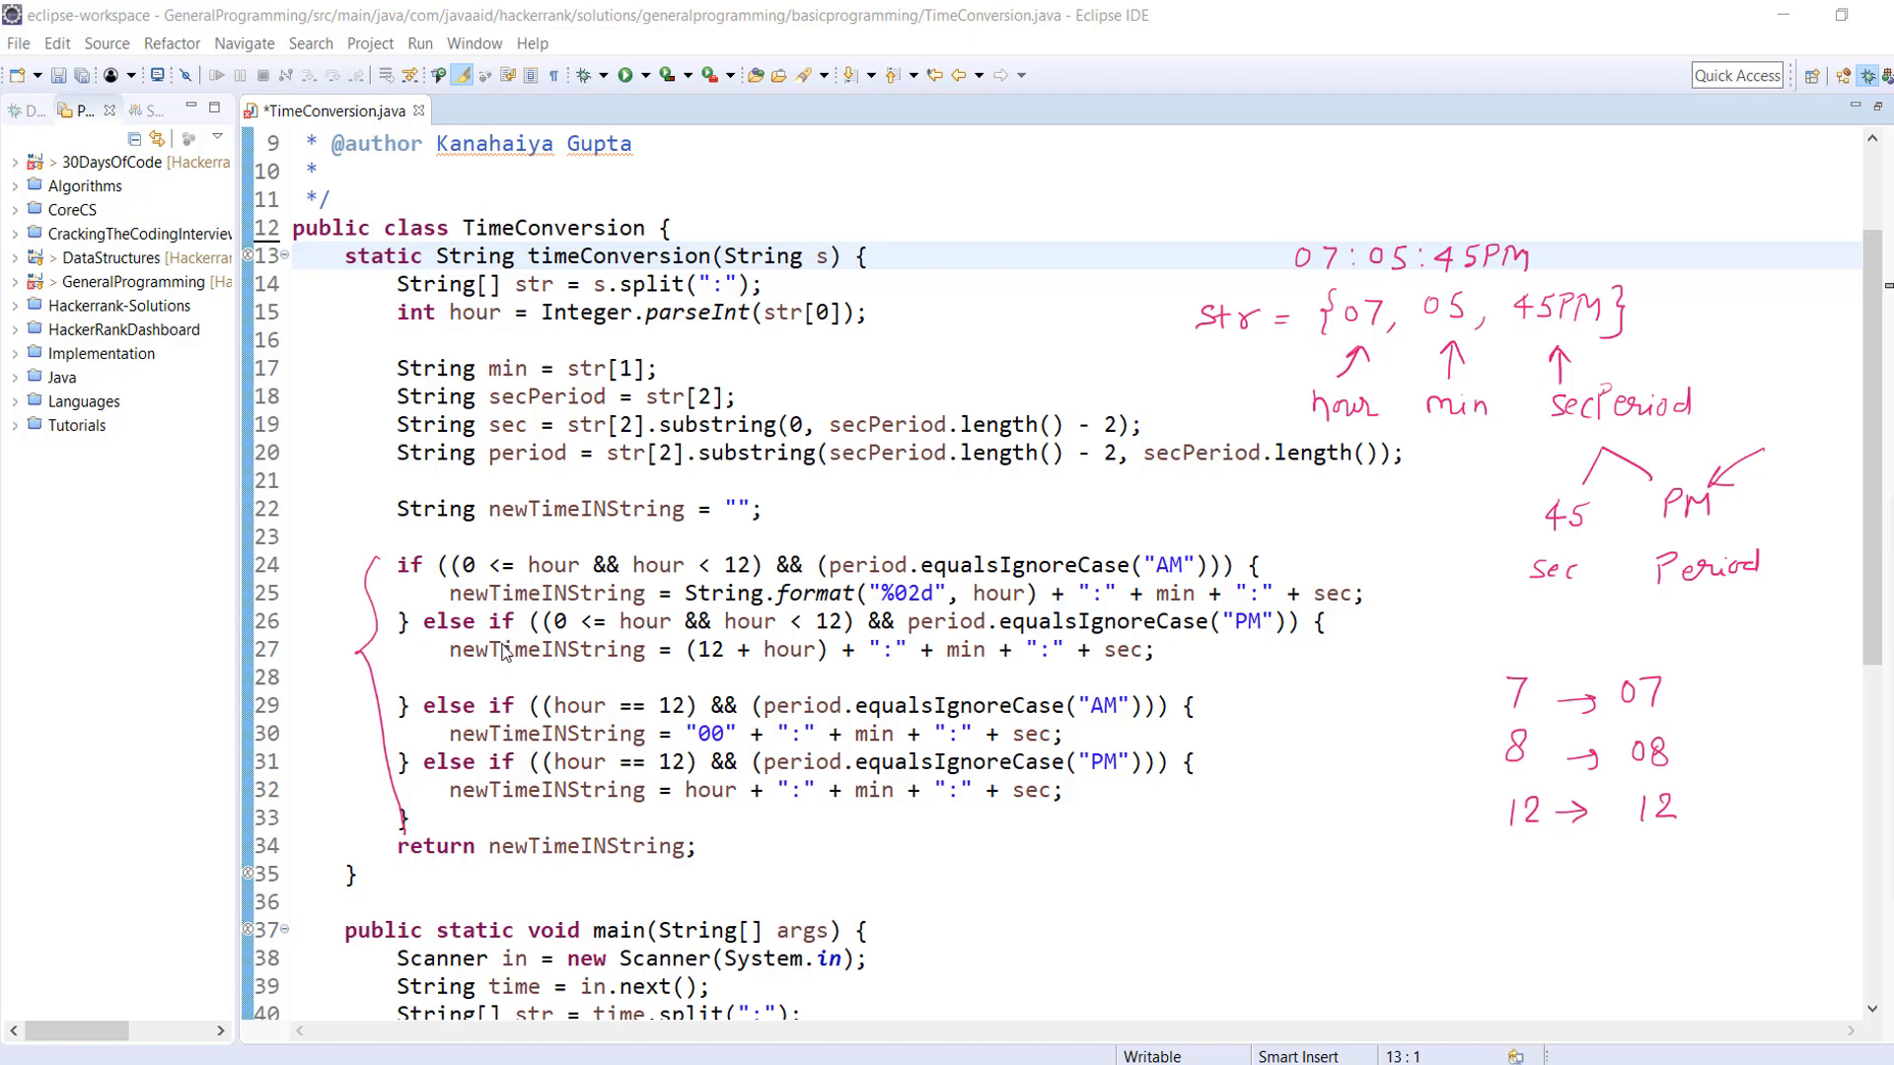
pyautogui.moveTo(574, 641)
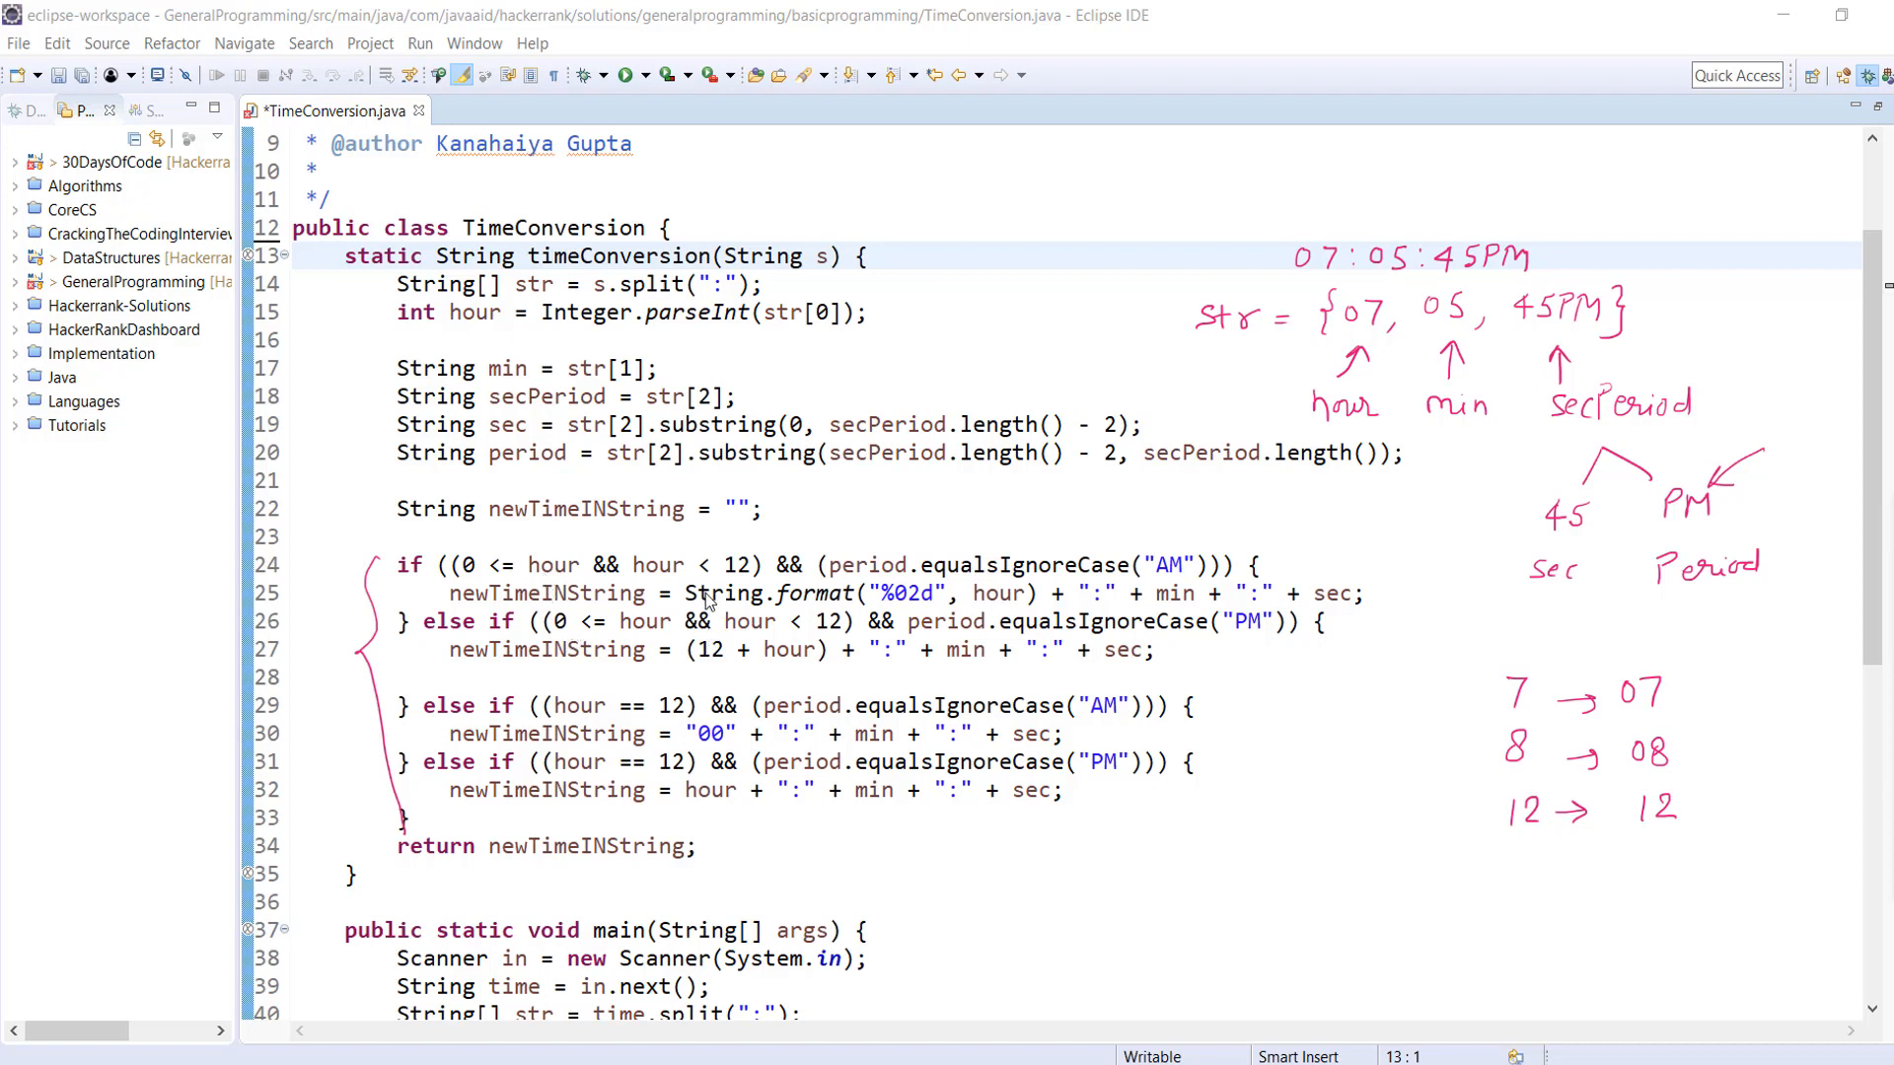
pyautogui.moveTo(1170, 647)
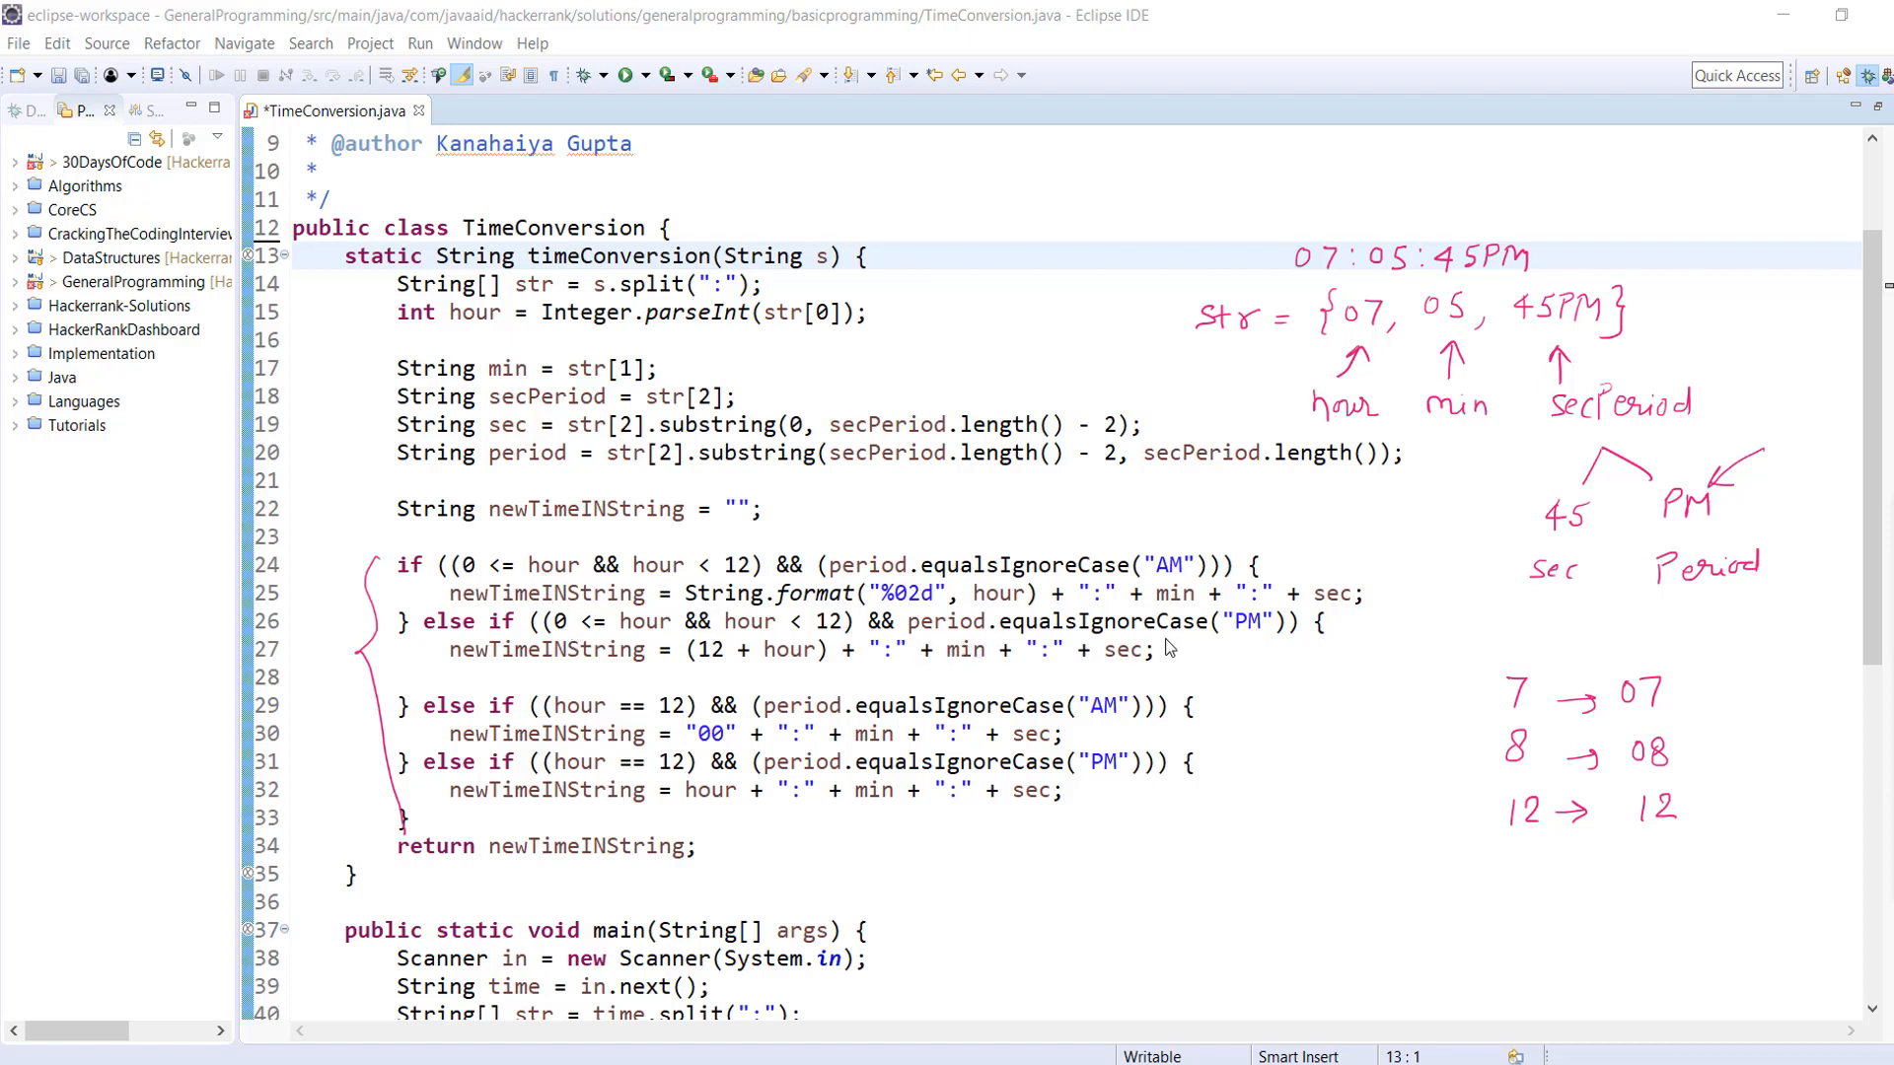
pyautogui.moveTo(1249, 649)
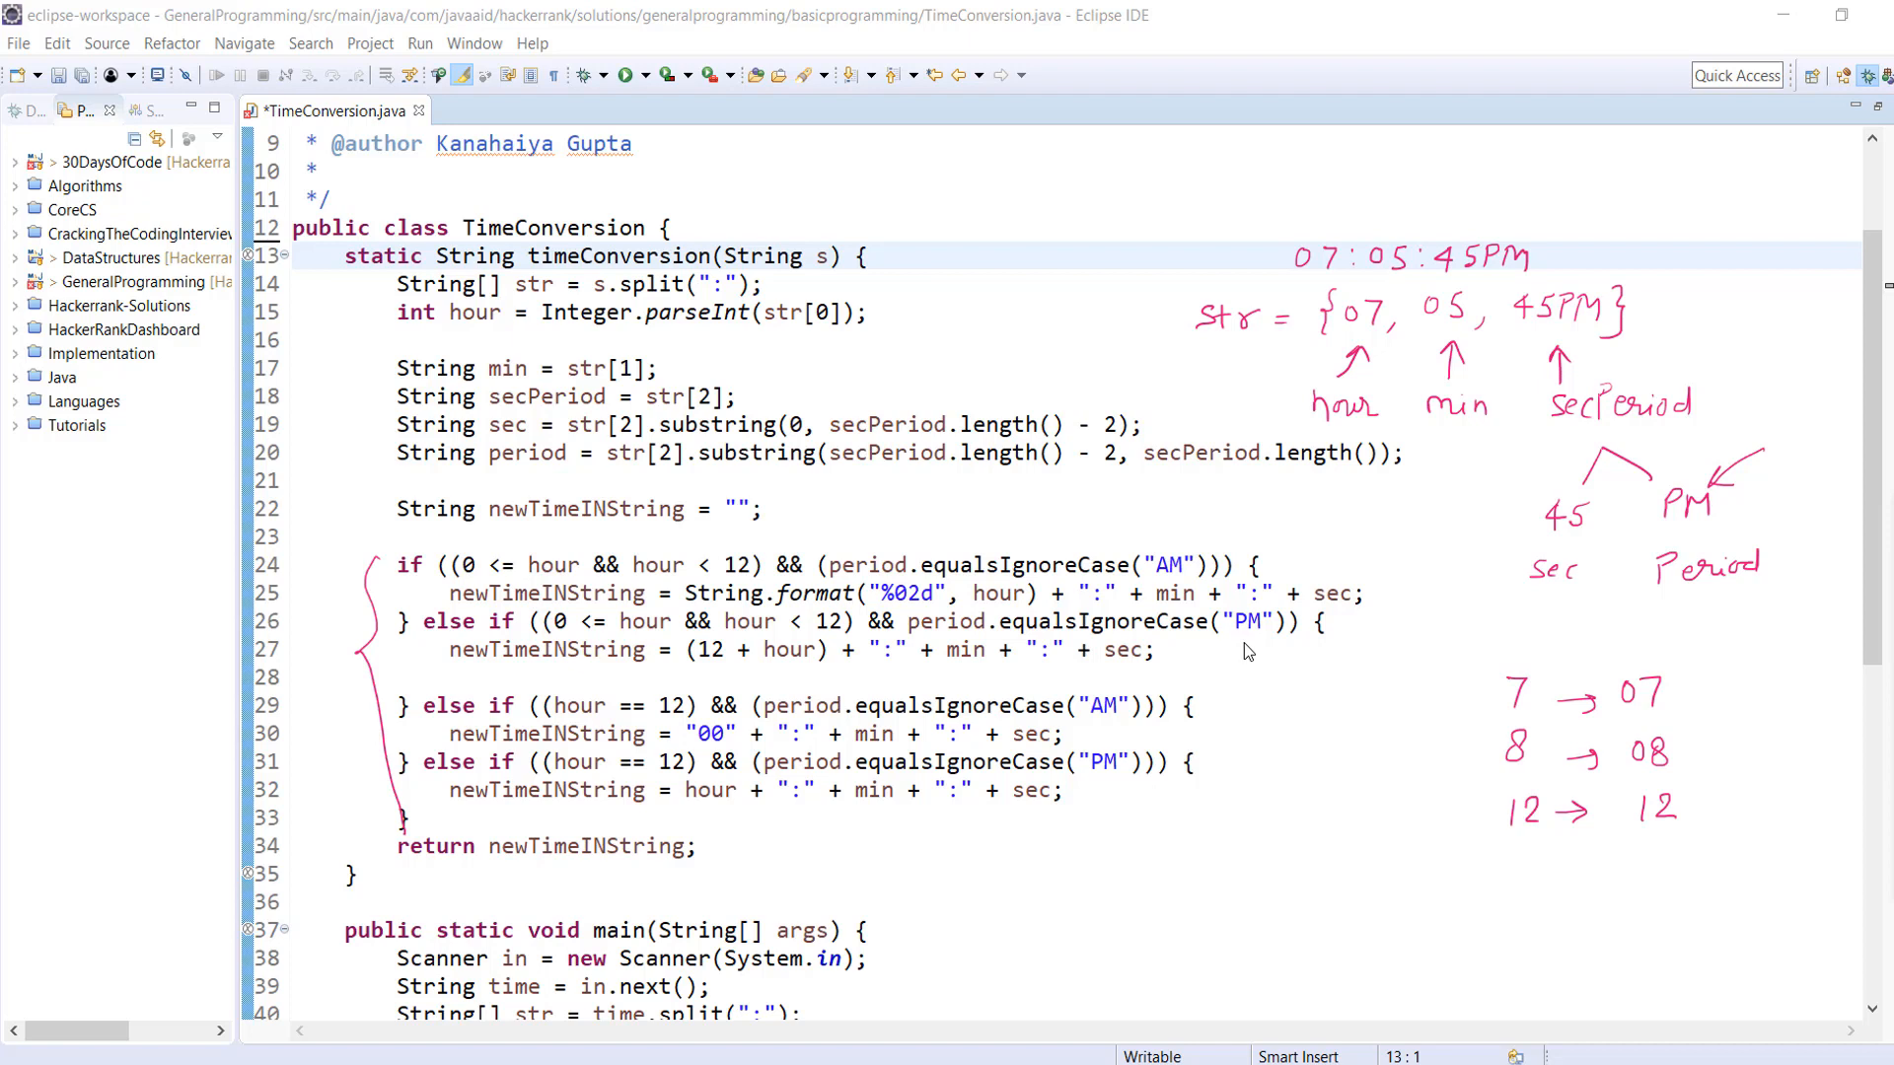
pyautogui.moveTo(803, 700)
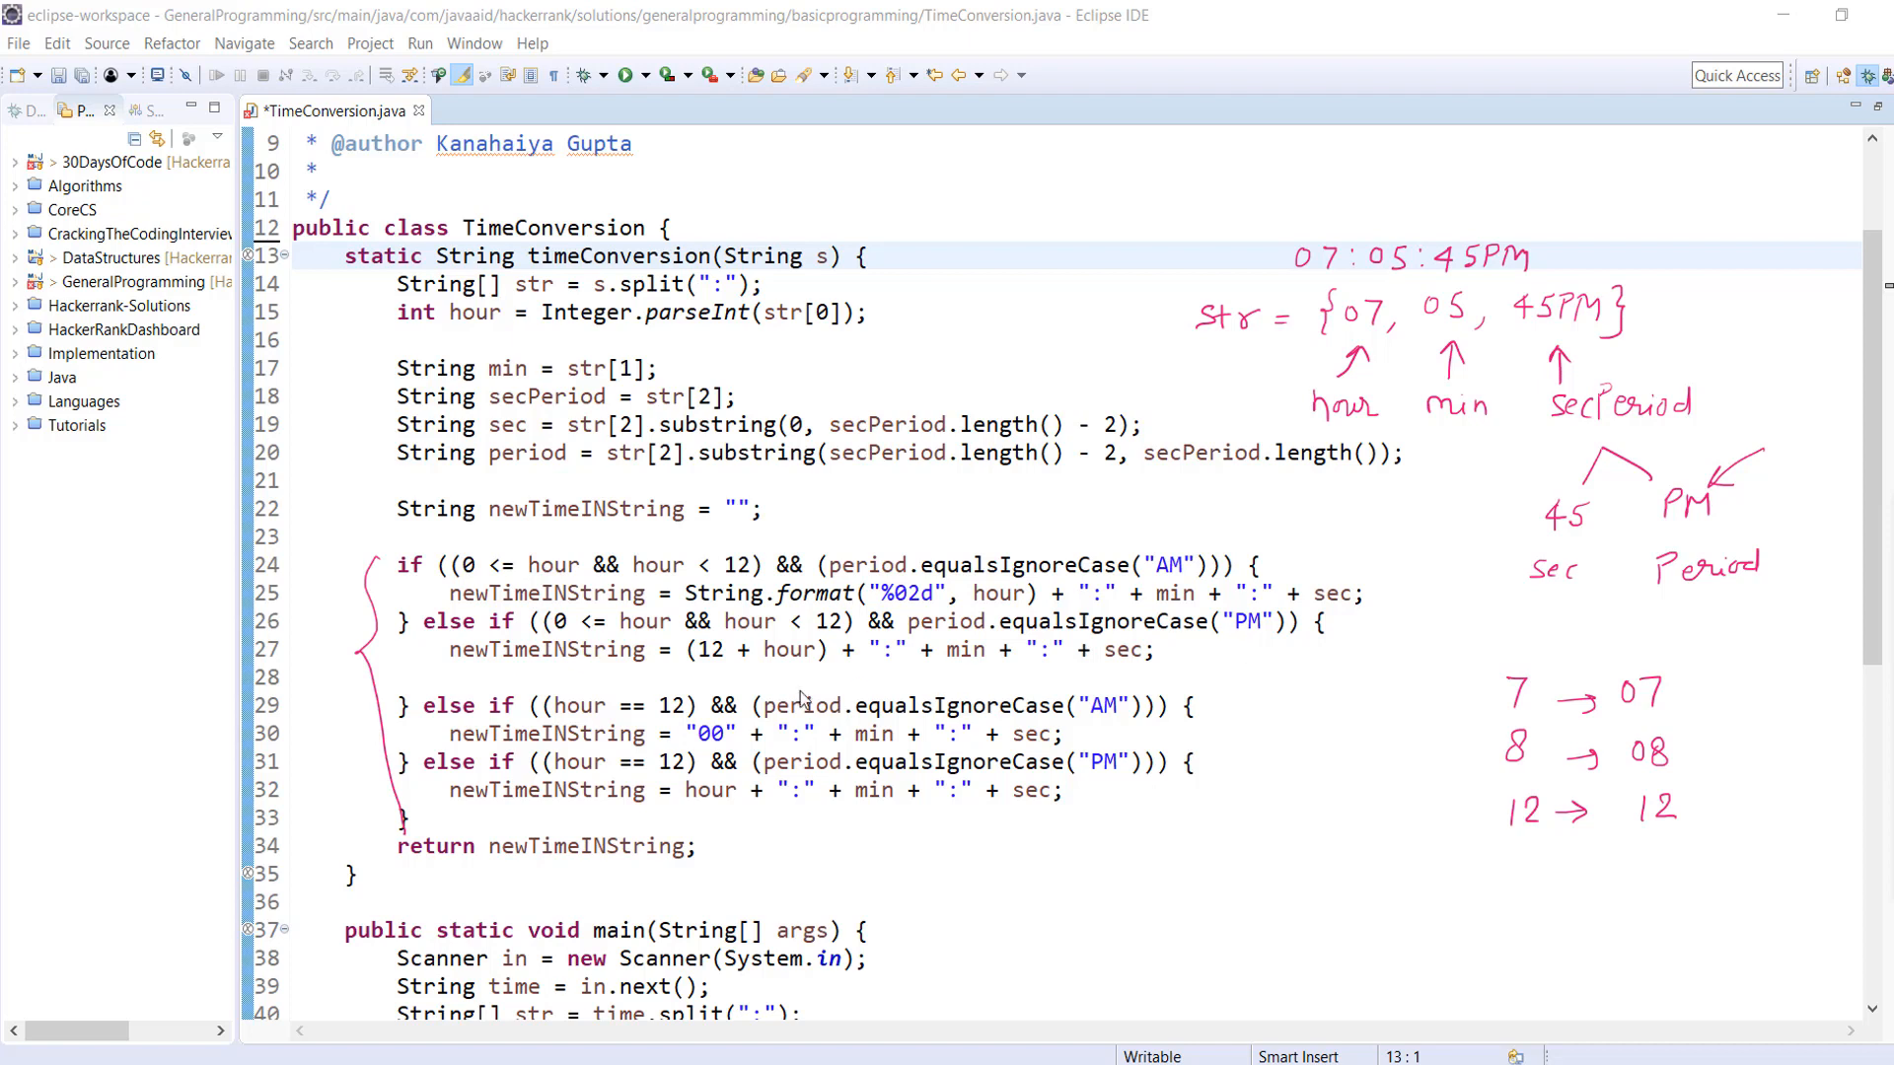
pyautogui.moveTo(770, 677)
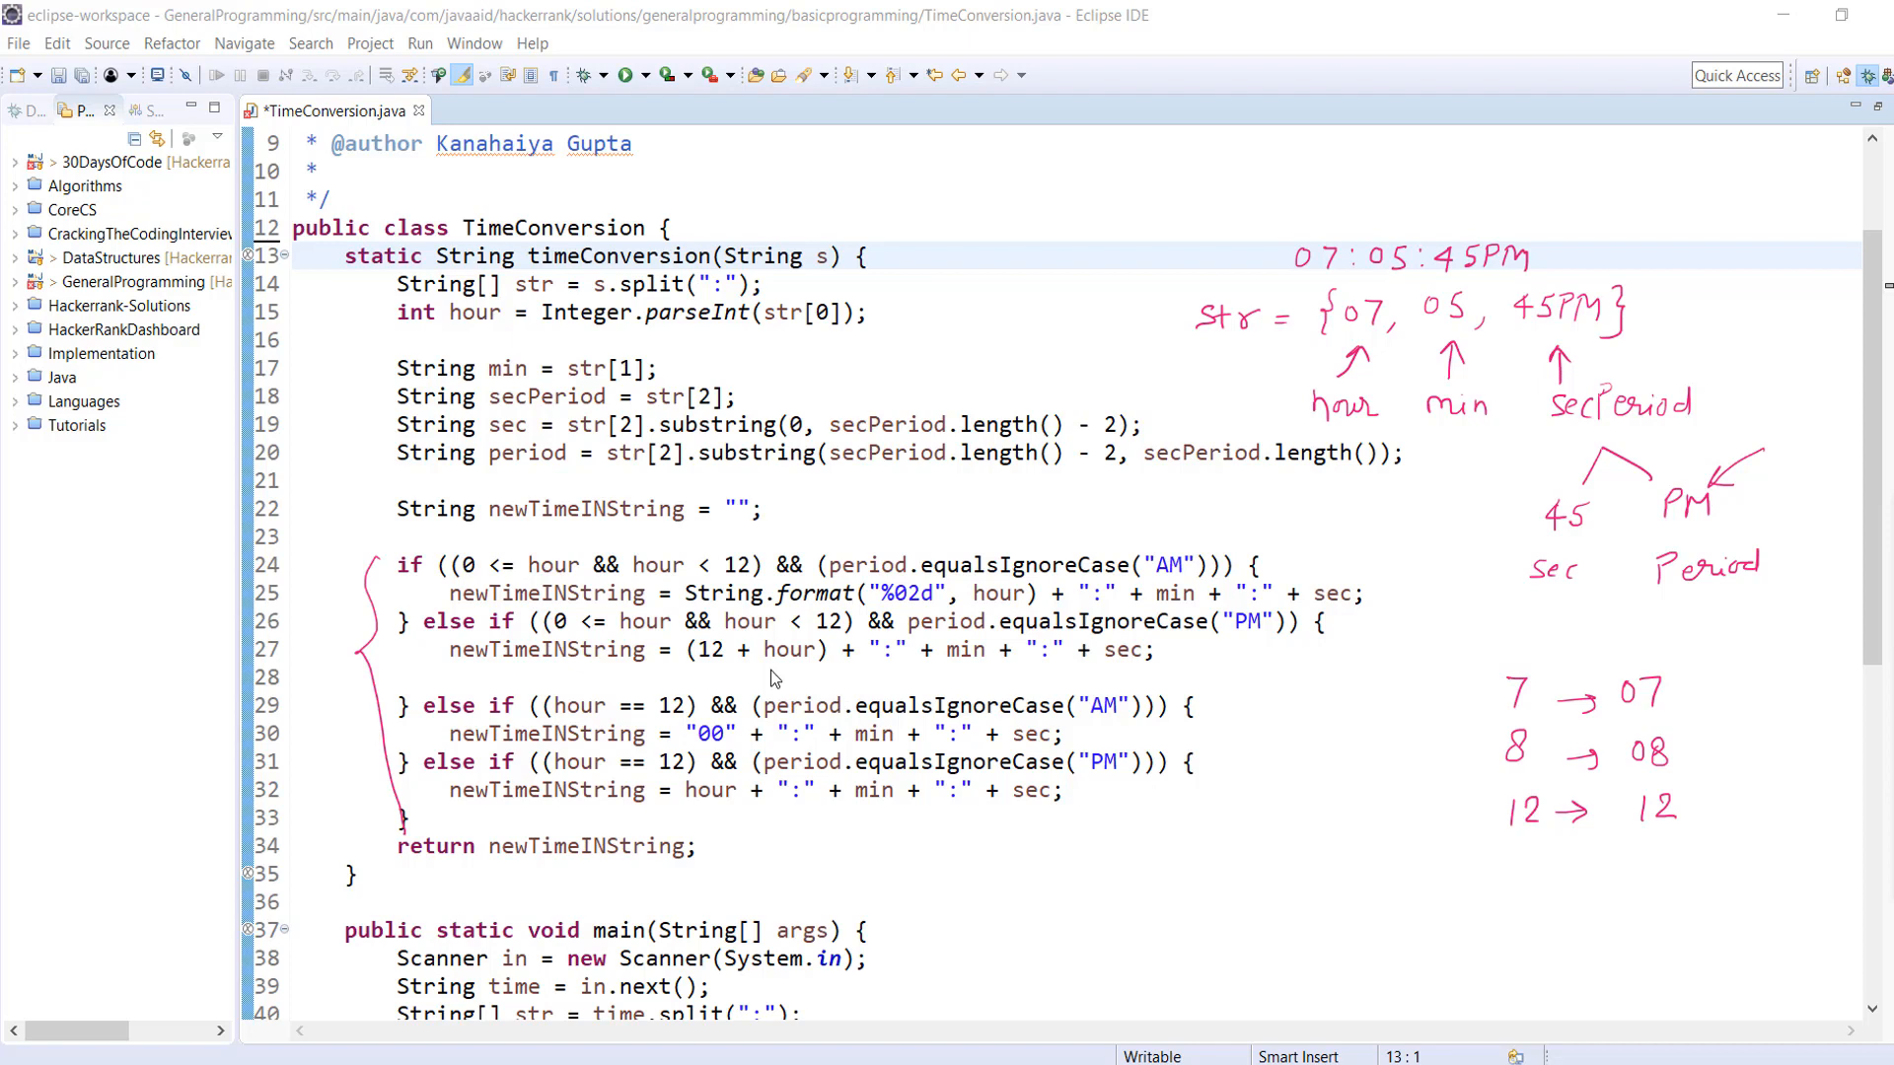
pyautogui.moveTo(807, 676)
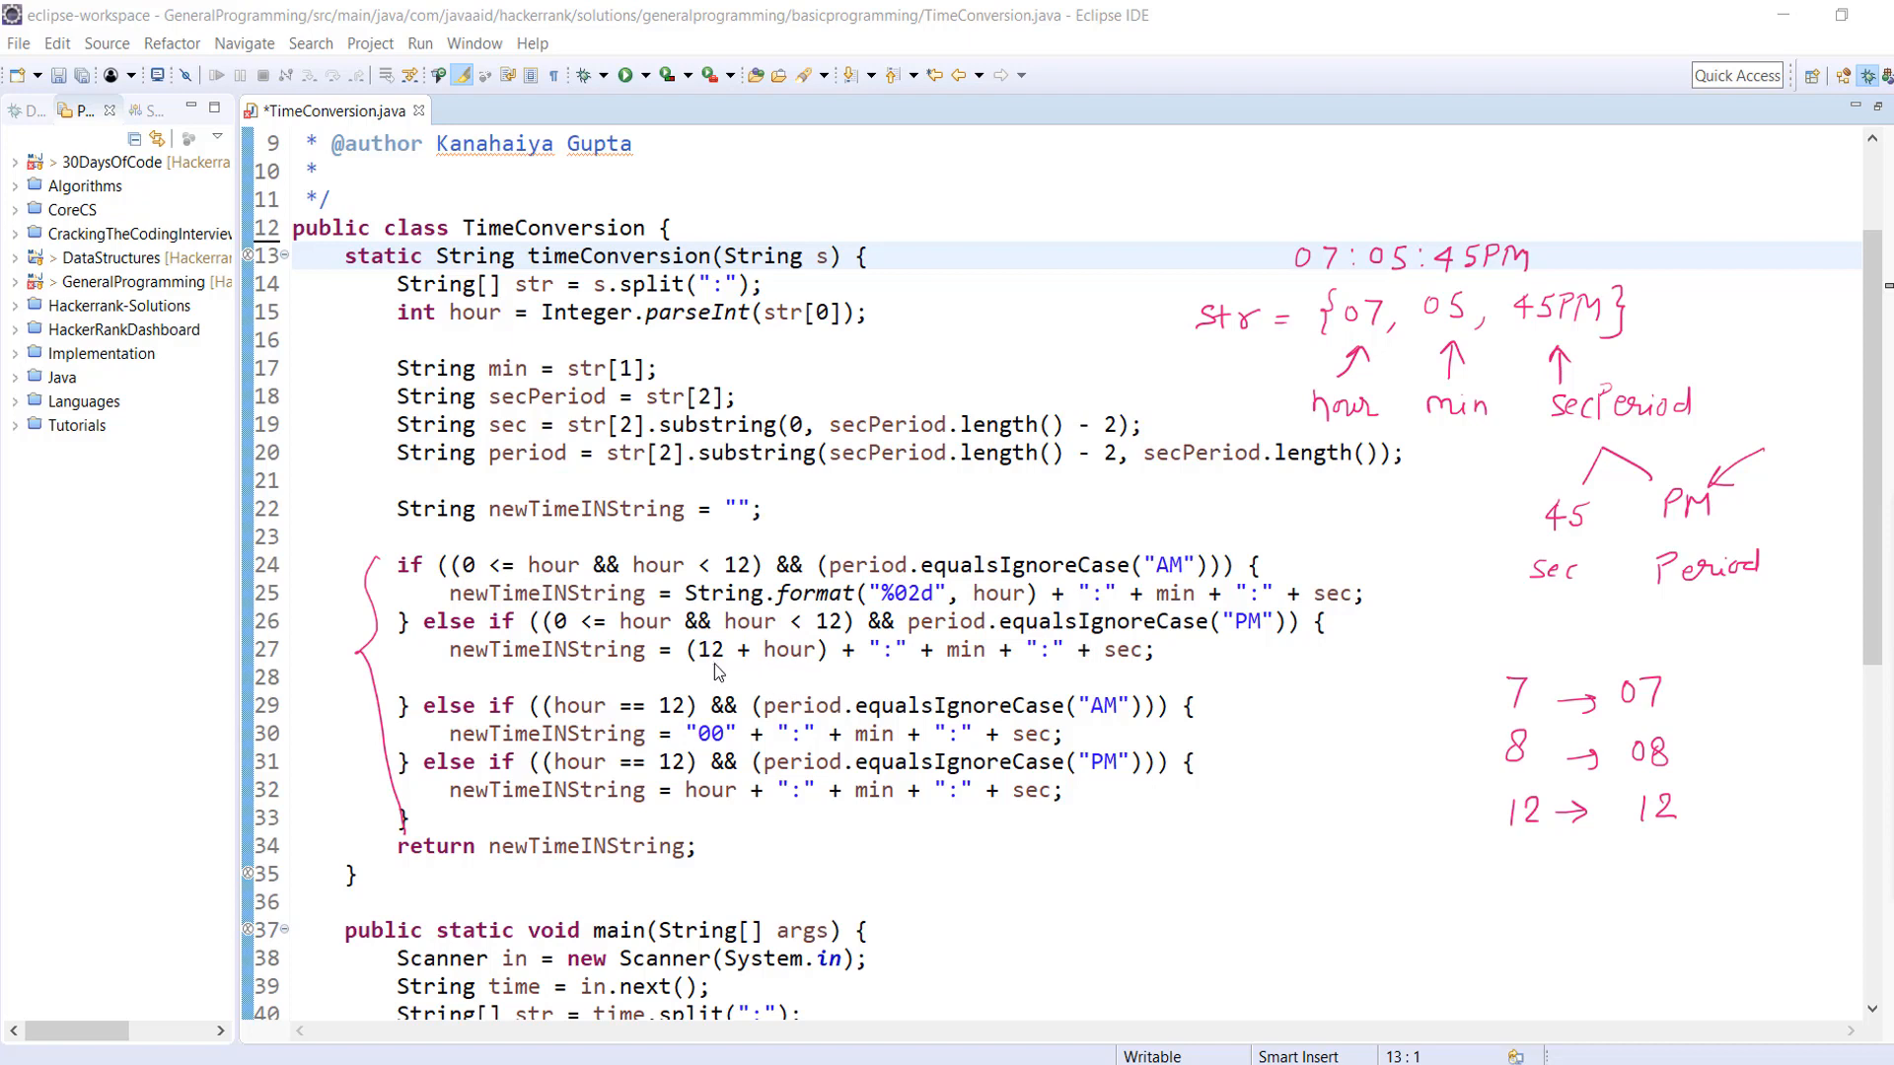
pyautogui.moveTo(775, 663)
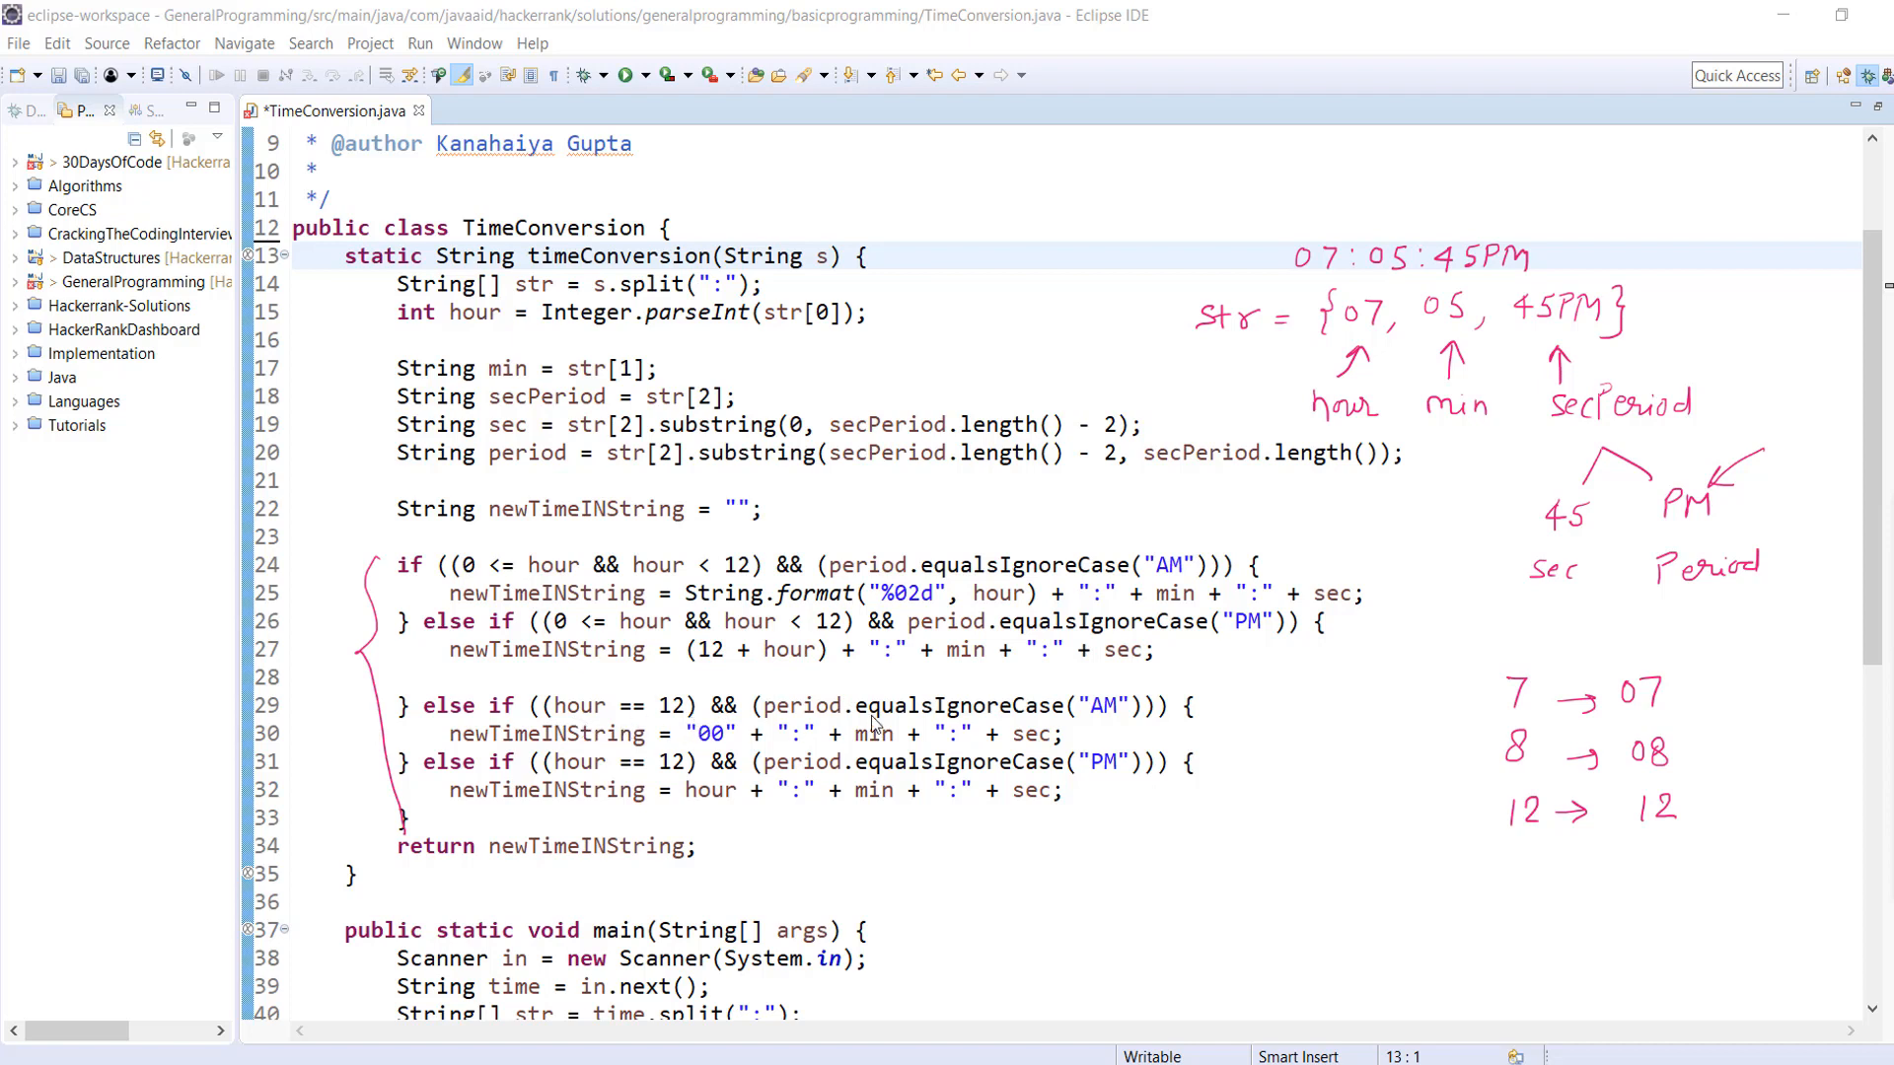
pyautogui.moveTo(1111, 728)
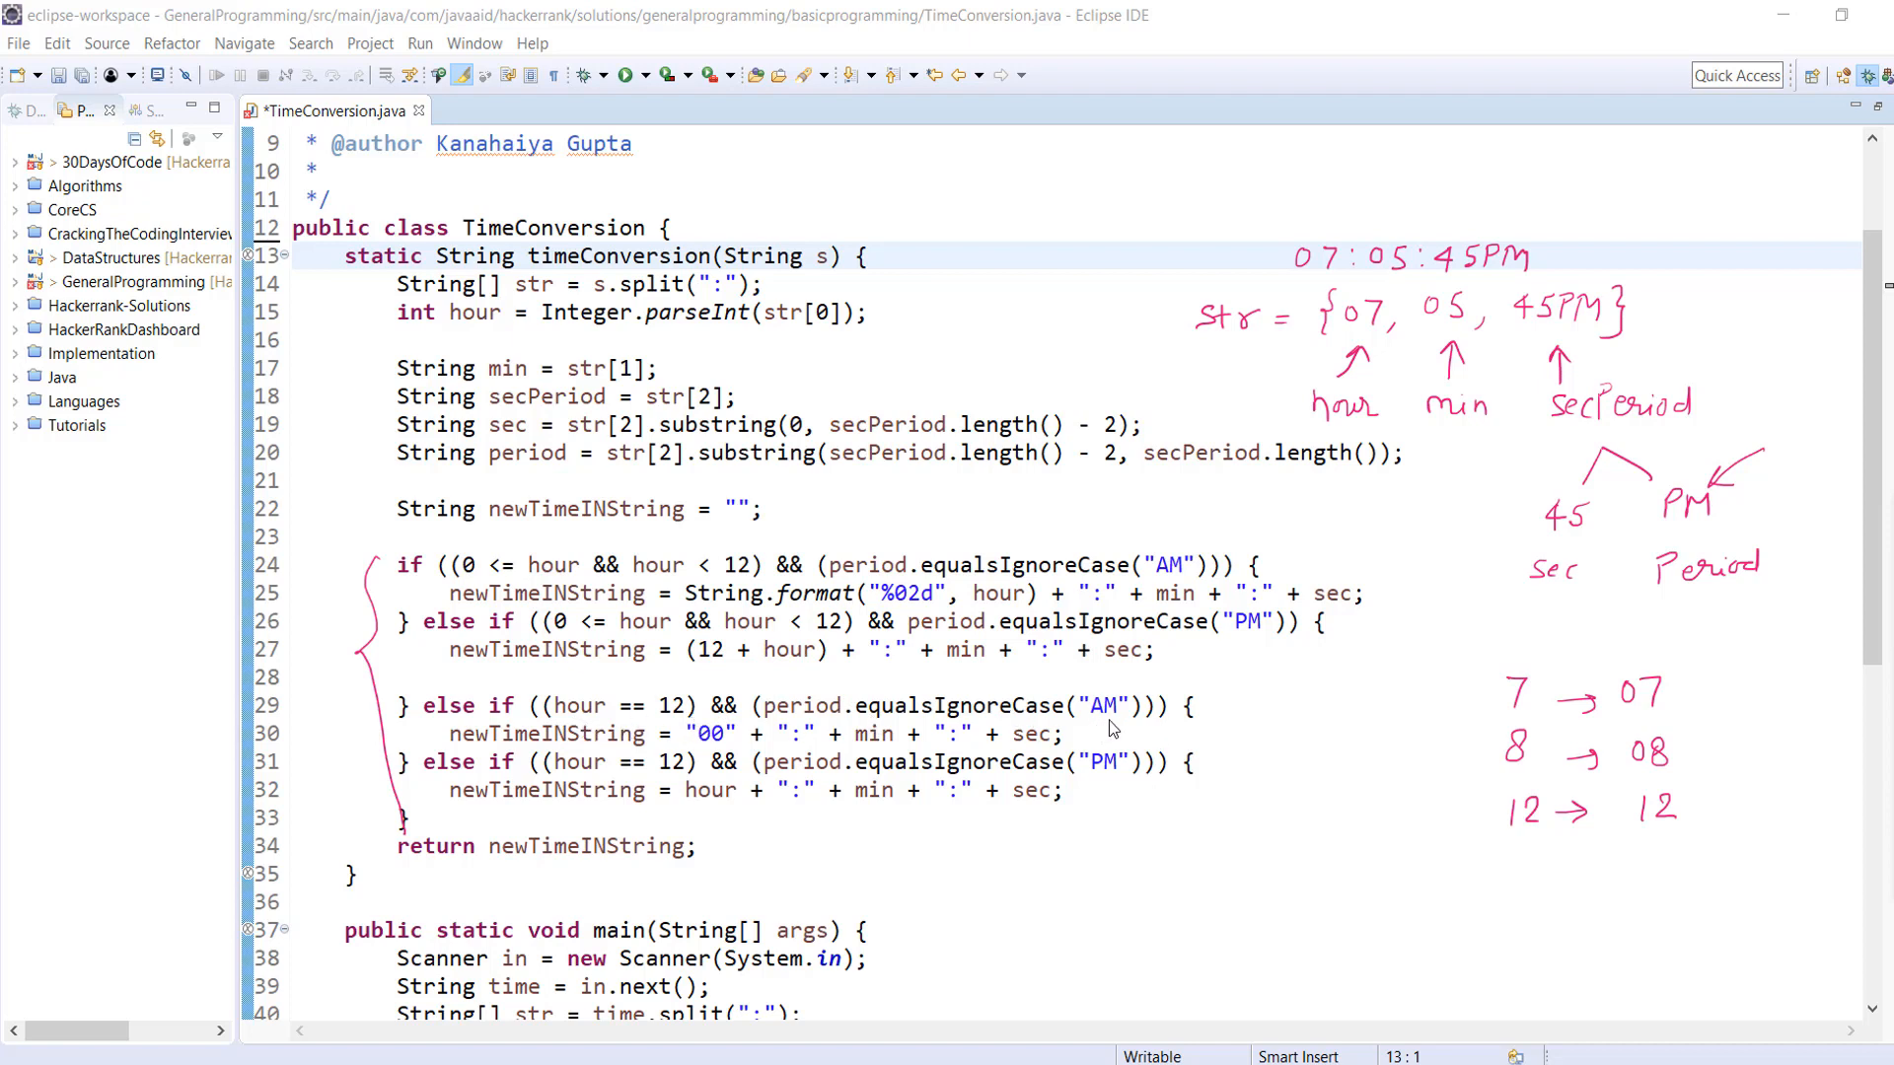
pyautogui.moveTo(994, 730)
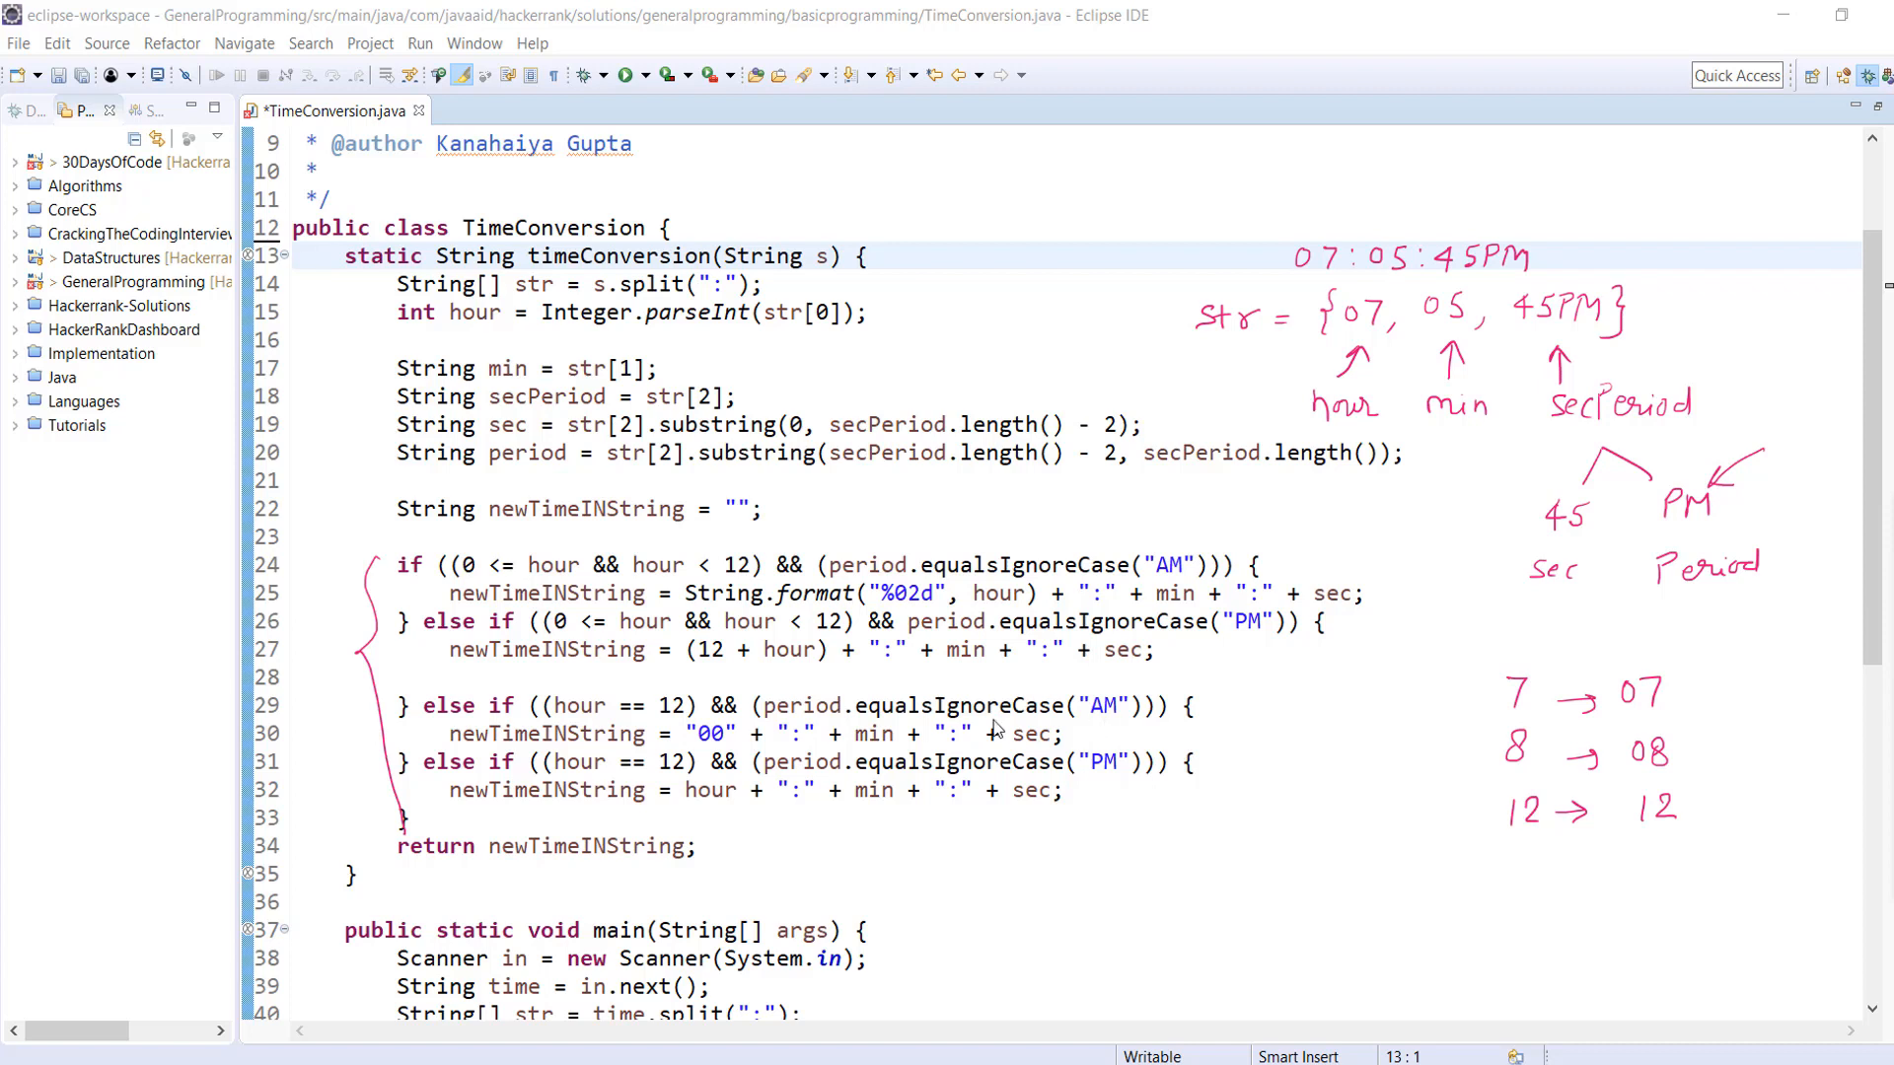
pyautogui.moveTo(670, 724)
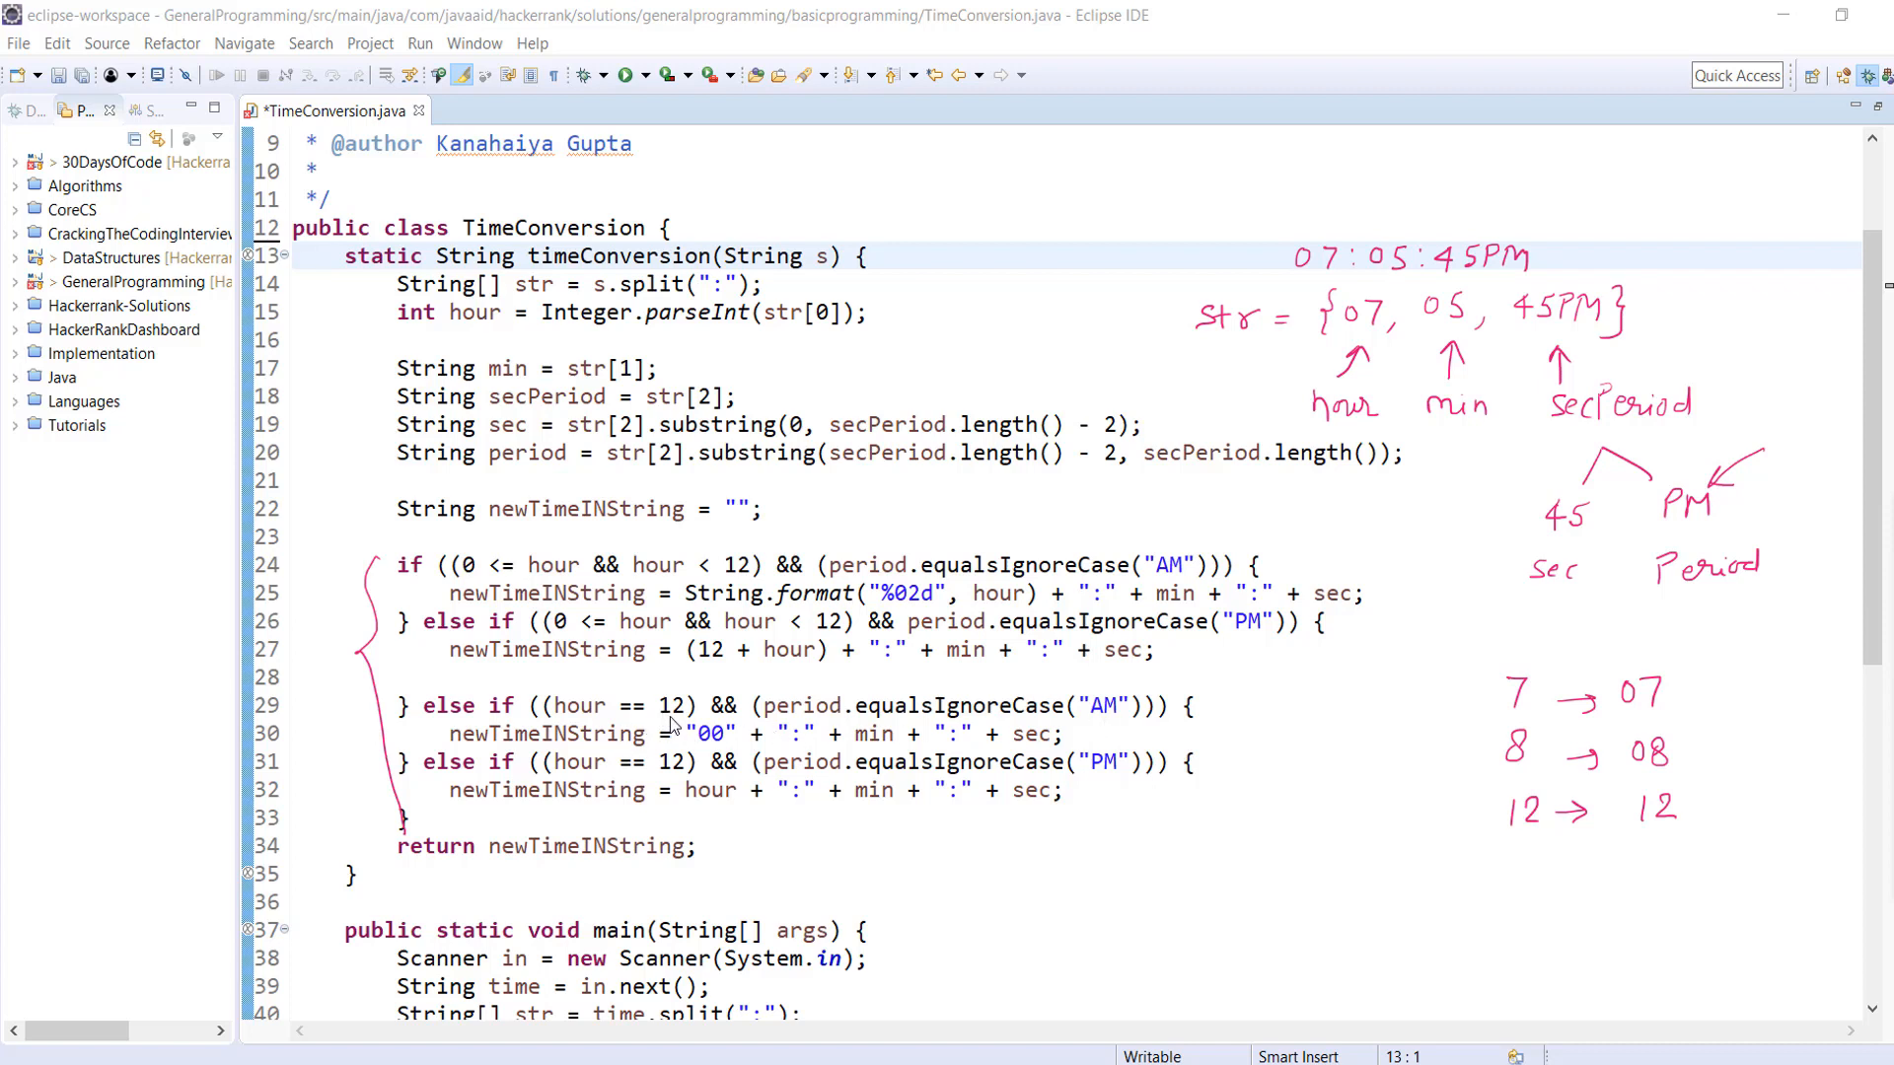
pyautogui.moveTo(706, 741)
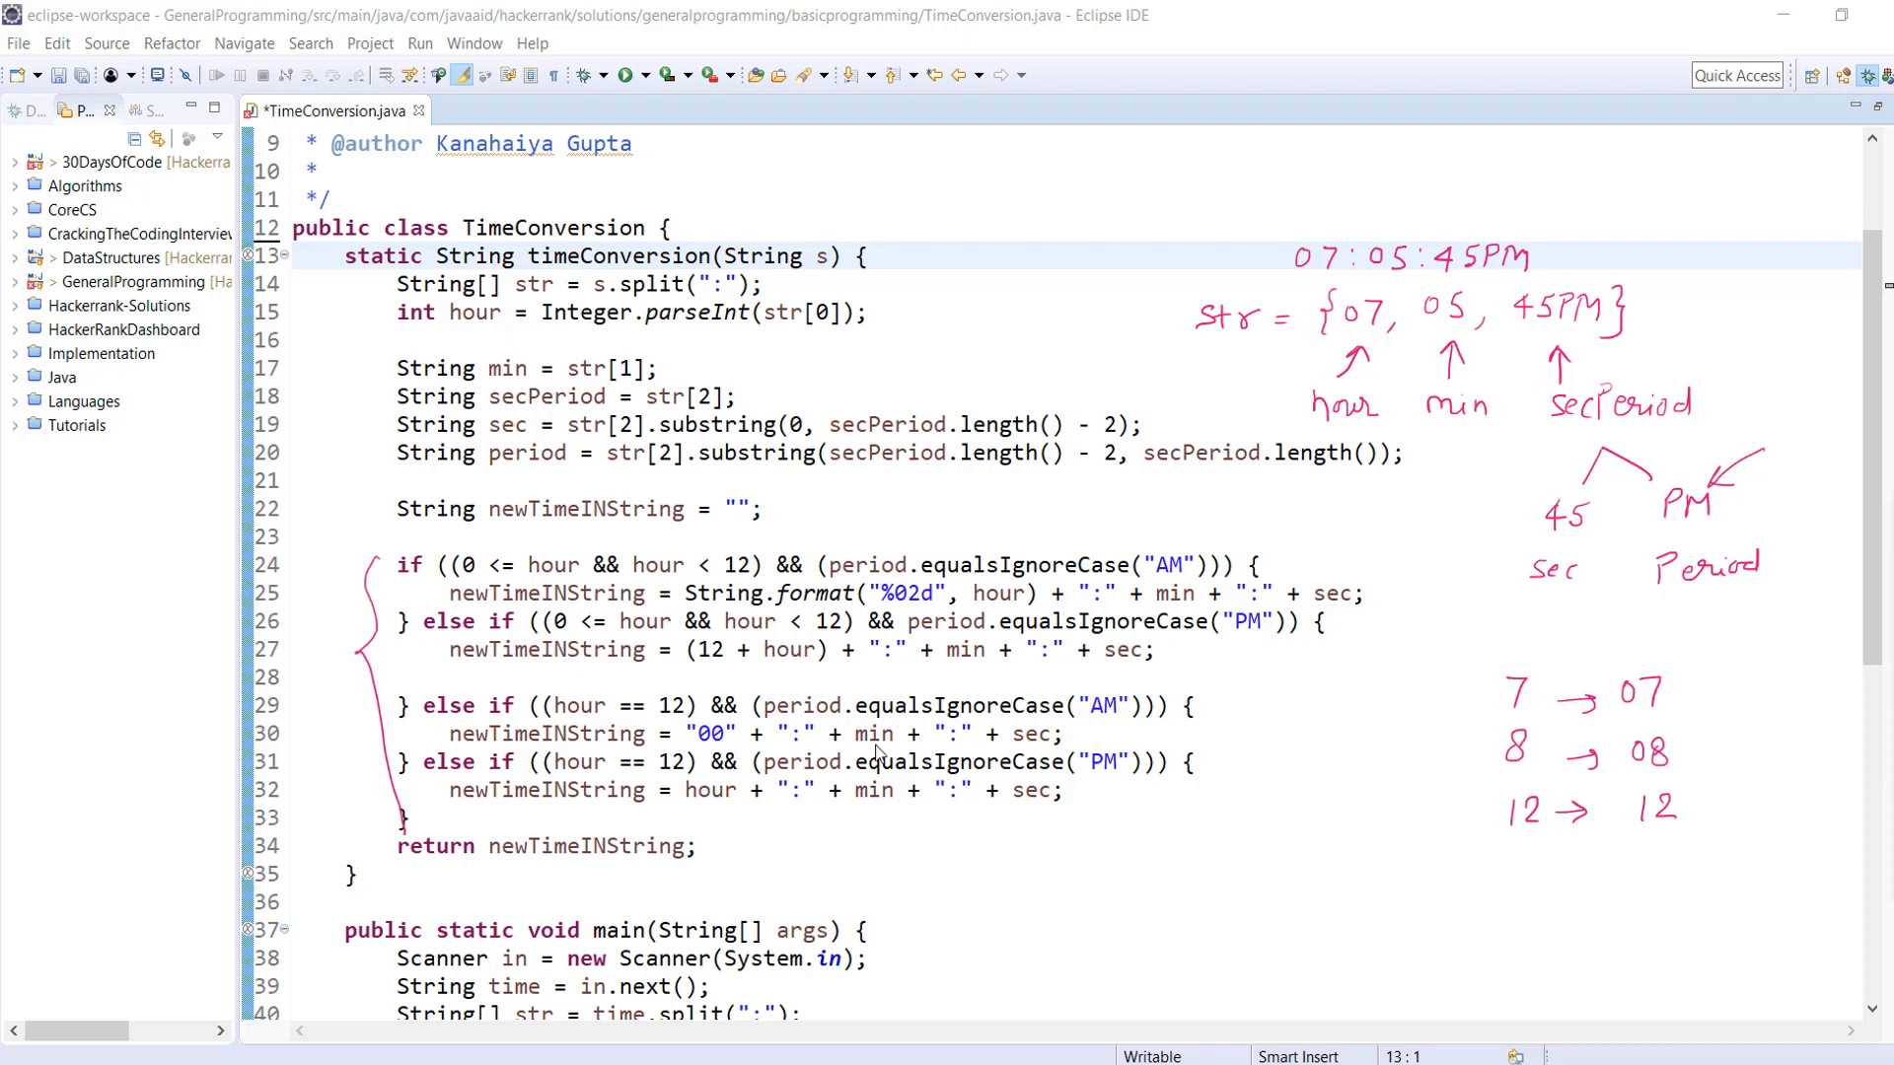
pyautogui.moveTo(613, 783)
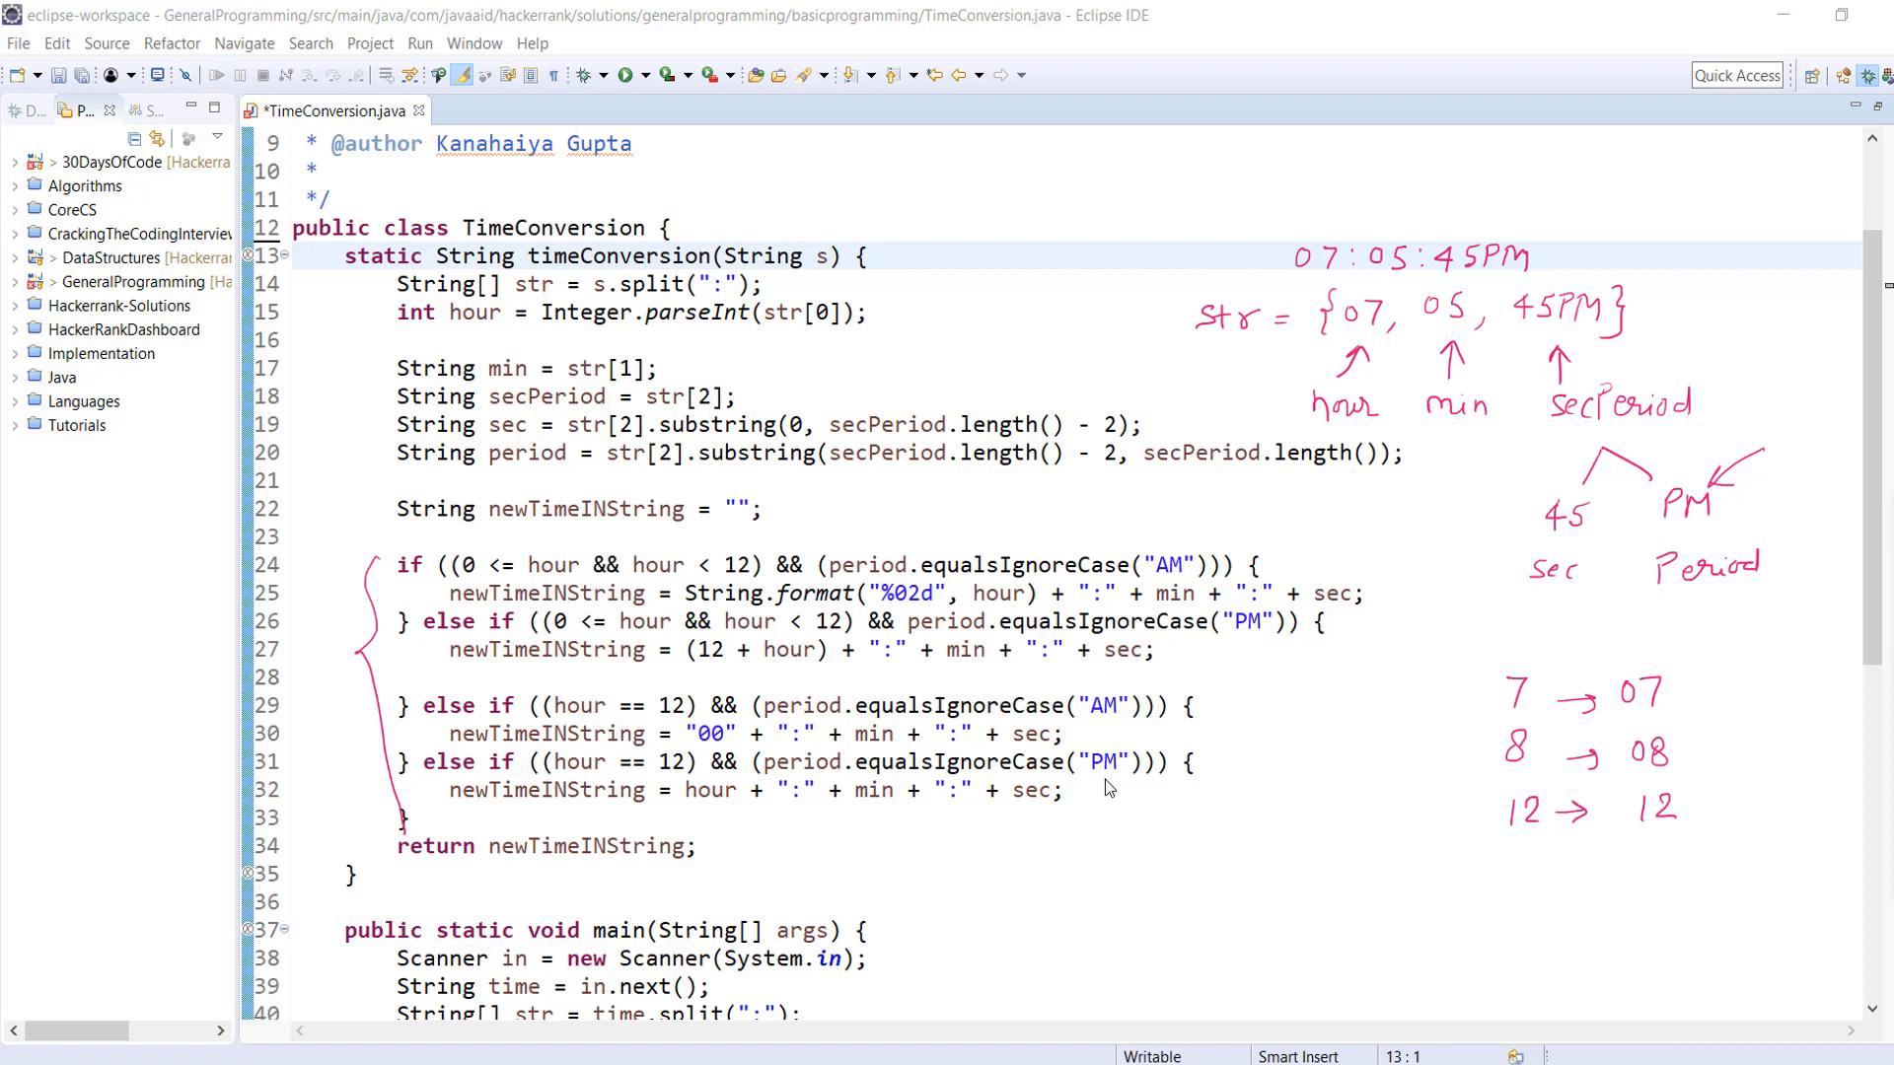
pyautogui.moveTo(537, 819)
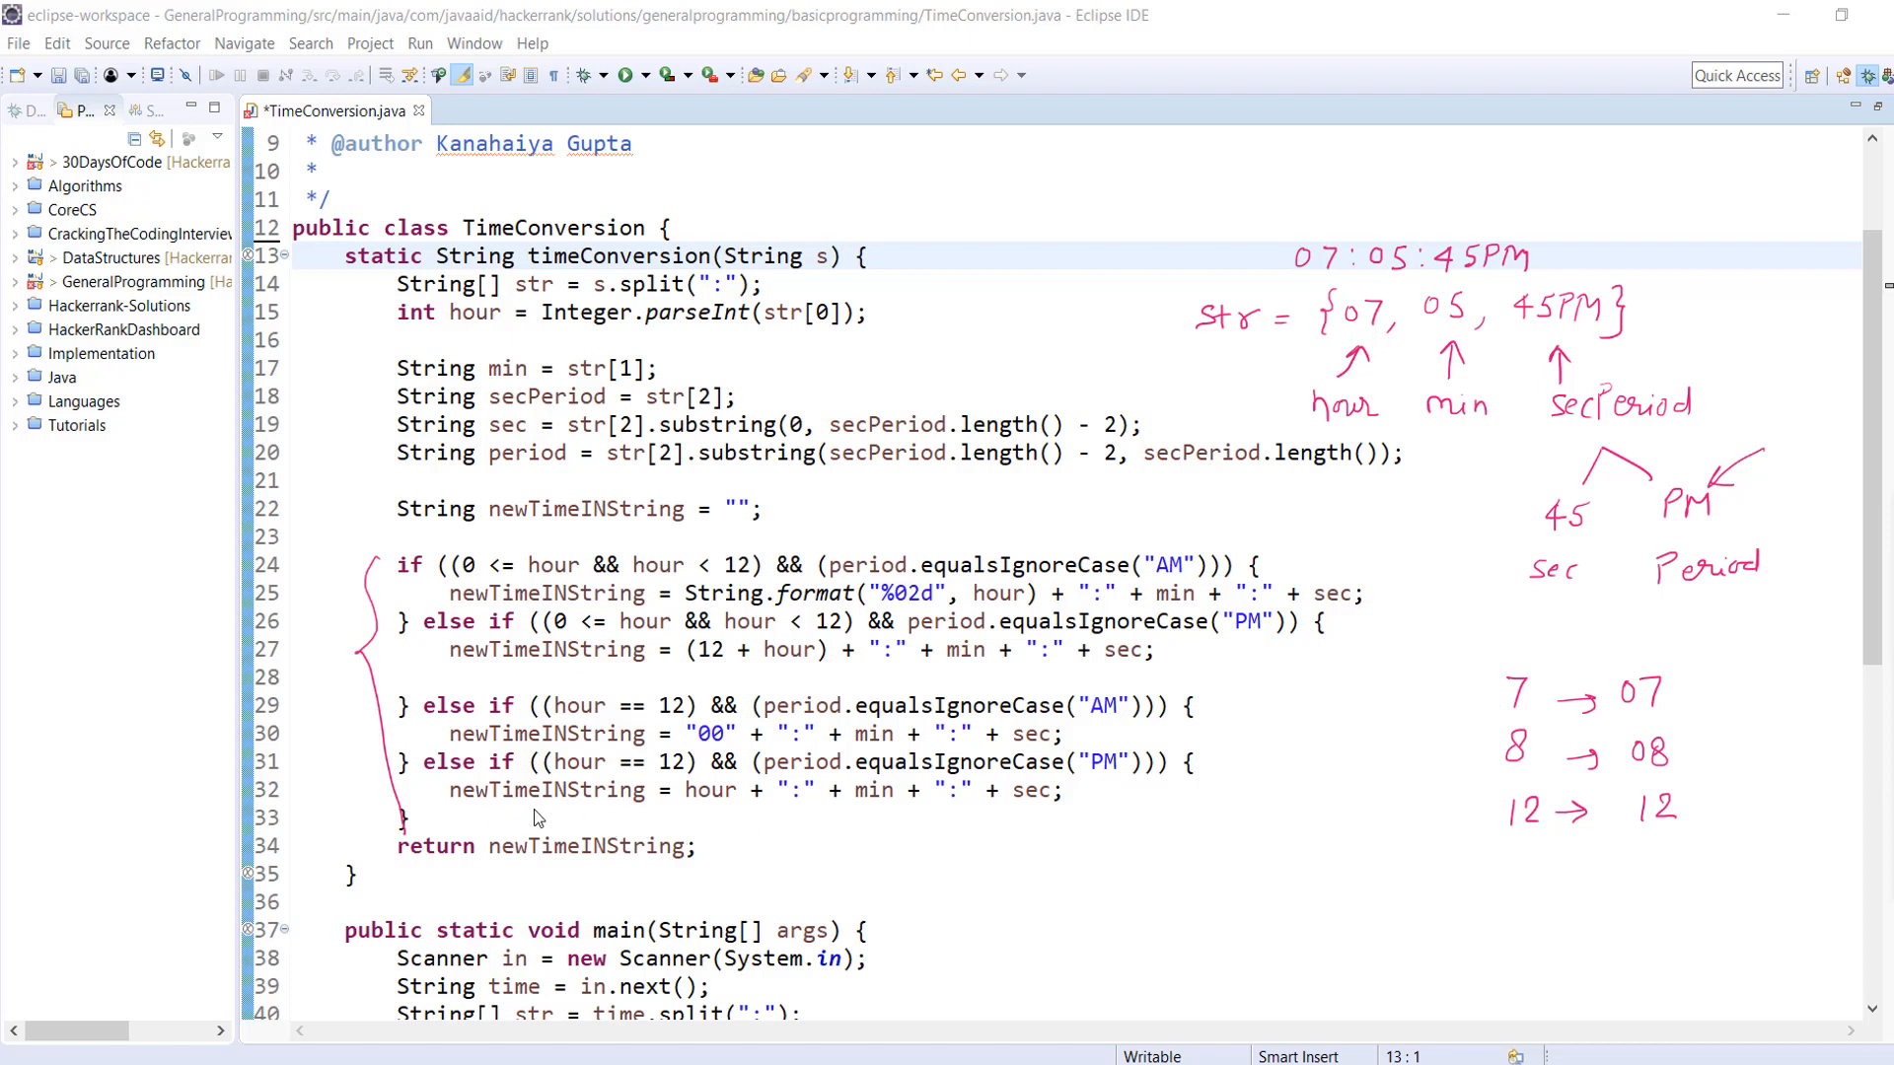
pyautogui.moveTo(626, 811)
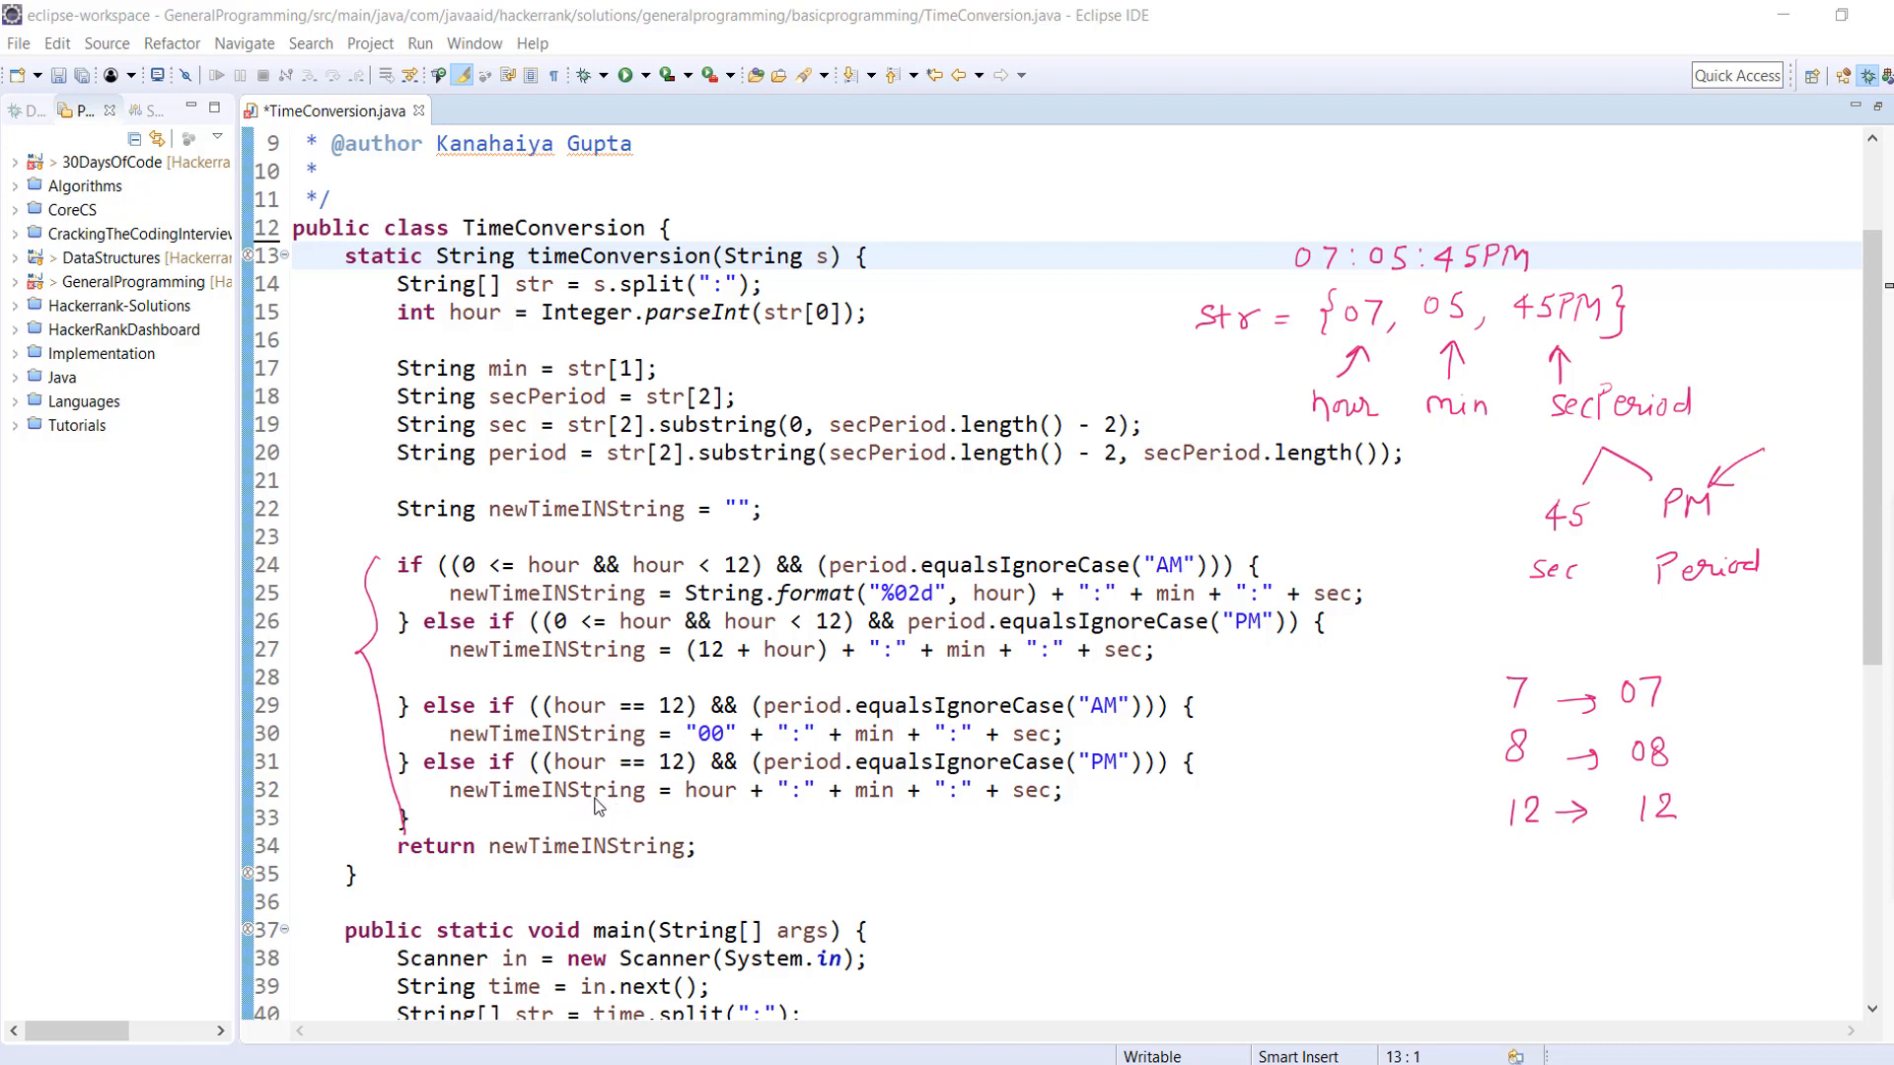
pyautogui.moveTo(647, 864)
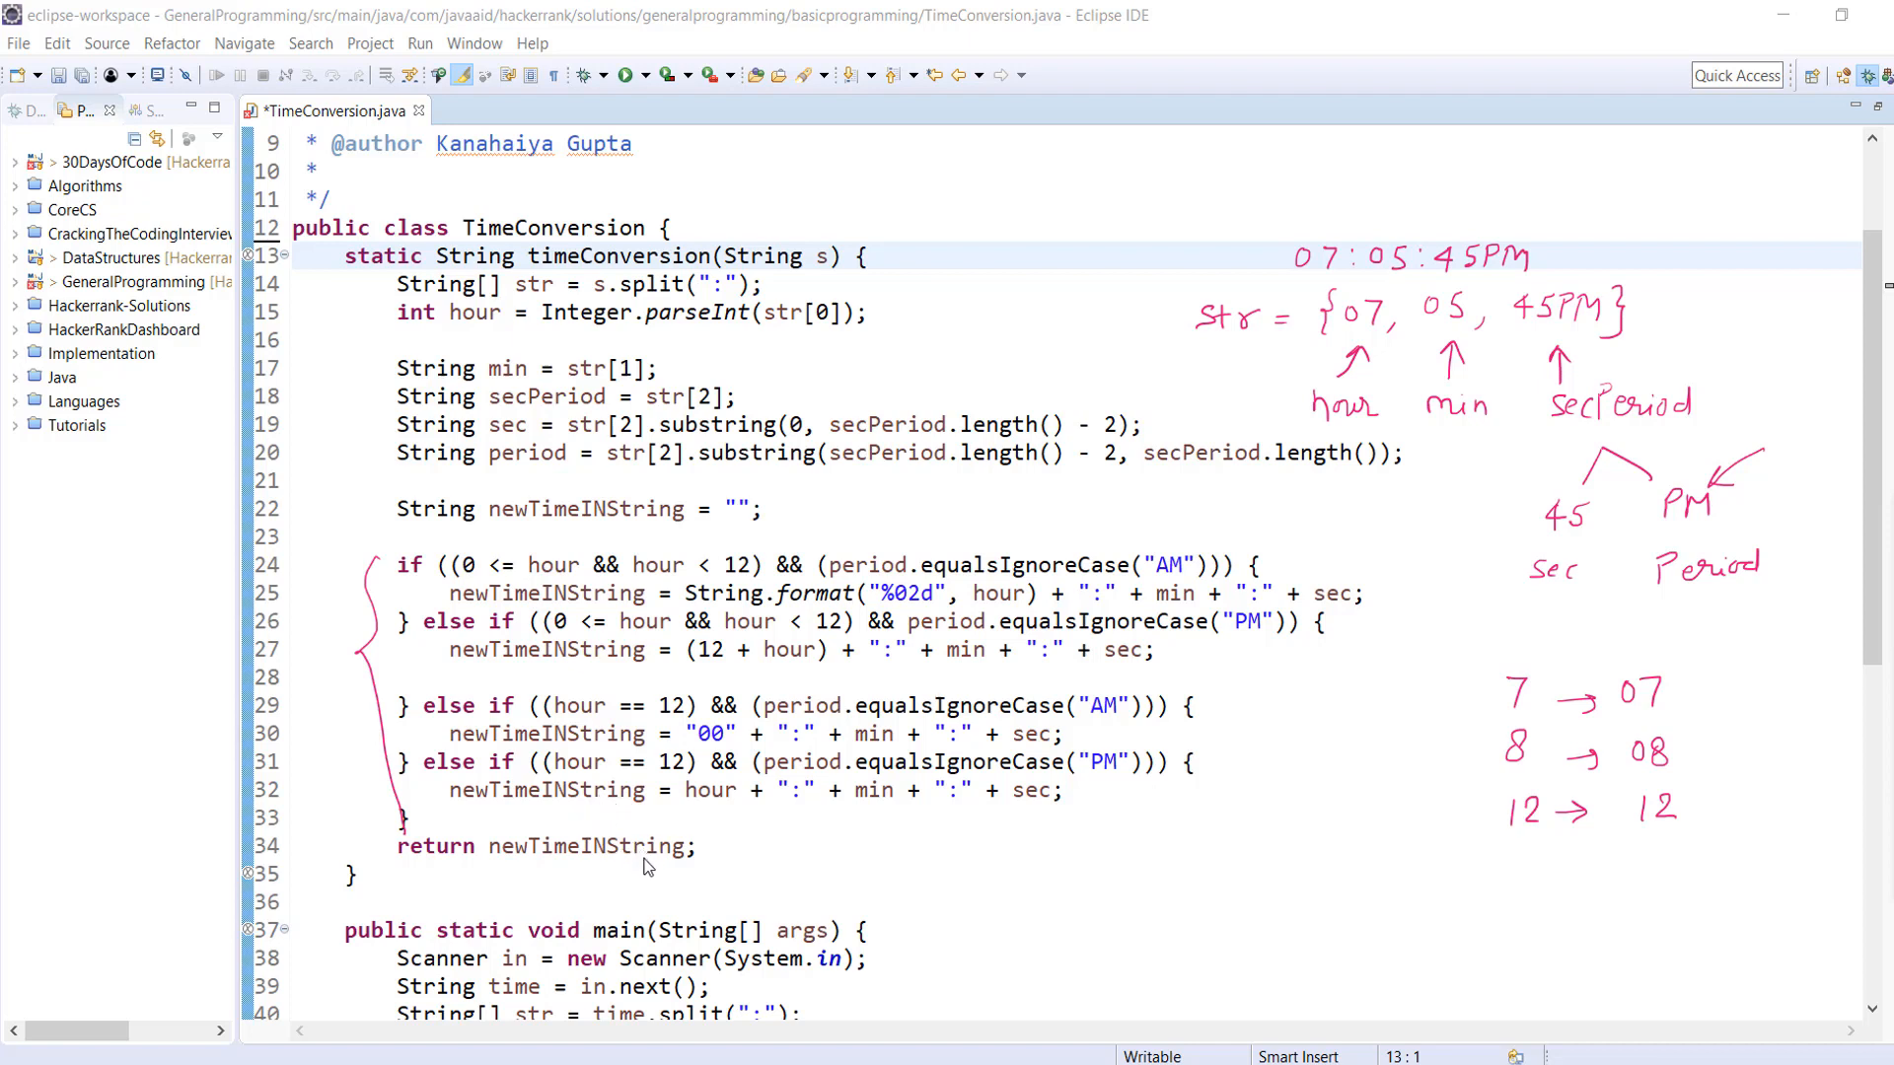
pyautogui.moveTo(647, 862)
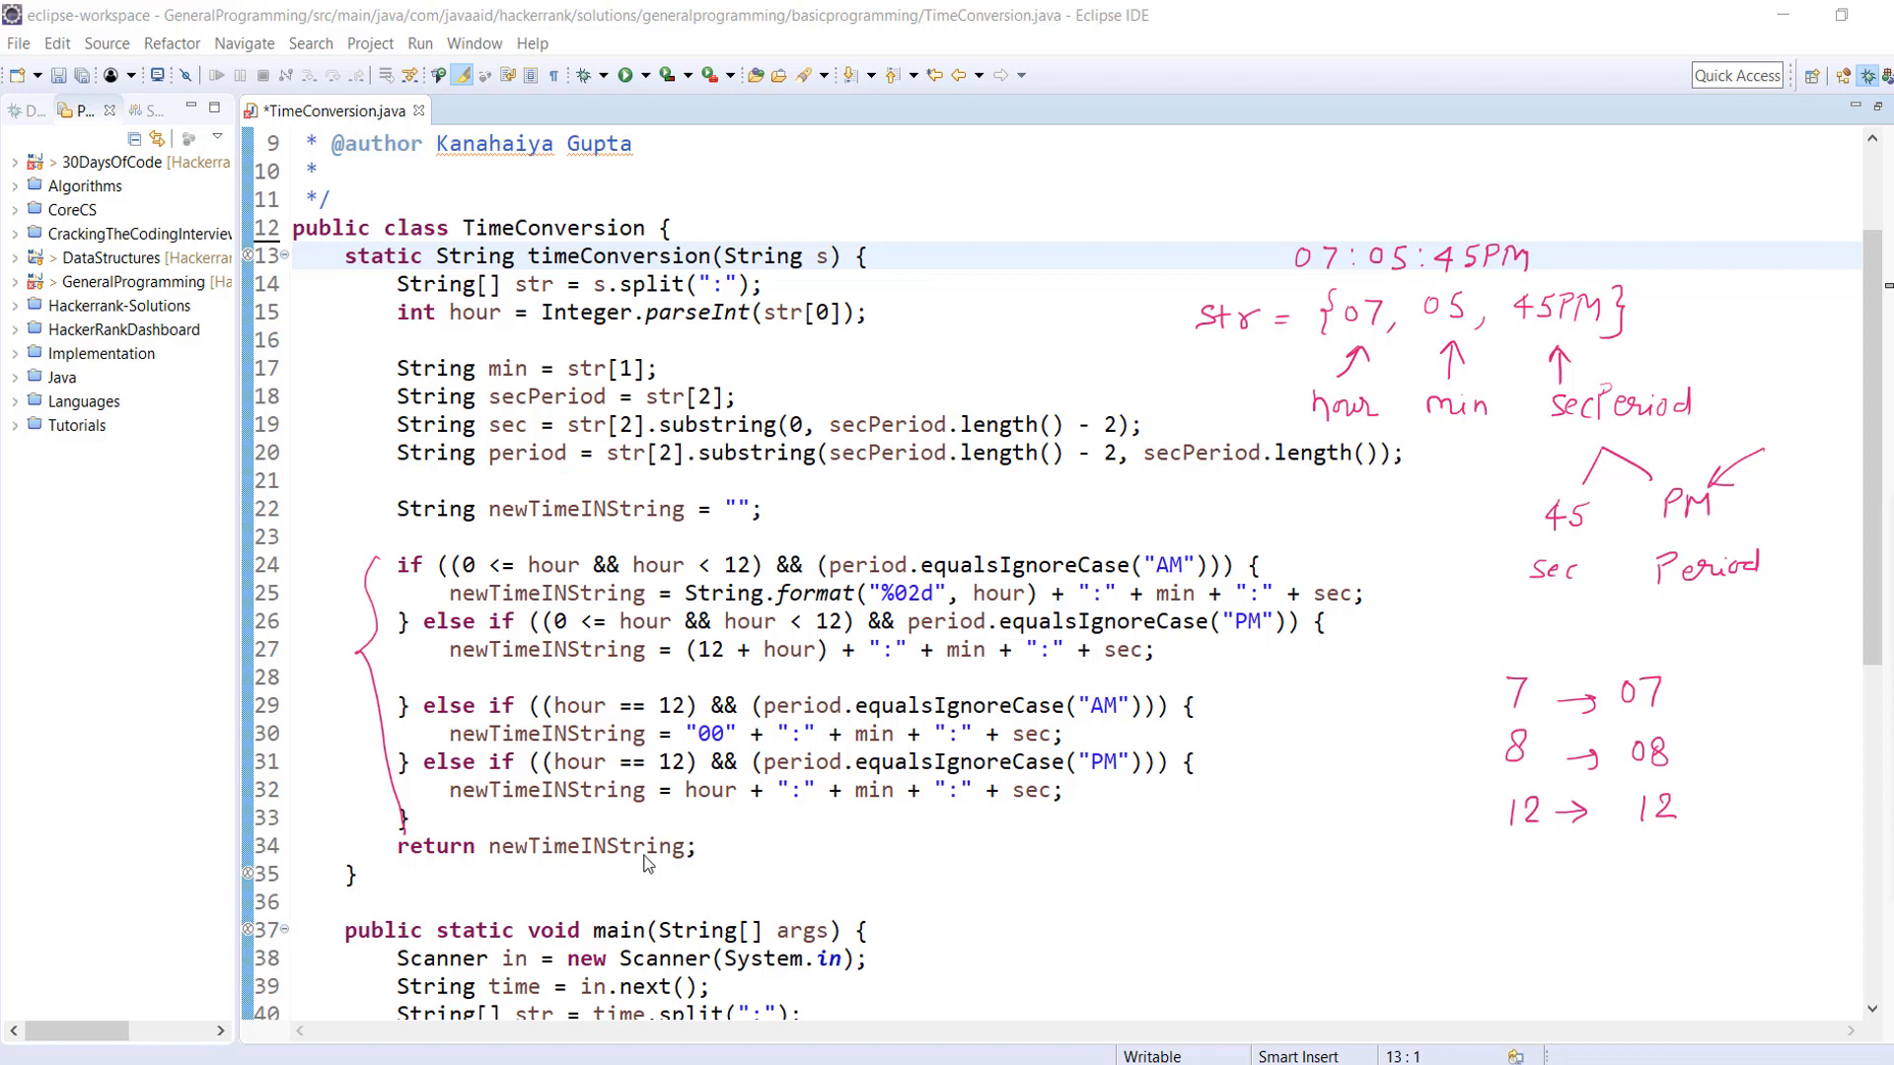
pyautogui.moveTo(743, 836)
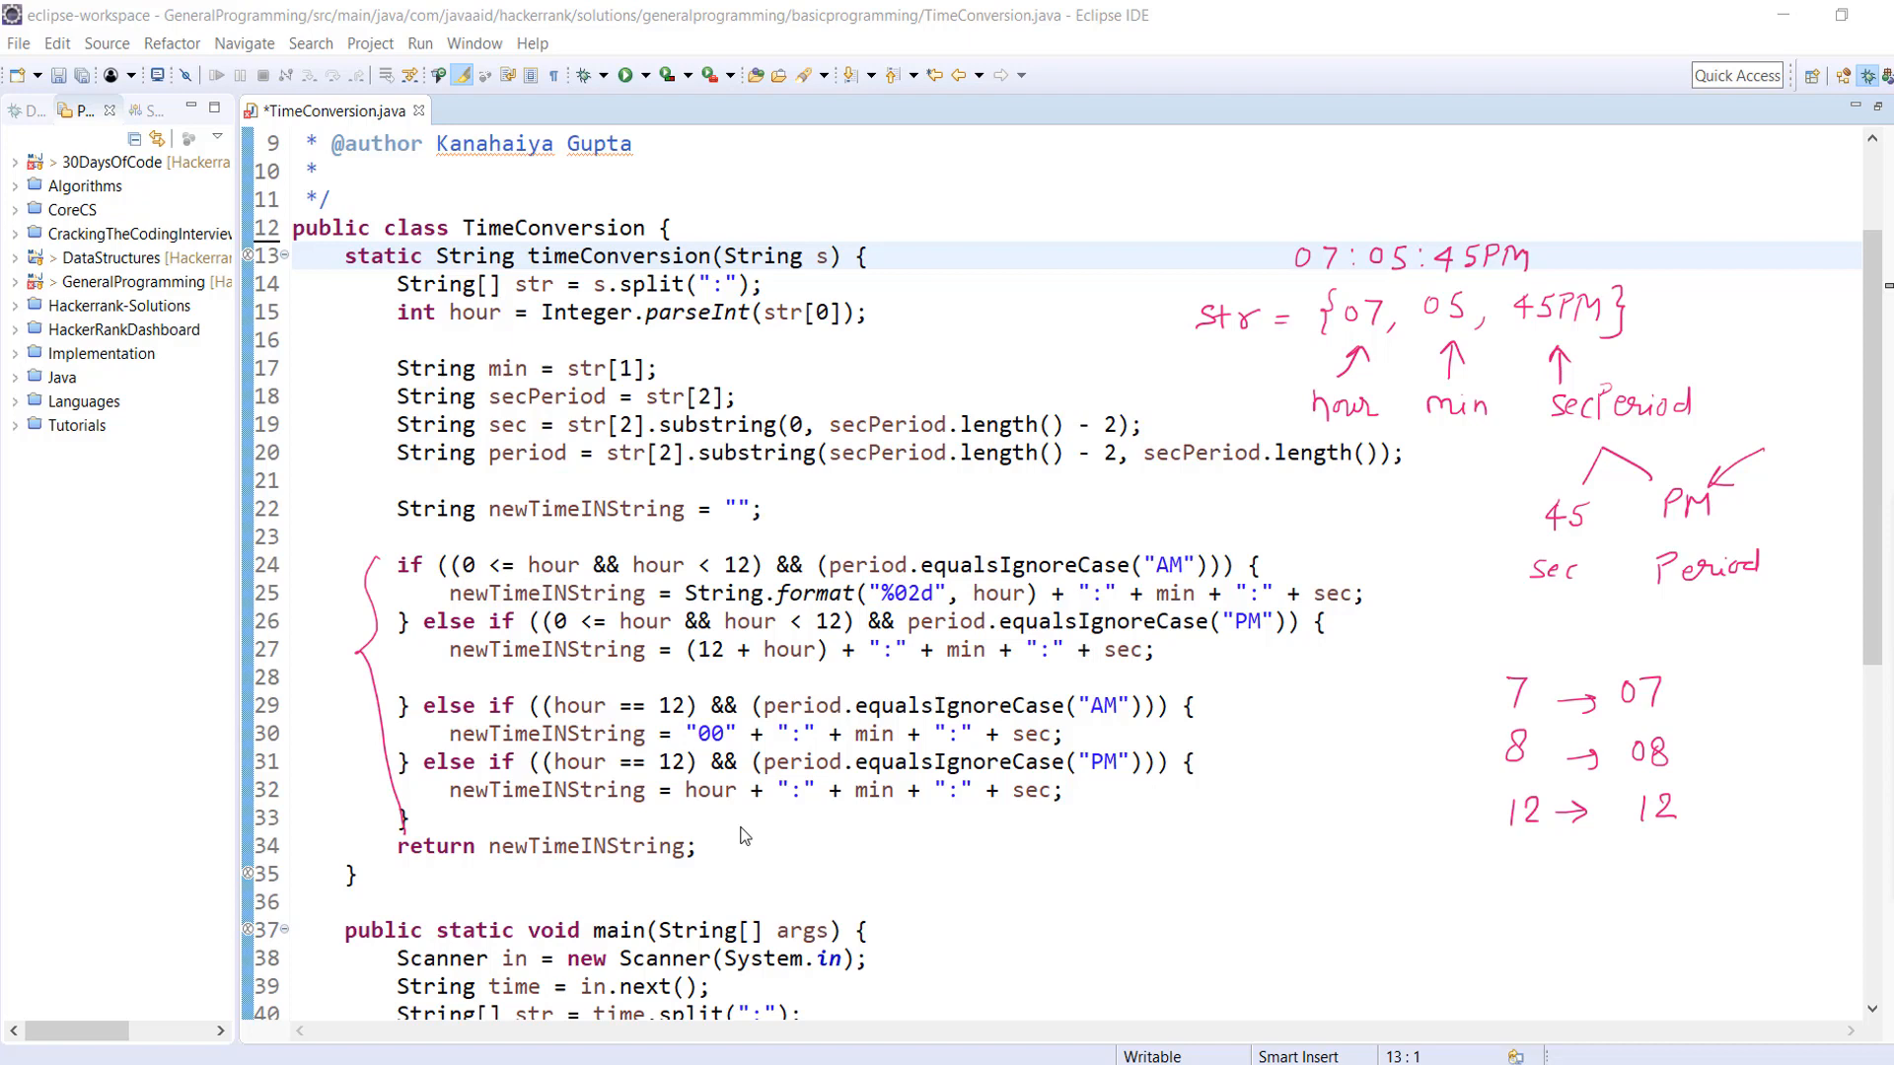
pyautogui.moveTo(341, 268)
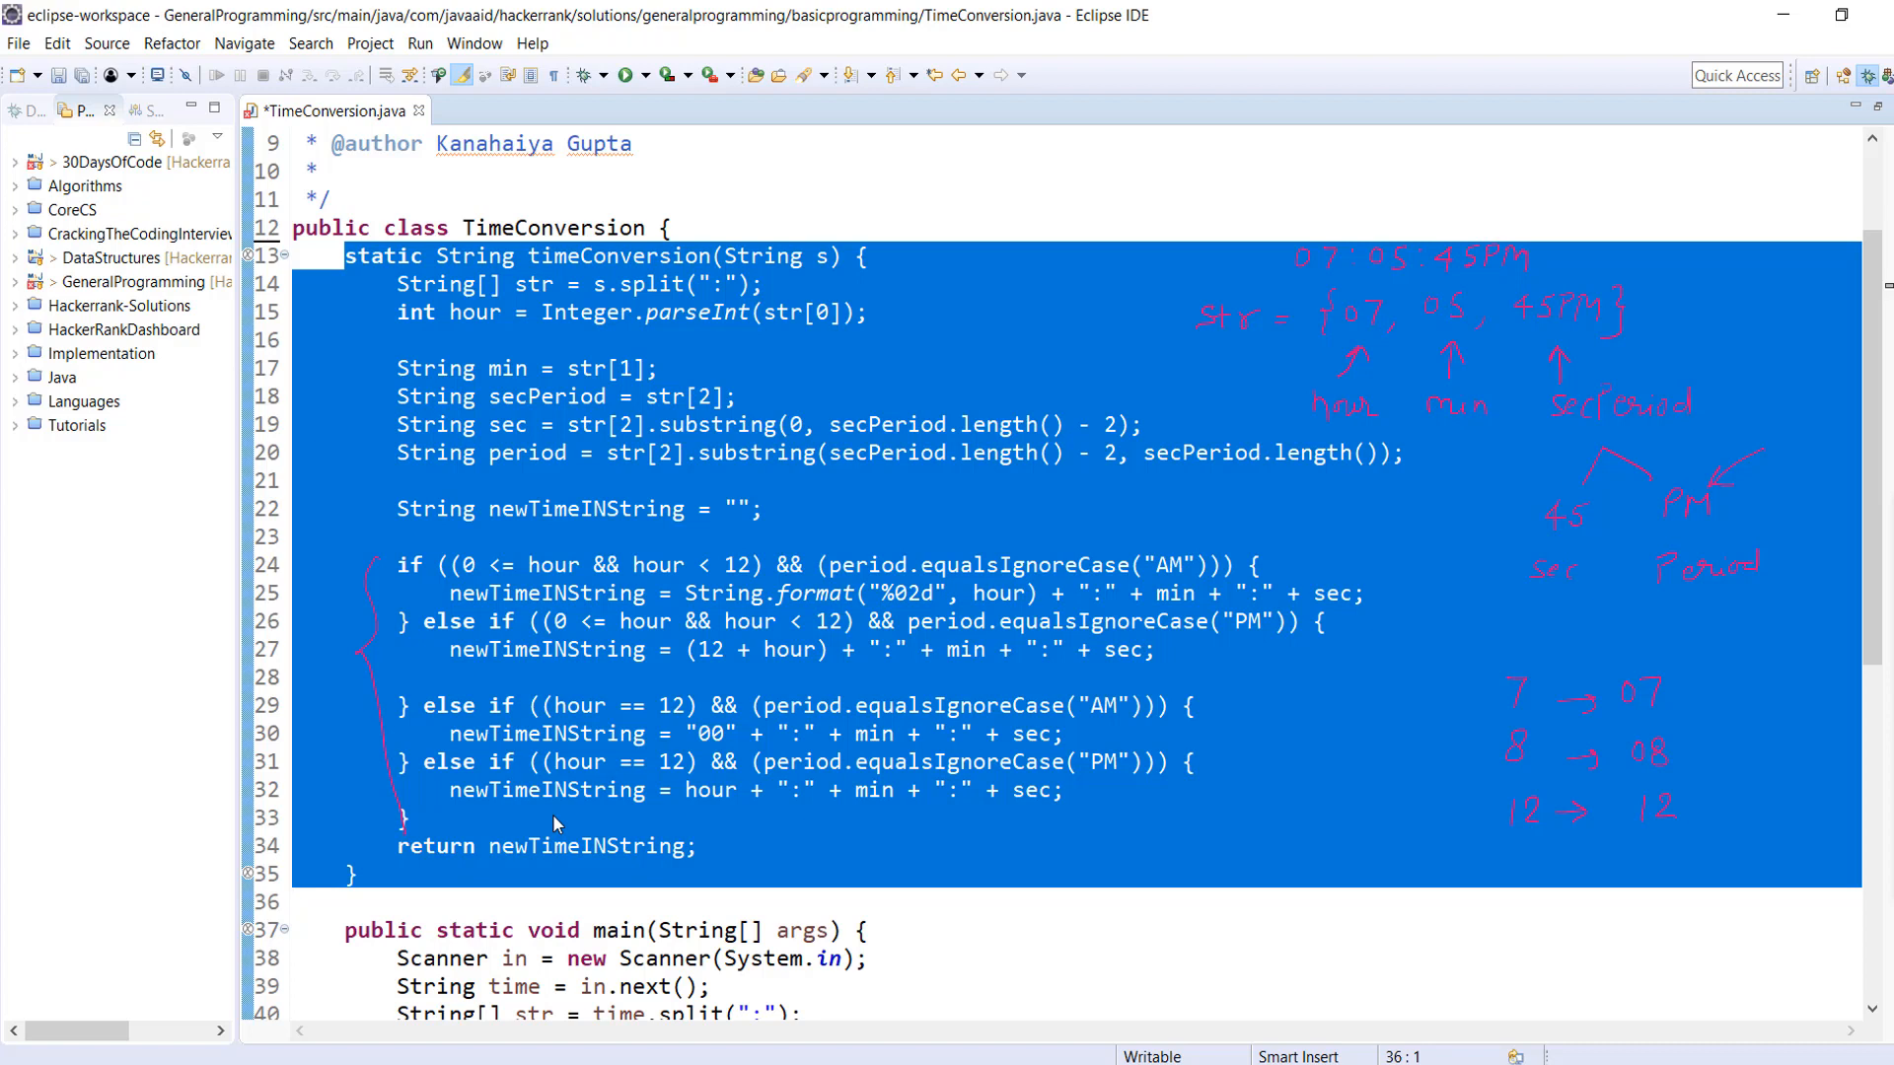
# - Copy lines 13–35 of the timeConversion method for pasting into HackerRank's editor
pyautogui.click(294, 902)
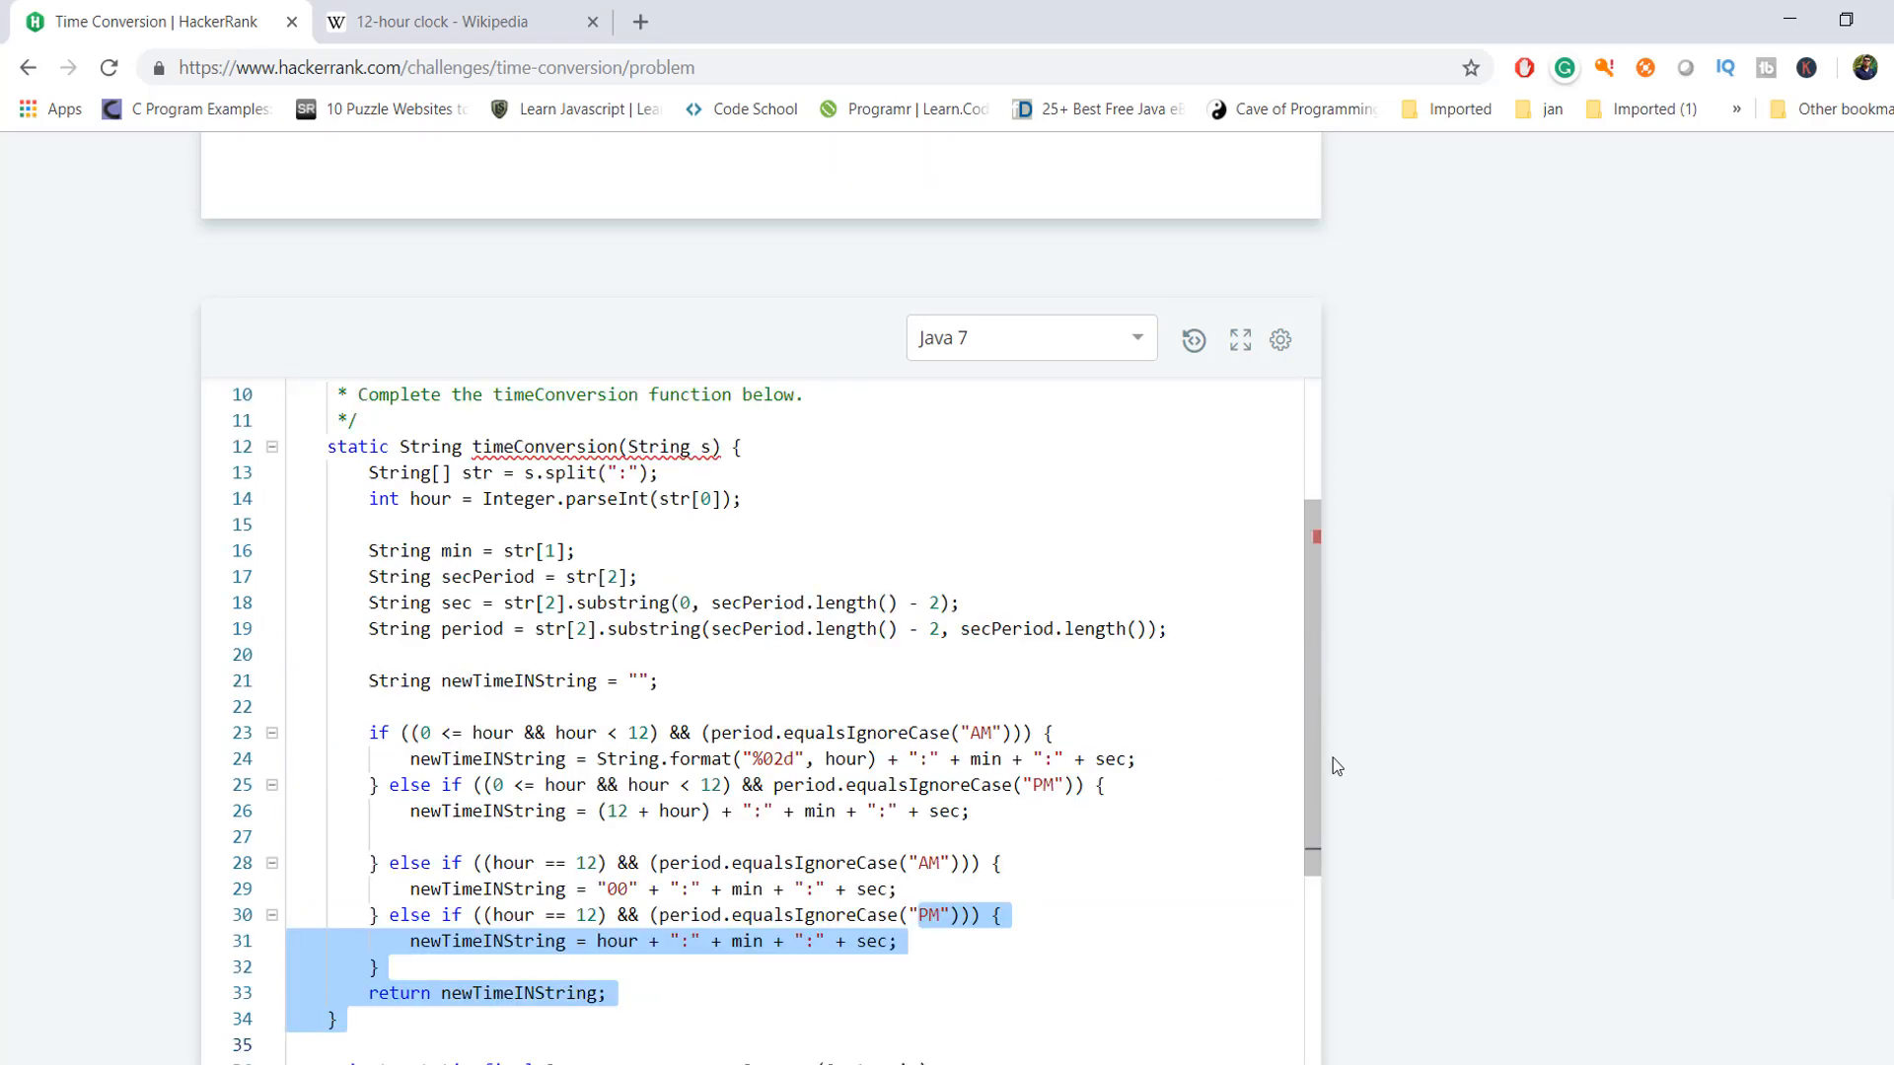
# - Run the pasted solution, confirm Sample Test case 0 gives 19:05:45, and submit against all test cases
pyautogui.scroll(-3)
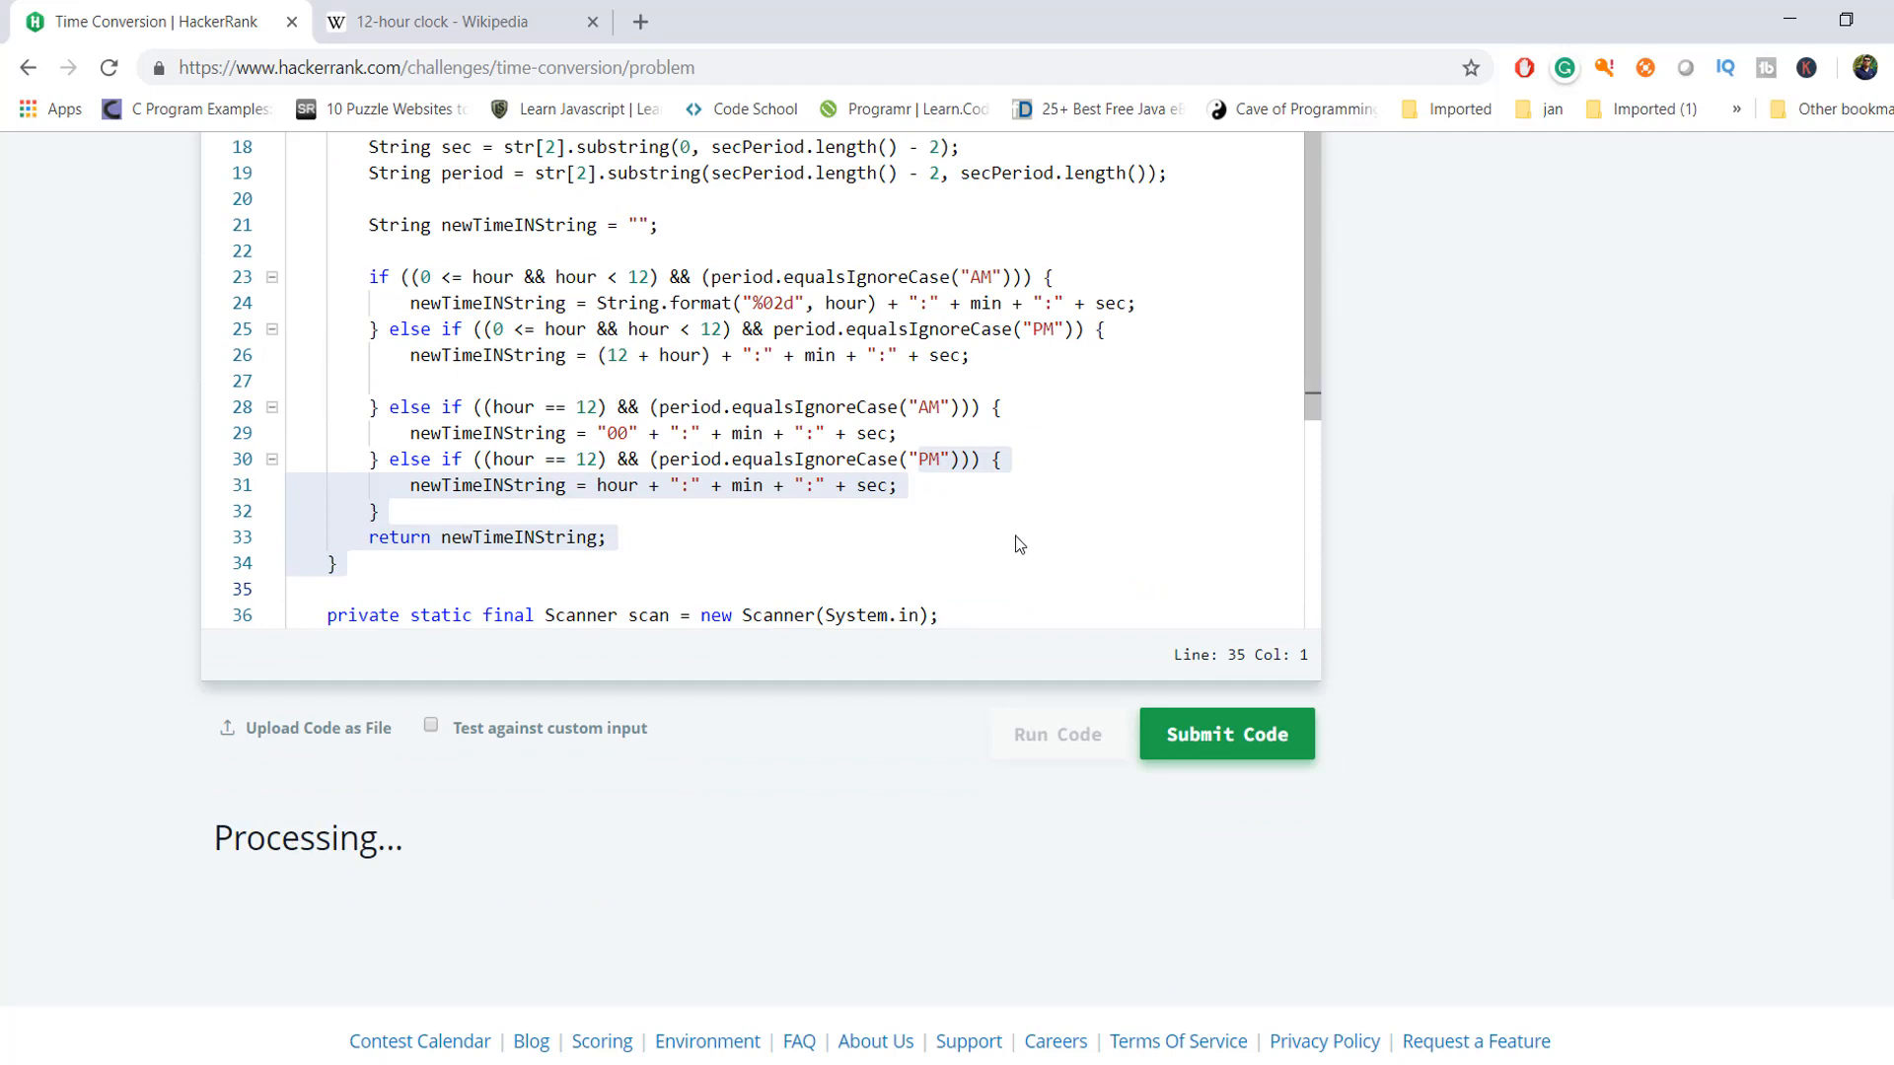
pyautogui.moveTo(1024, 539)
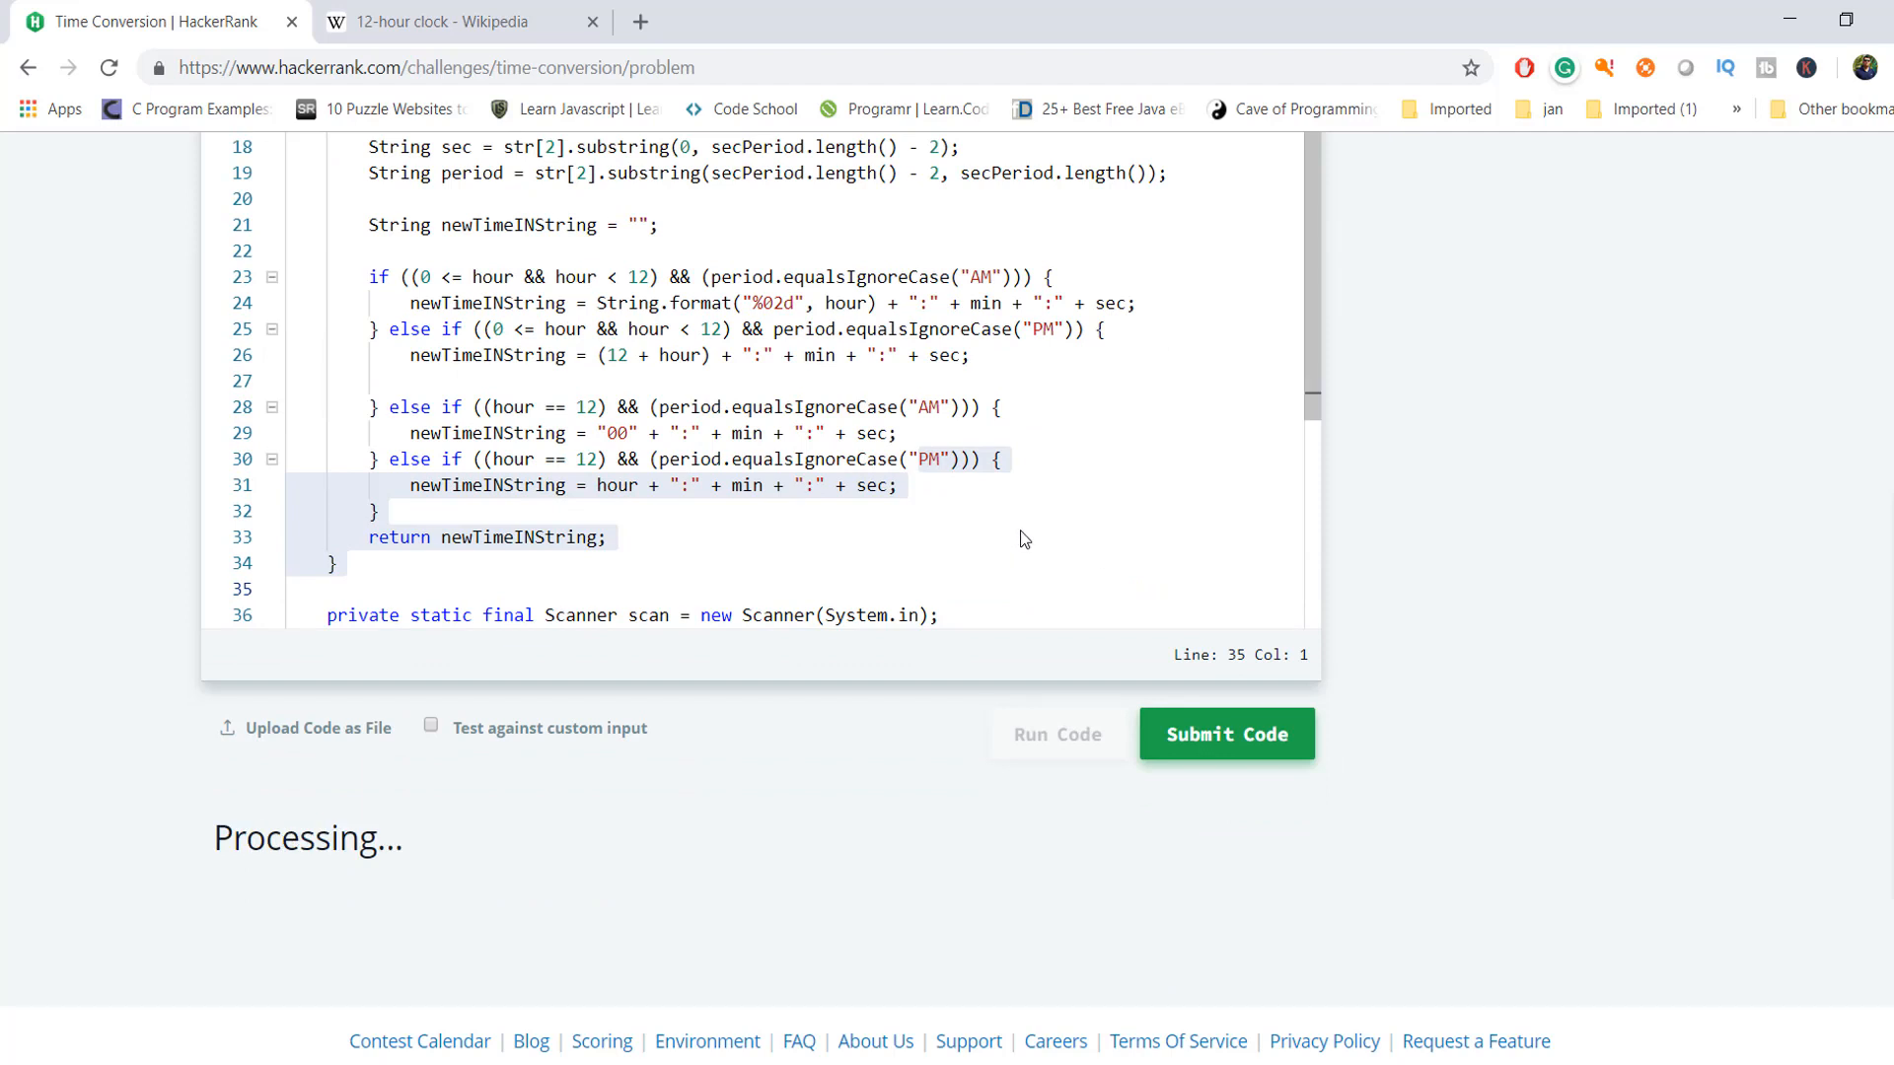
pyautogui.click(1056, 734)
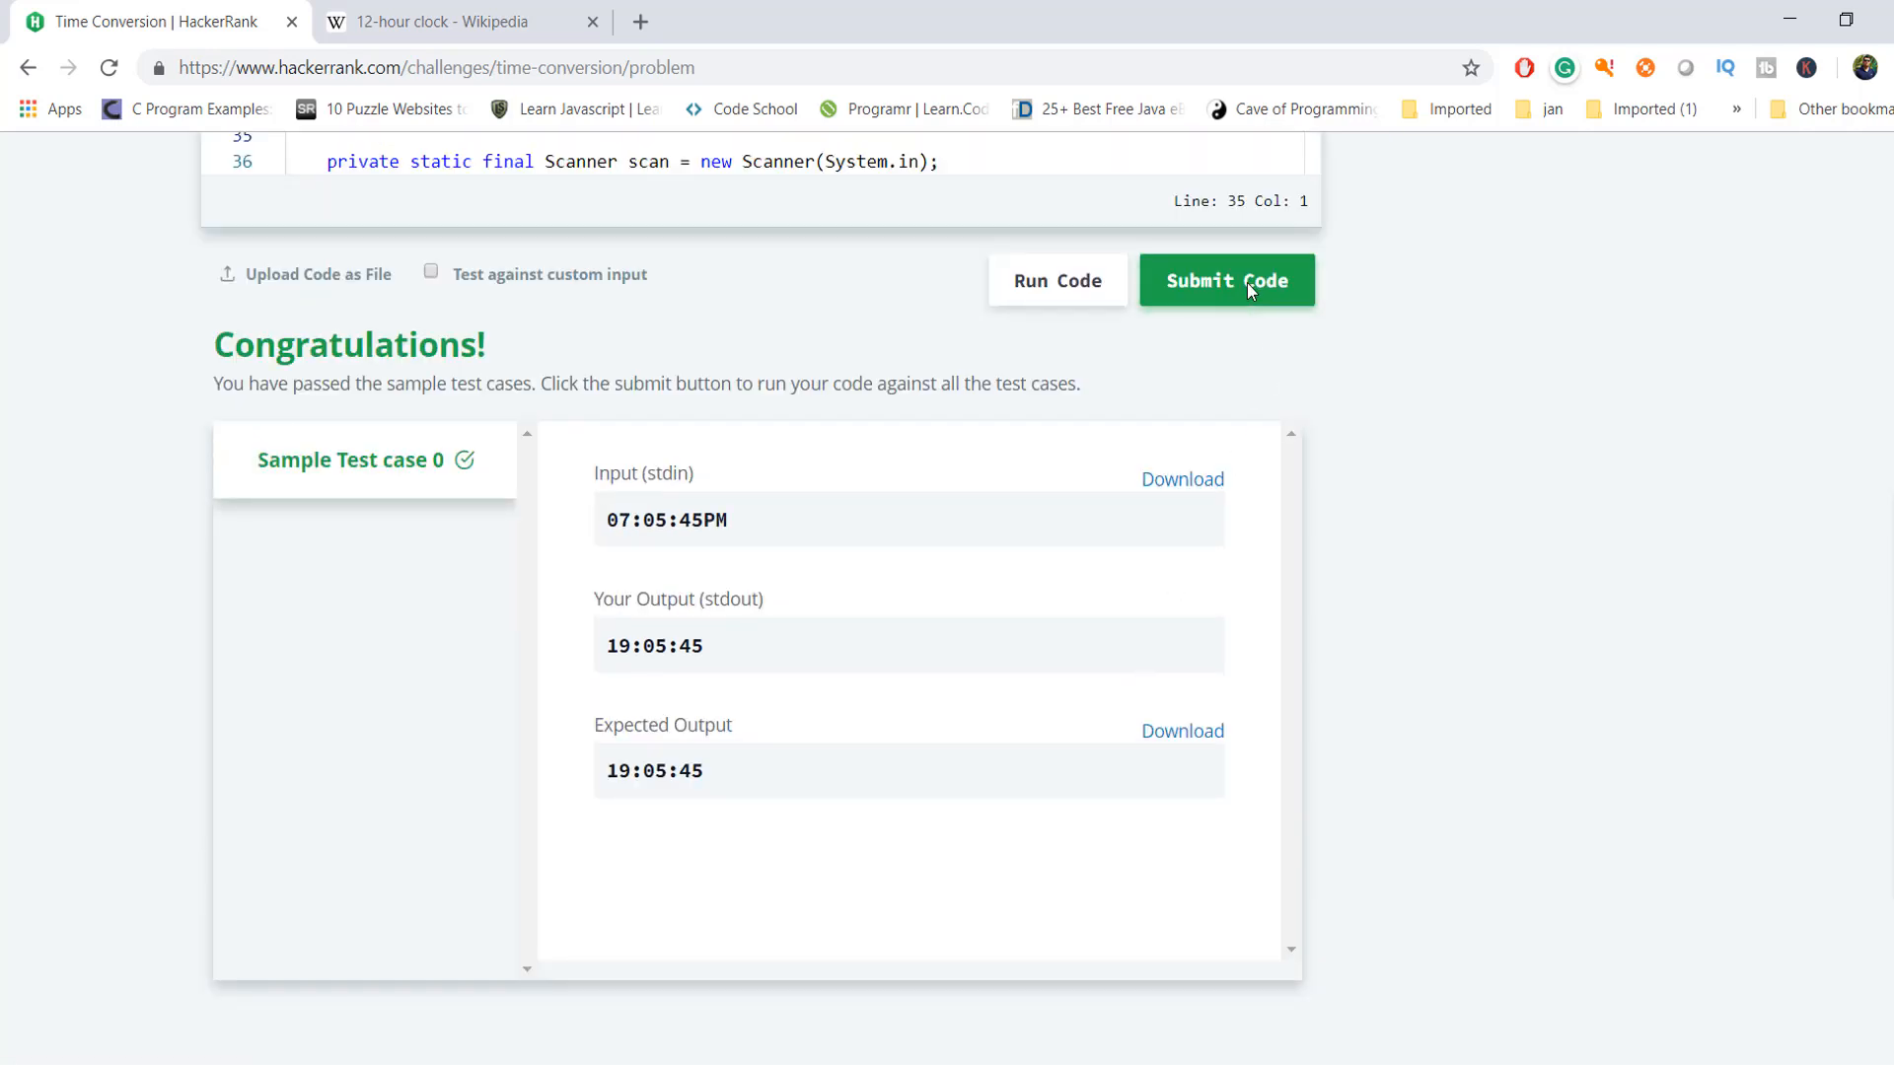
pyautogui.click(1225, 278)
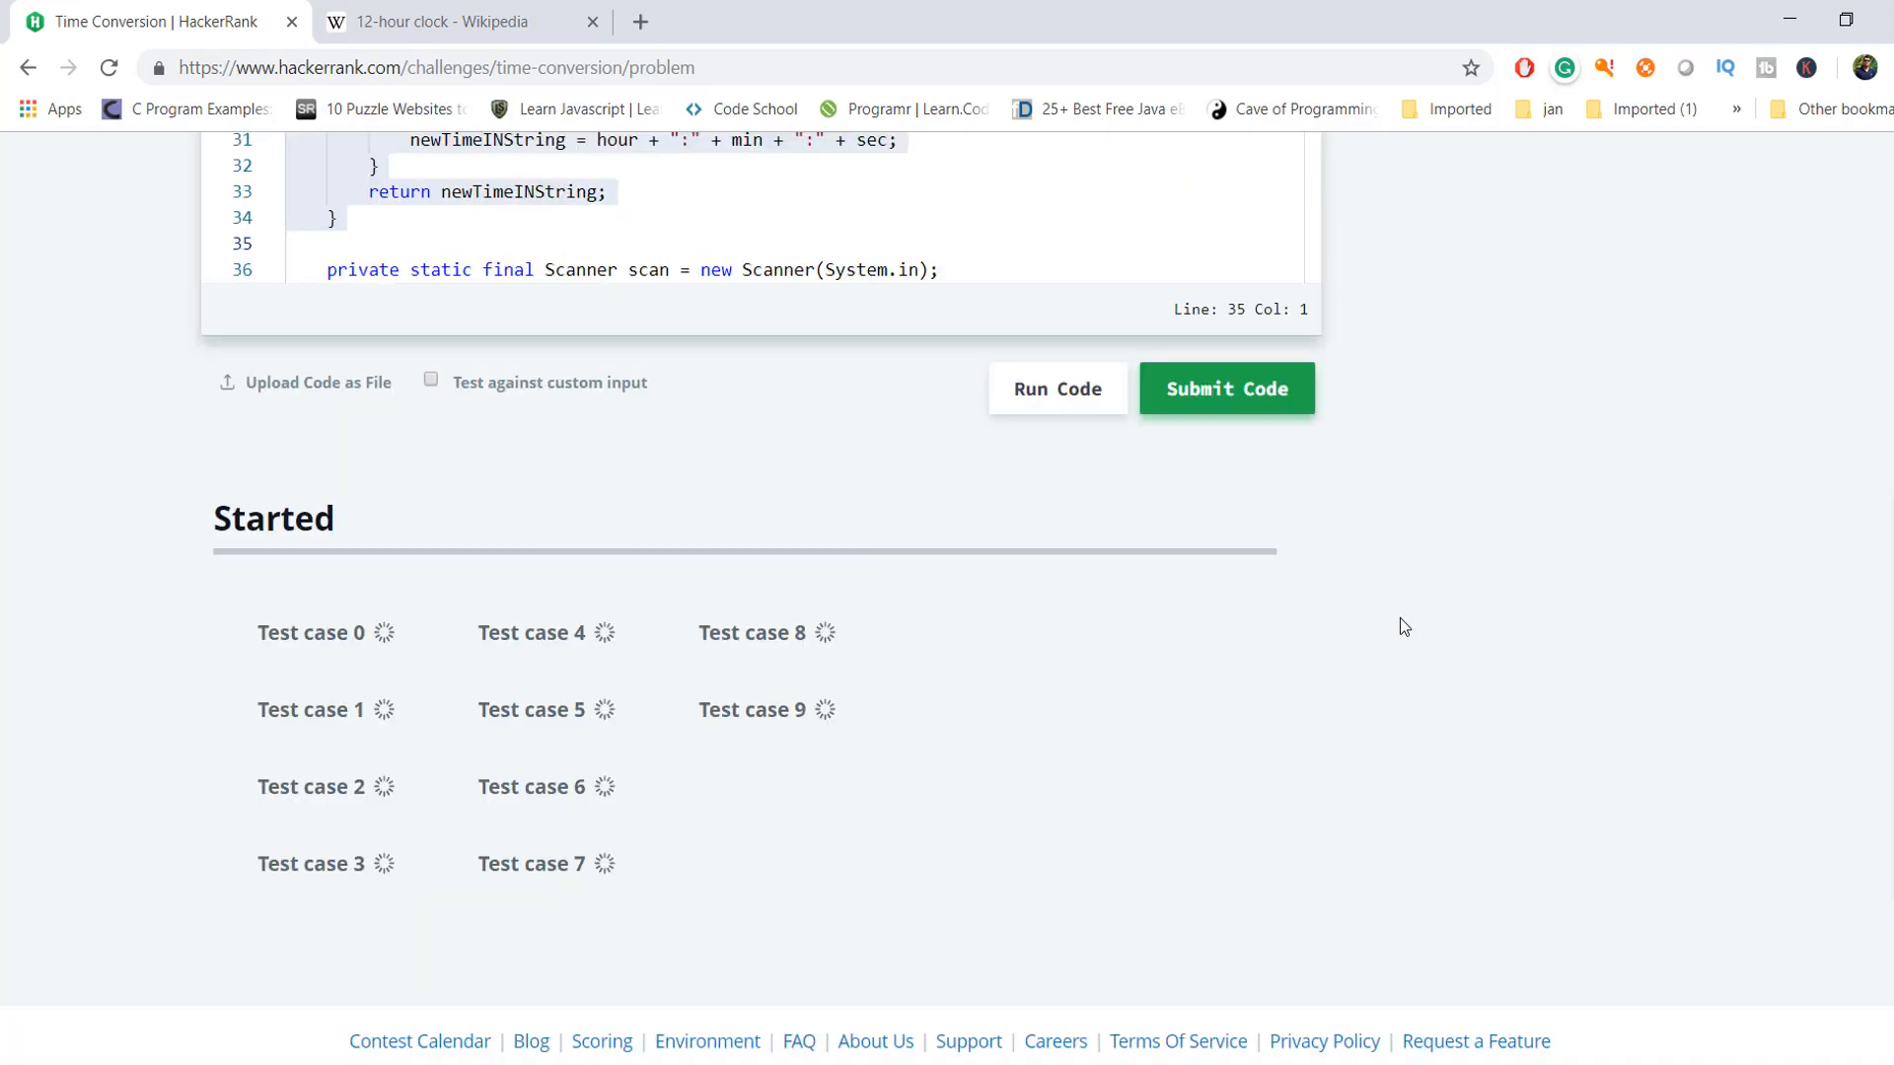
pyautogui.click(1225, 389)
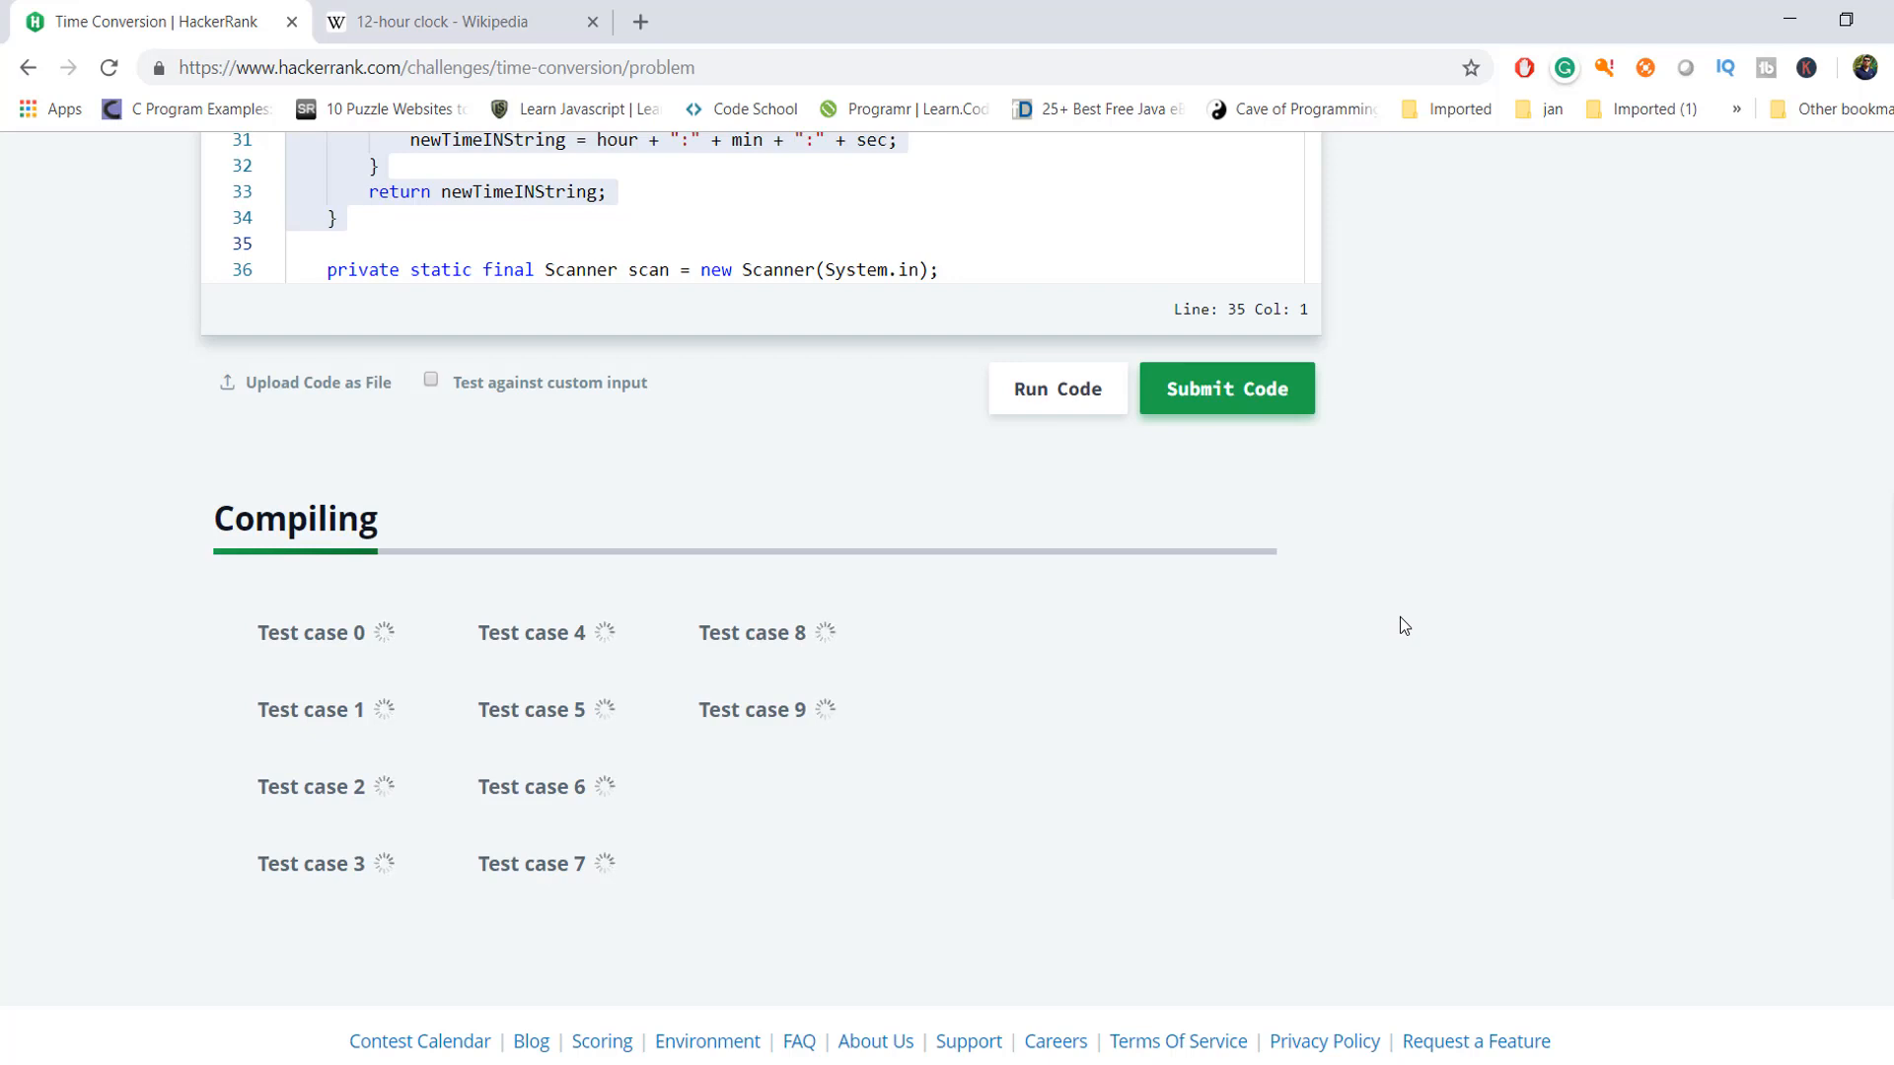